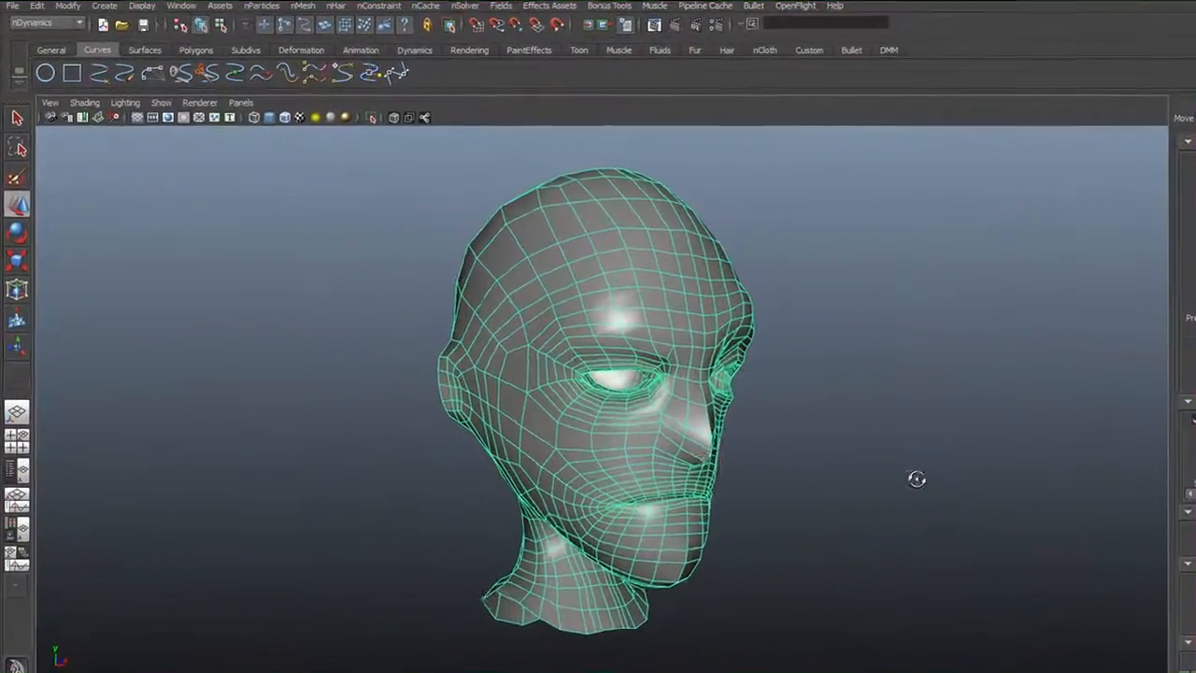
Create a point light from the Create menu and place it beside the head model
{"action": "left_click_drag", "start_coordinate": [916, 479], "coordinate": [884, 484]}
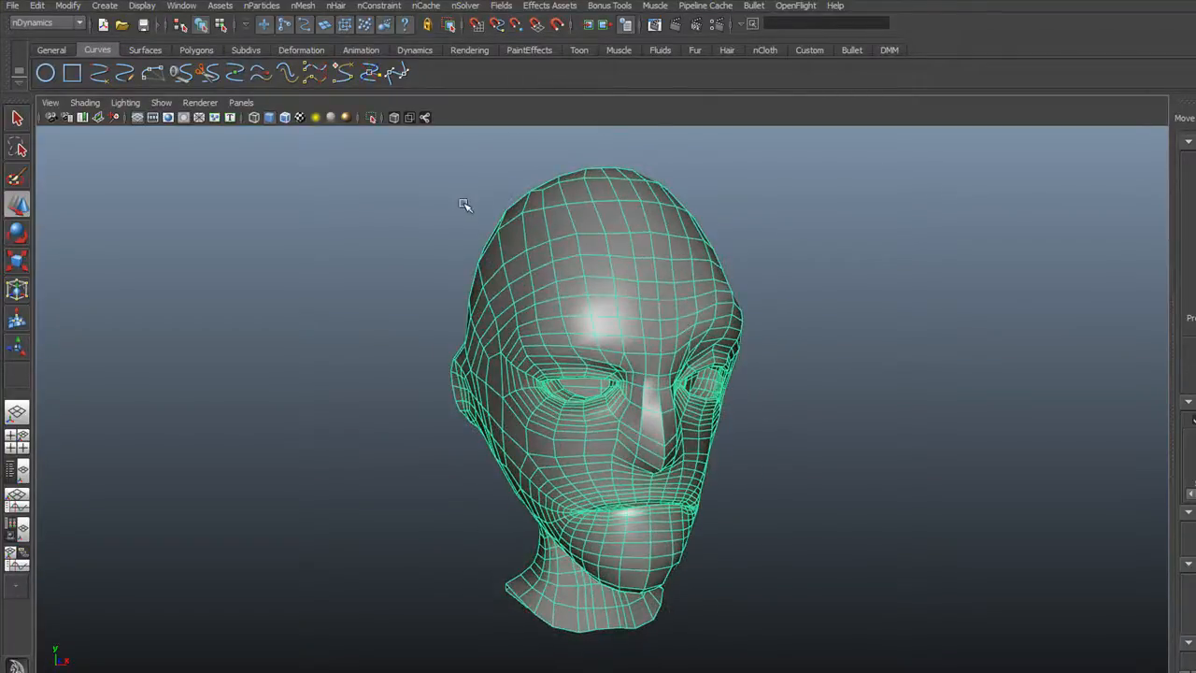
{"action": "left_click", "coordinate": [101, 6]}
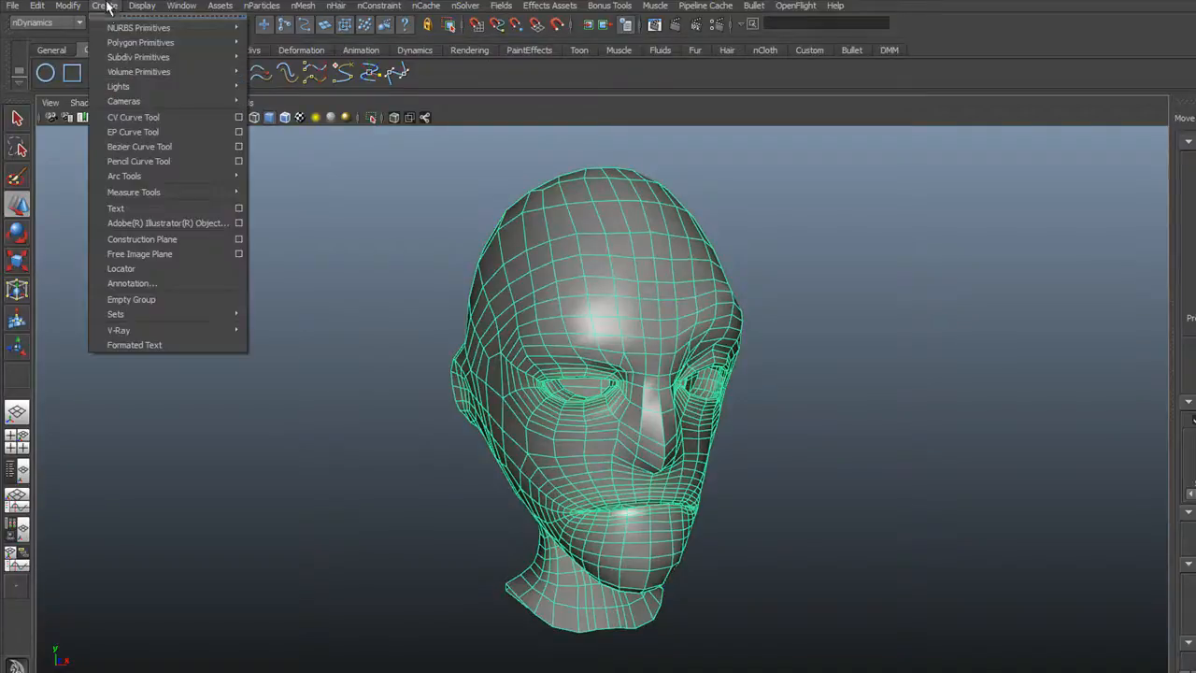
{"action": "mouse_move", "coordinate": [118, 86]}
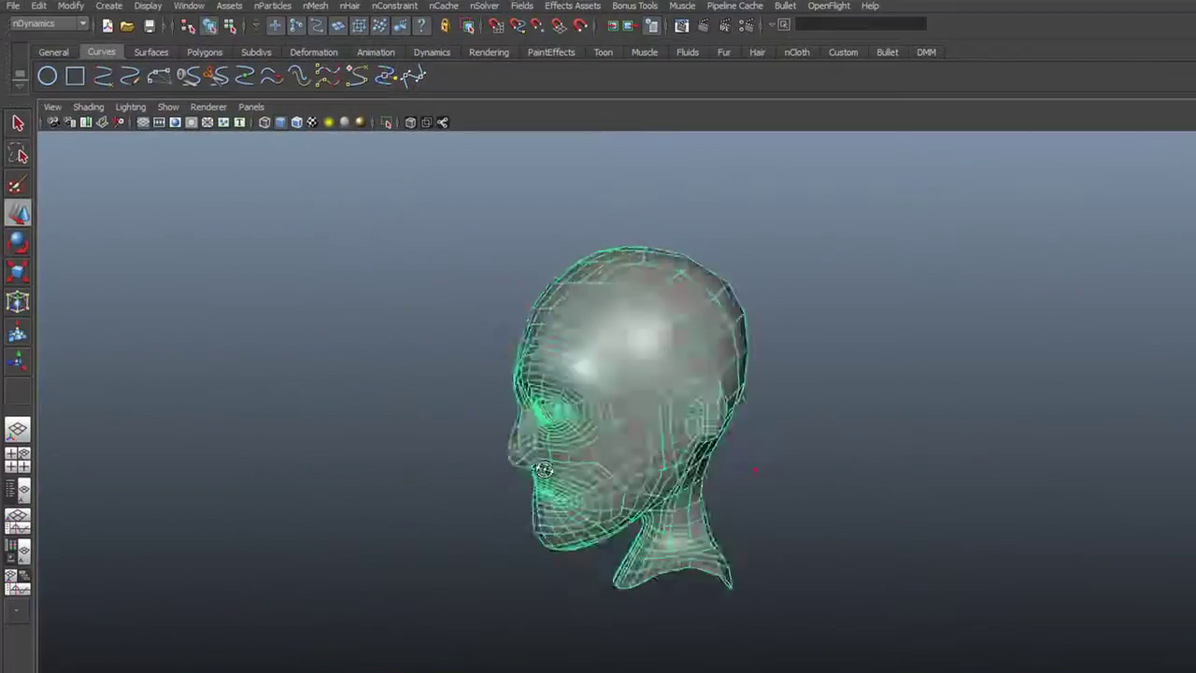
{"action": "left_click_drag", "start_coordinate": [543, 470], "coordinate": [731, 466]}
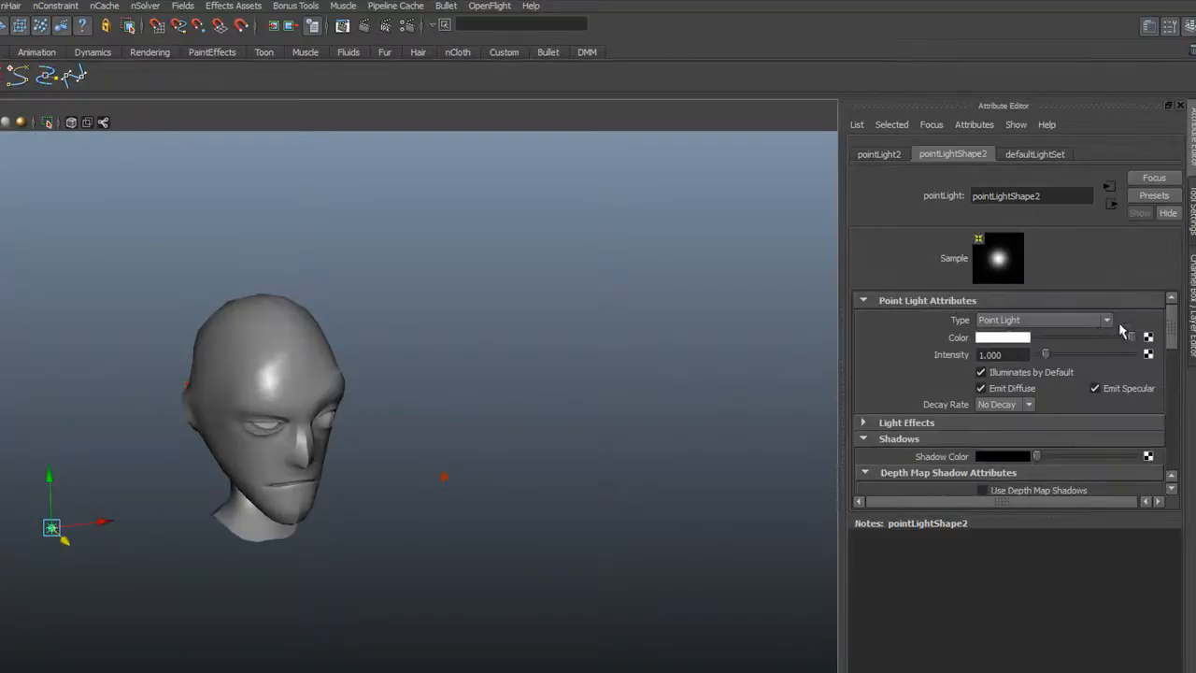
Lower the selected point light's Intensity slider to about 0.5
{"action": "left_click_drag", "start_coordinate": [1121, 354], "coordinate": [1044, 355]}
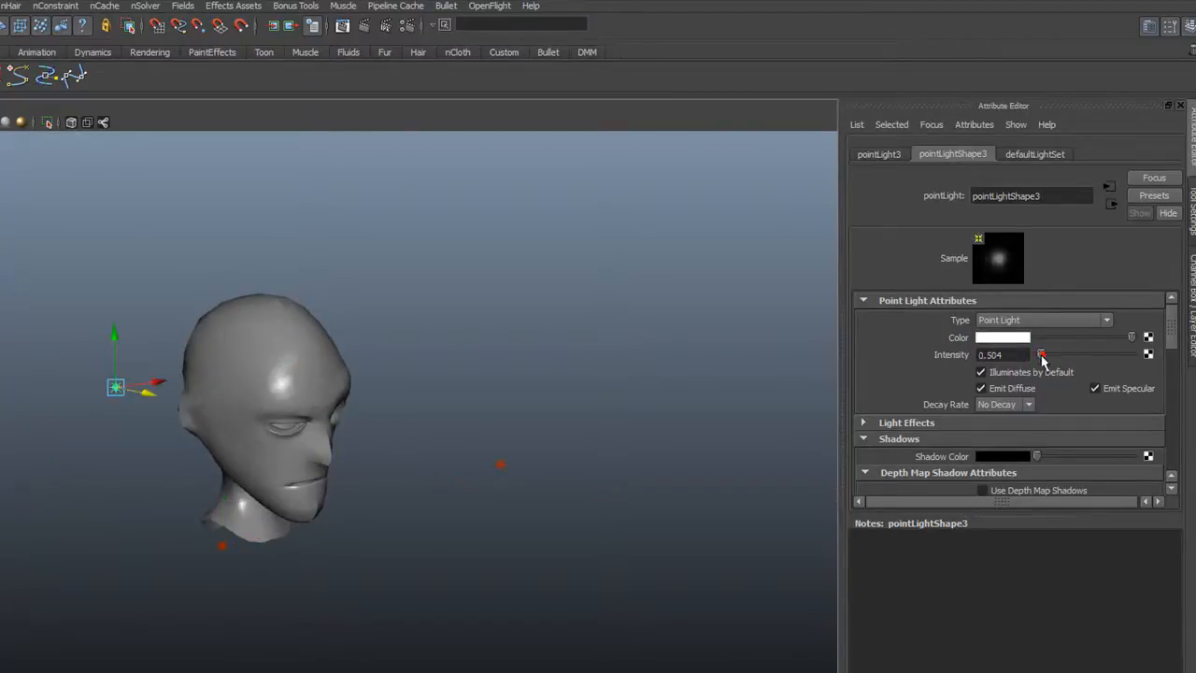
{"action": "left_click_drag", "start_coordinate": [1042, 354], "coordinate": [1040, 354]}
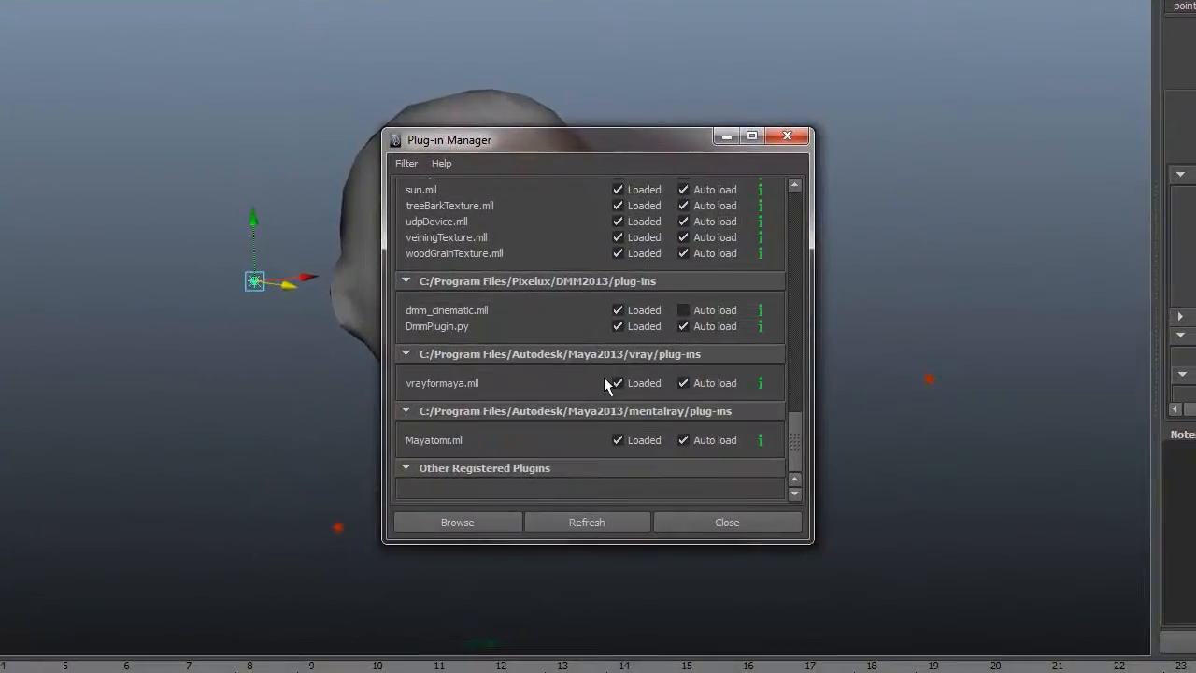
Cancel unloading Mayatomr.mll, enable its Auto load, and close the Plug-in Manager
{"action": "left_click", "coordinate": [616, 440]}
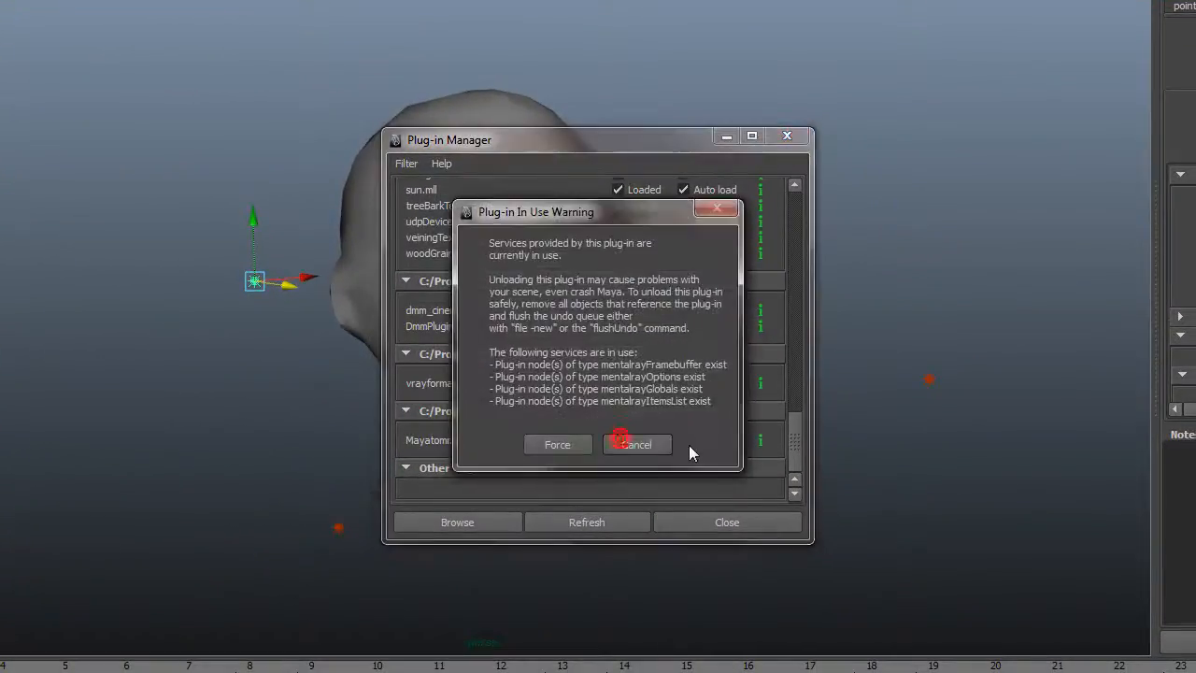
{"action": "mouse_move", "coordinate": [583, 449]}
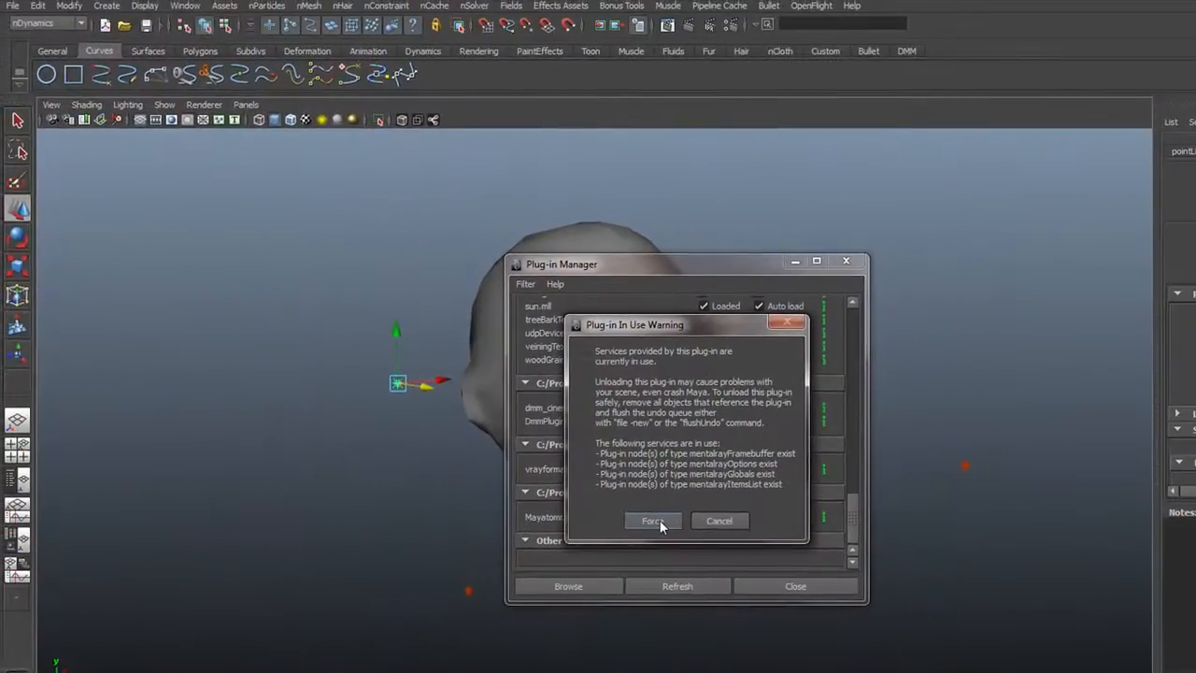
{"action": "left_click", "coordinate": [653, 520]}
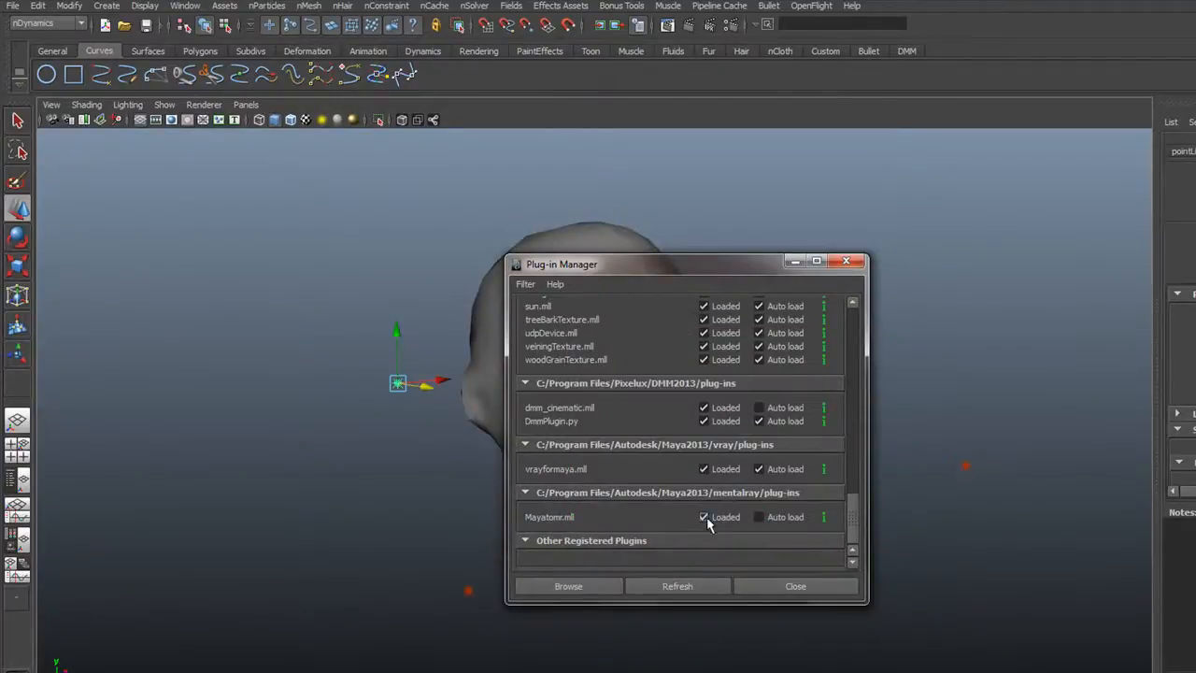
{"action": "left_click", "coordinate": [703, 516]}
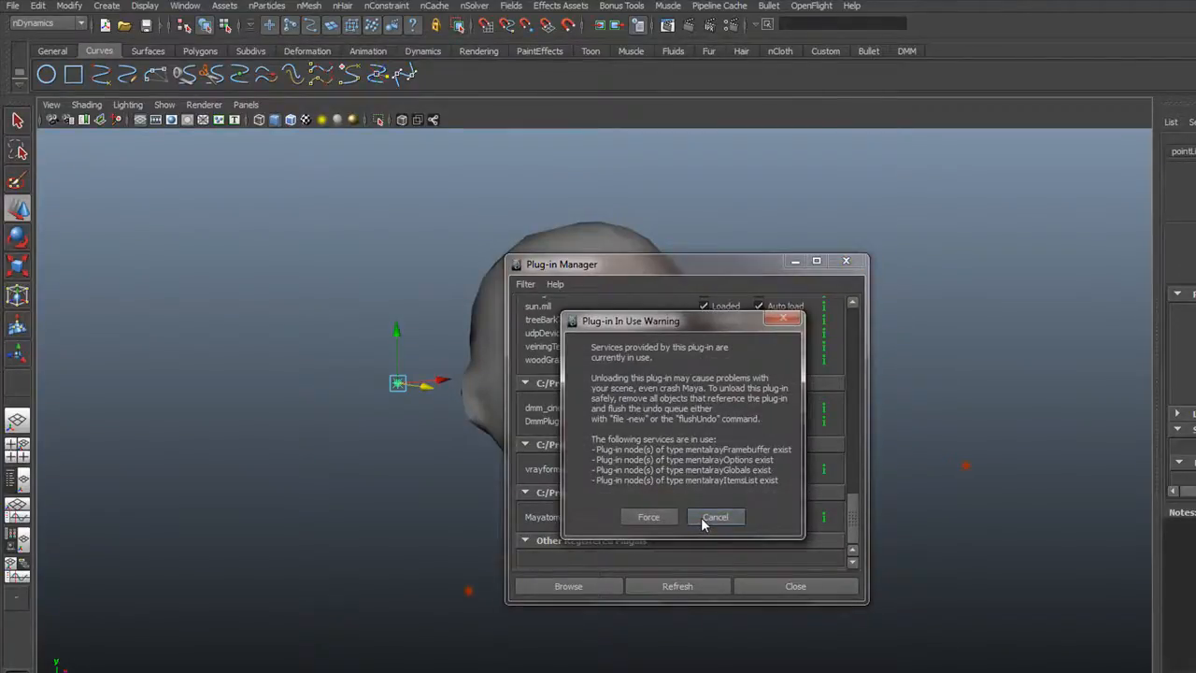
{"action": "left_click", "coordinate": [716, 516]}
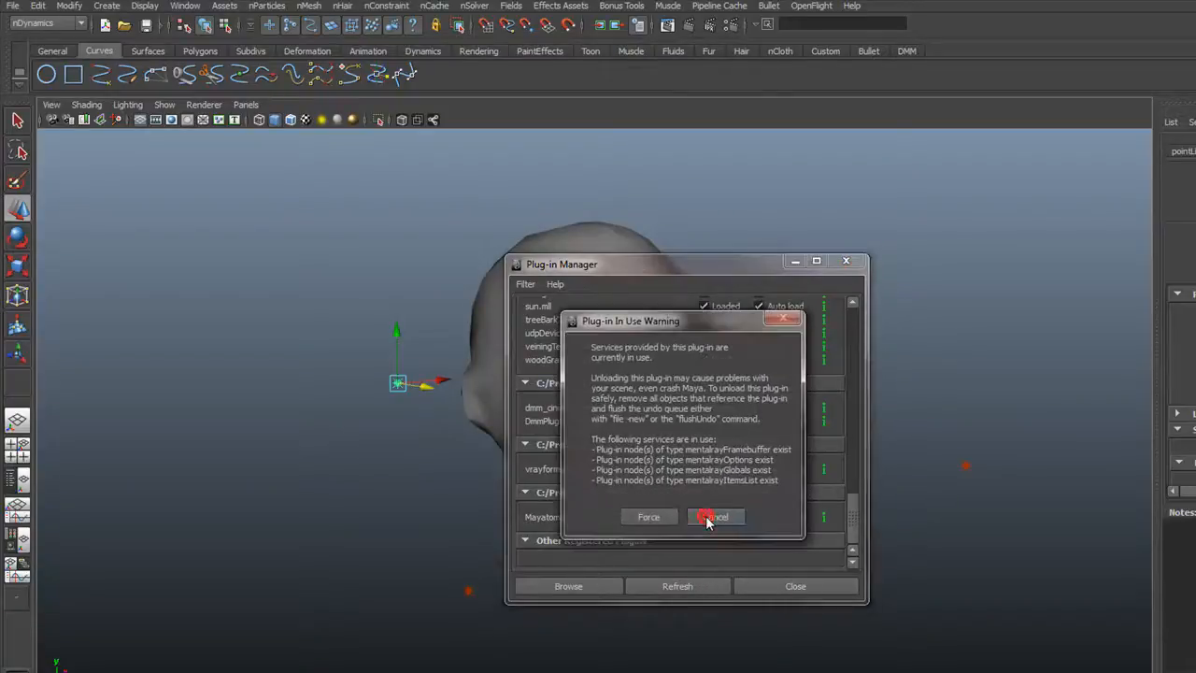
{"action": "left_click", "coordinate": [715, 516]}
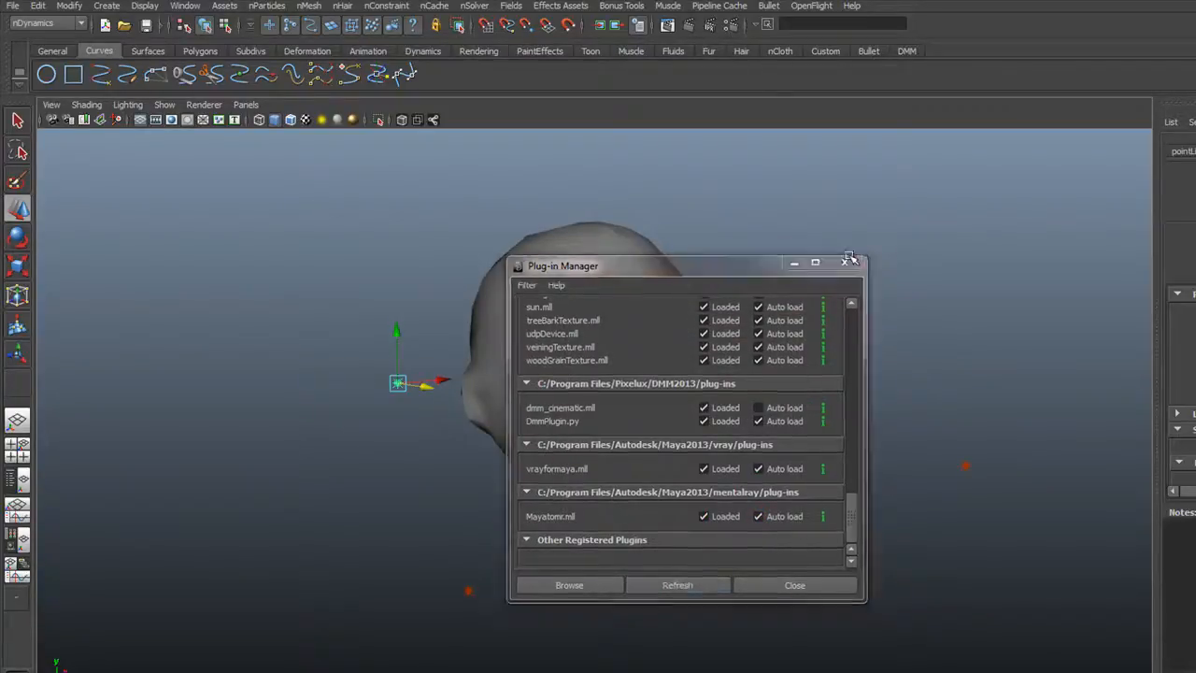
{"action": "left_click", "coordinate": [794, 584]}
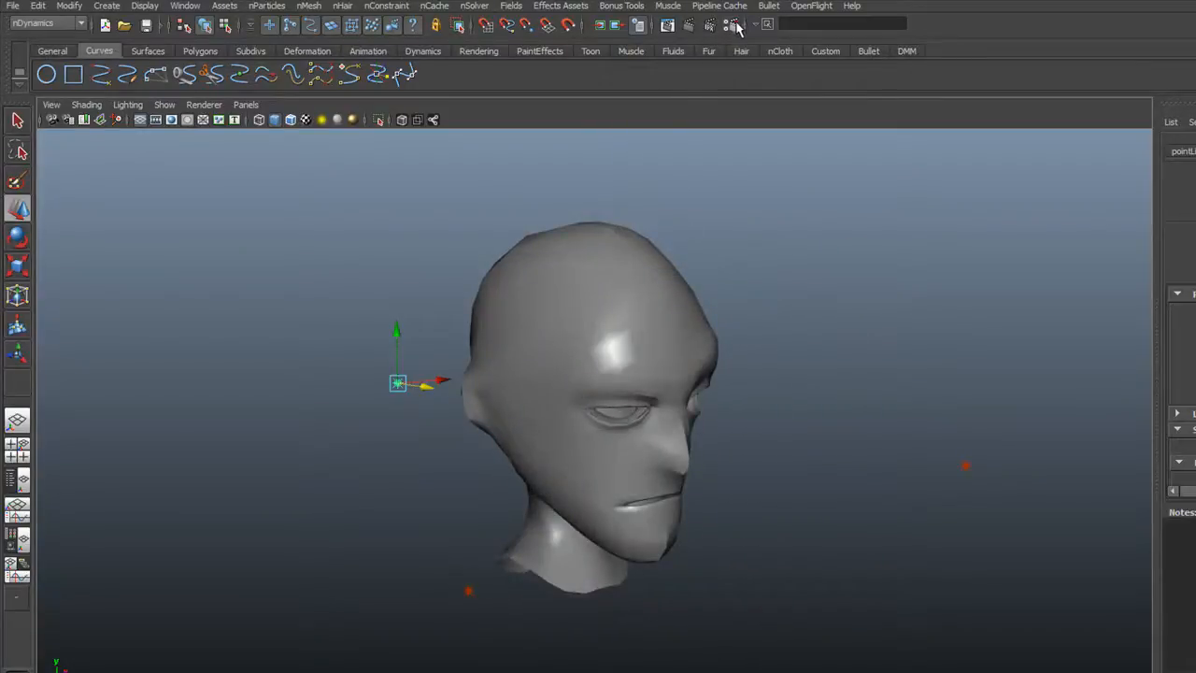
Enable Final Gathering on the Render Settings Indirect Lighting tab with Accuracy 50
{"action": "left_click", "coordinate": [734, 24]}
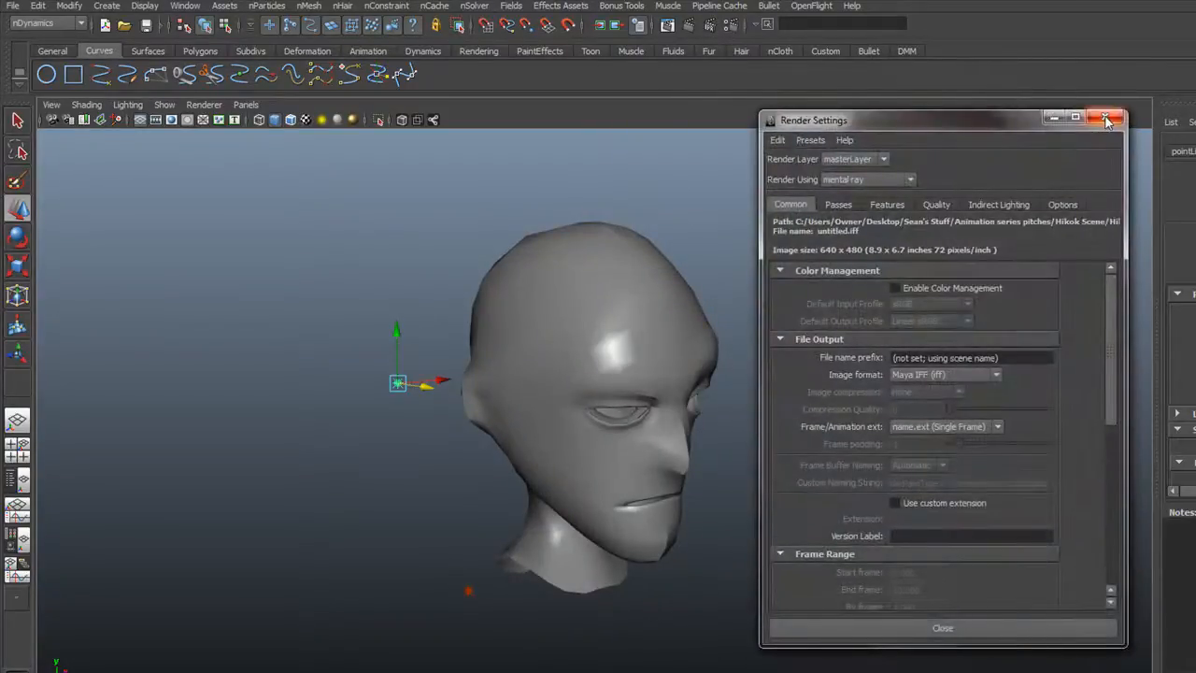
{"action": "left_click", "coordinate": [1106, 120]}
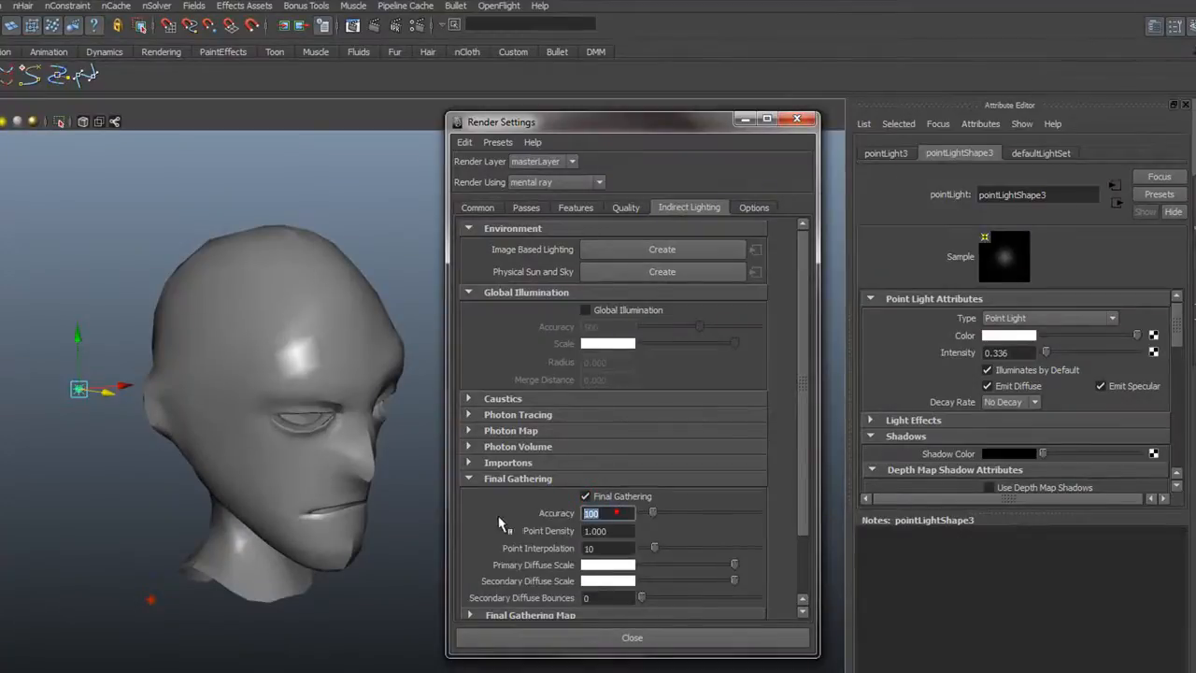
{"action": "type", "text": "50"}
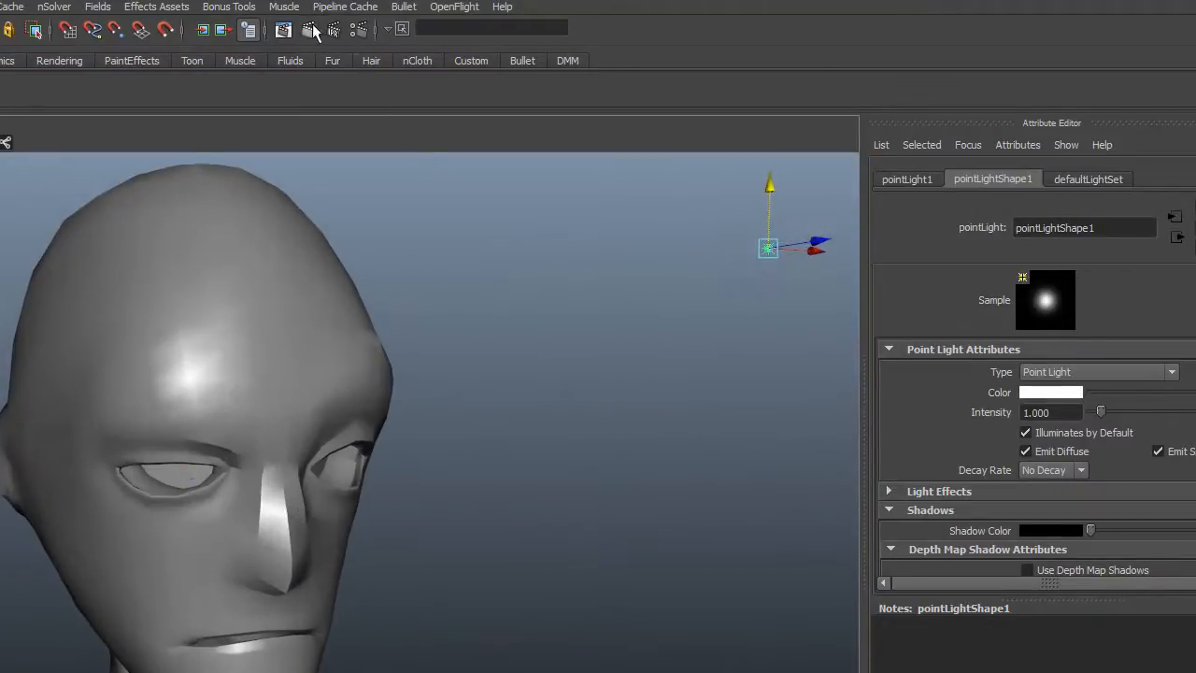
{"action": "left_click", "coordinate": [314, 29]}
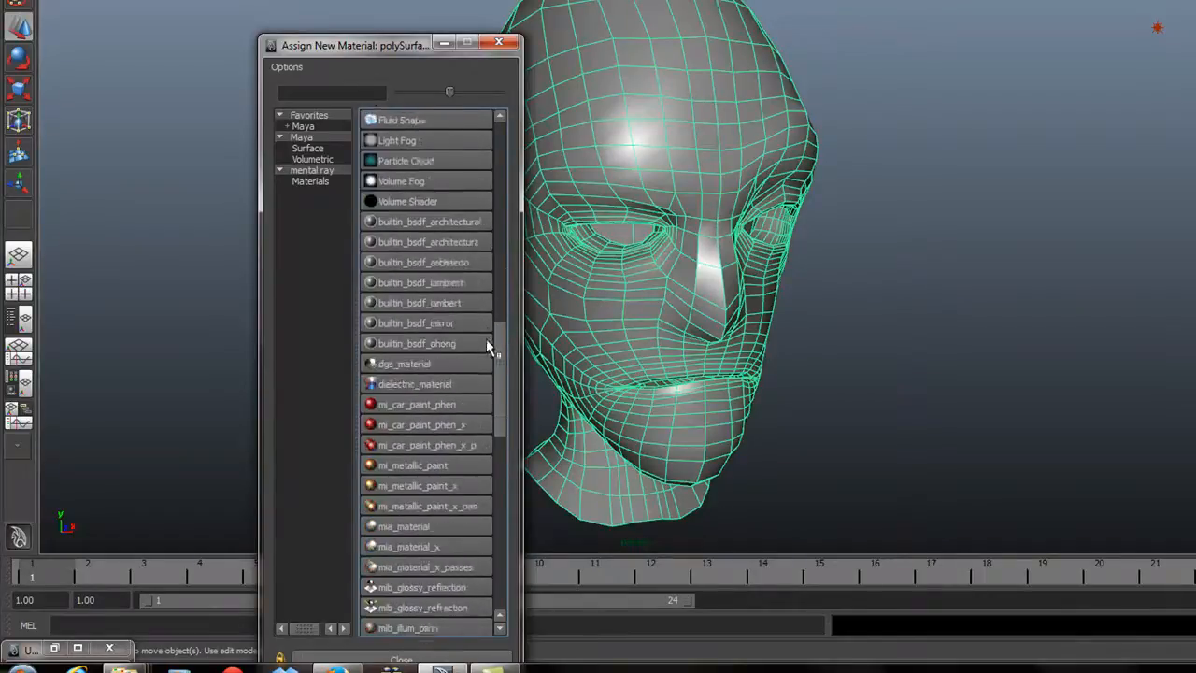
Scroll the mental ray materials list to pick the misss_fast_skin shader for the head
{"action": "scroll", "scroll_direction": "down", "scroll_amount": 3}
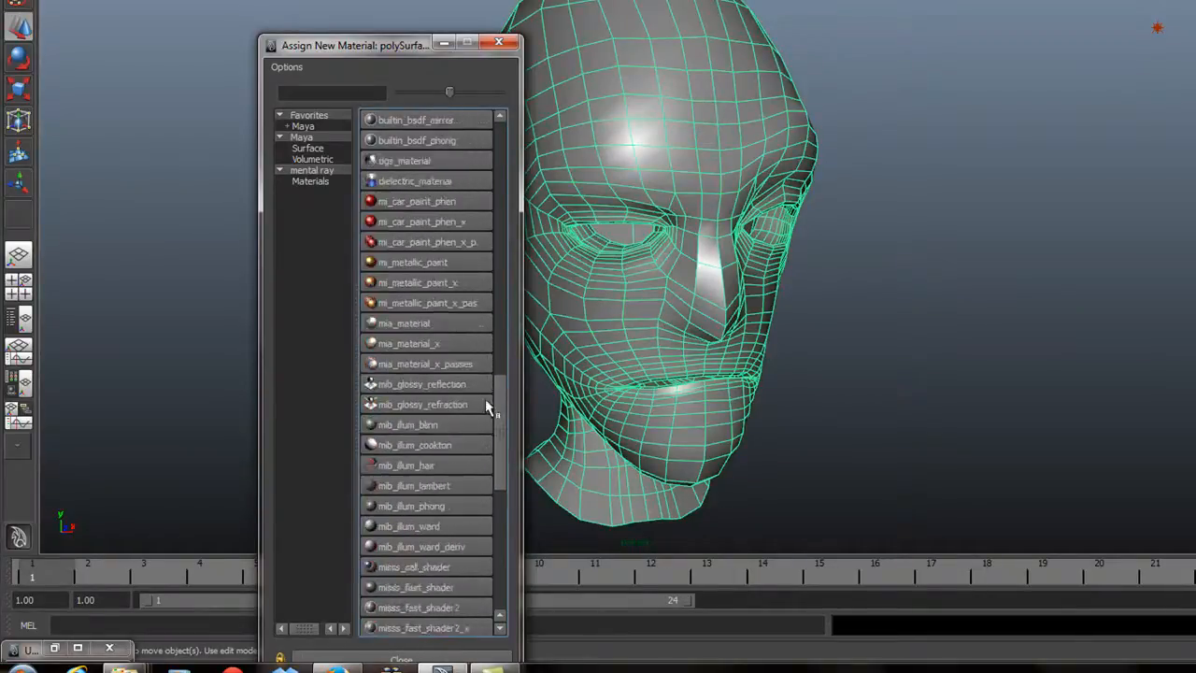
{"action": "scroll", "scroll_direction": "down", "scroll_amount": 3}
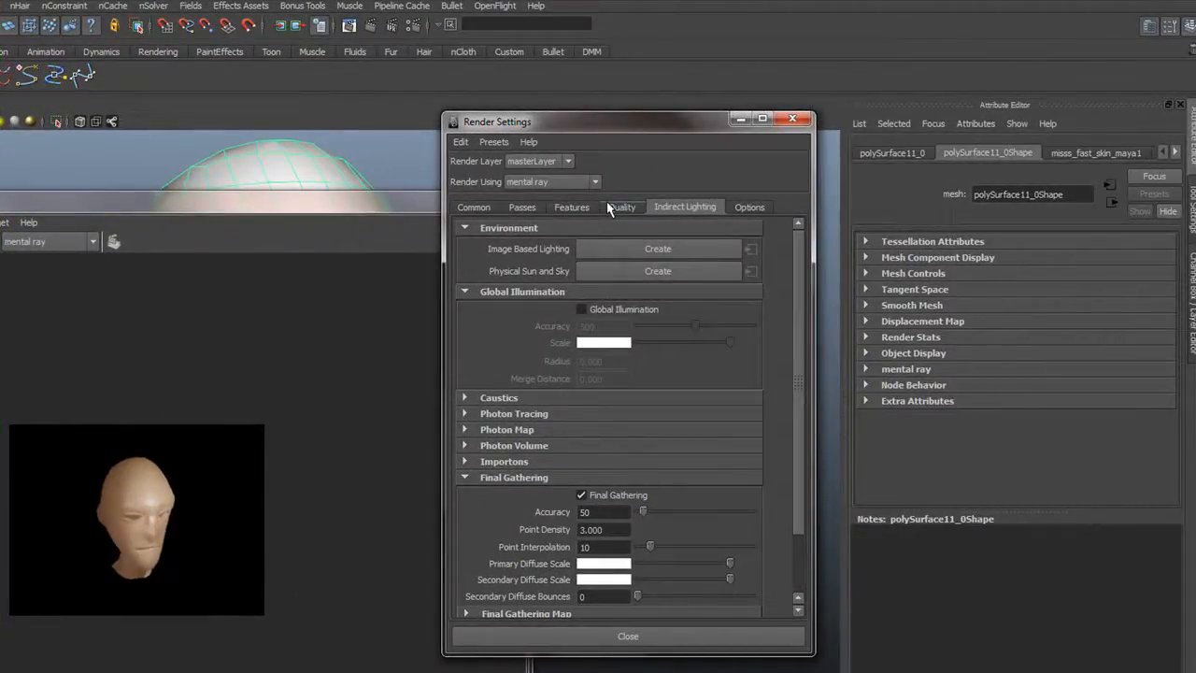
Review the Quality tab, then set Final Gathering Point Density to 2.000
{"action": "left_click", "coordinate": [621, 206]}
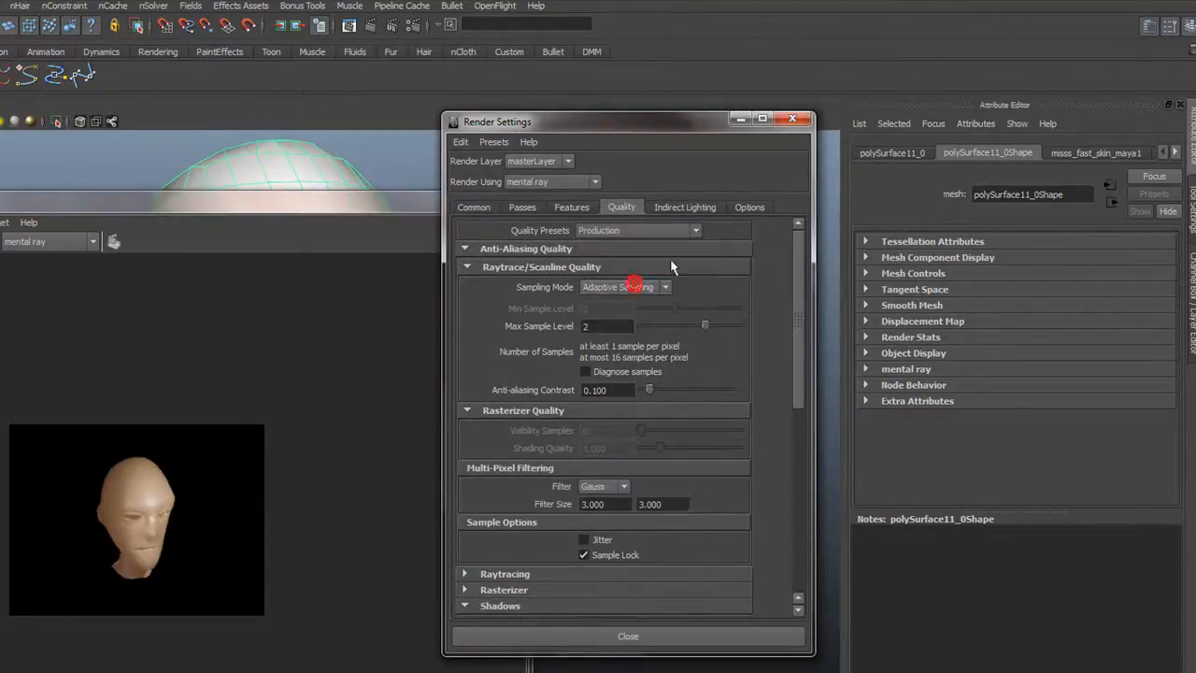
{"action": "left_click", "coordinate": [685, 206]}
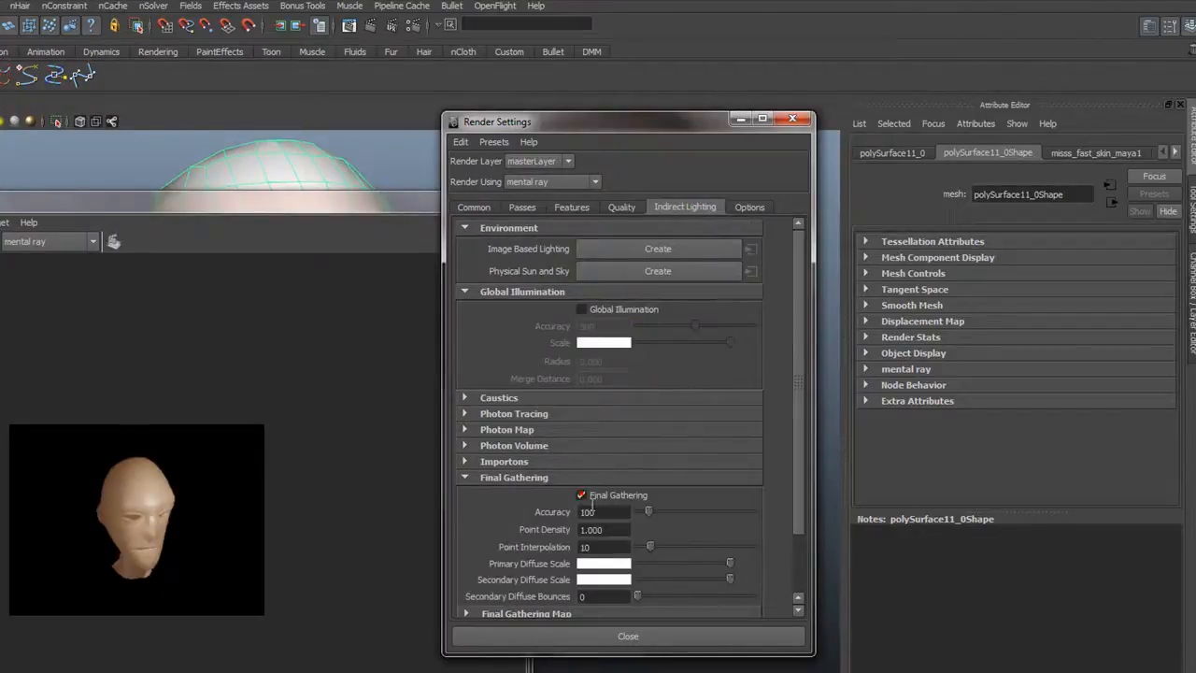
{"action": "mouse_move", "coordinate": [582, 494]}
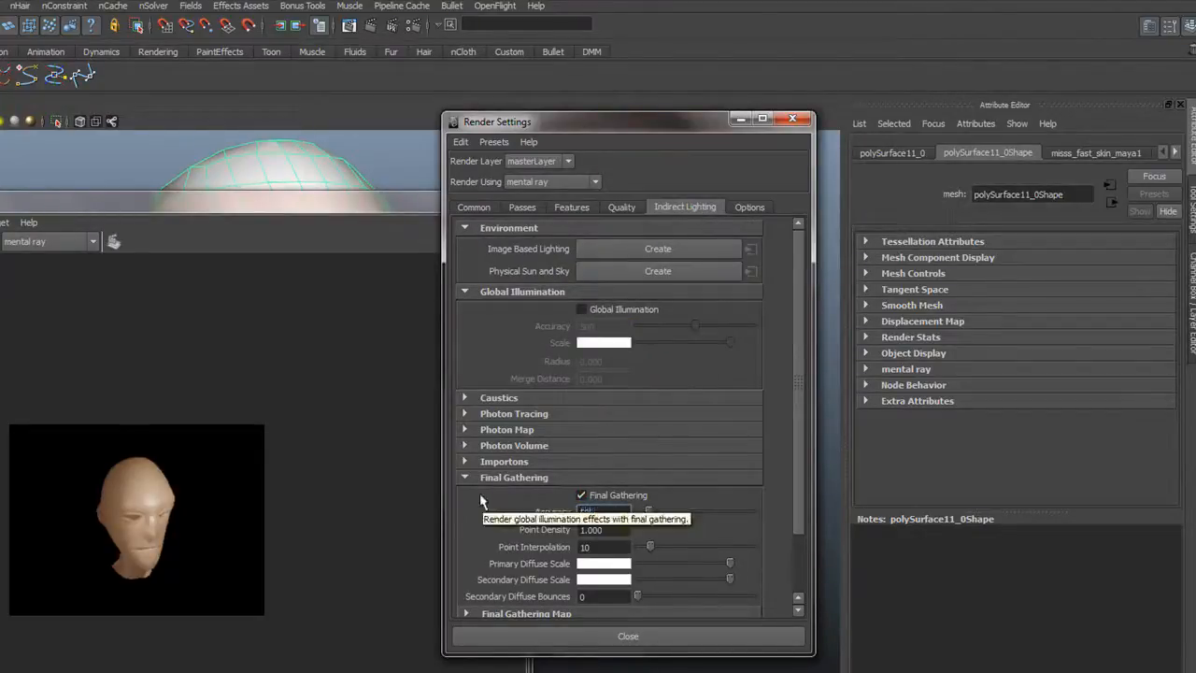
{"action": "left_click", "coordinate": [603, 529]}
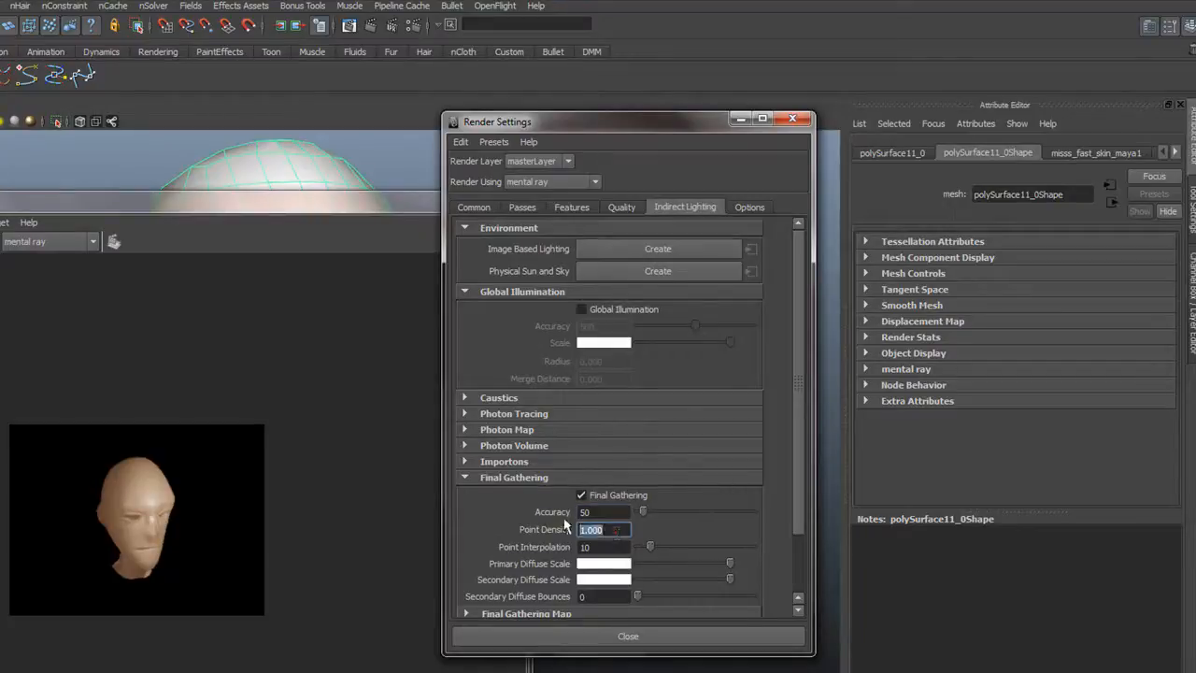
{"action": "type", "text": "2.000"}
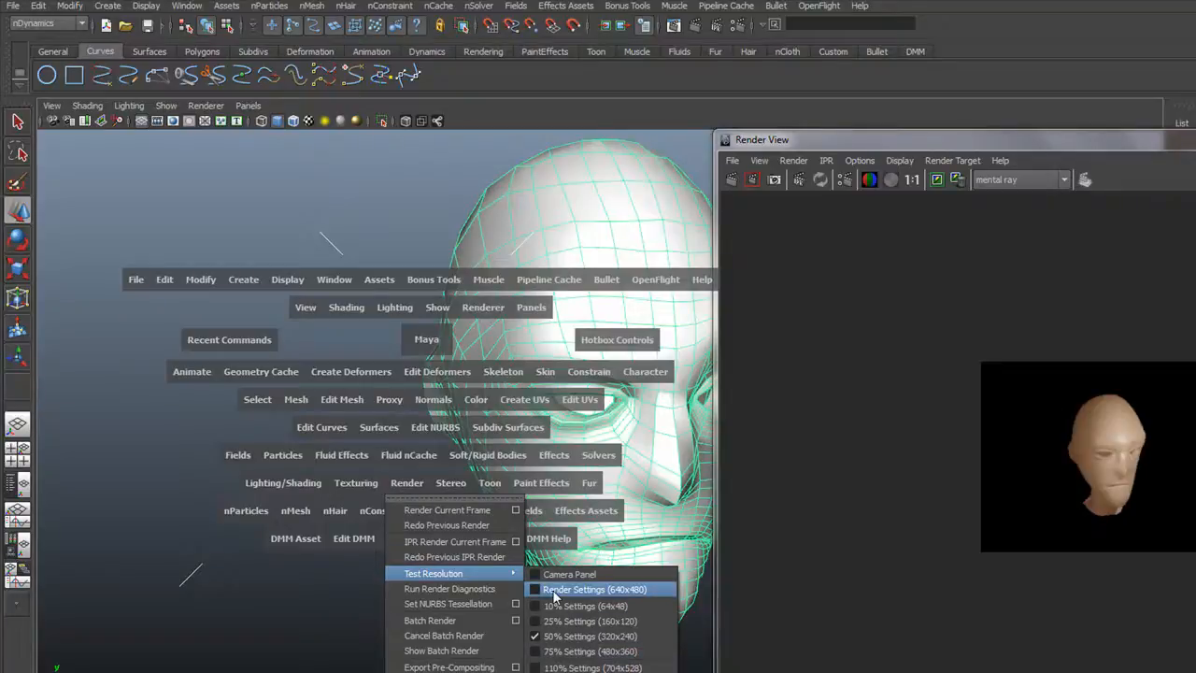
Switch test resolution to Render Settings (640x480) and enlarge the Render View window
{"action": "left_click", "coordinate": [593, 588]}
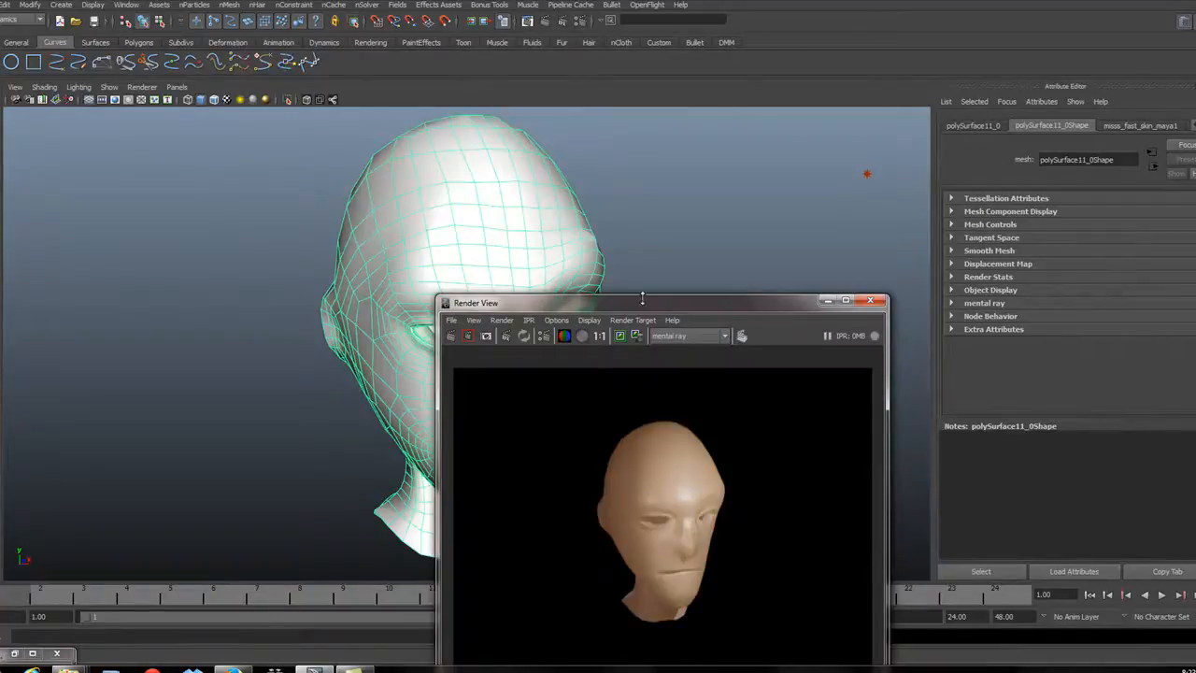
{"action": "left_click_drag", "start_coordinate": [642, 302], "coordinate": [656, 272]}
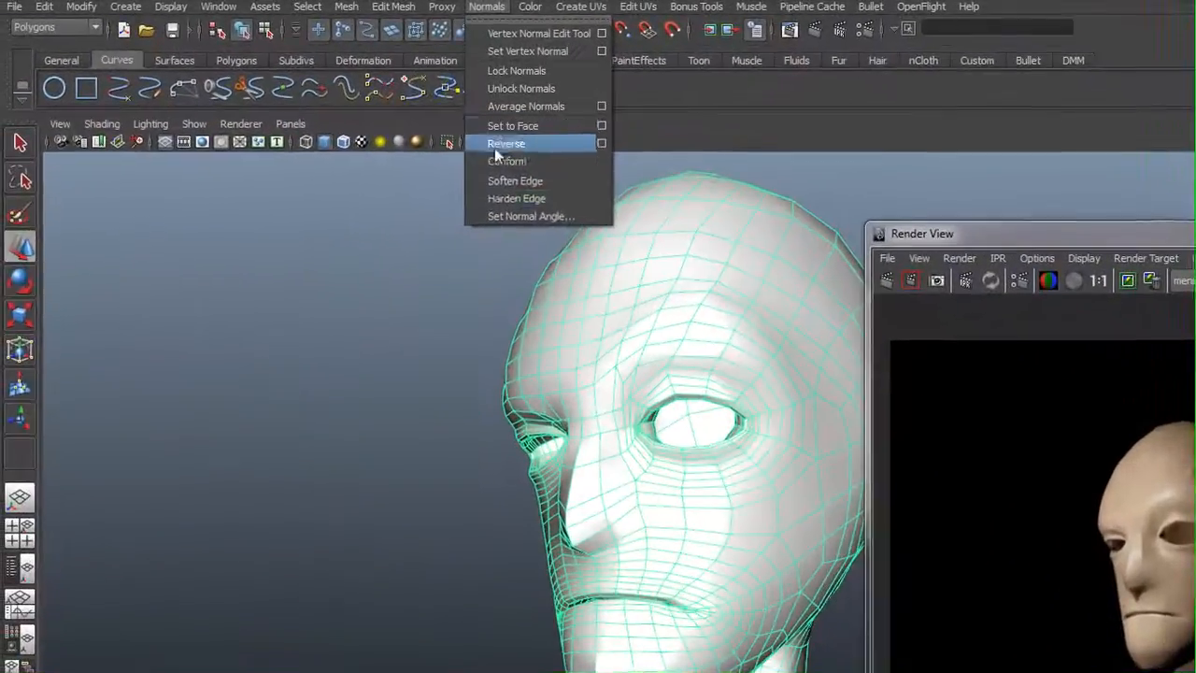
Apply Normals > Soften Edge to the selected head mesh
{"action": "left_click", "coordinate": [505, 143]}
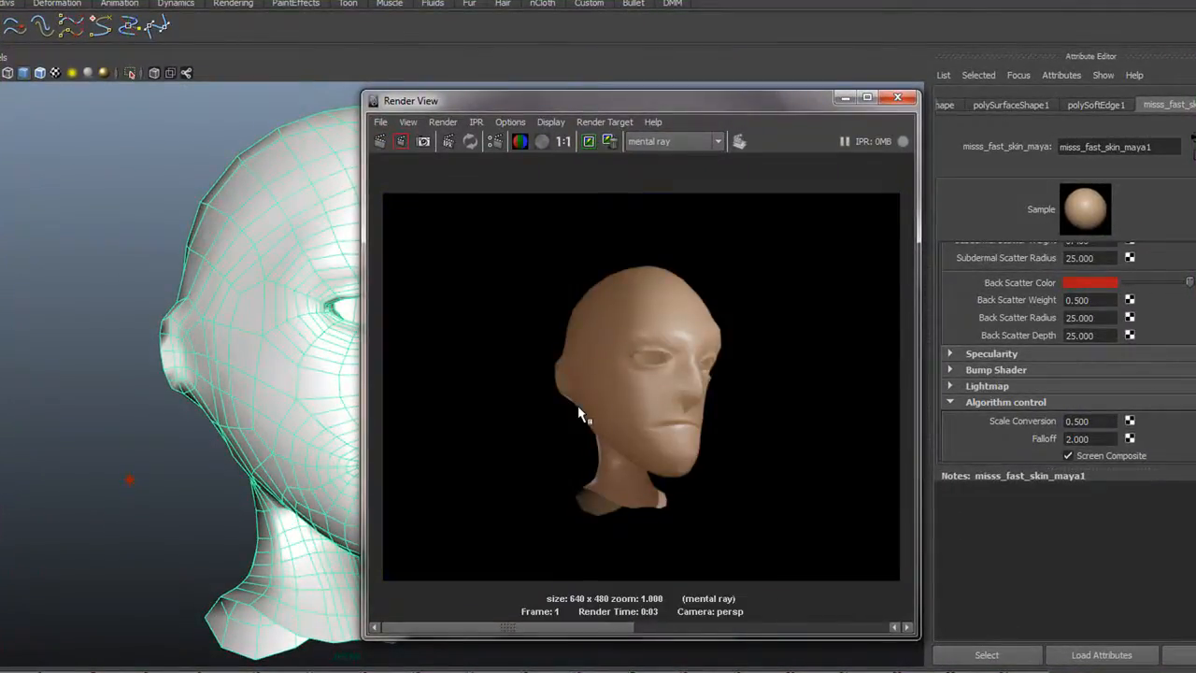
{"action": "mouse_move", "coordinate": [613, 458]}
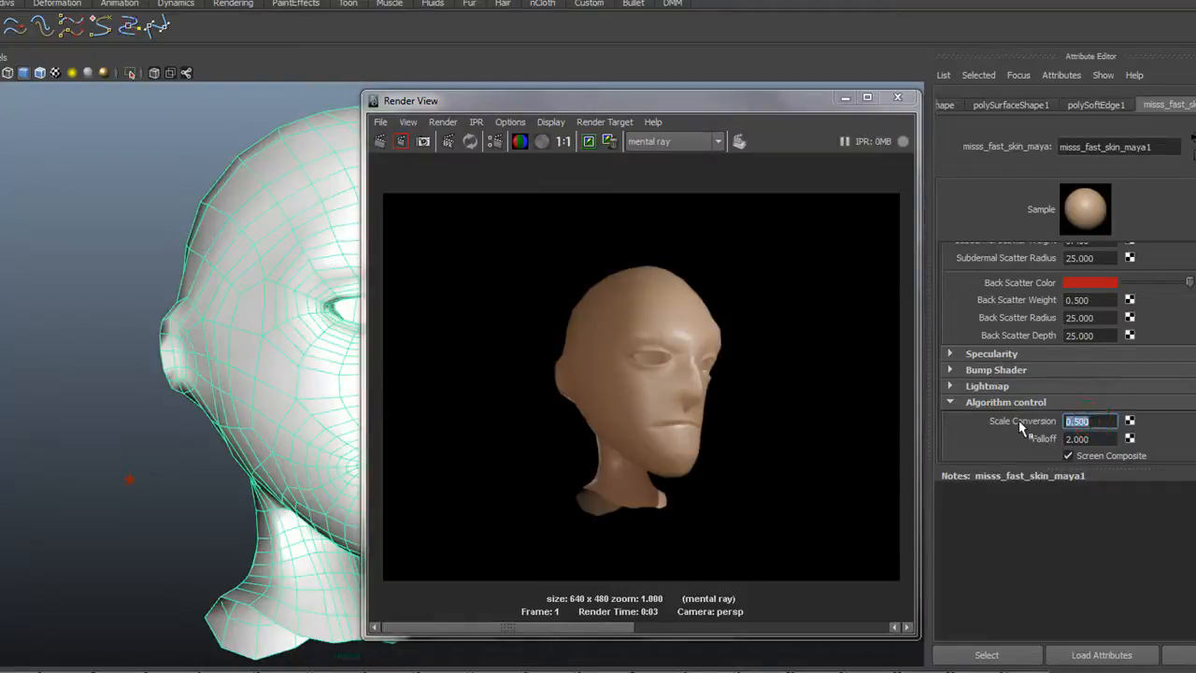
Edit the fast-skin shader's Scale Conversion value and re-render the head
{"action": "type", "text": "200"}
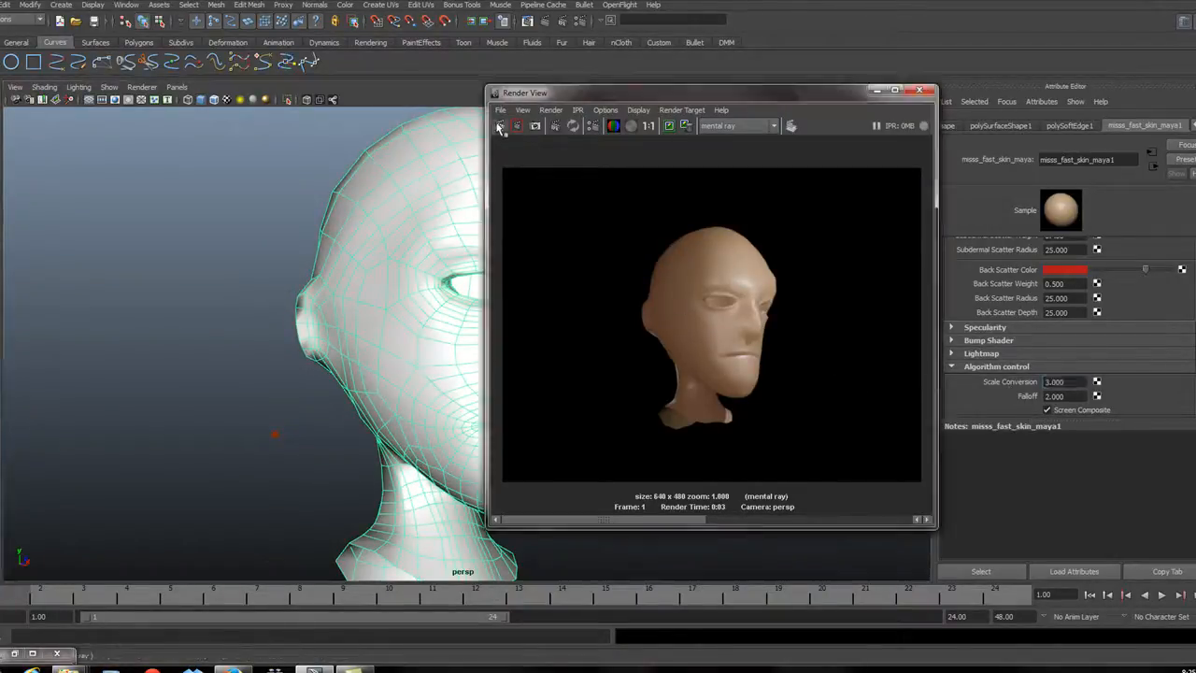
{"action": "left_click", "coordinate": [498, 126]}
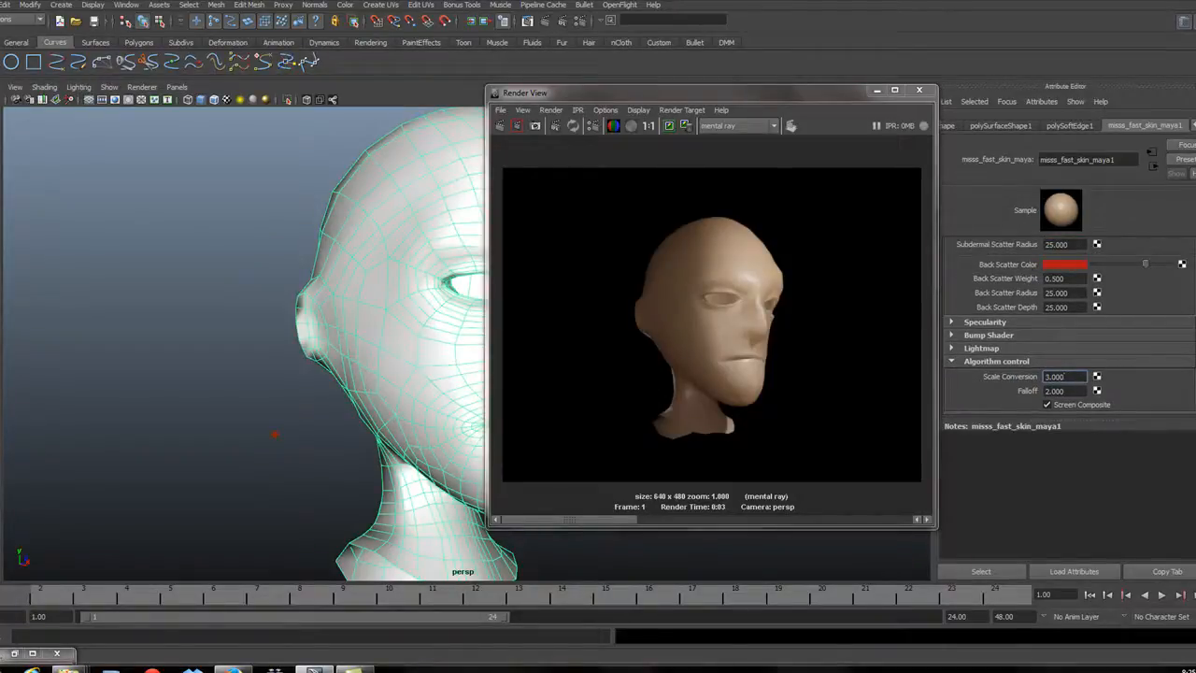
{"action": "mouse_move", "coordinate": [817, 443]}
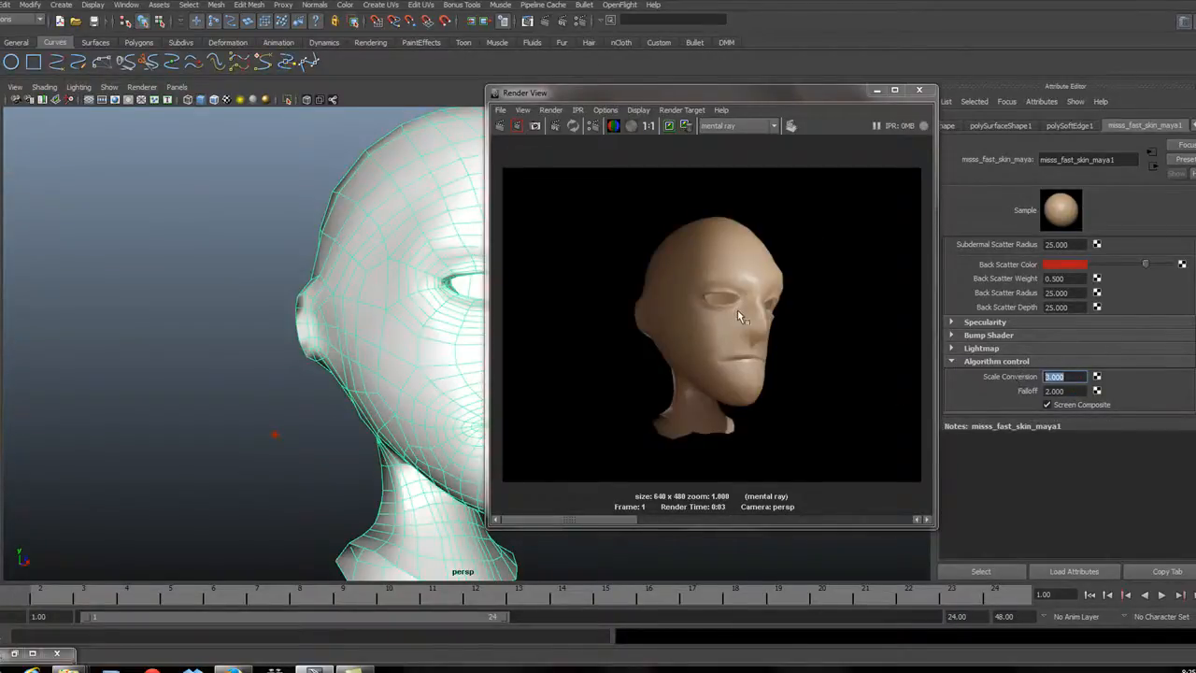
{"action": "mouse_move", "coordinate": [595, 251]}
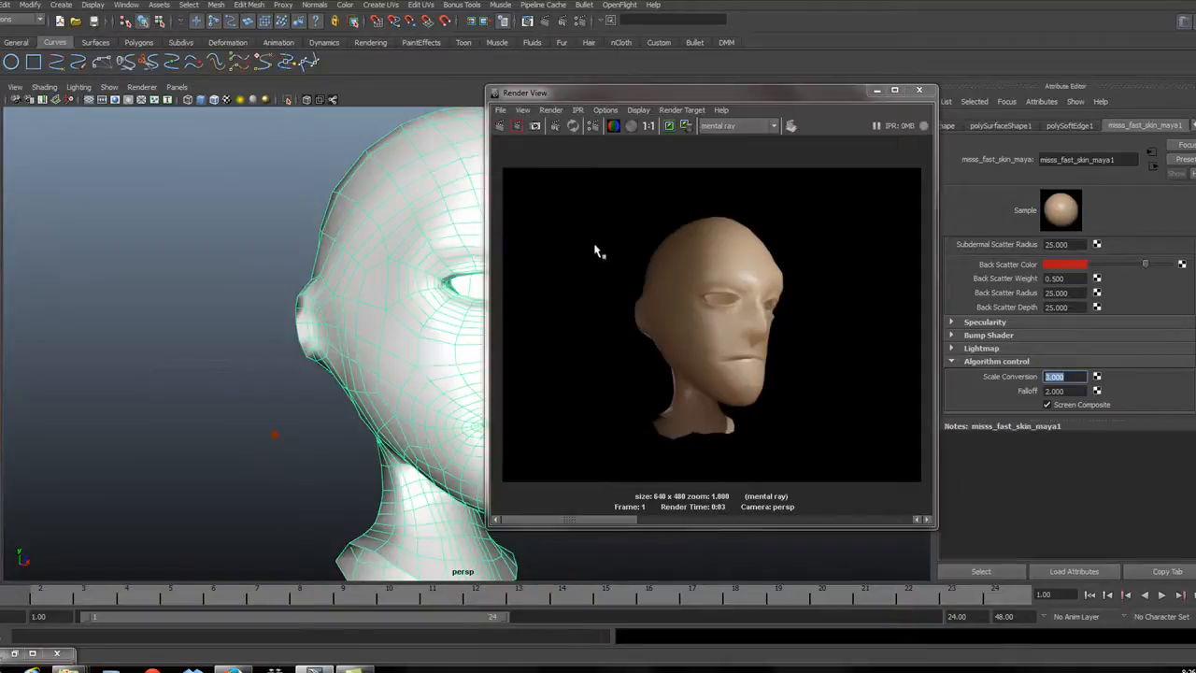
{"action": "mouse_move", "coordinate": [607, 263]}
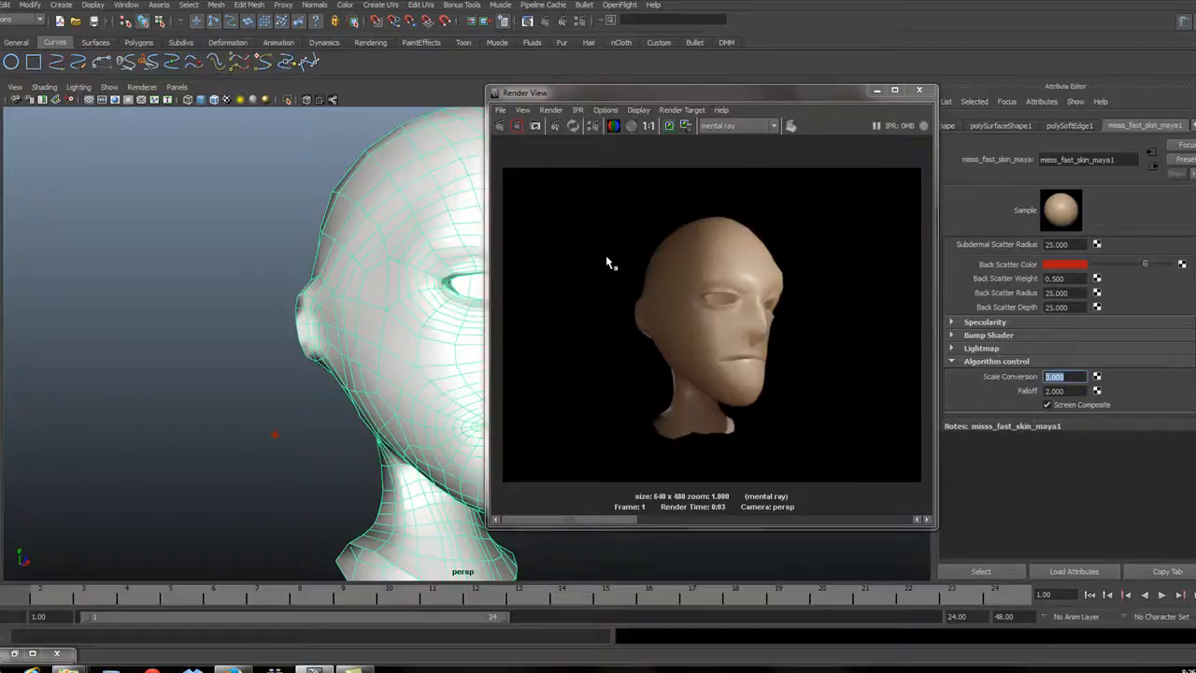
{"action": "mouse_move", "coordinate": [490, 167]}
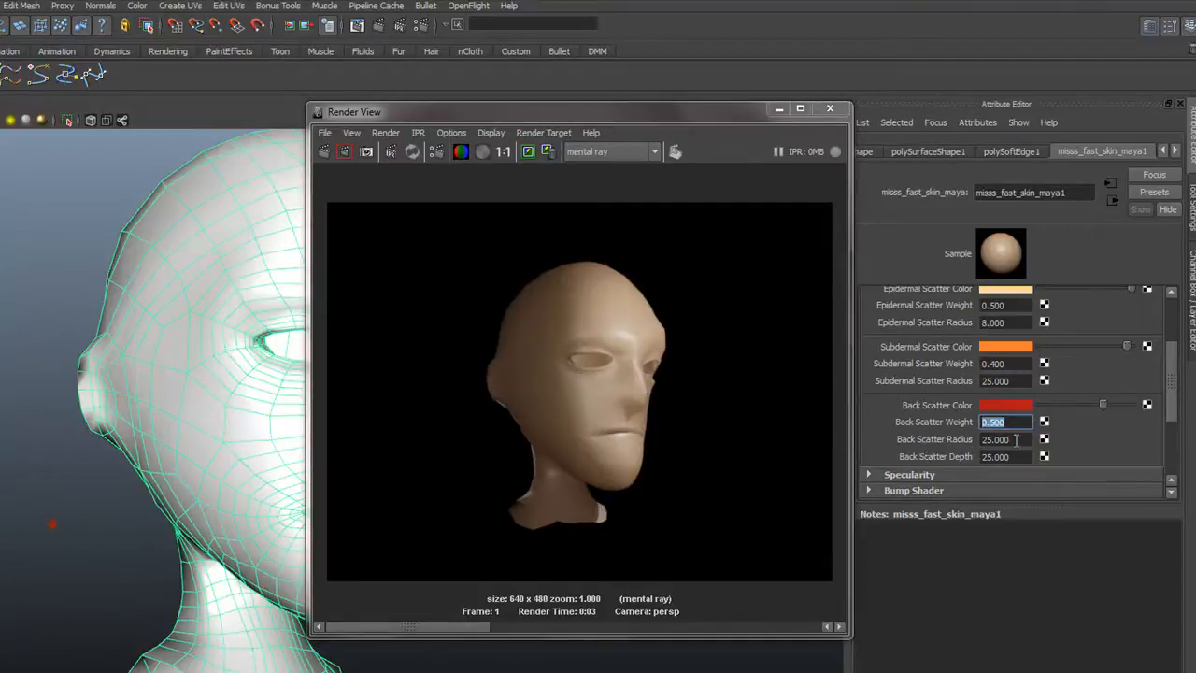
Set Back Scatter Weight to 1.000 and re-render the head in Render View
{"action": "left_click", "coordinate": [1007, 439]}
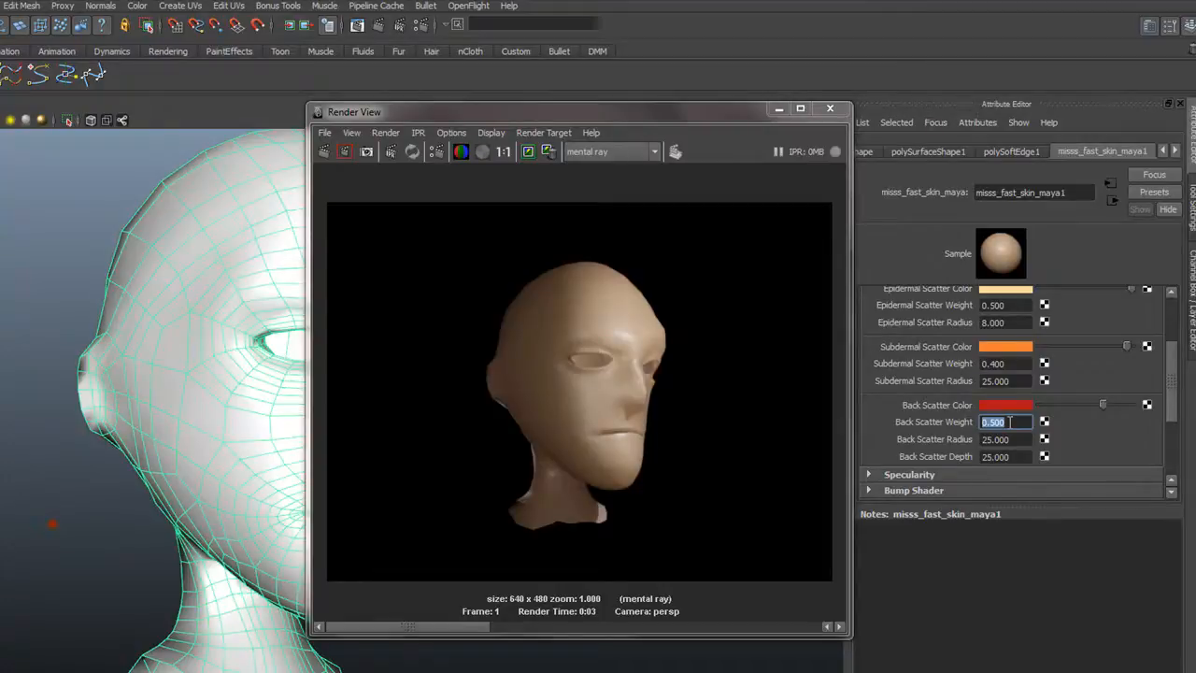
{"action": "type", "text": "1.000"}
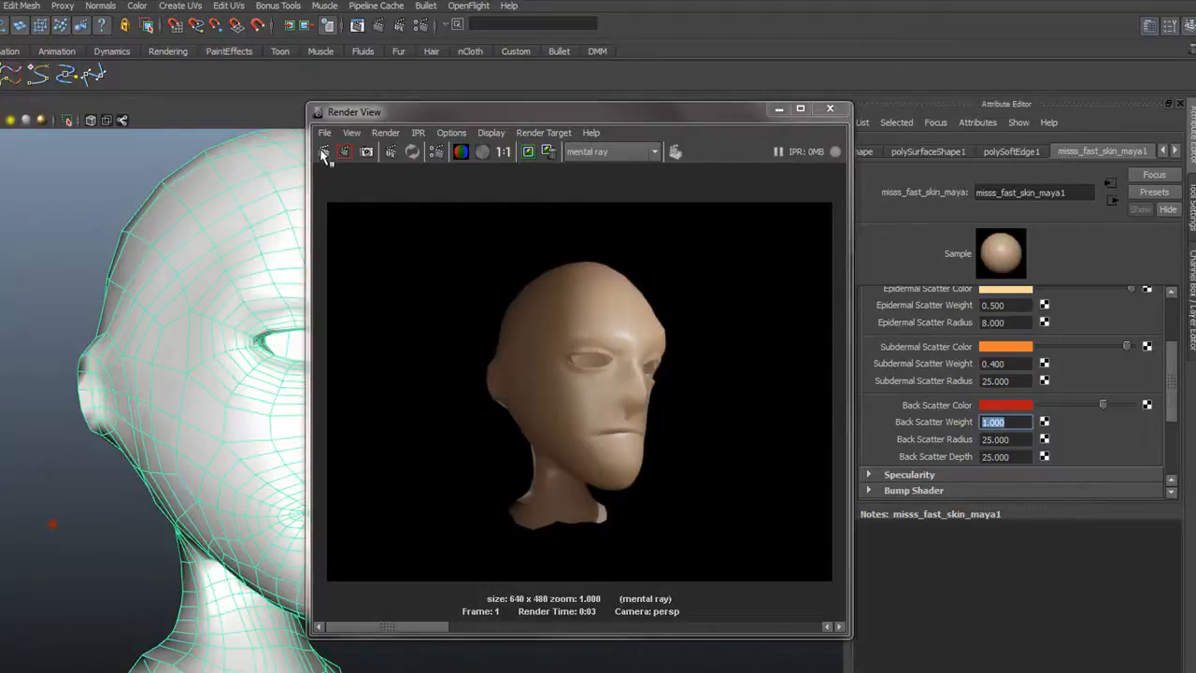
{"action": "left_click", "coordinate": [323, 151]}
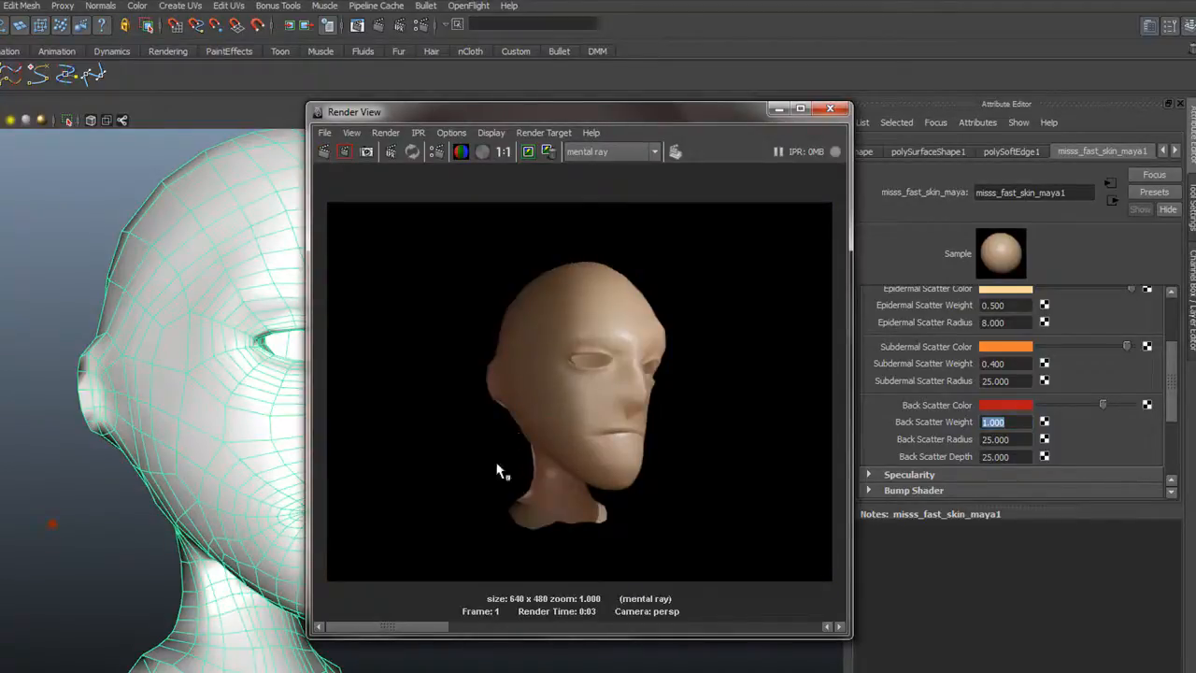
{"action": "mouse_move", "coordinate": [534, 484]}
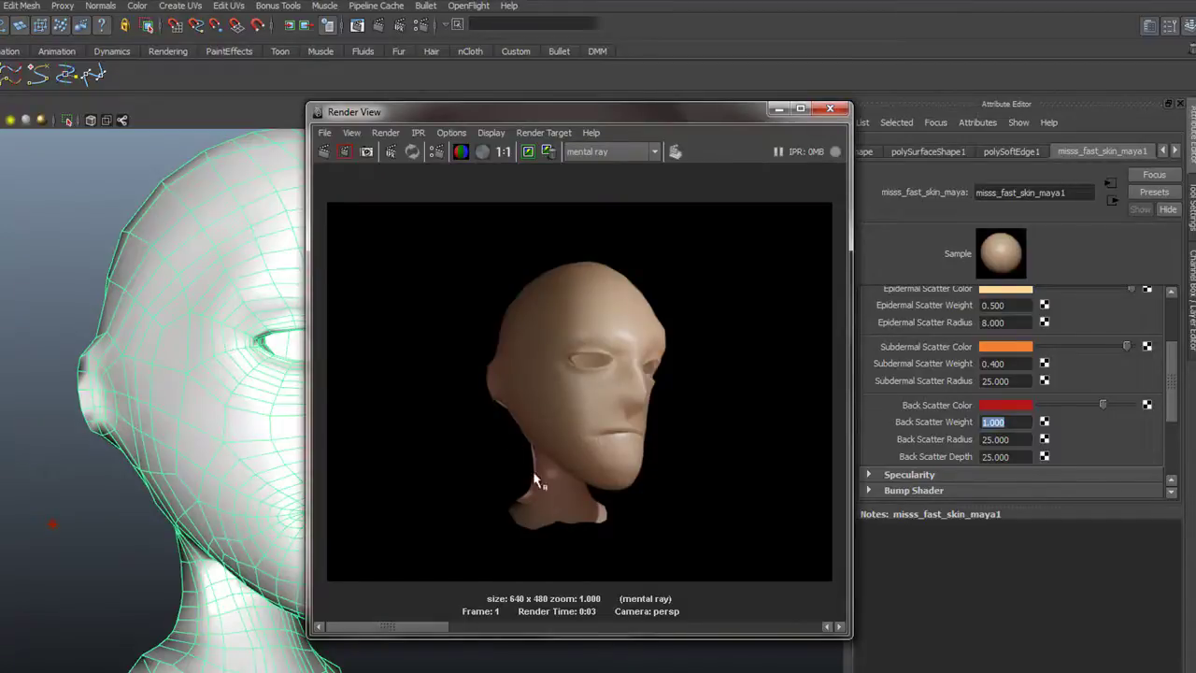
{"action": "mouse_move", "coordinate": [542, 474]}
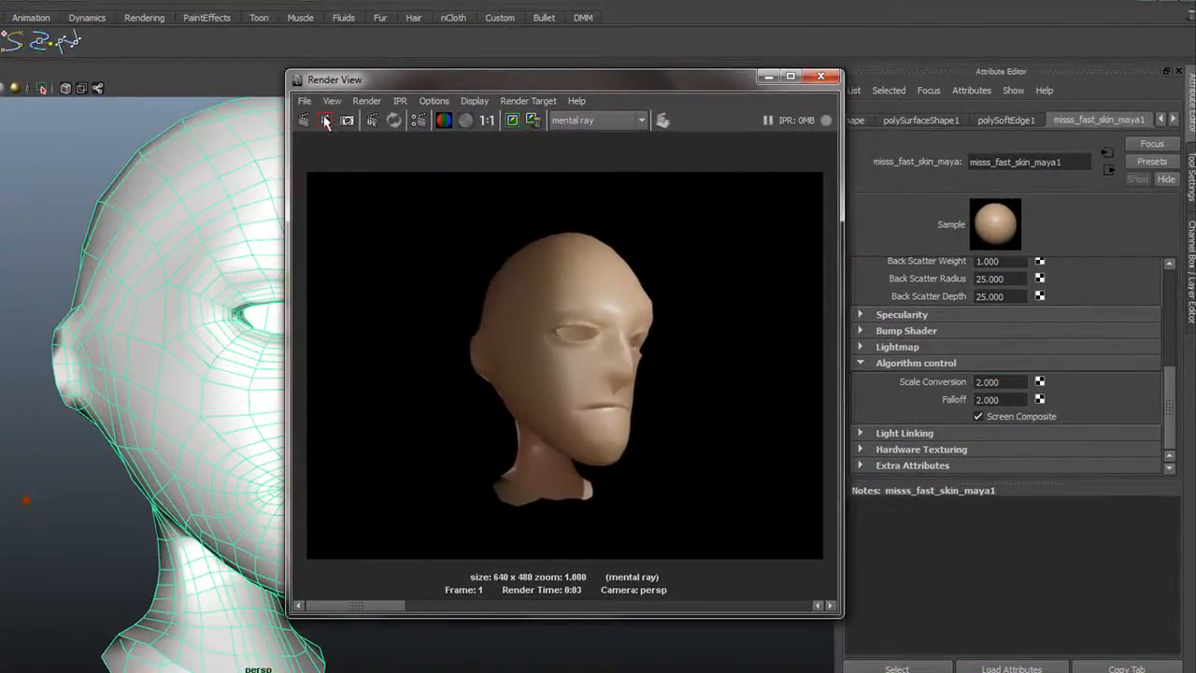
Re-render the head to preview the fast-skin shader with scale conversion at 2
{"action": "left_click", "coordinate": [324, 120]}
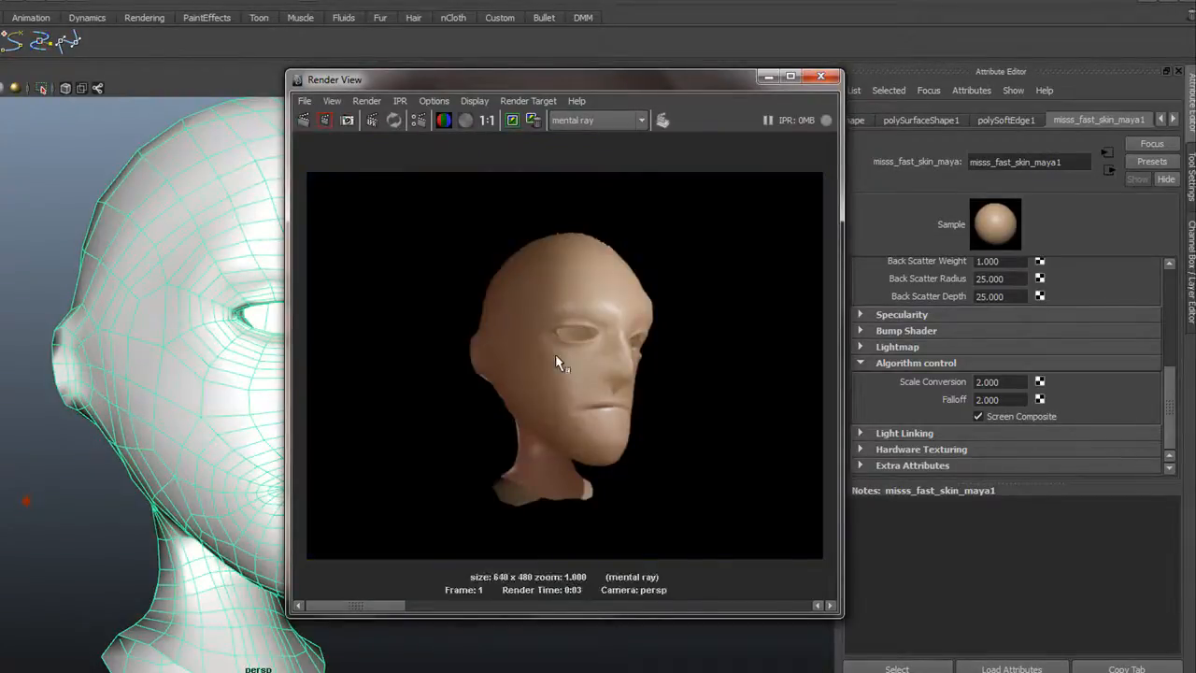
{"action": "mouse_move", "coordinate": [604, 435]}
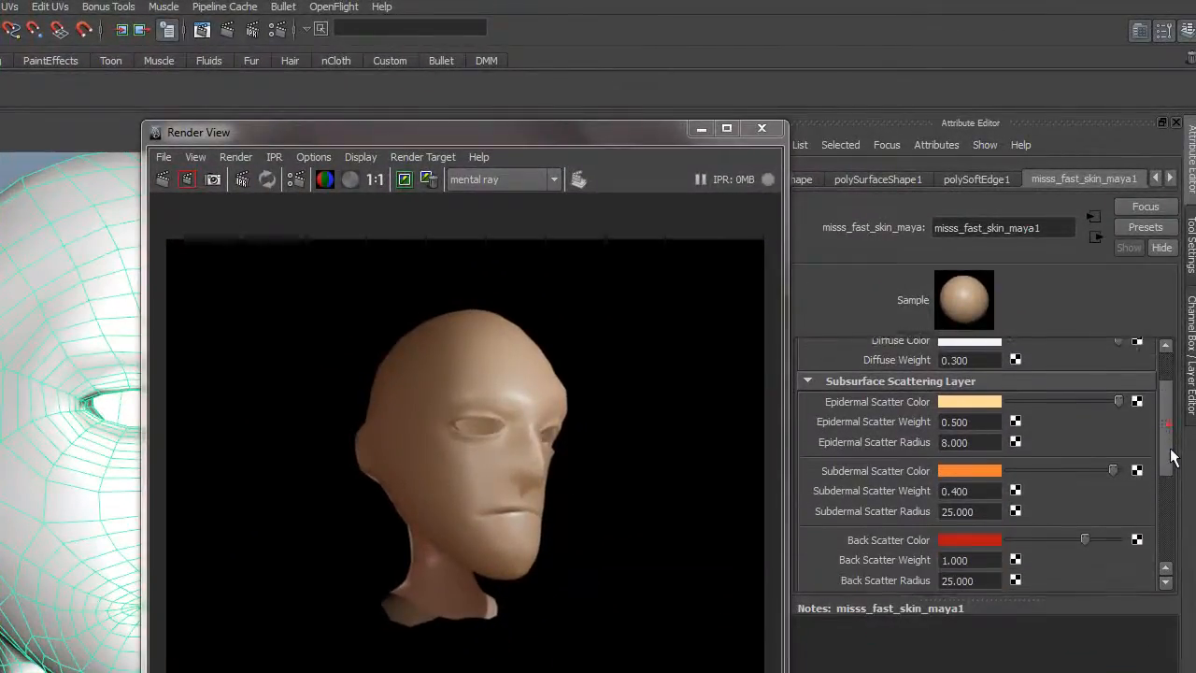
{"action": "scroll", "scroll_direction": "down", "scroll_amount": 3}
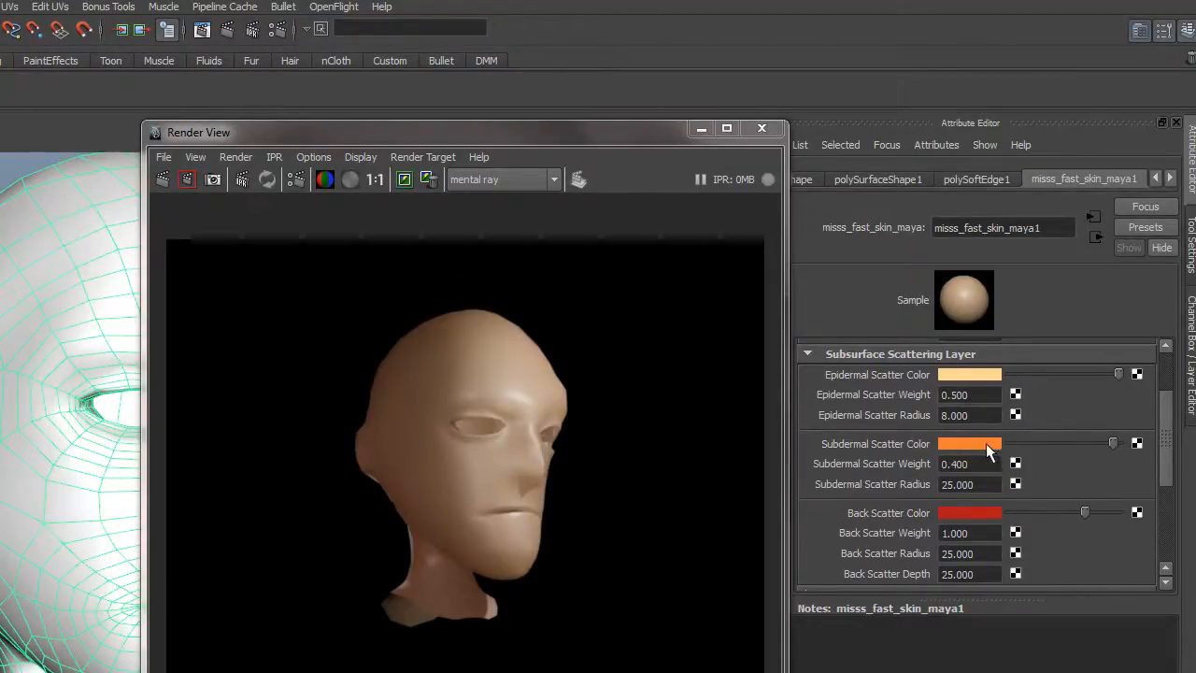
{"action": "mouse_move", "coordinate": [939, 521]}
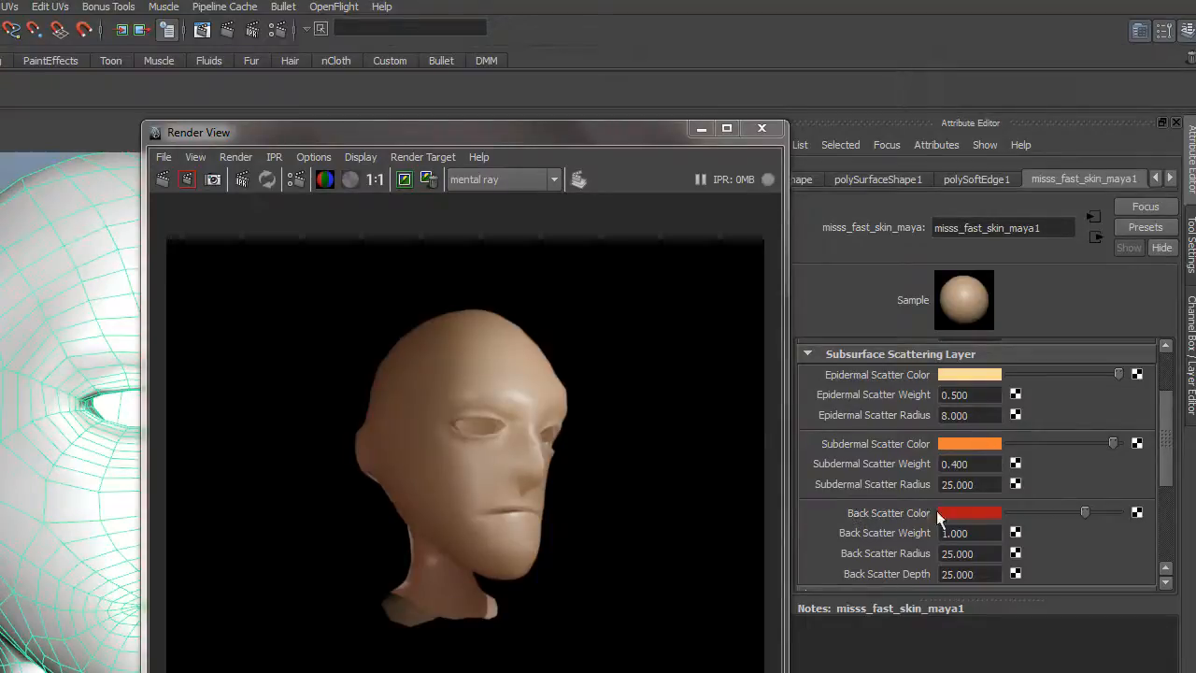
{"action": "scroll", "scroll_direction": "down", "scroll_amount": 3}
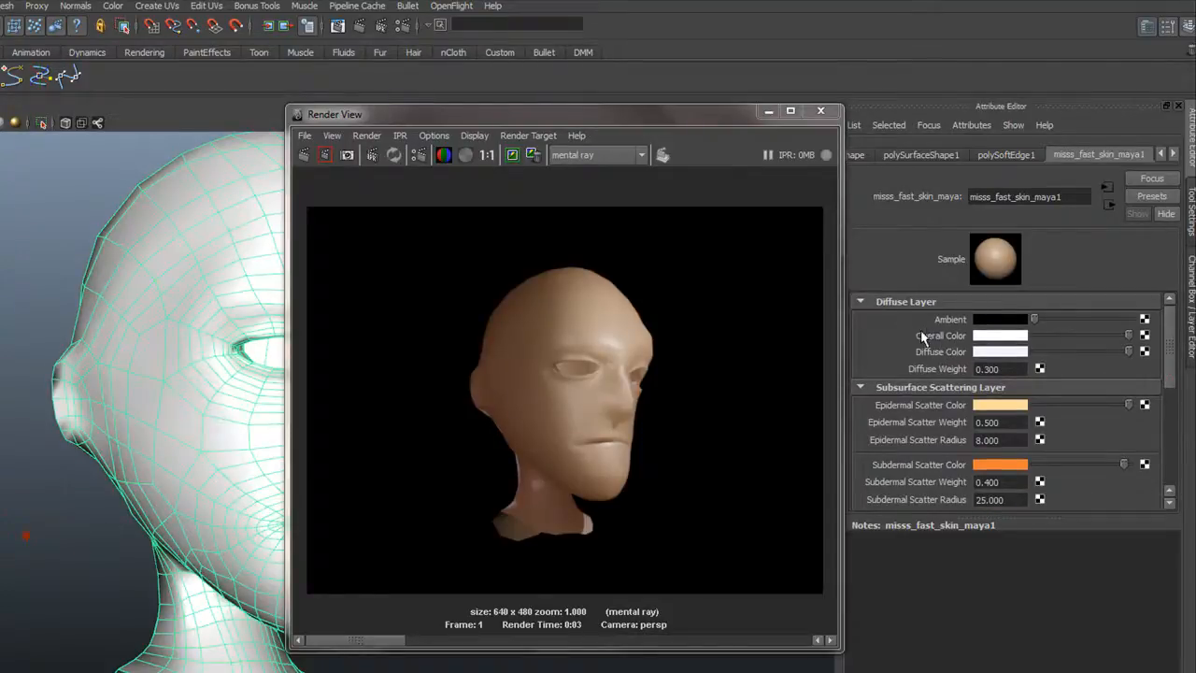
{"action": "mouse_move", "coordinate": [1127, 364]}
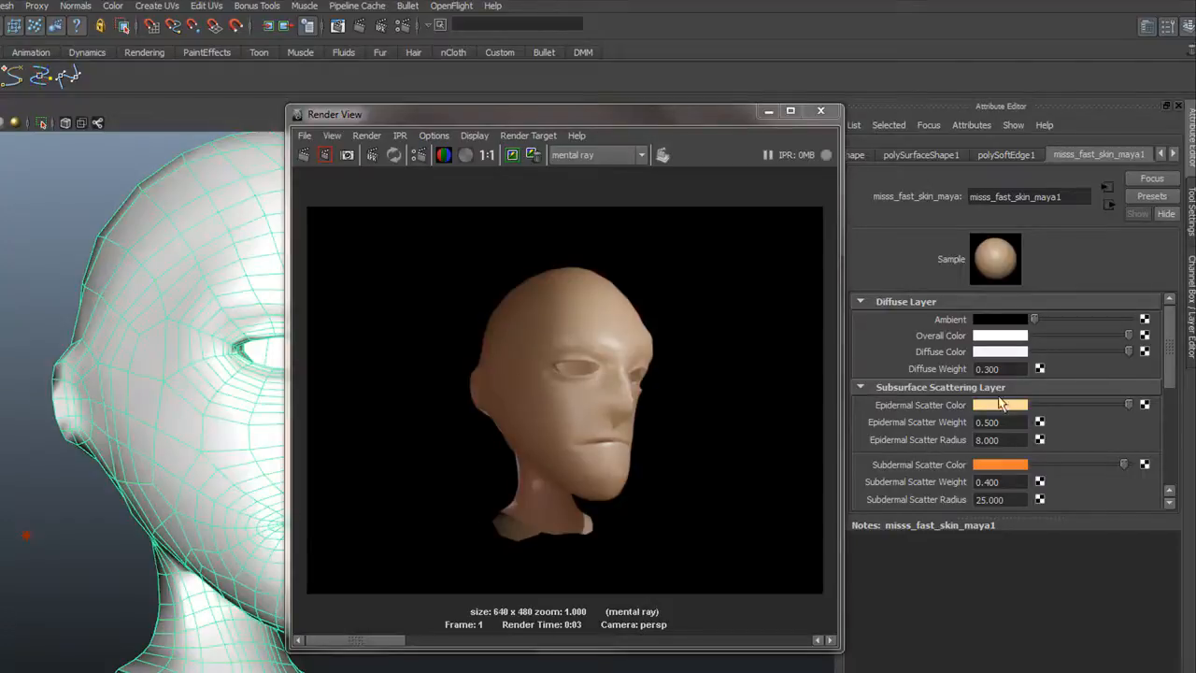
{"action": "mouse_move", "coordinate": [920, 410]}
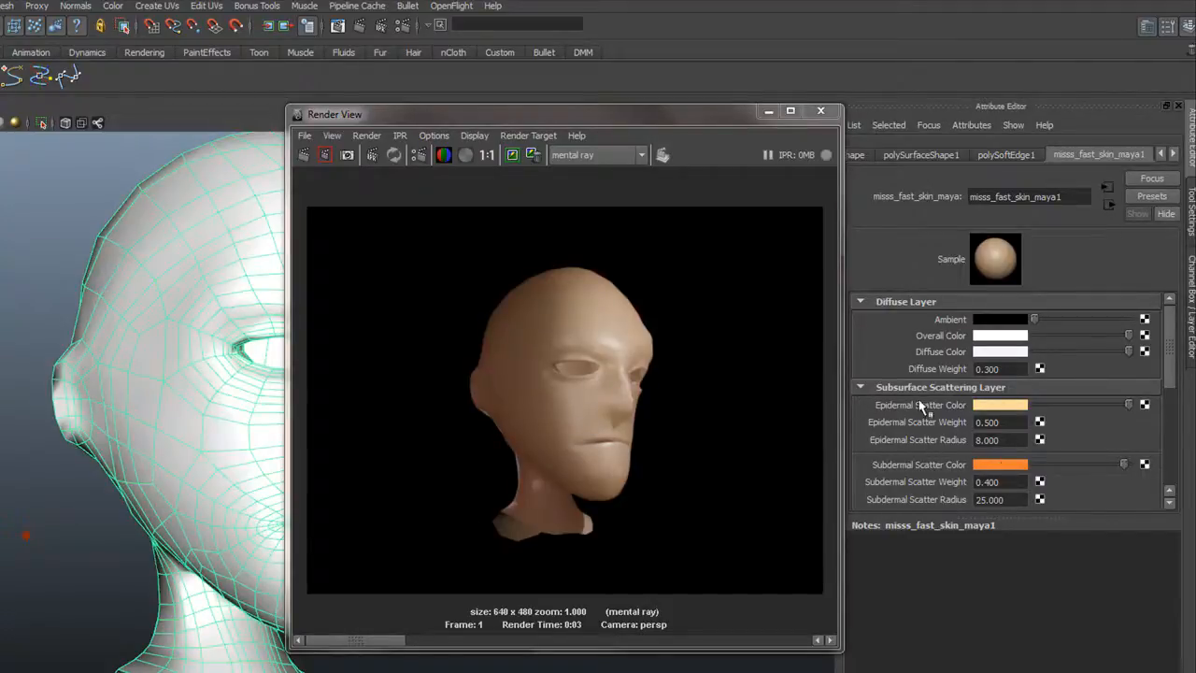
{"action": "scroll", "scroll_direction": "down", "scroll_amount": 3}
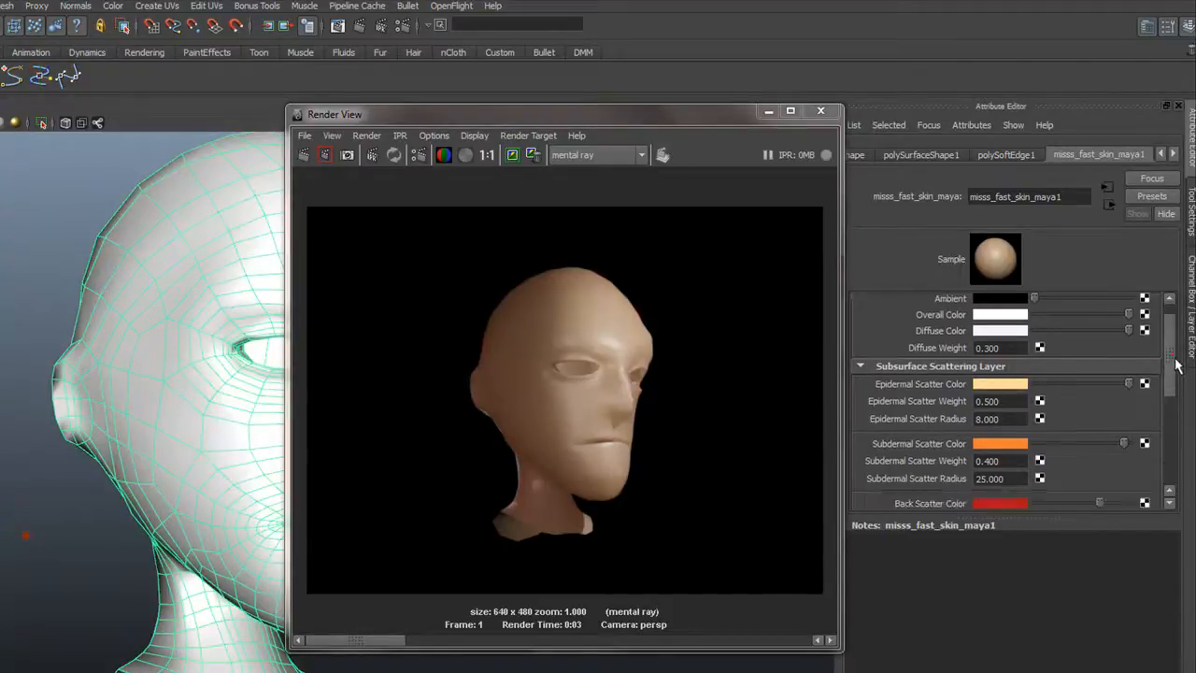
{"action": "scroll", "scroll_direction": "down", "scroll_amount": 3}
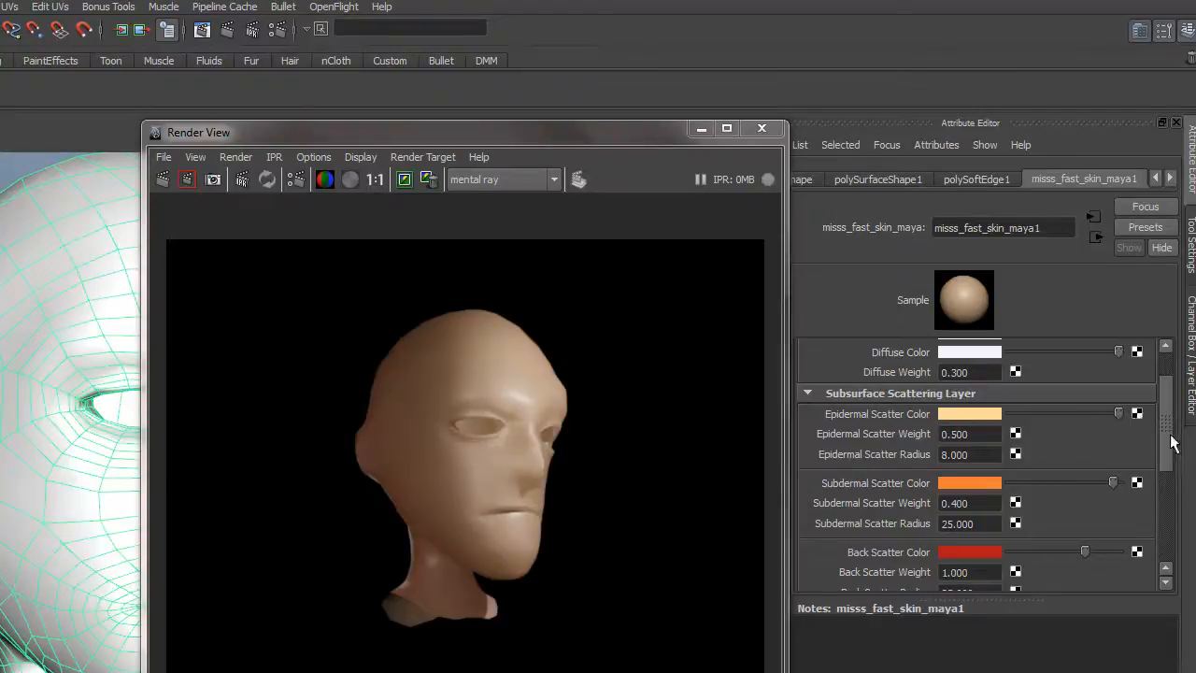
{"action": "mouse_move", "coordinate": [1130, 432]}
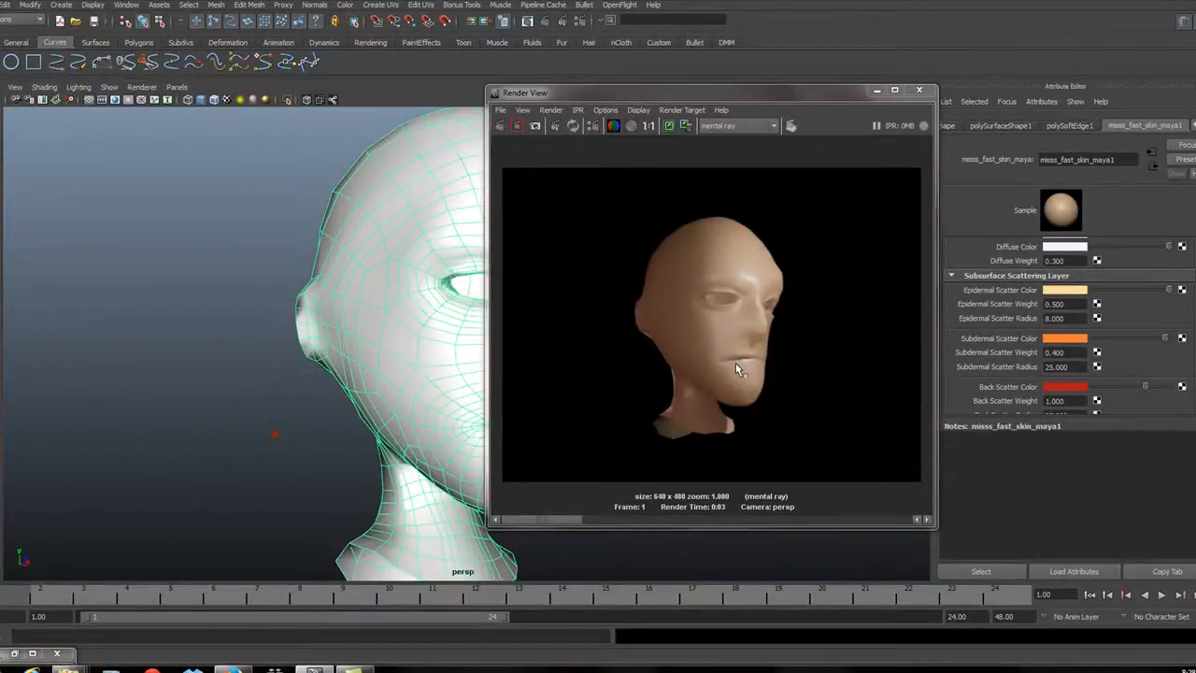
{"action": "mouse_move", "coordinate": [731, 365]}
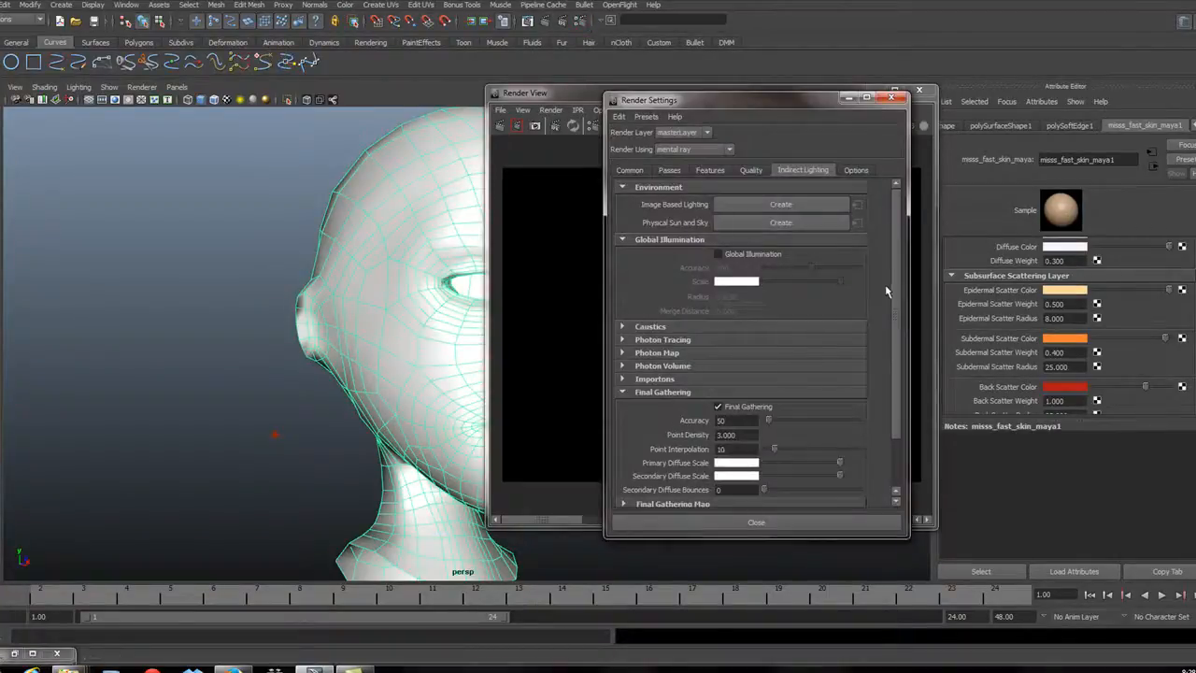
Choose the HD 720 image size preset in the Common render settings
{"action": "scroll", "scroll_direction": "down", "scroll_amount": 3}
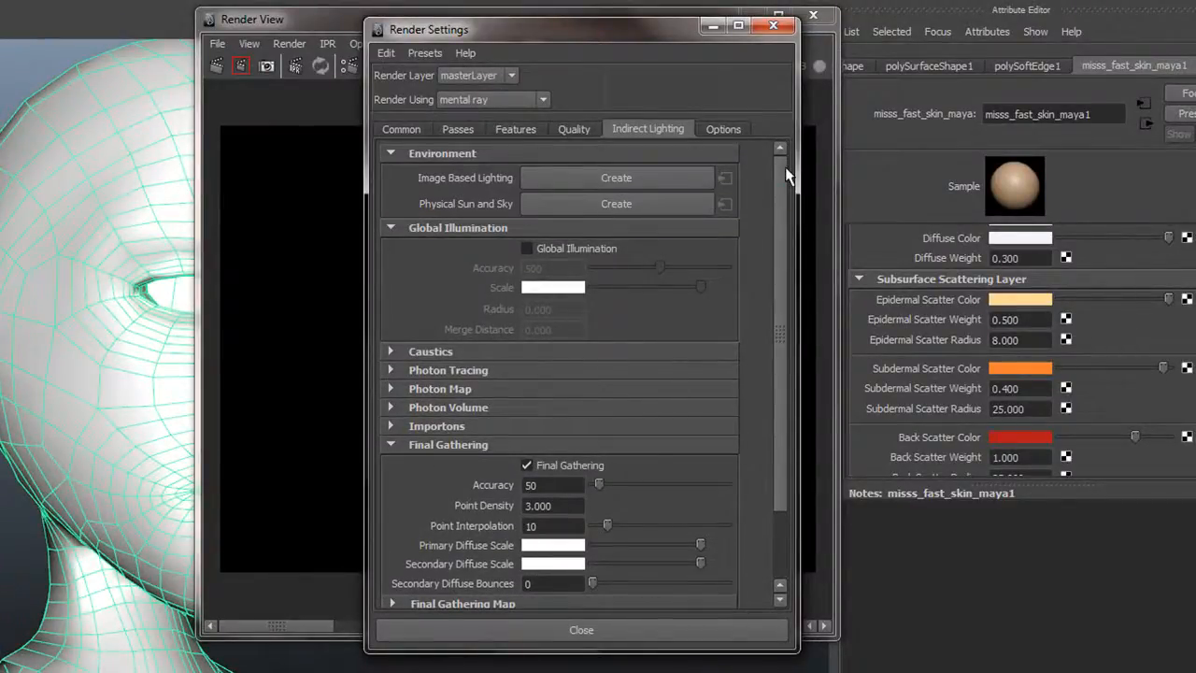
{"action": "left_click", "coordinate": [401, 129]}
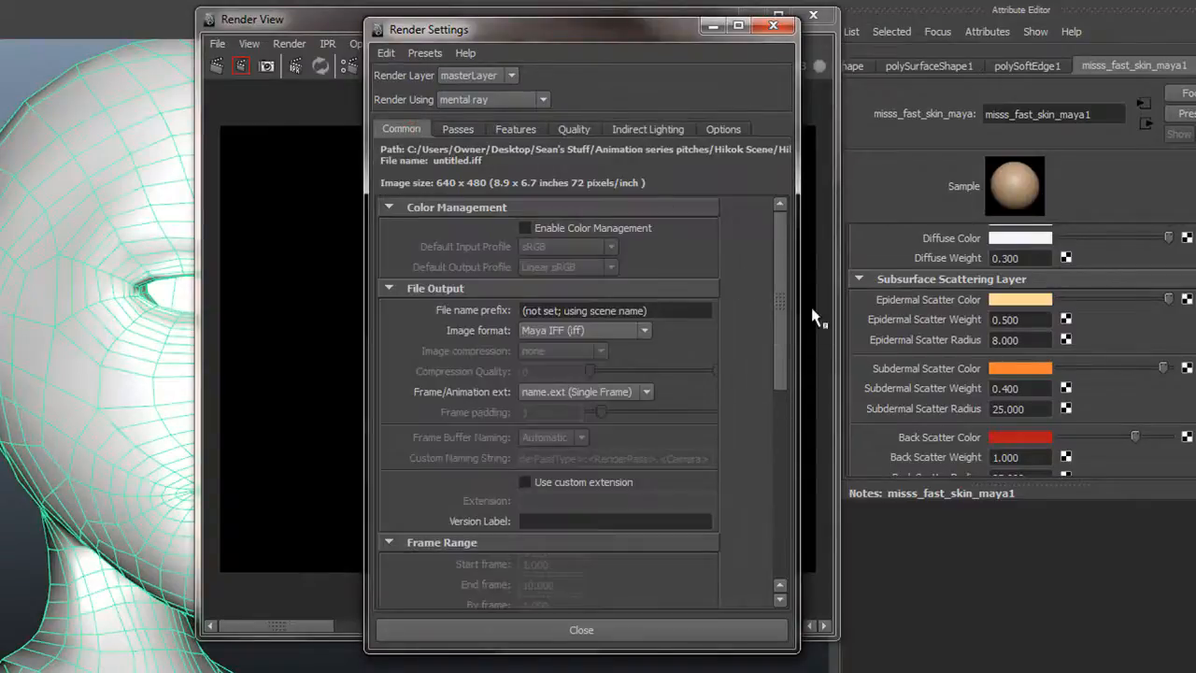
{"action": "left_click", "coordinate": [650, 366]}
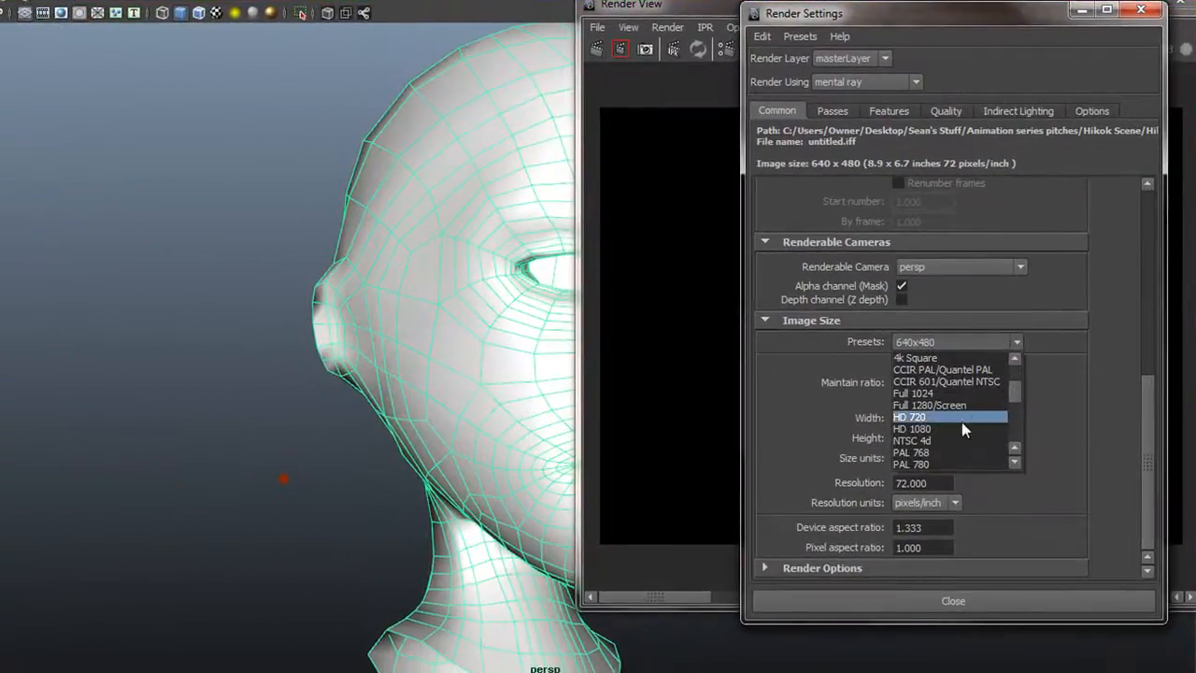
{"action": "left_click", "coordinate": [912, 428]}
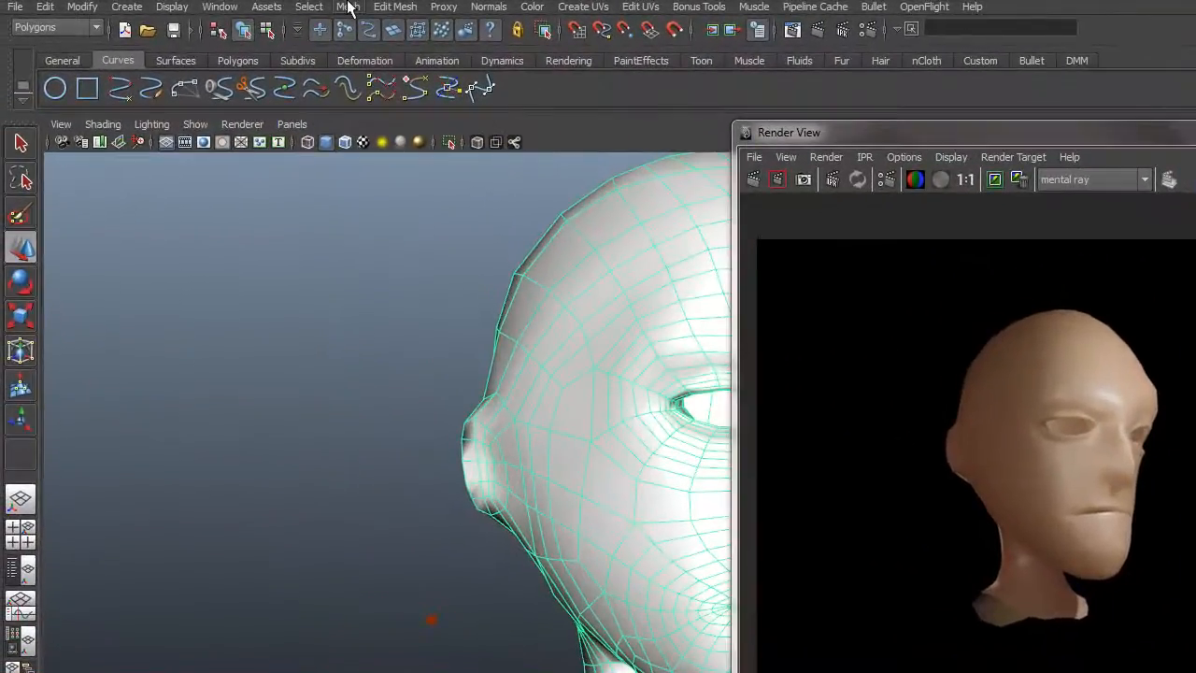
Open the UV Texture Editor and its UV Snapshot dialog for the head
{"action": "left_click", "coordinate": [218, 6]}
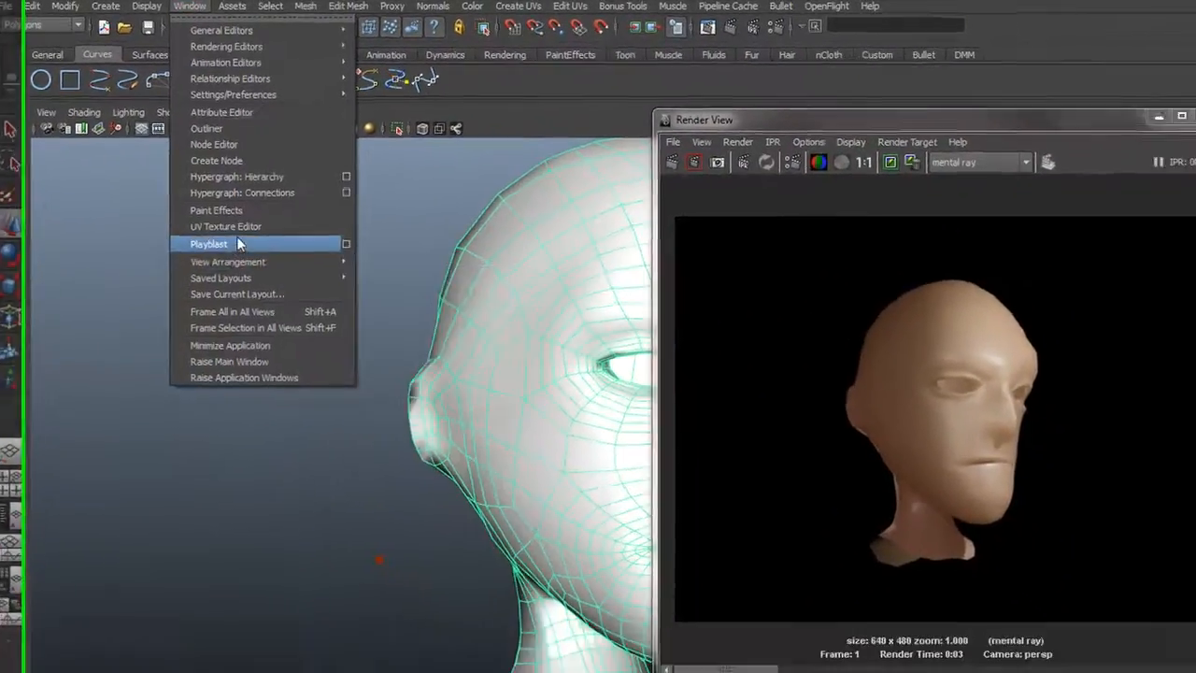
{"action": "left_click", "coordinate": [226, 226]}
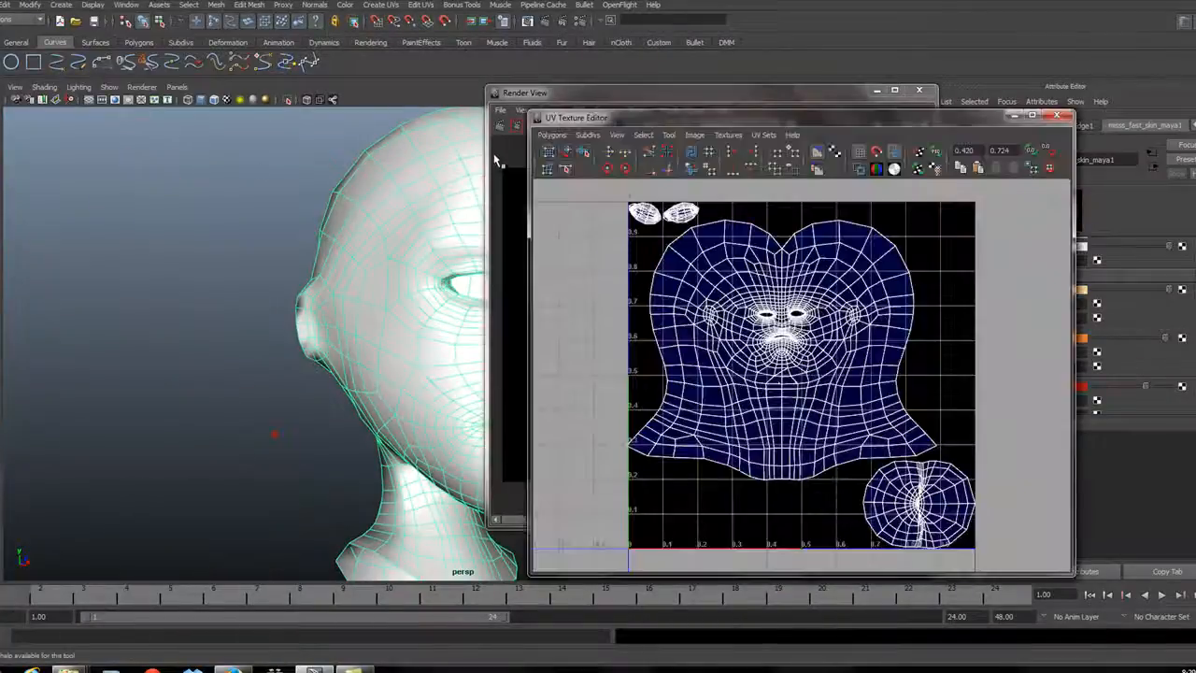
{"action": "left_click", "coordinate": [551, 134]}
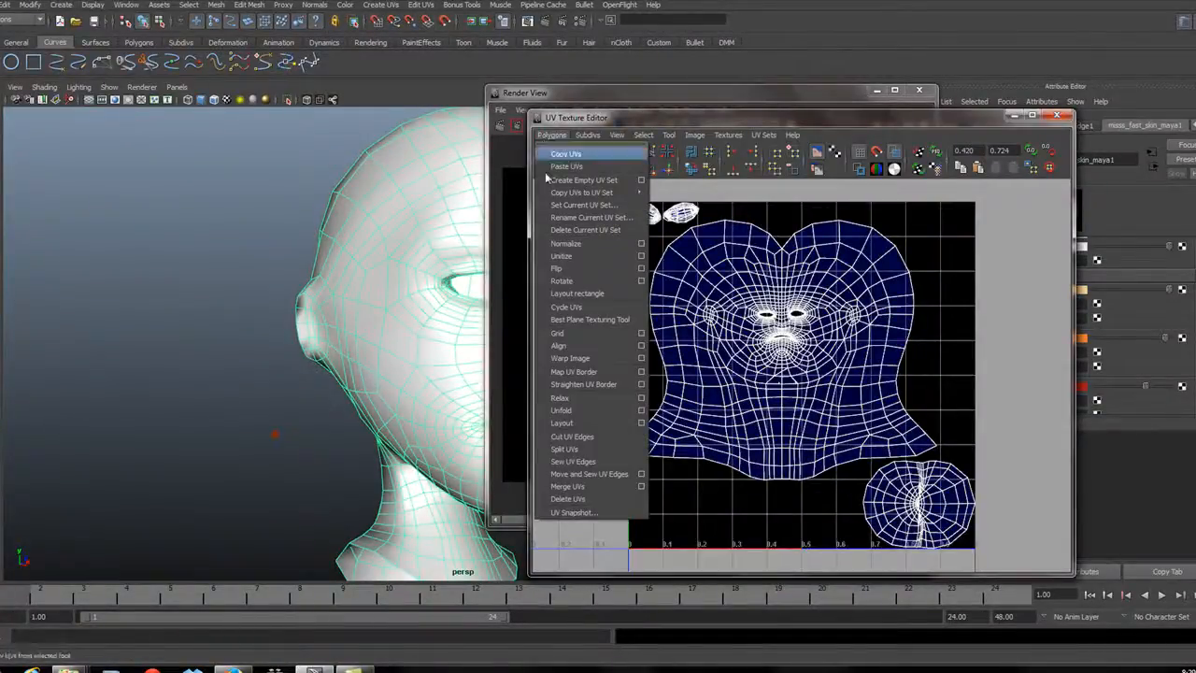
{"action": "left_click", "coordinate": [569, 511]}
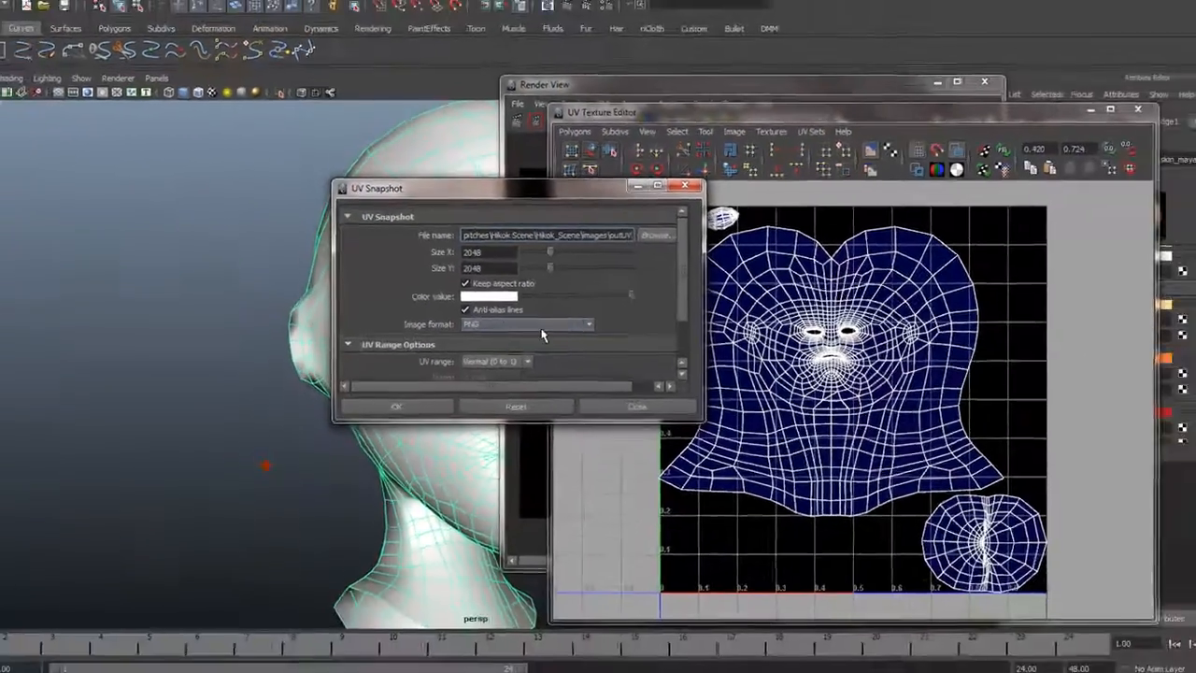
Export the UV snapshot to the Desktop as Drakehead (2048x2048 PNG)
{"action": "left_click", "coordinate": [656, 234]}
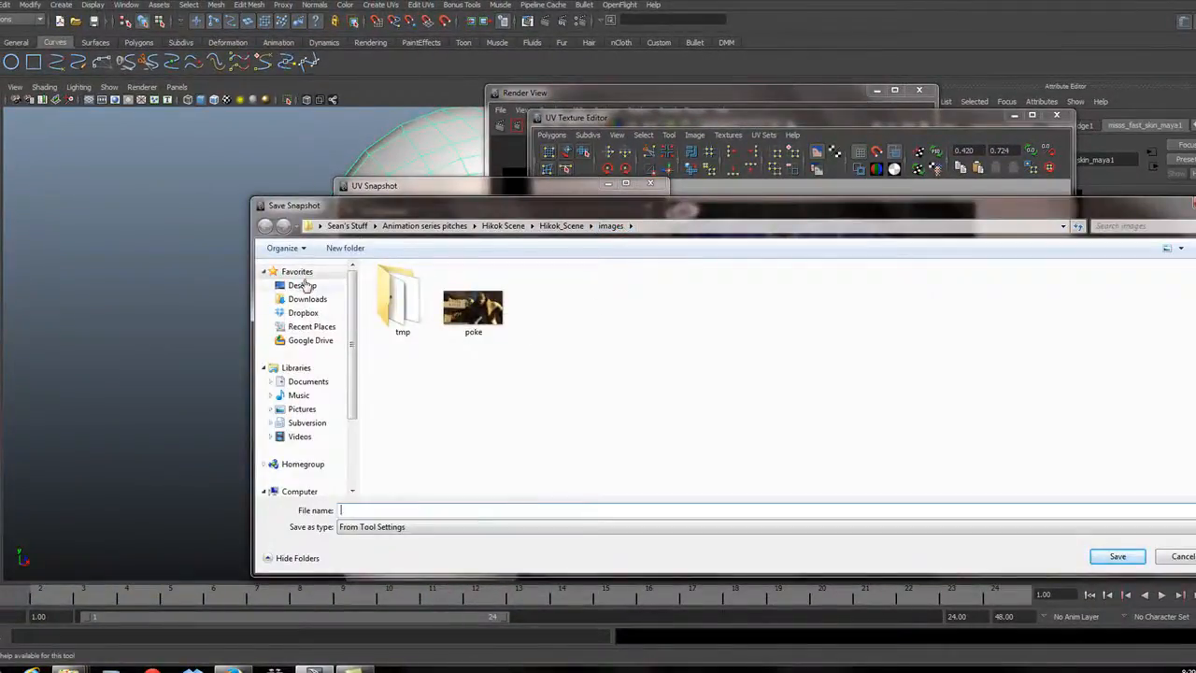
{"action": "left_click", "coordinate": [302, 285]}
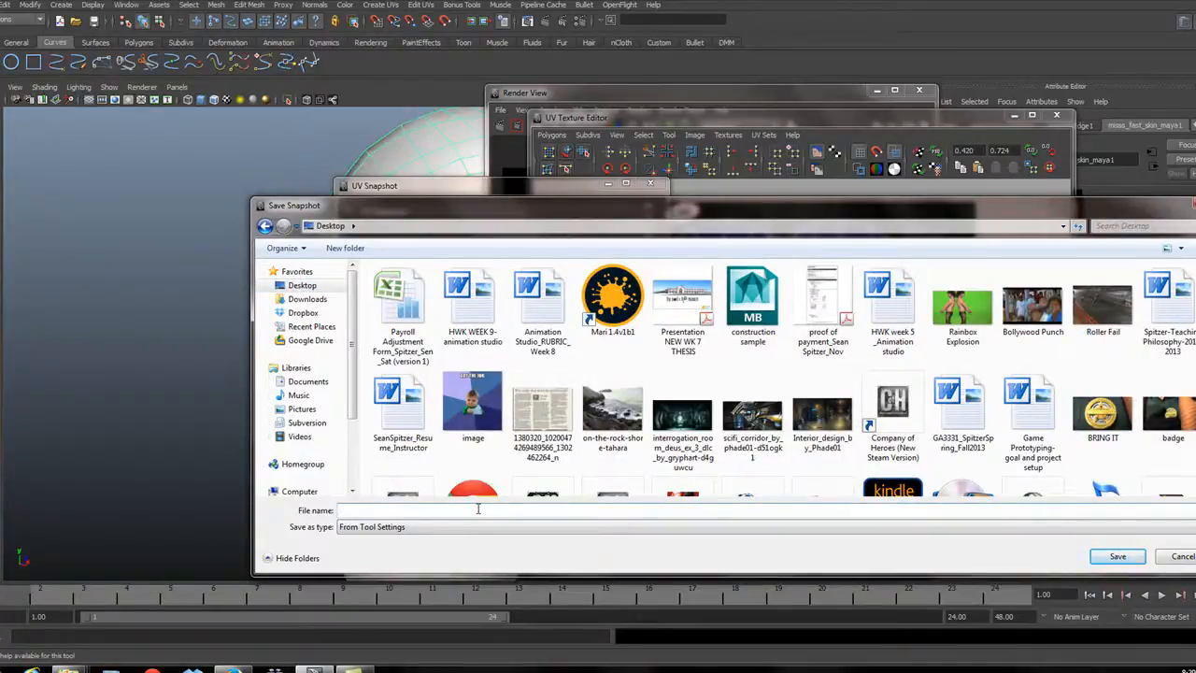
{"action": "type", "text": "D"}
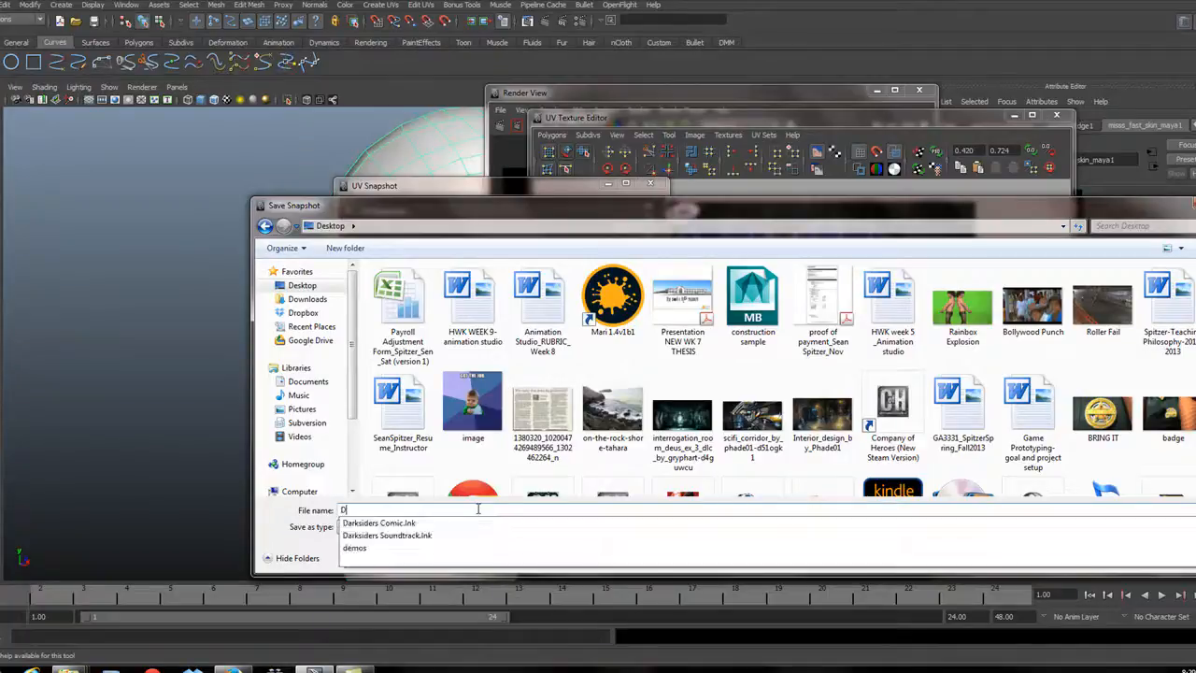
{"action": "type", "text": "Drakehead"}
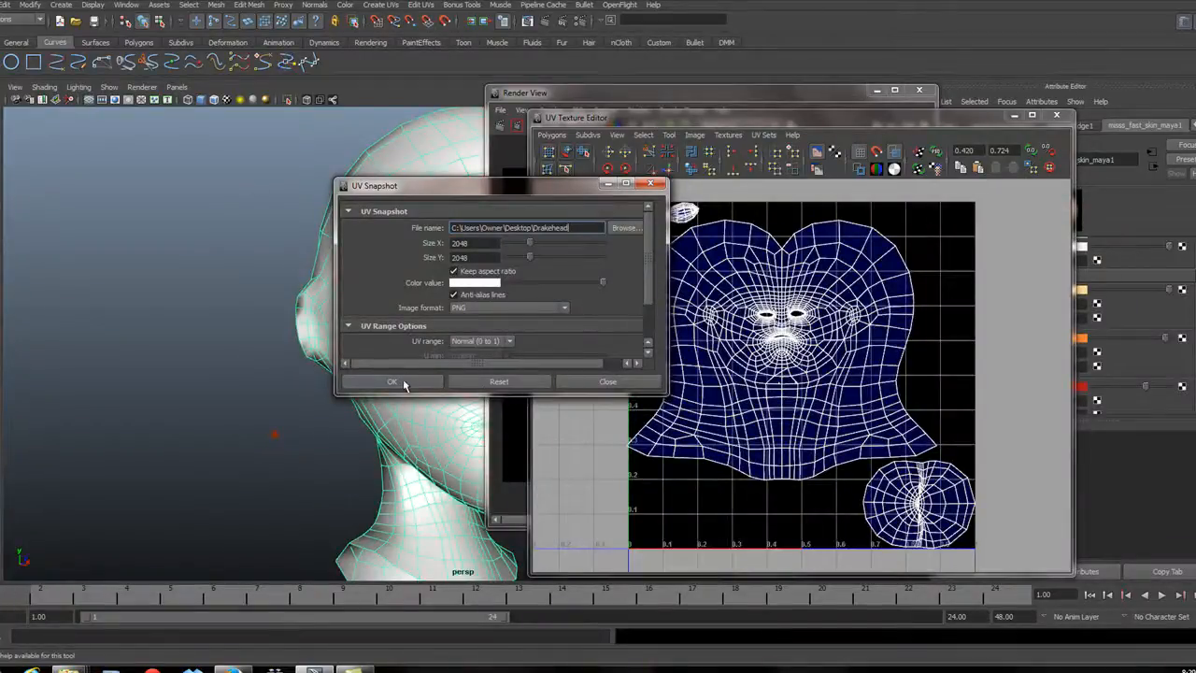
{"action": "left_click", "coordinate": [390, 381]}
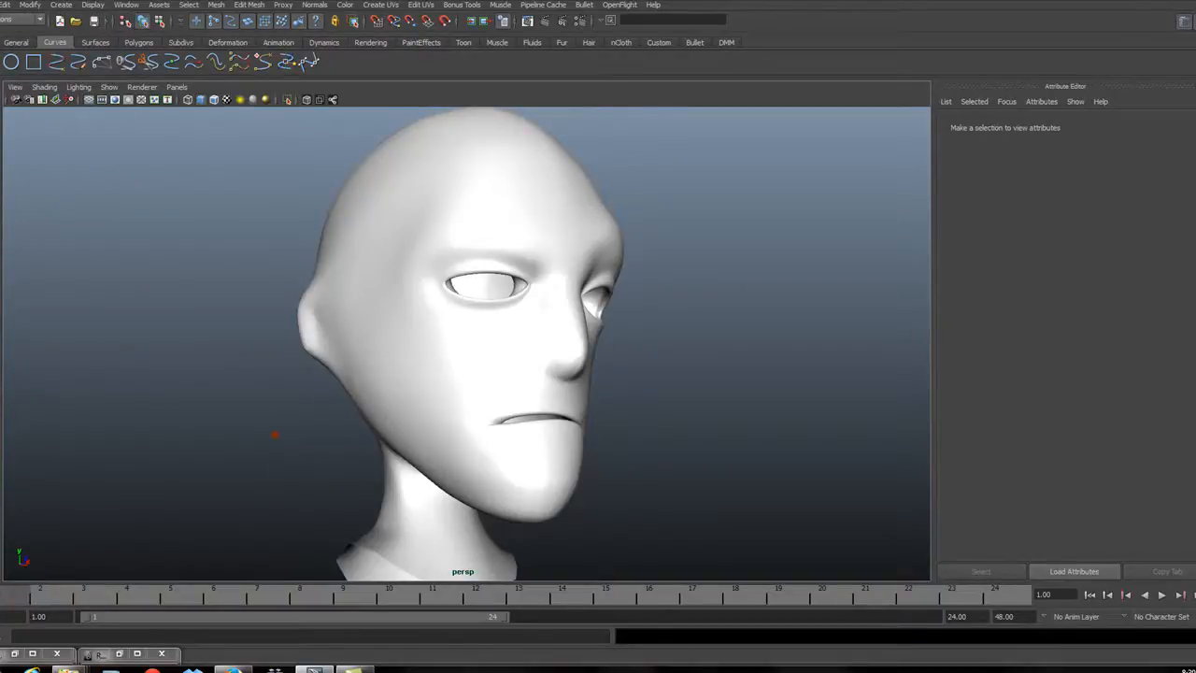
Open the Windows Start menu showing Adobe Photoshop CS5.1
{"action": "left_click", "coordinate": [3, 5]}
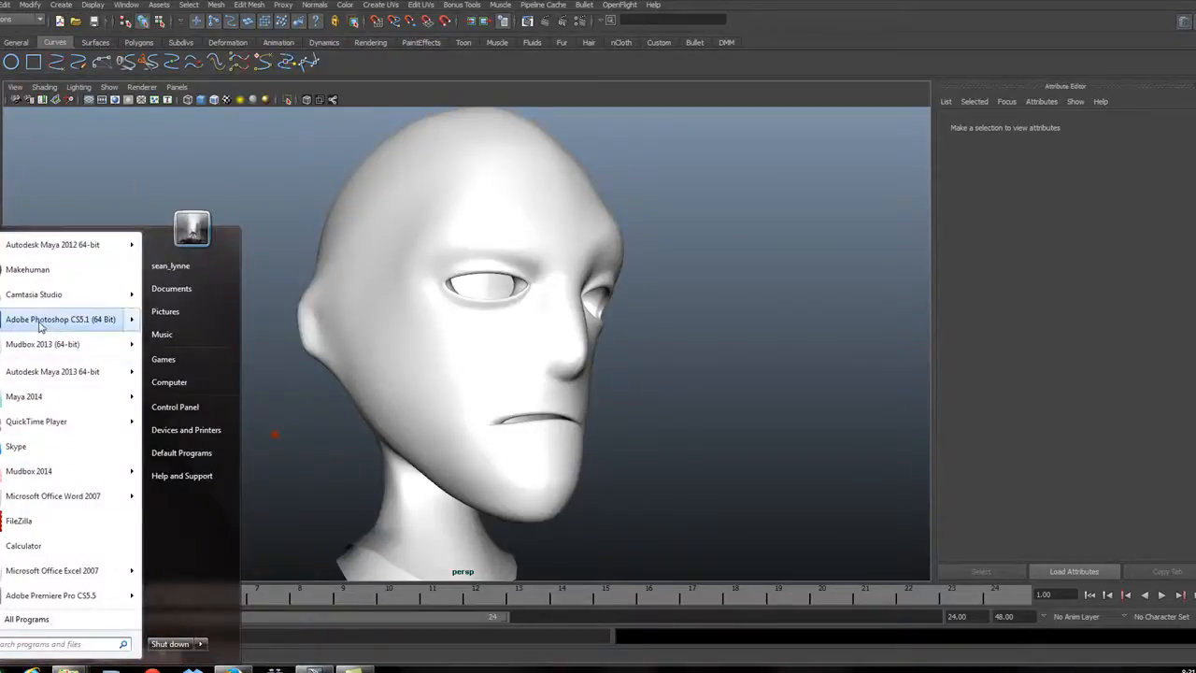
Launch Photoshop CS5.1 and browse the Open dialog to Drakehead.png on the Desktop
{"action": "left_click", "coordinate": [61, 319]}
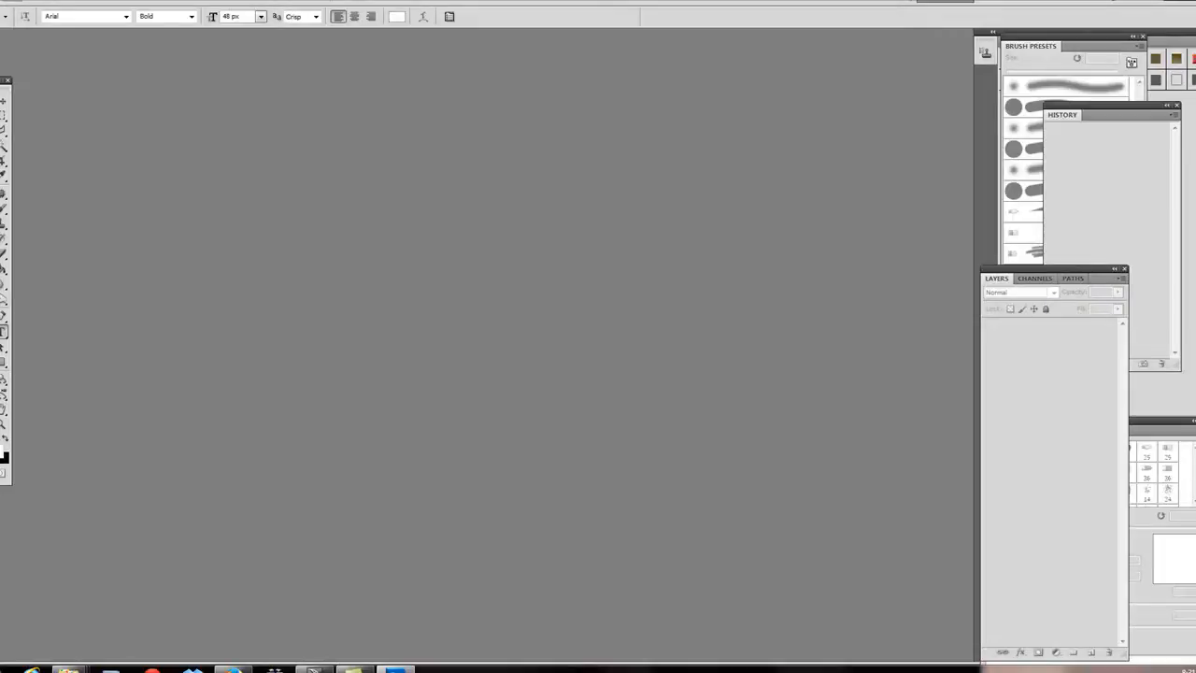
{"action": "left_click", "coordinate": [23, 9]}
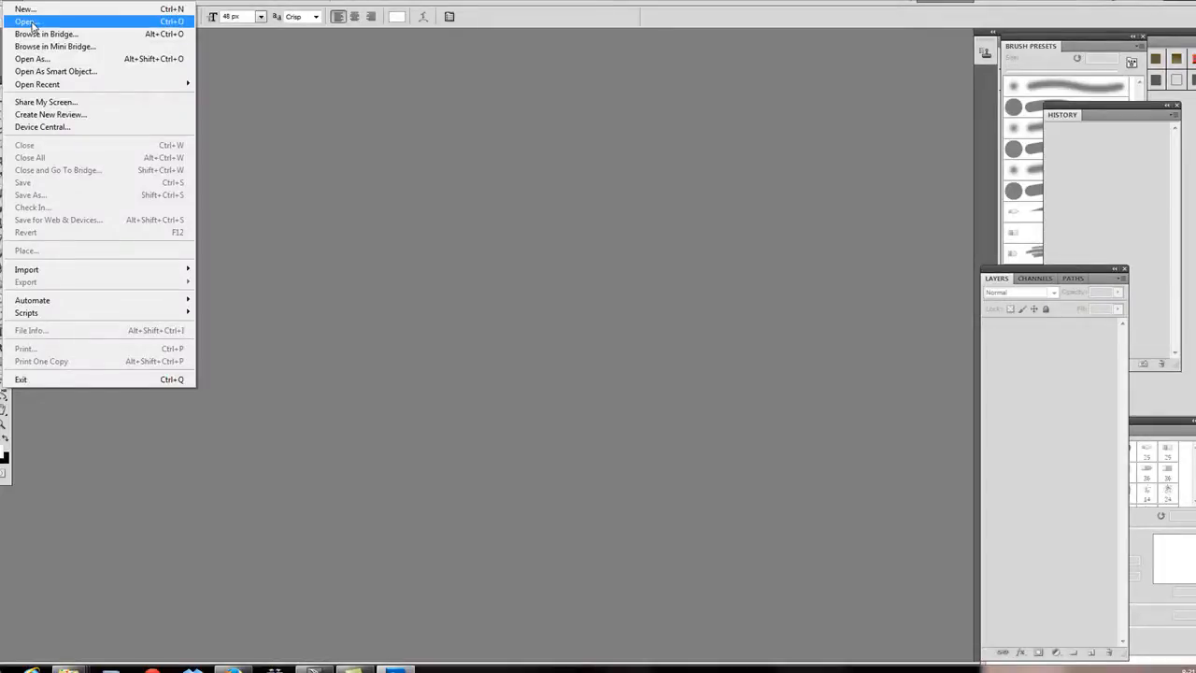
{"action": "left_click", "coordinate": [17, 16]}
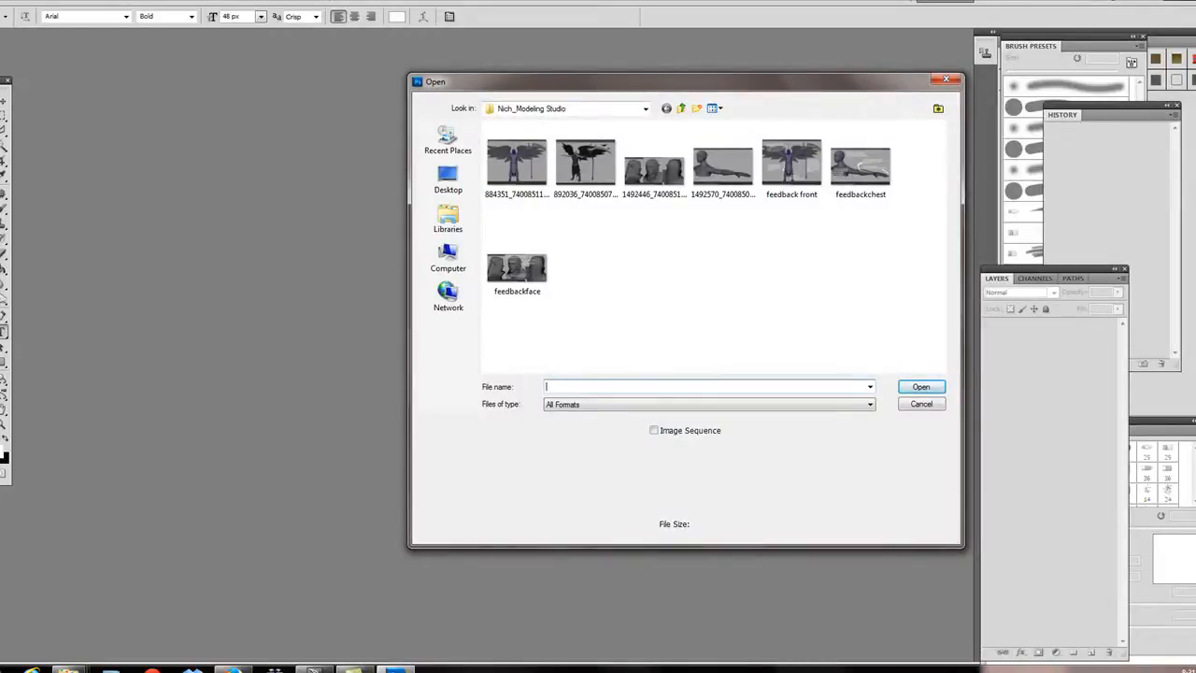
{"action": "left_click", "coordinate": [448, 256]}
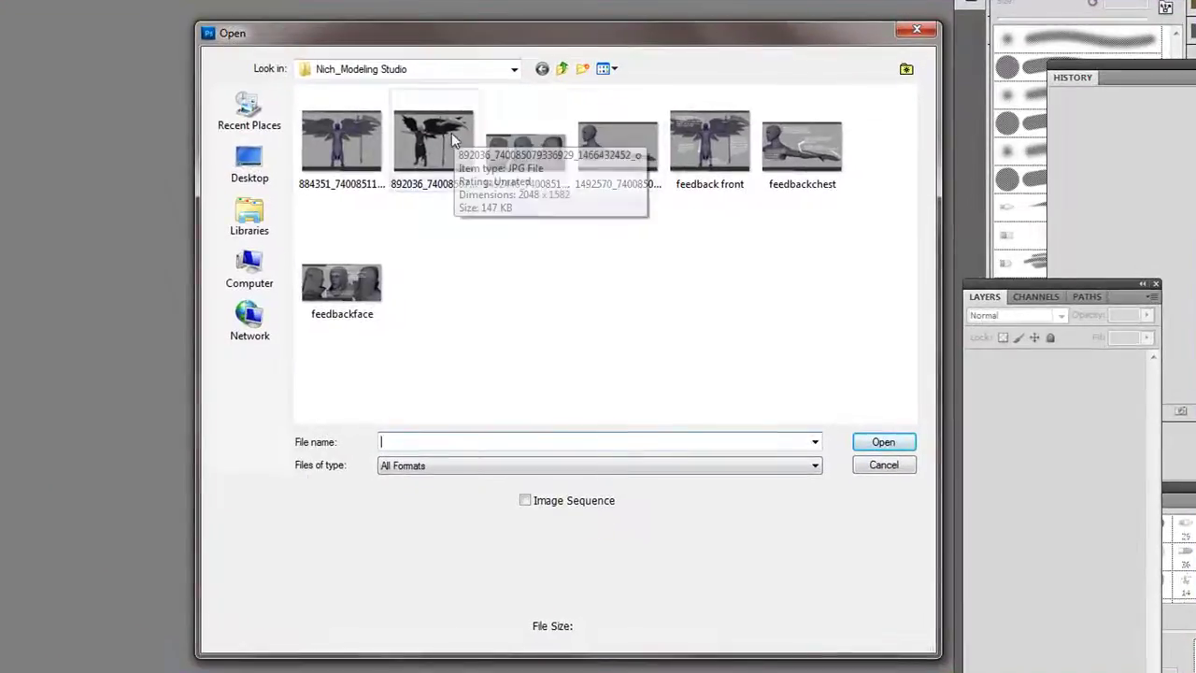
{"action": "left_click", "coordinate": [512, 69]}
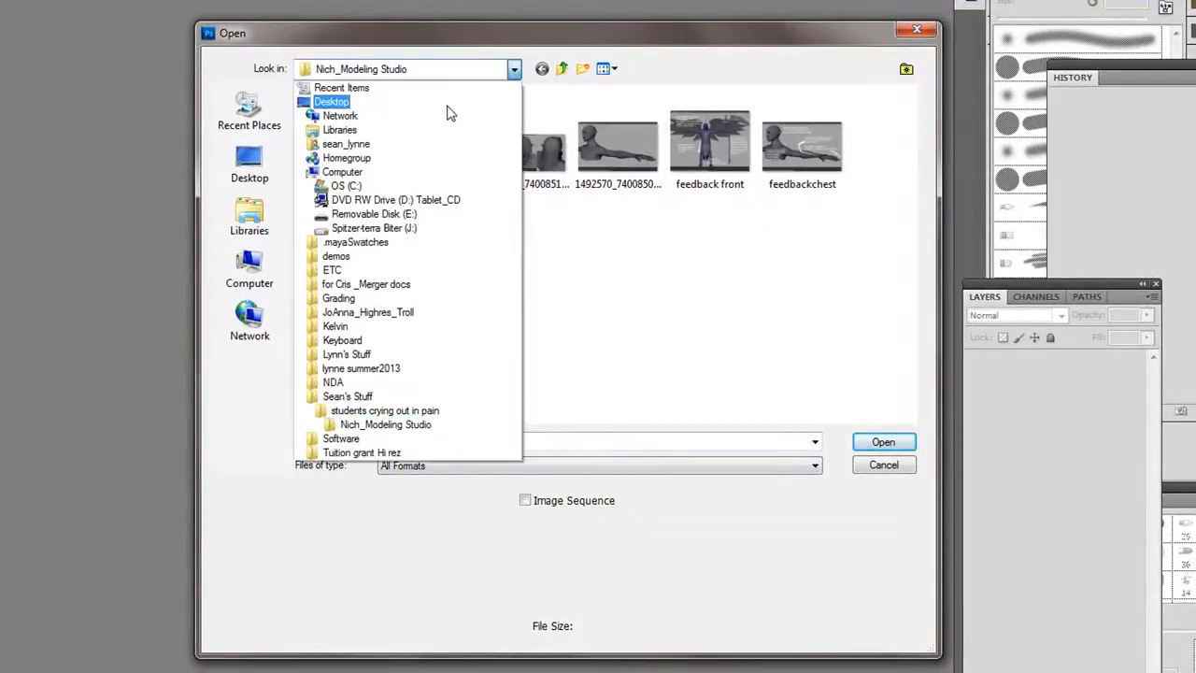
{"action": "left_click", "coordinate": [331, 101]}
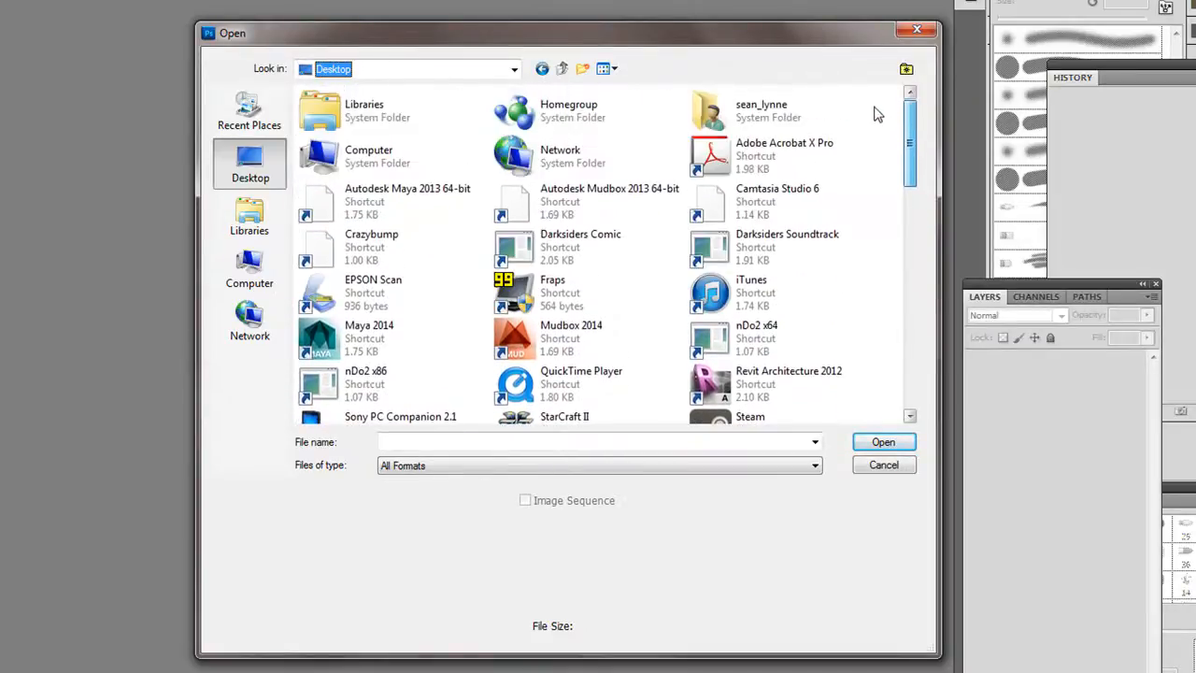
{"action": "scroll", "scroll_direction": "down", "scroll_amount": 3}
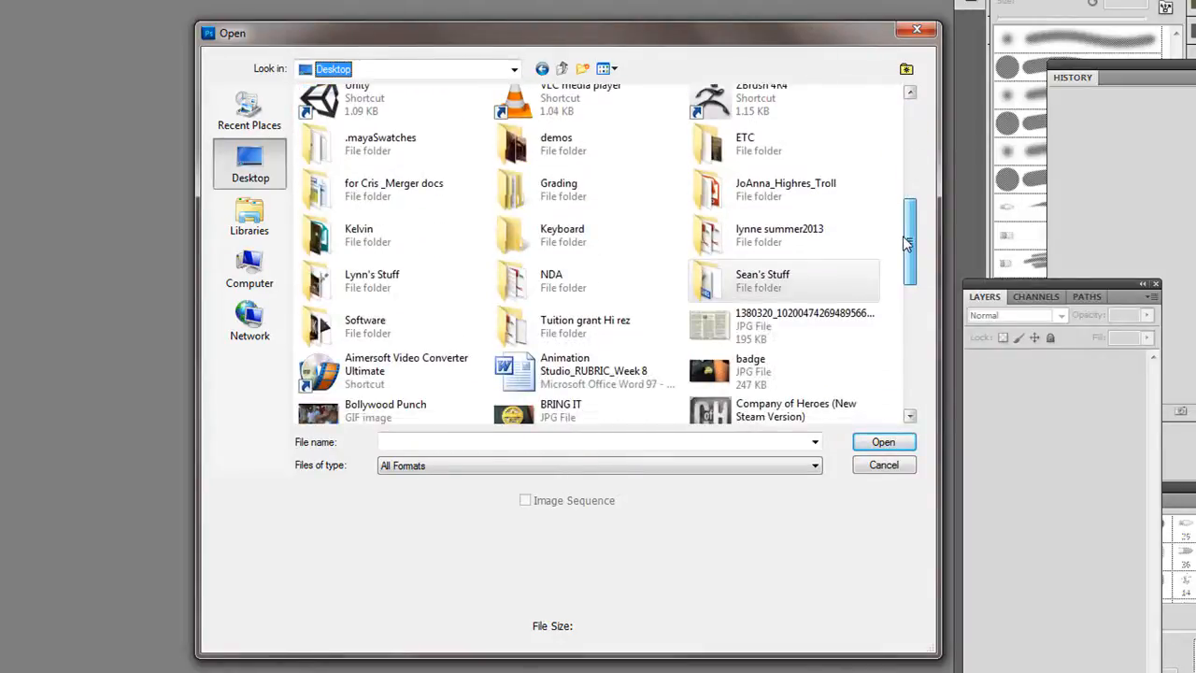
{"action": "scroll", "scroll_direction": "down", "scroll_amount": 3}
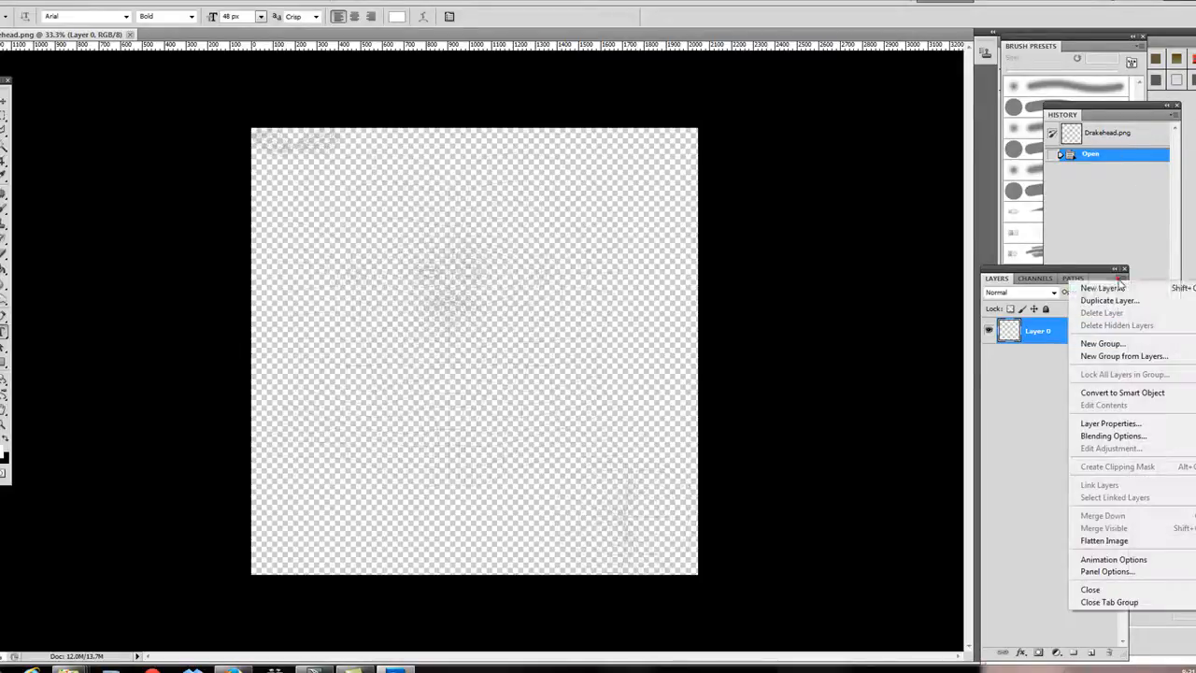
Add Layer 1 below Layer 0 and fill it with pale peach #ffdfa1
{"action": "left_click", "coordinate": [1099, 288]}
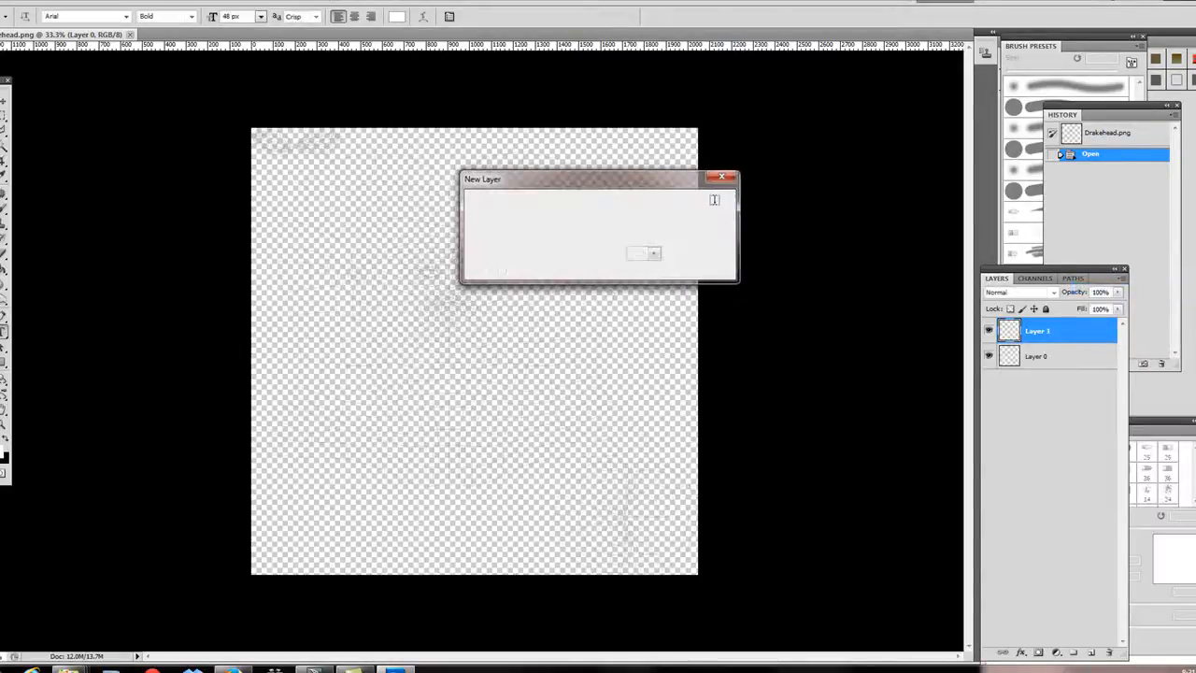
{"action": "left_click", "coordinate": [647, 254]}
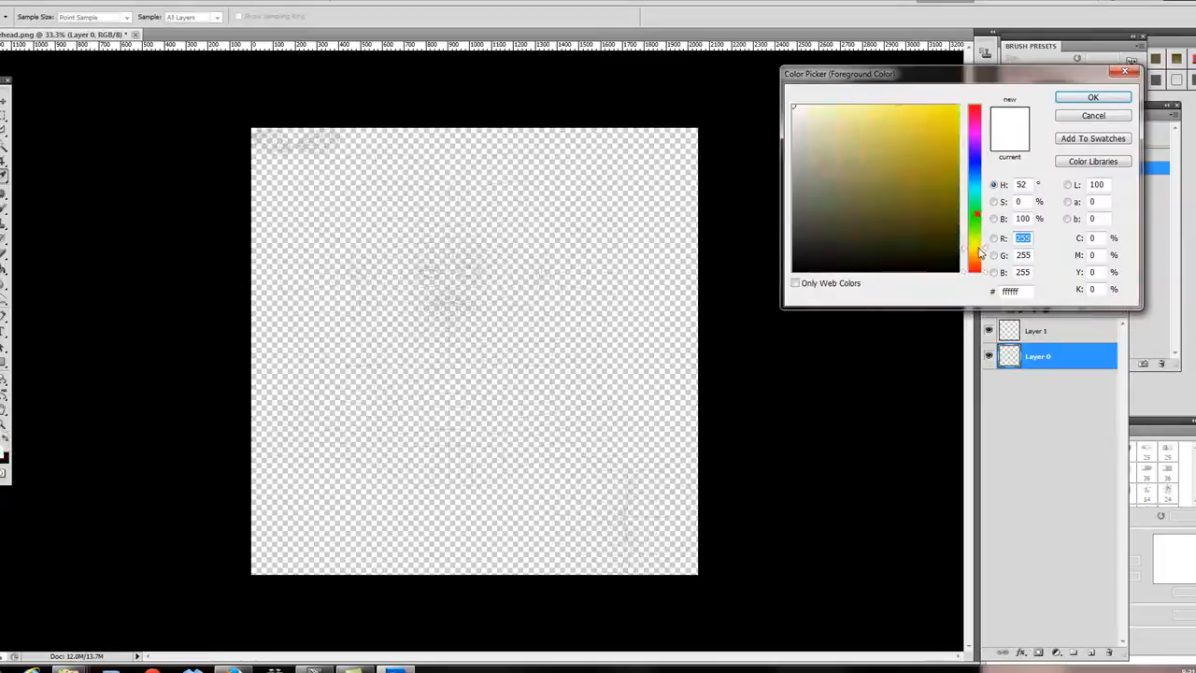
{"action": "left_click", "coordinate": [809, 163]}
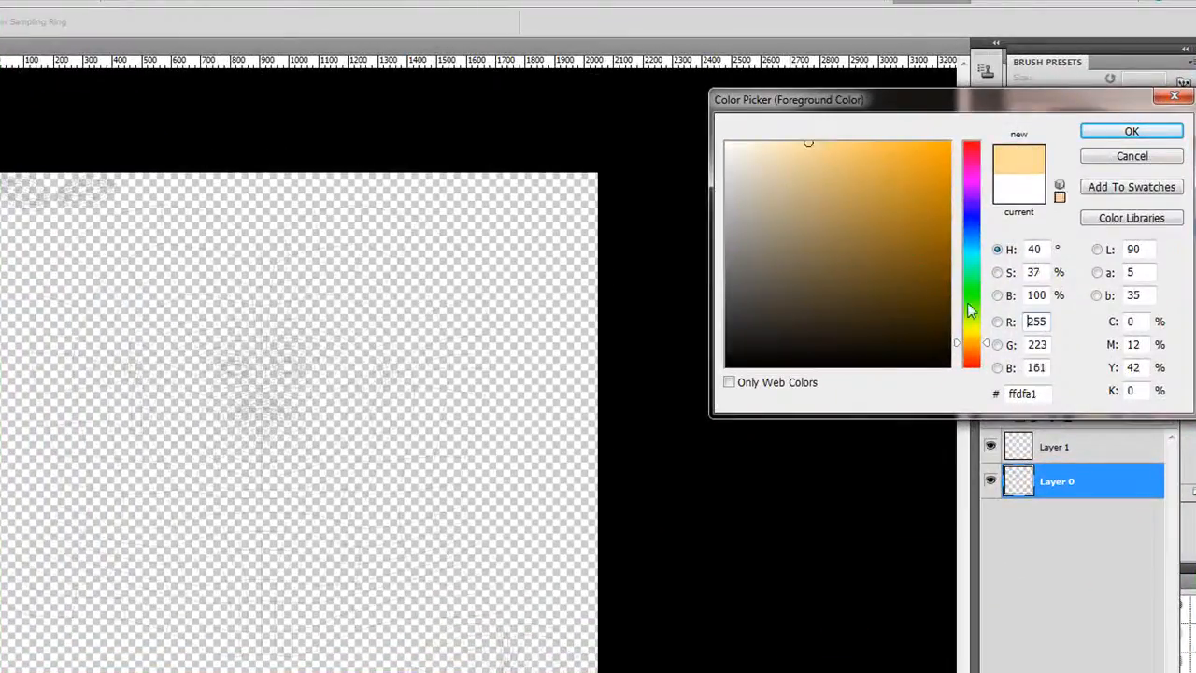
{"action": "left_click_drag", "start_coordinate": [971, 294], "coordinate": [971, 353]}
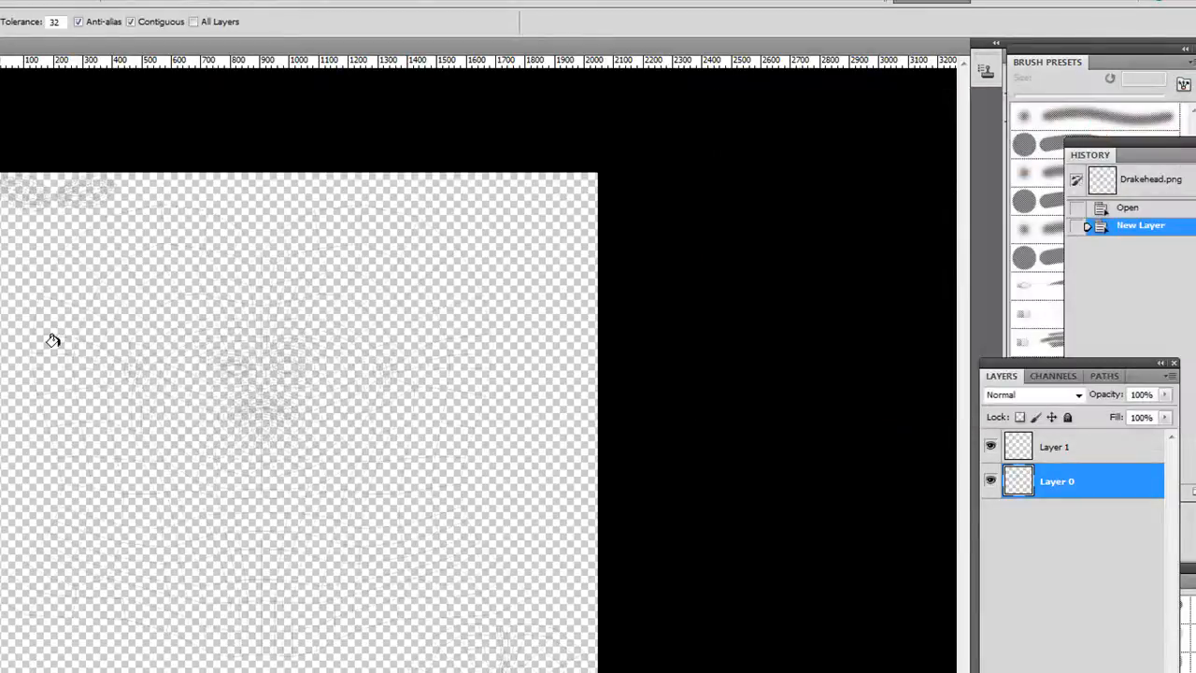
{"action": "left_click", "coordinate": [52, 339]}
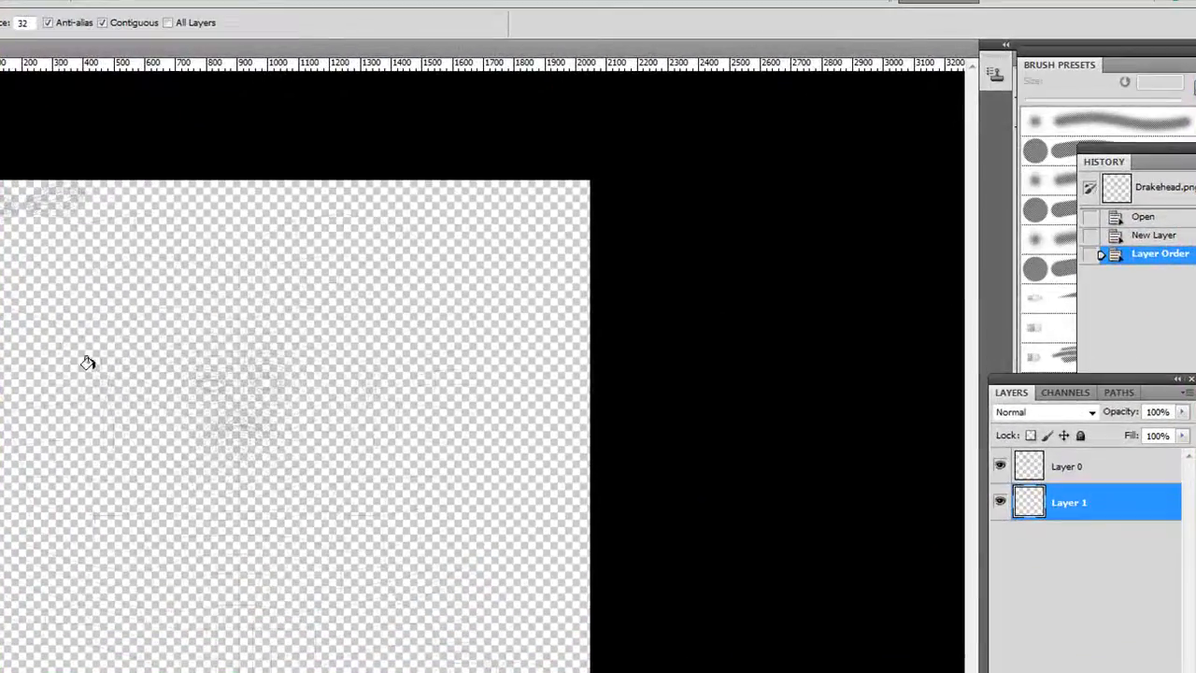
{"action": "left_click", "coordinate": [464, 347]}
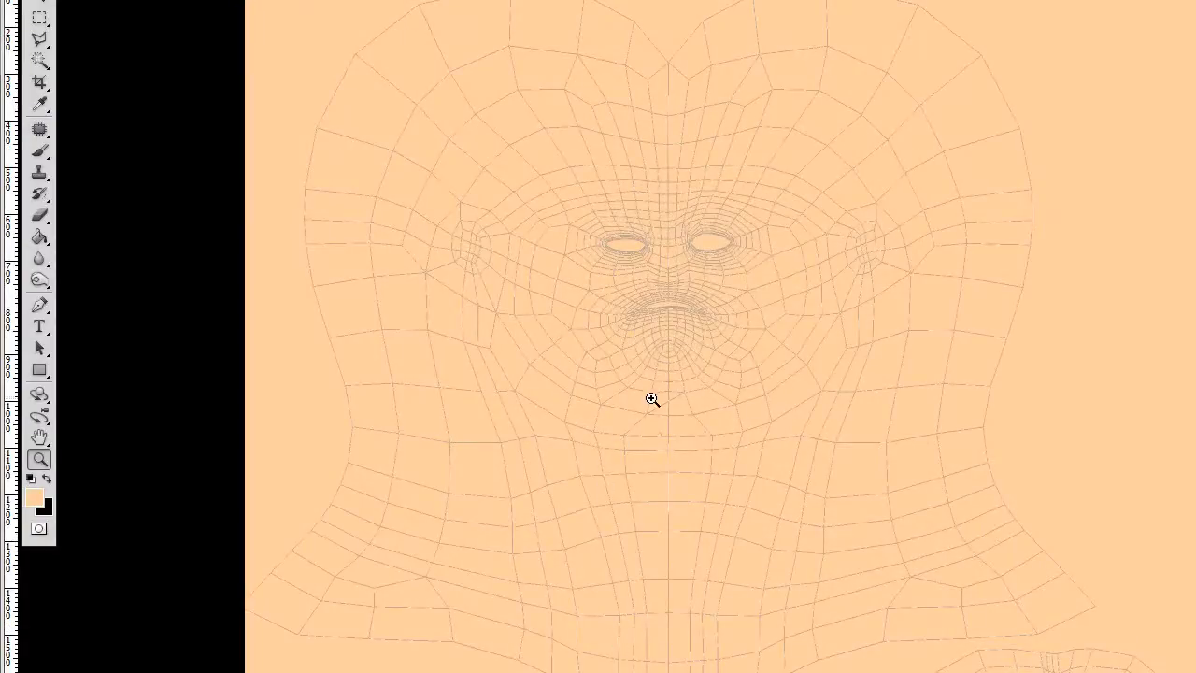
Zoom in on the face area of the UV wireframe
{"action": "left_click", "coordinate": [651, 400]}
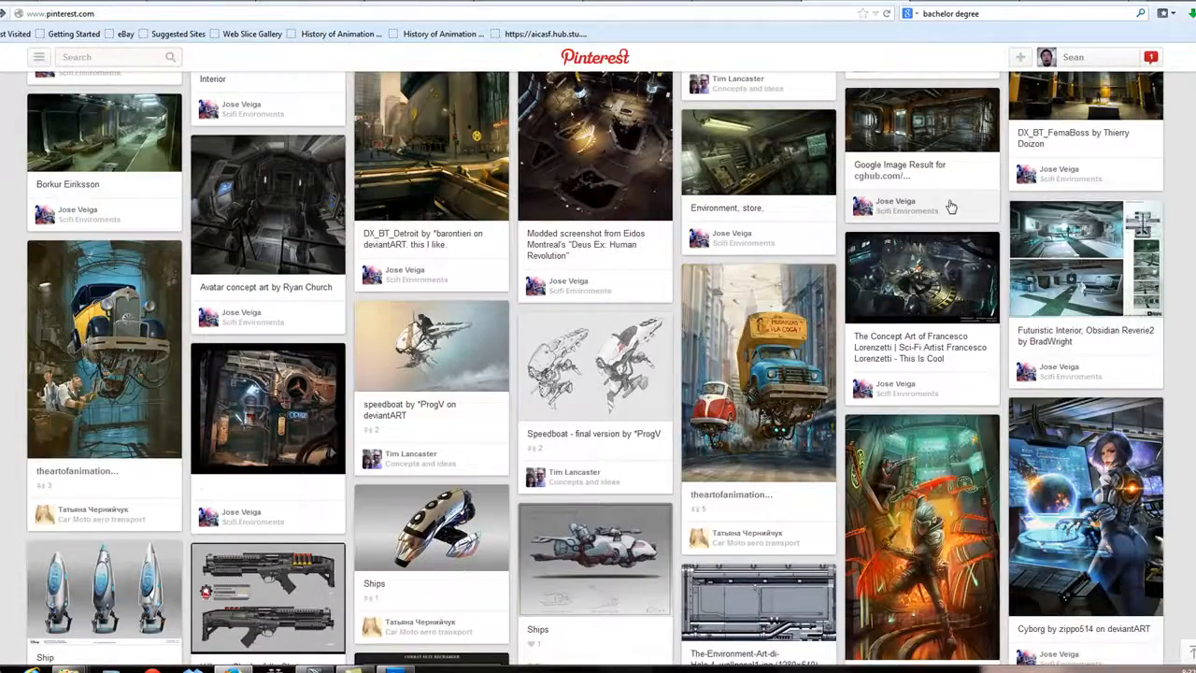
Scroll through the Pinterest face reference pins toward the portrait source site
{"action": "scroll", "scroll_direction": "down", "scroll_amount": 3}
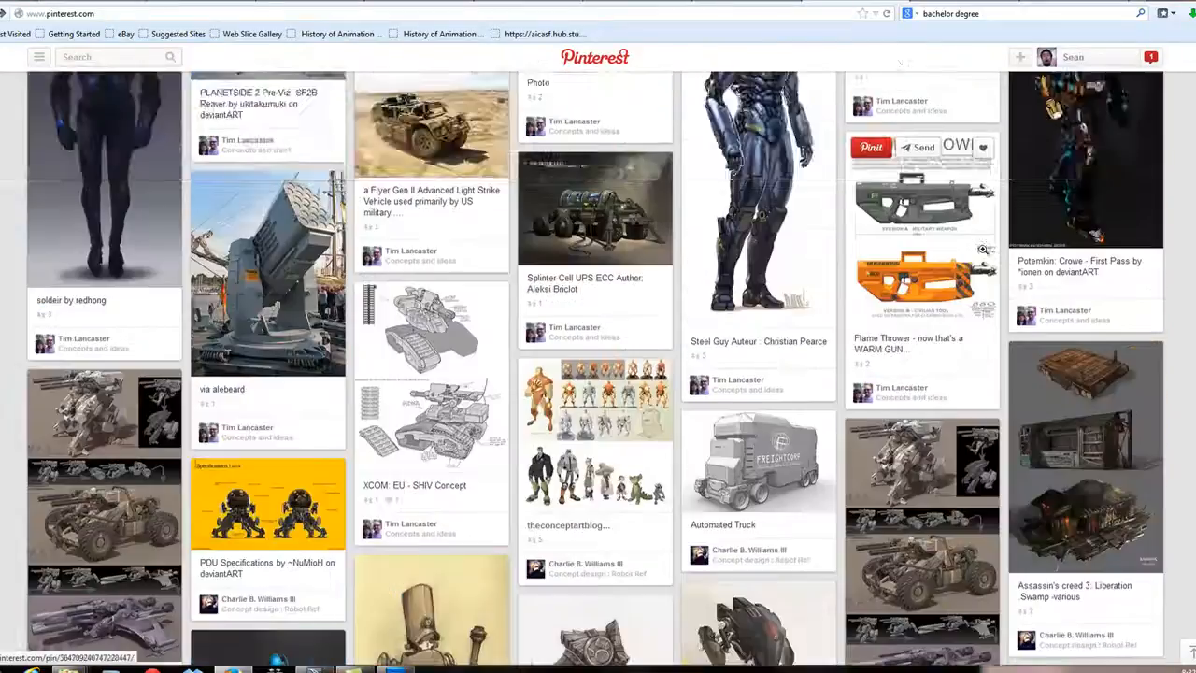
{"action": "scroll", "scroll_direction": "down", "scroll_amount": 3}
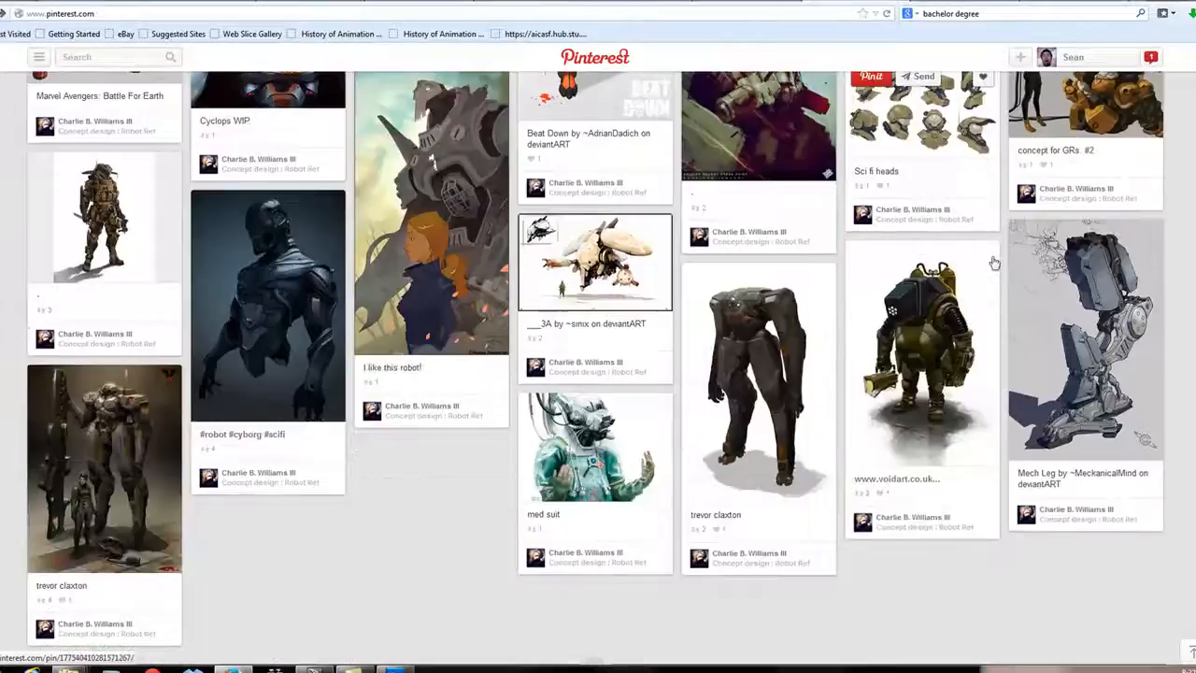
{"action": "scroll", "scroll_direction": "down", "scroll_amount": 3}
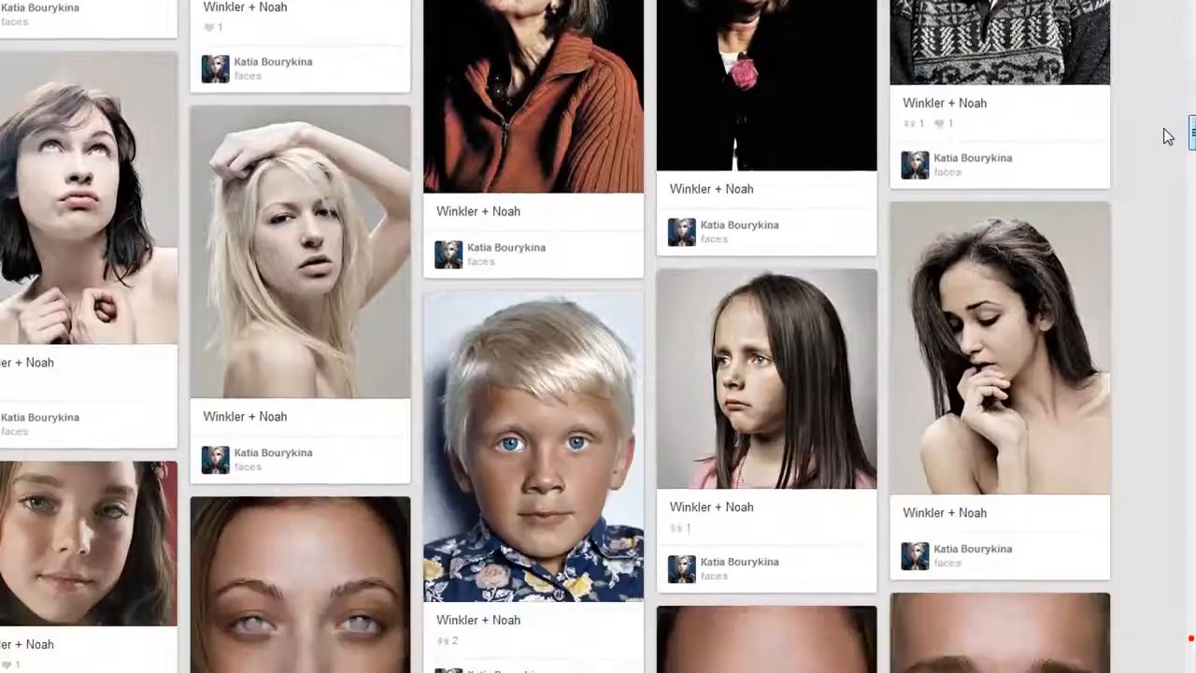
{"action": "scroll", "scroll_direction": "down", "scroll_amount": 3}
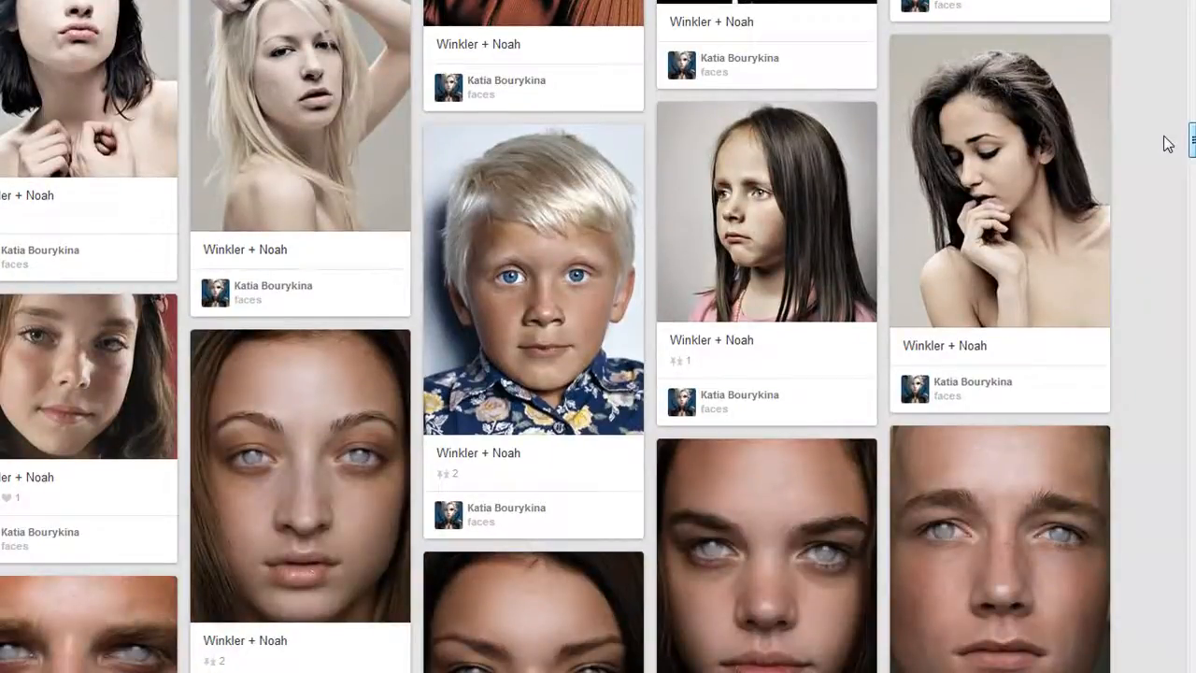
{"action": "scroll", "scroll_direction": "down", "scroll_amount": 3}
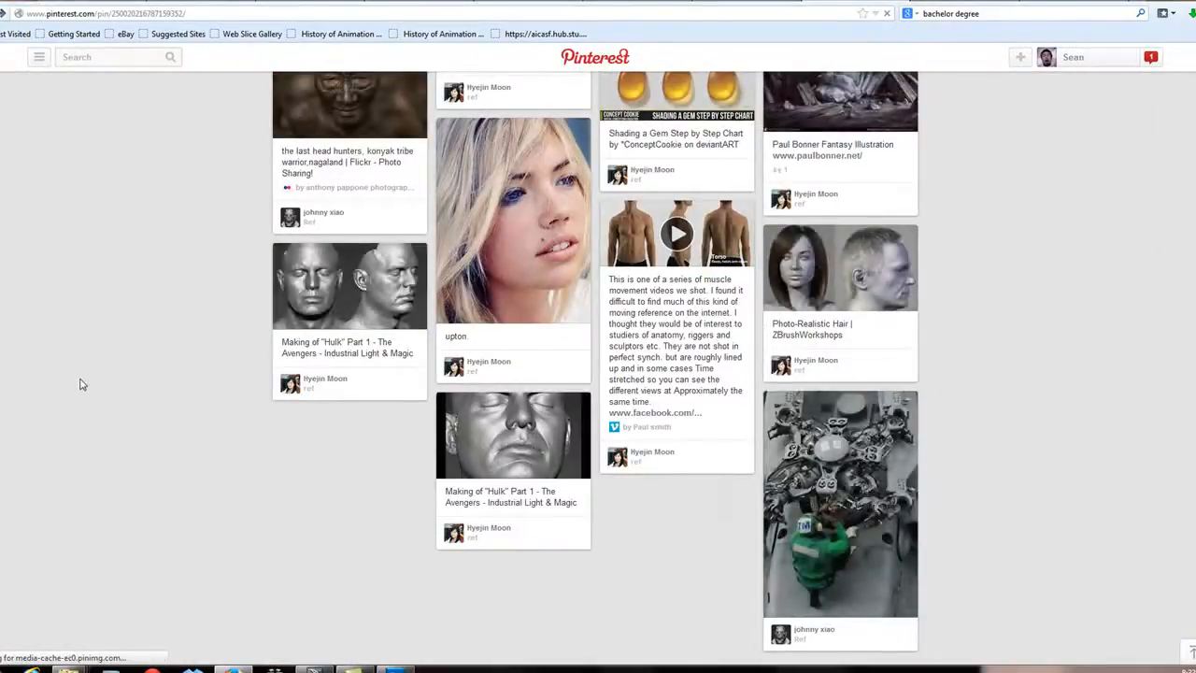
{"action": "scroll", "scroll_direction": "down", "scroll_amount": 3}
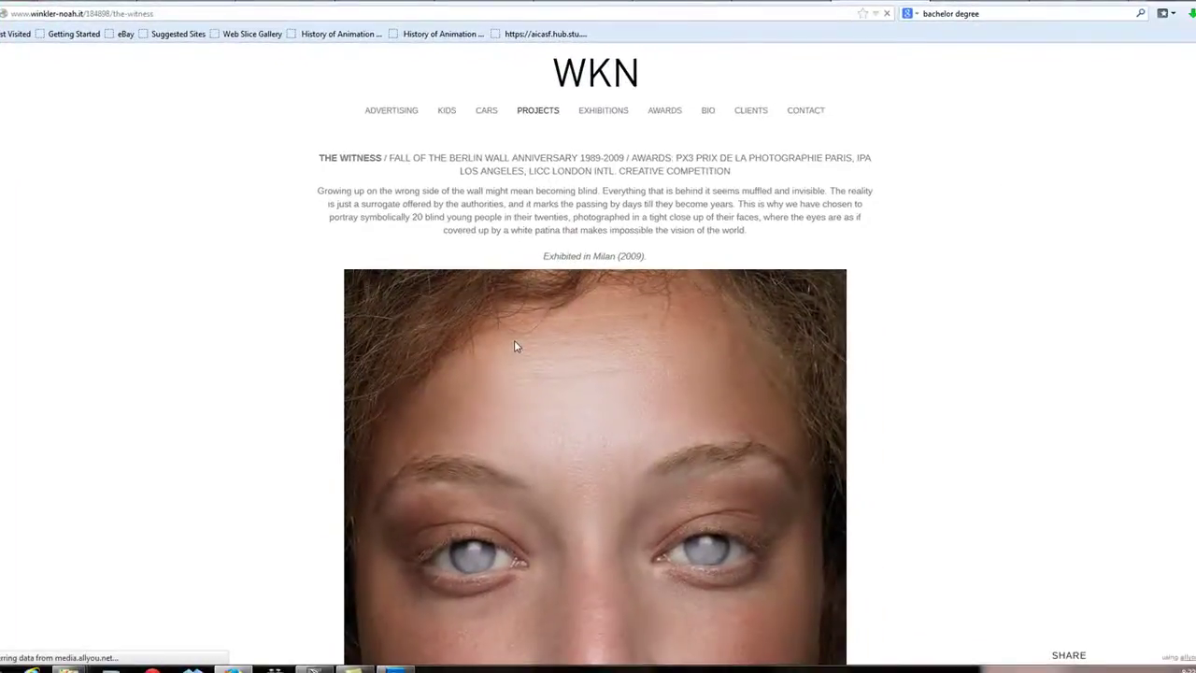
Scroll the portfolio and save the first face photo to disk
{"action": "scroll", "scroll_direction": "down", "scroll_amount": 3}
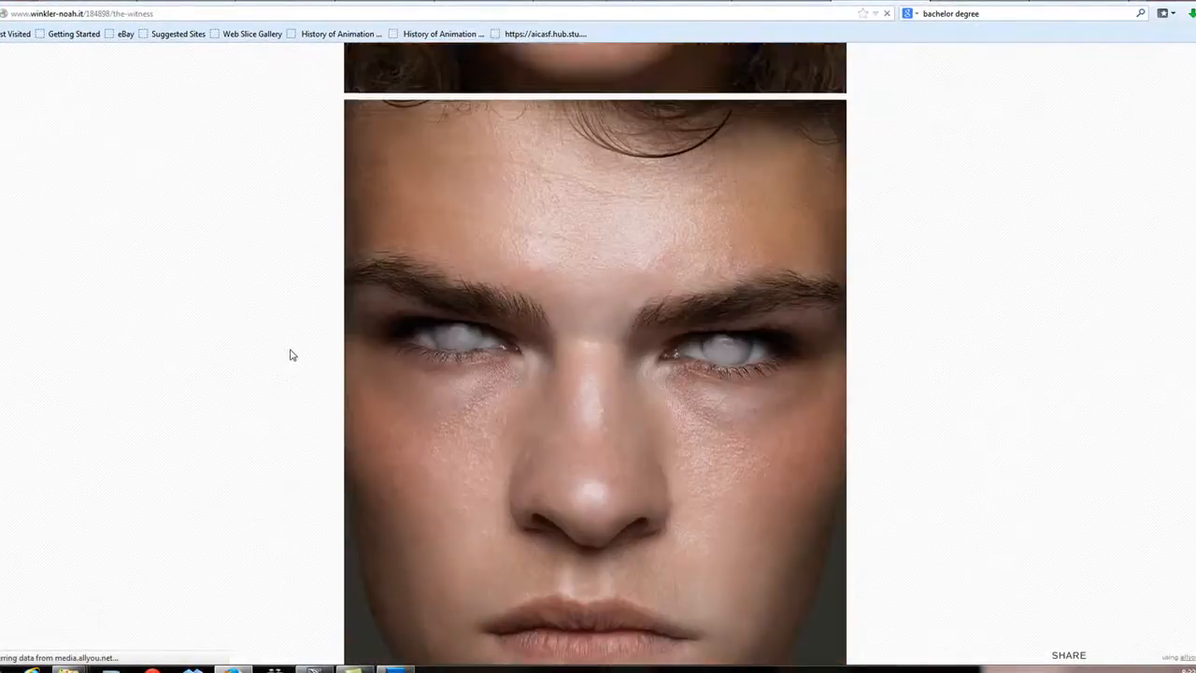
{"action": "scroll", "scroll_direction": "down", "scroll_amount": 3}
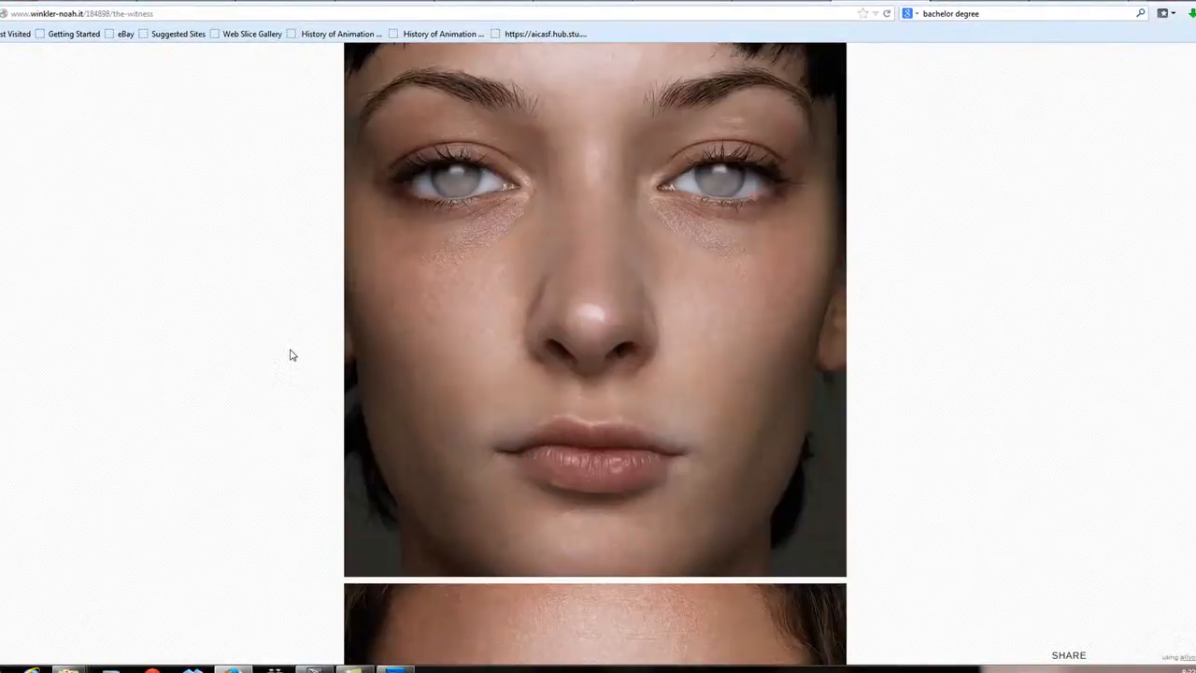
{"action": "scroll", "scroll_direction": "down", "scroll_amount": 3}
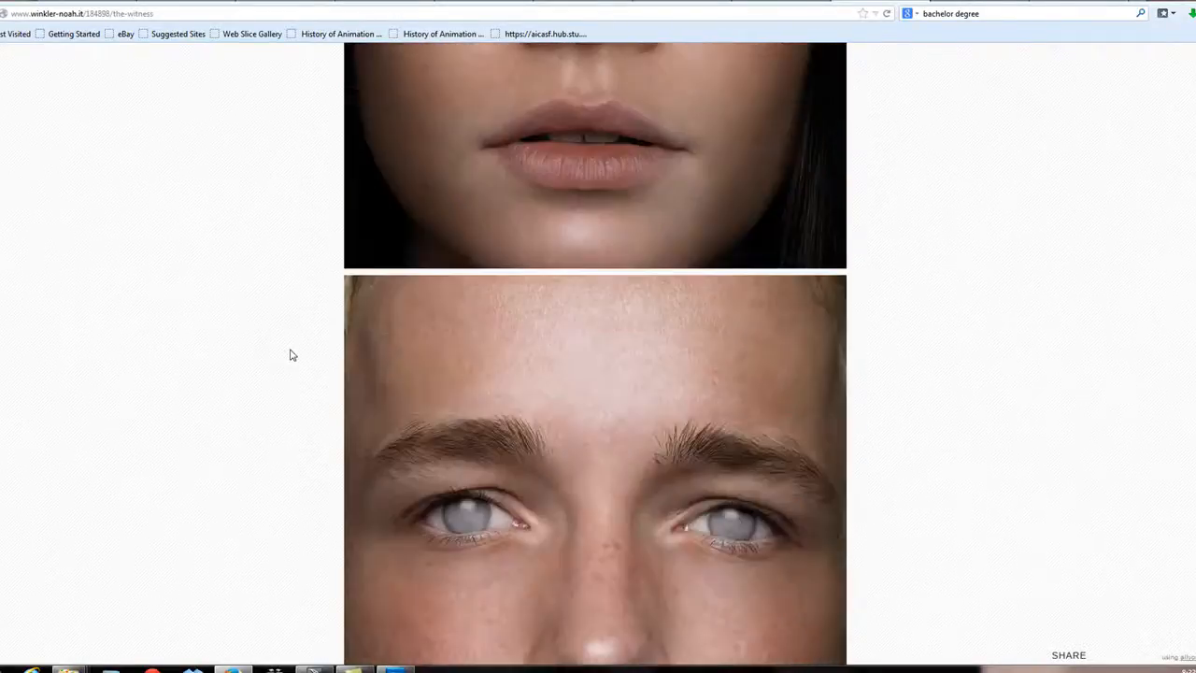
{"action": "scroll", "scroll_direction": "down", "scroll_amount": 3}
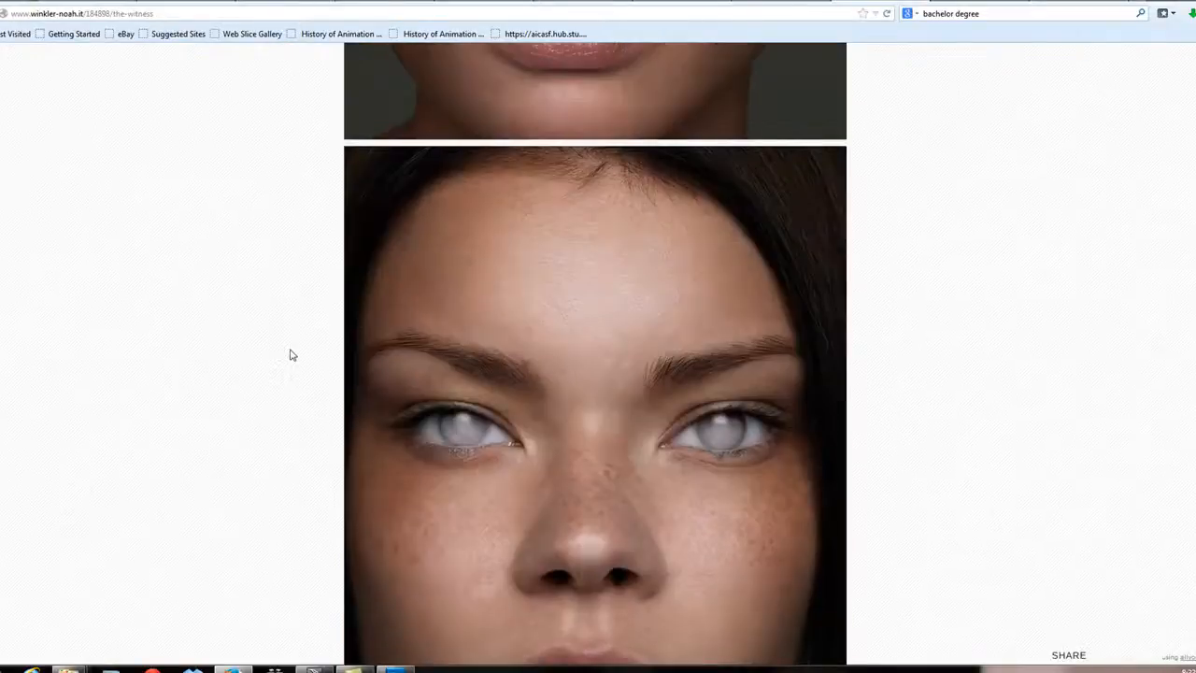
{"action": "scroll", "scroll_direction": "down", "scroll_amount": 3}
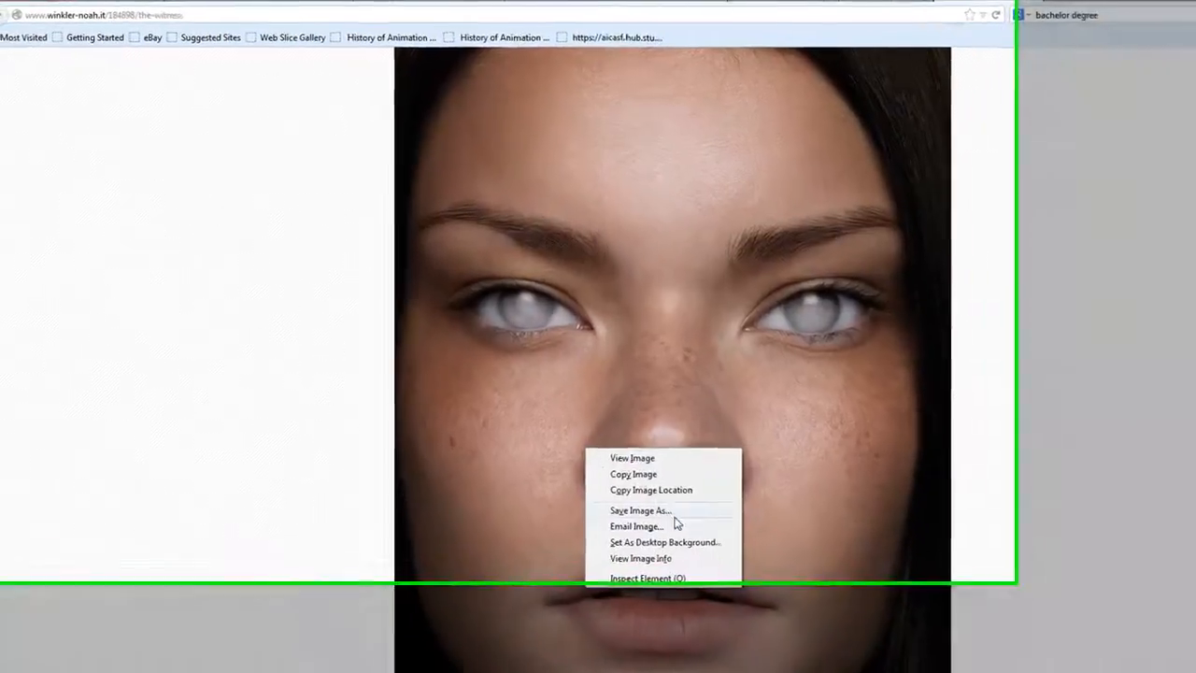
{"action": "left_click", "coordinate": [633, 510]}
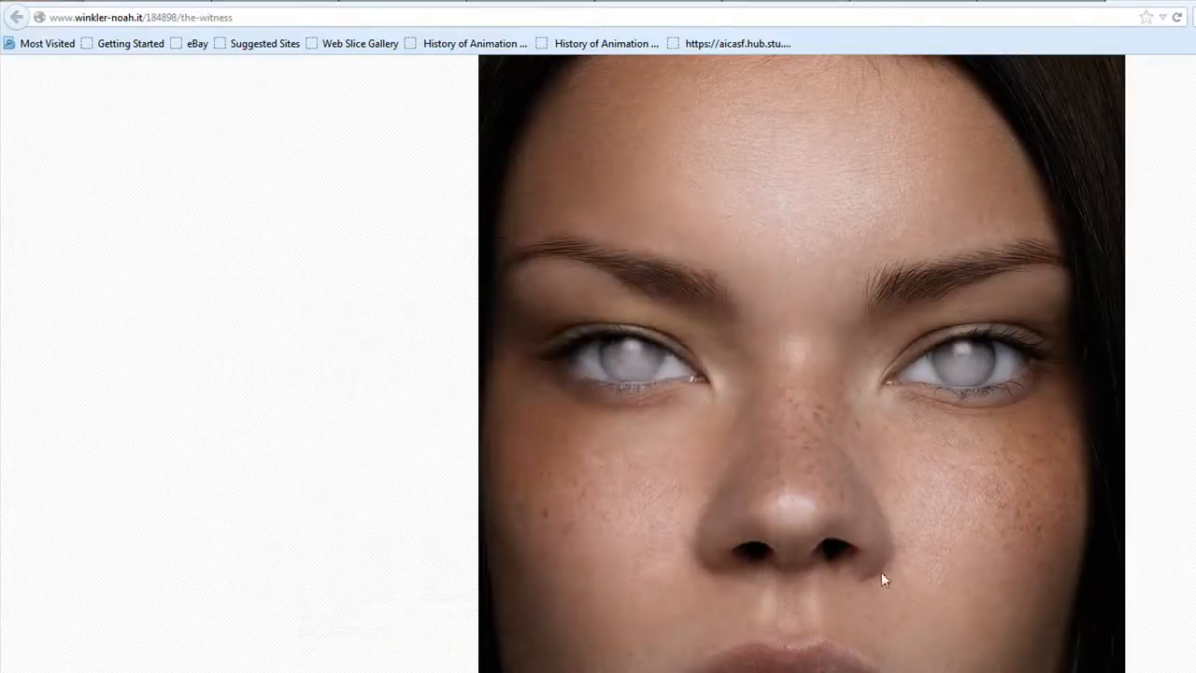
Save the heavily freckled face photo to the desktop via Save Image As
{"action": "scroll", "scroll_direction": "down", "scroll_amount": 3}
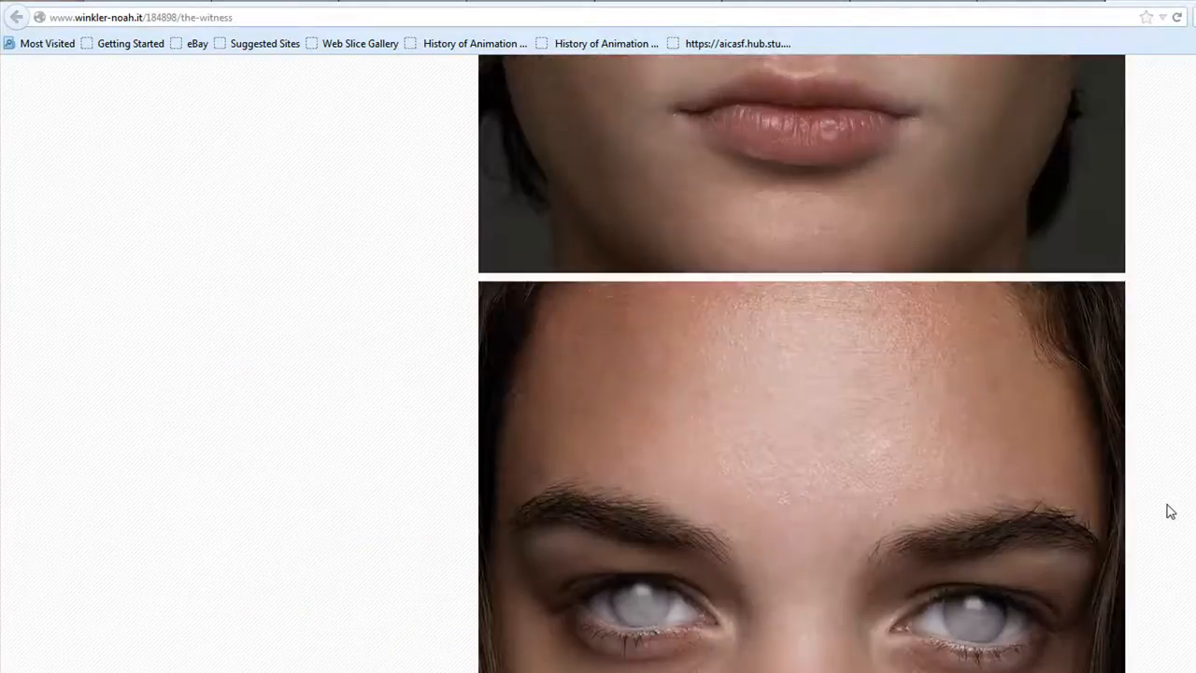
{"action": "scroll", "scroll_direction": "up", "scroll_amount": 3}
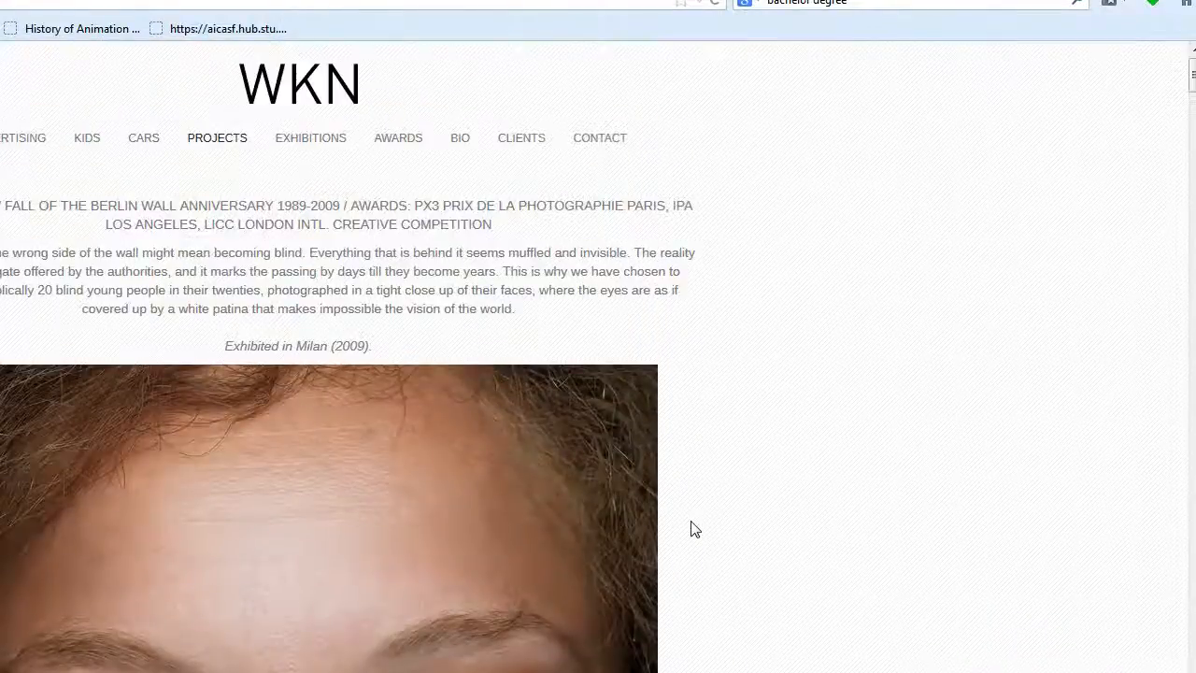
{"action": "mouse_move", "coordinate": [894, 168]}
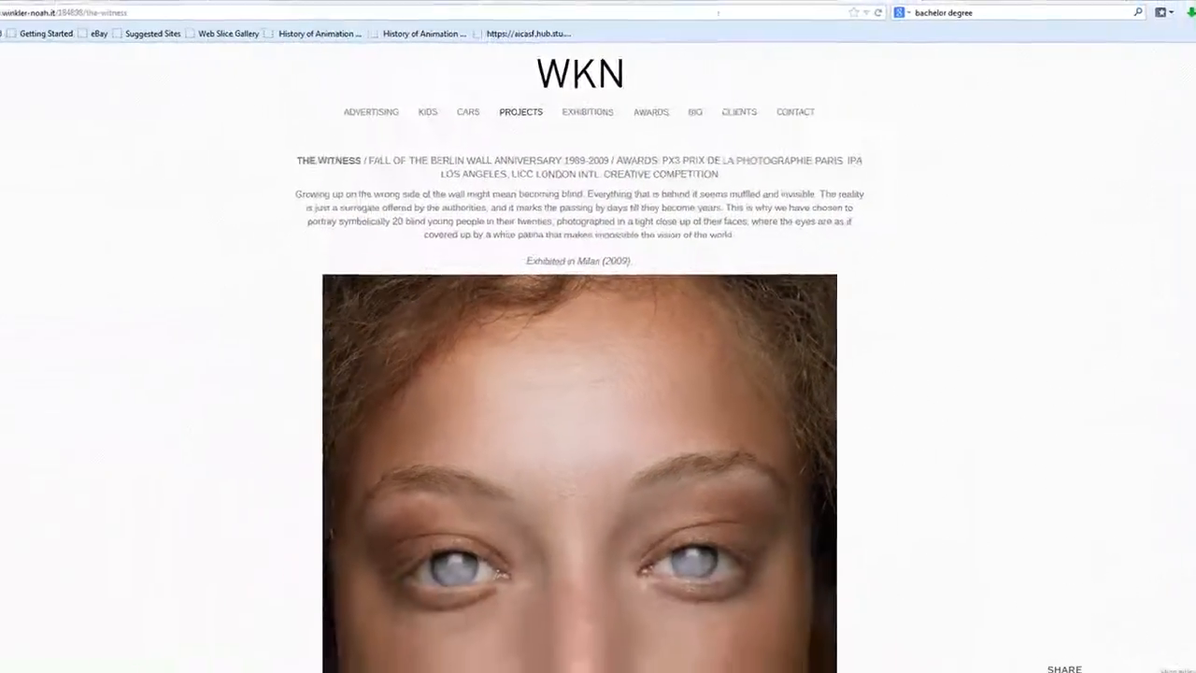
{"action": "scroll", "scroll_direction": "down", "scroll_amount": 3}
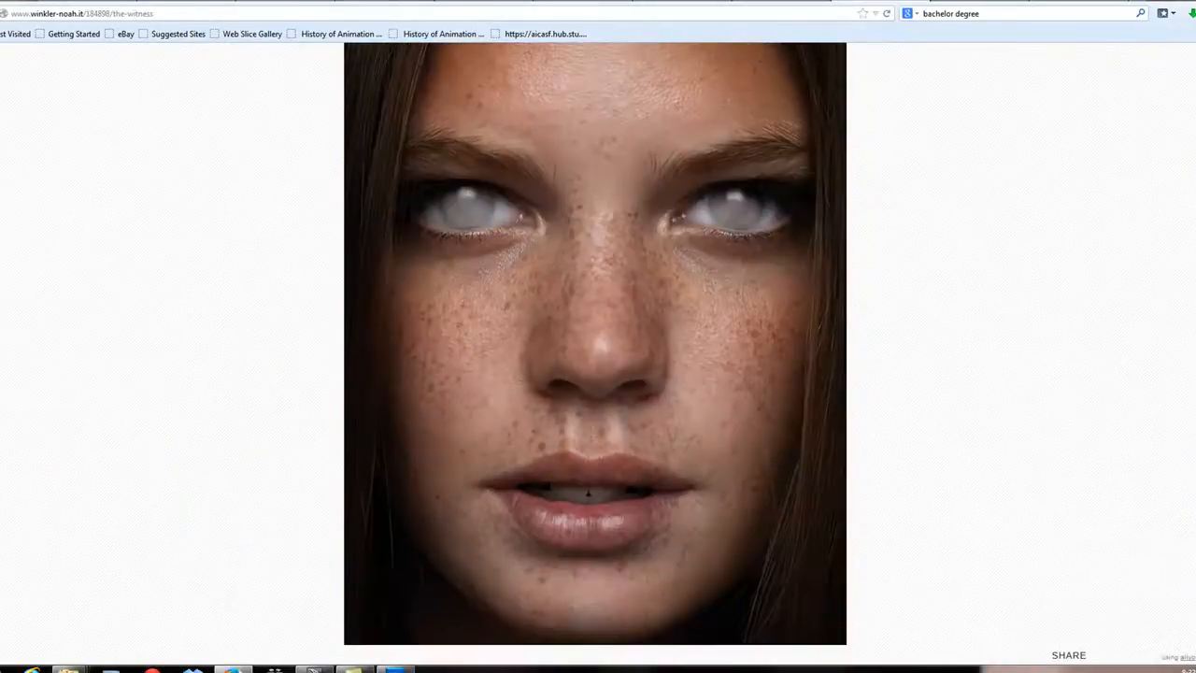
{"action": "right_click", "coordinate": [592, 262]}
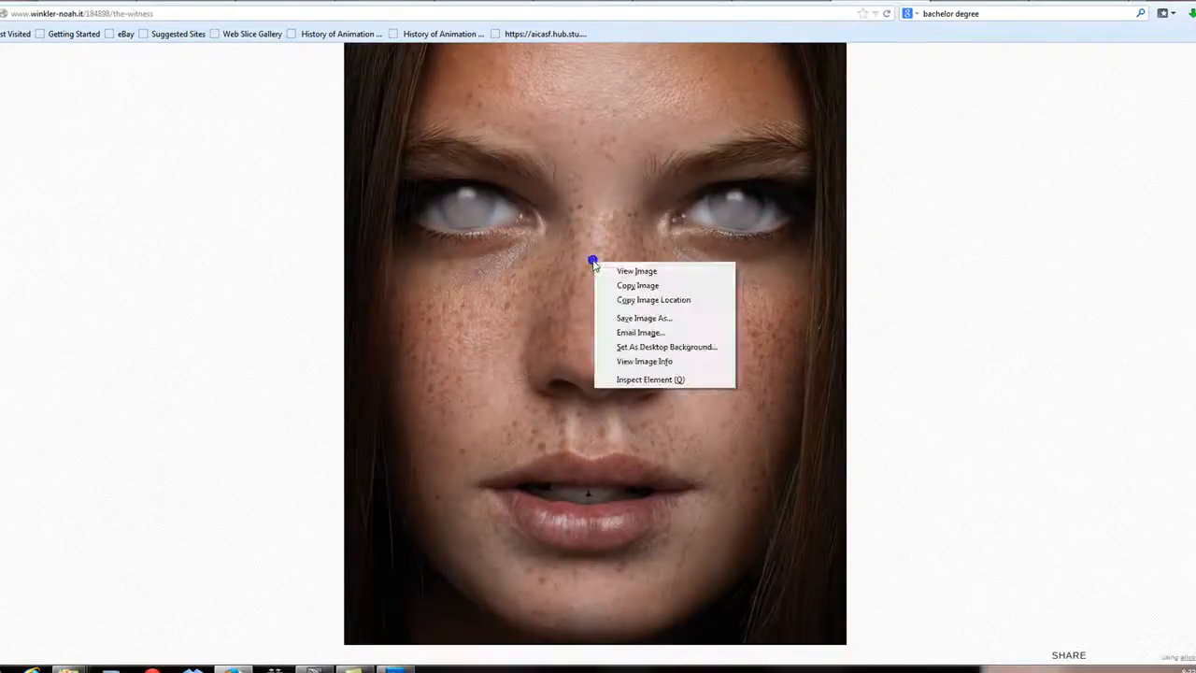
{"action": "left_click", "coordinate": [637, 318]}
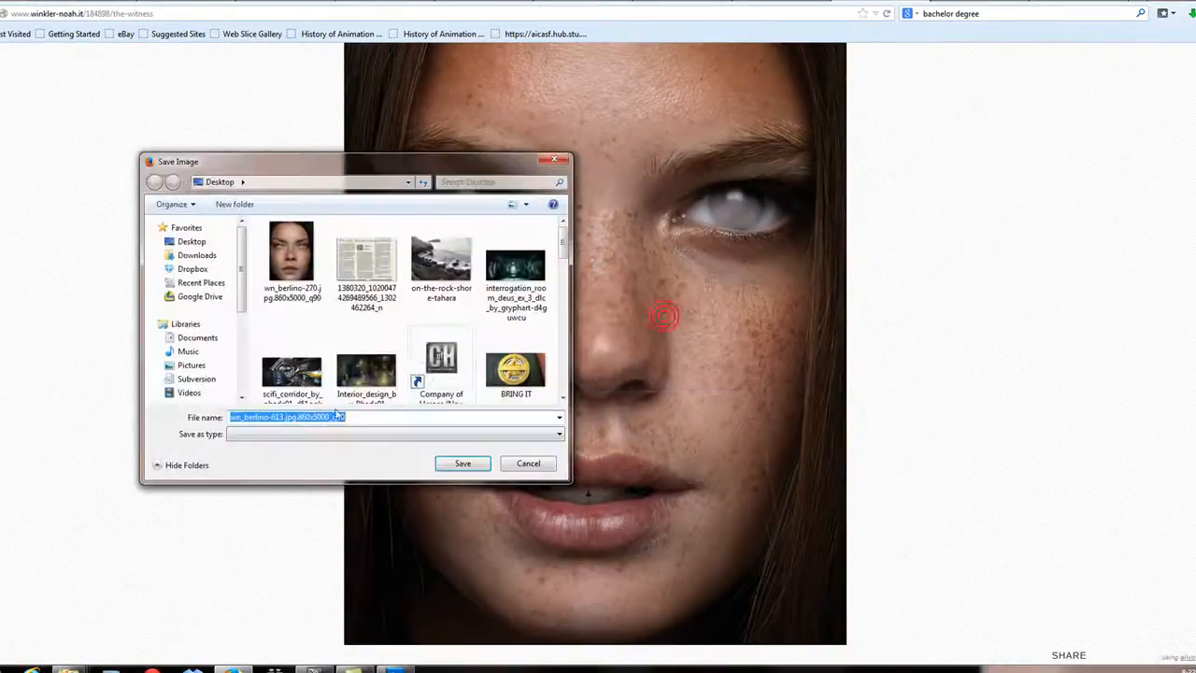
{"action": "left_click", "coordinate": [528, 464]}
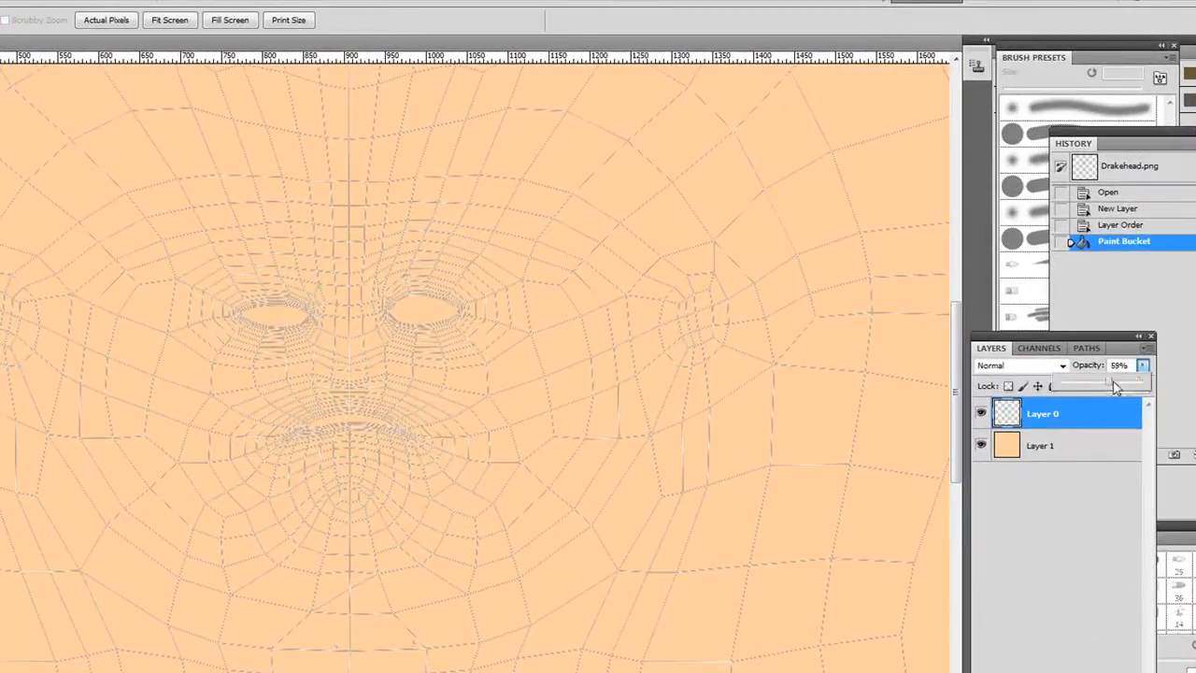
Fade Layer 0 to 44% opacity and open the wn_berlino-613 freckled photo
{"action": "left_click_drag", "start_coordinate": [1140, 385], "coordinate": [1101, 385]}
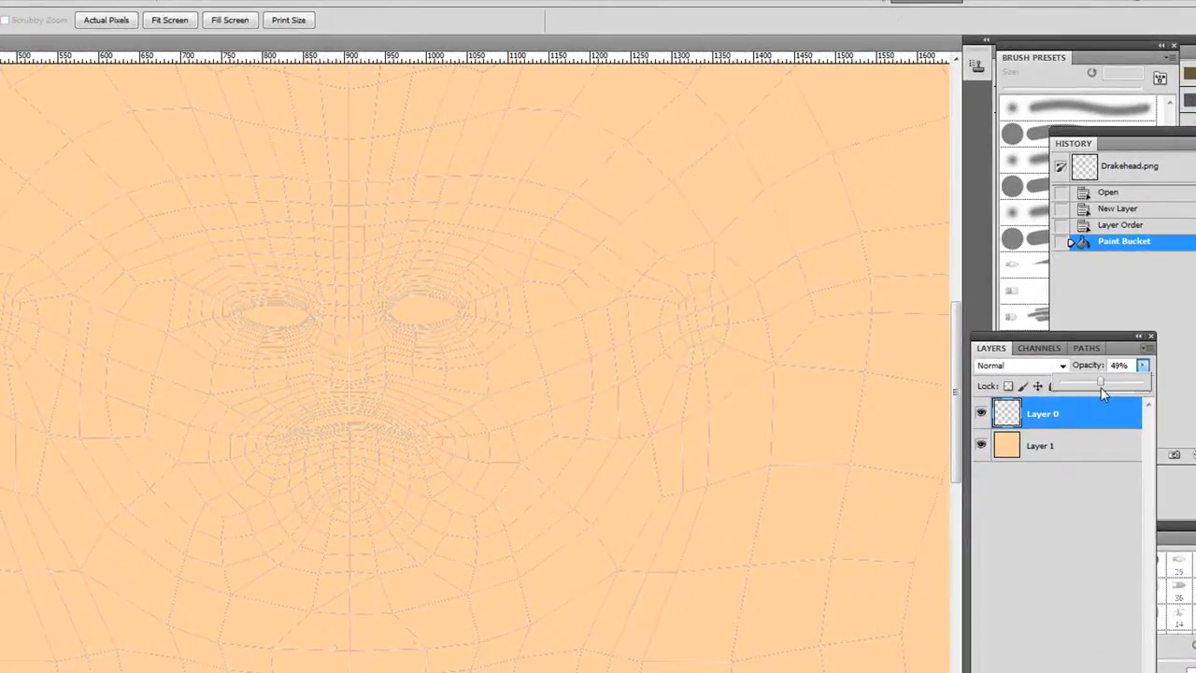
{"action": "left_click_drag", "start_coordinate": [1103, 384], "coordinate": [1095, 383]}
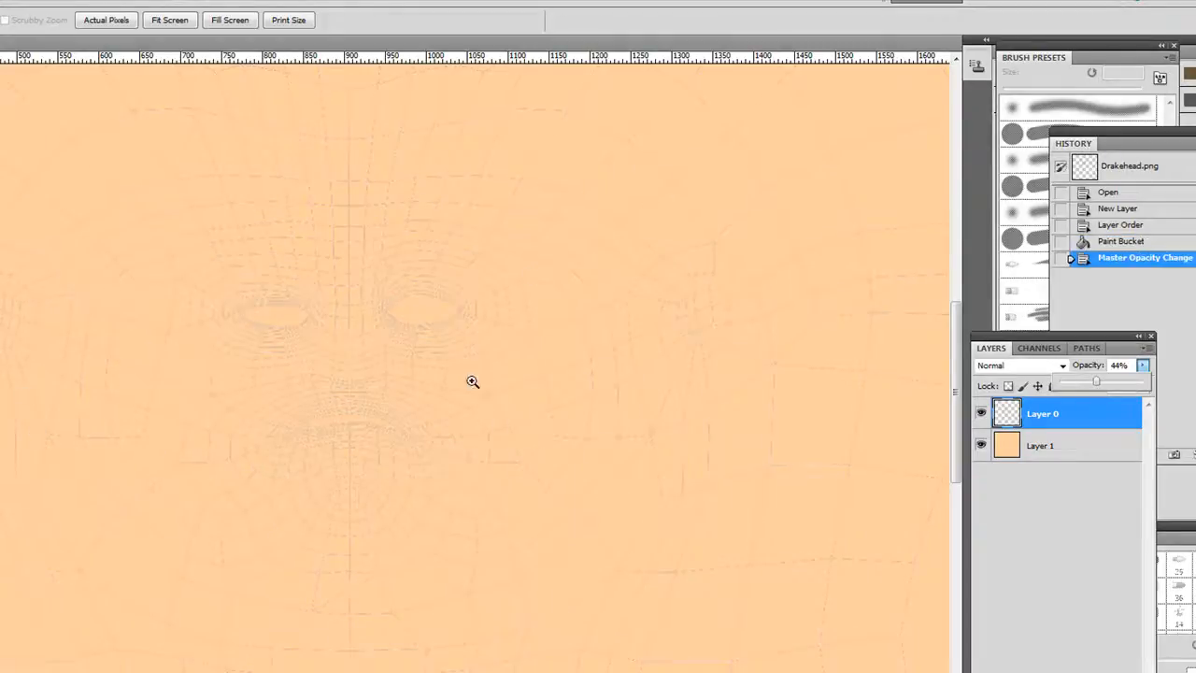
{"action": "left_click", "coordinate": [18, 5]}
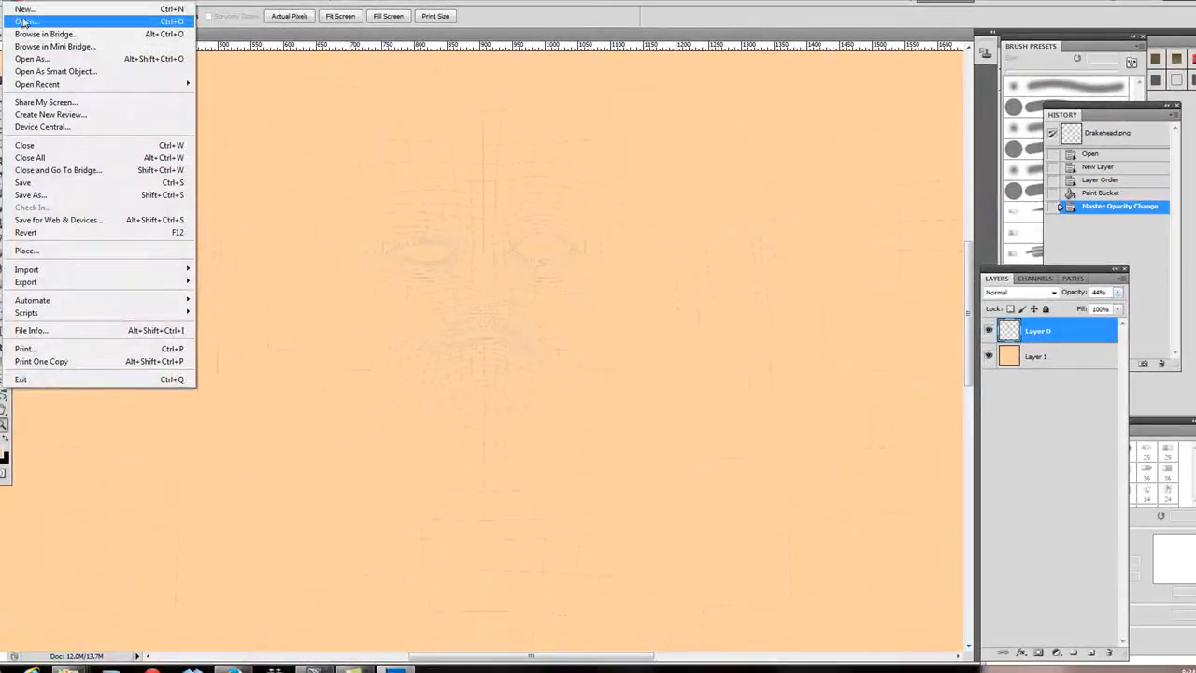
{"action": "left_click", "coordinate": [28, 16]}
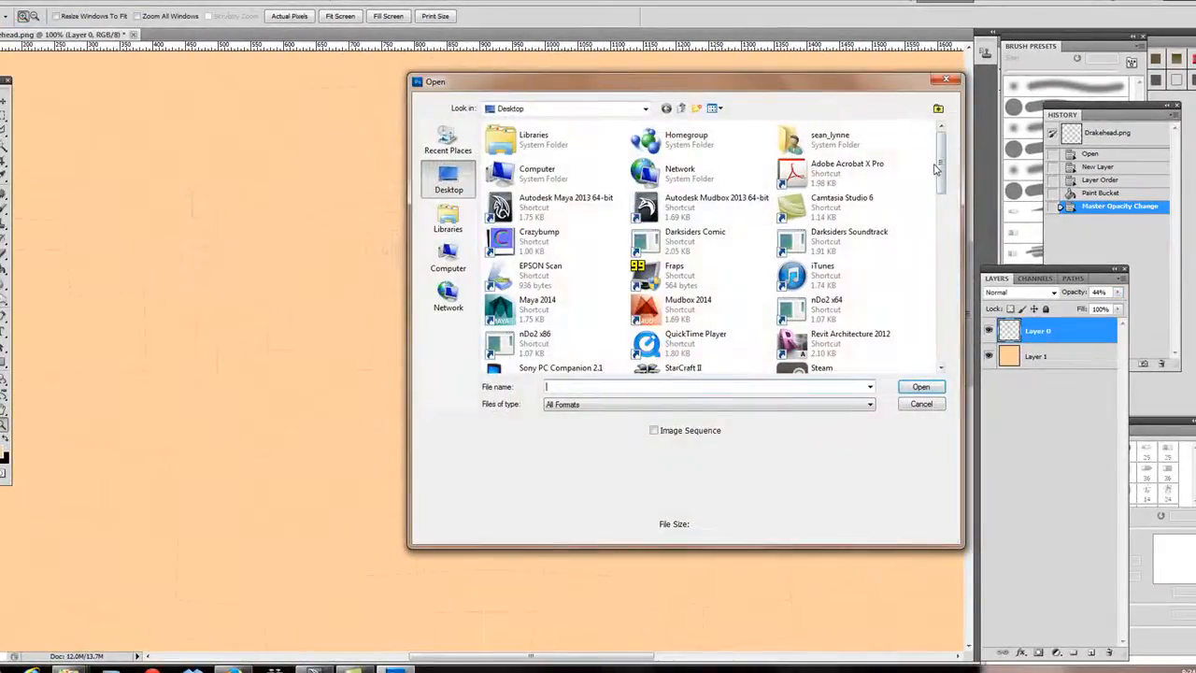
{"action": "scroll", "scroll_direction": "down", "scroll_amount": 3}
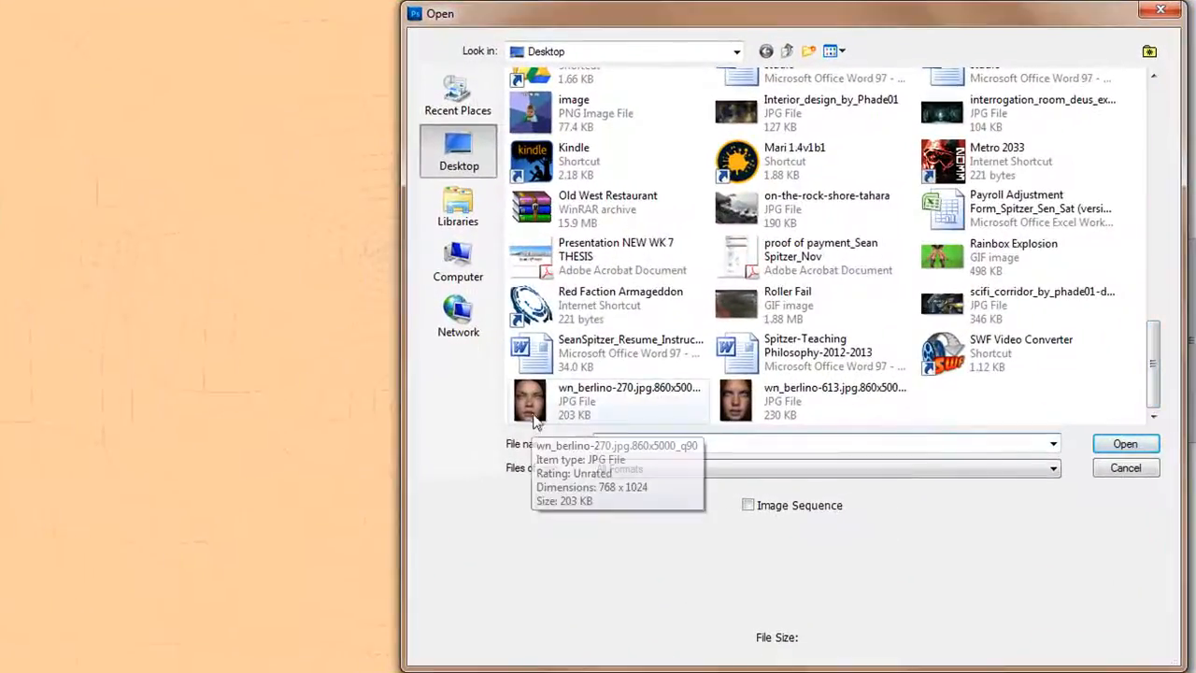
{"action": "left_click", "coordinate": [530, 400]}
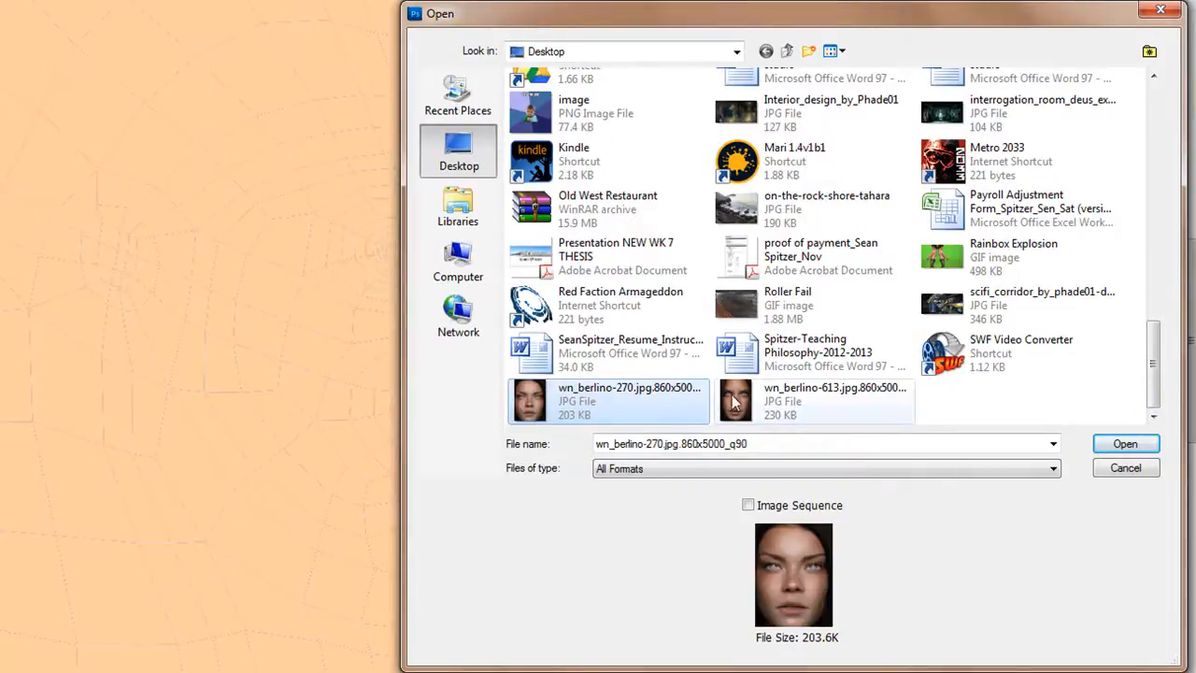
{"action": "left_click", "coordinate": [813, 400]}
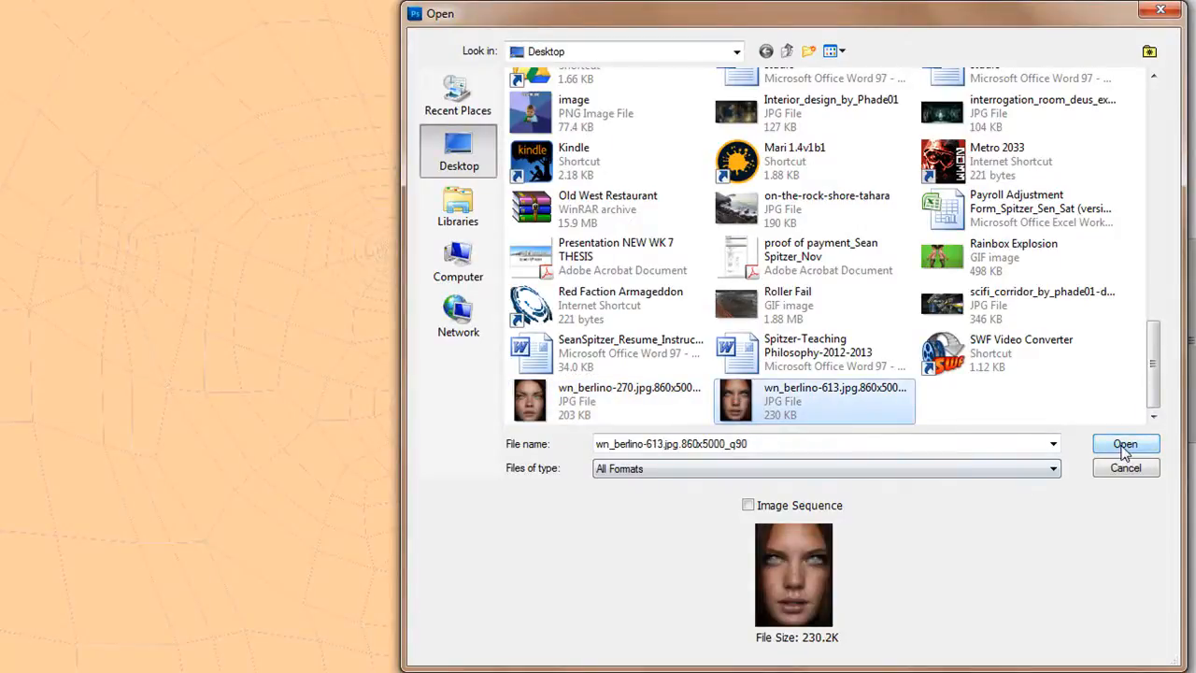
{"action": "left_click", "coordinate": [1124, 444]}
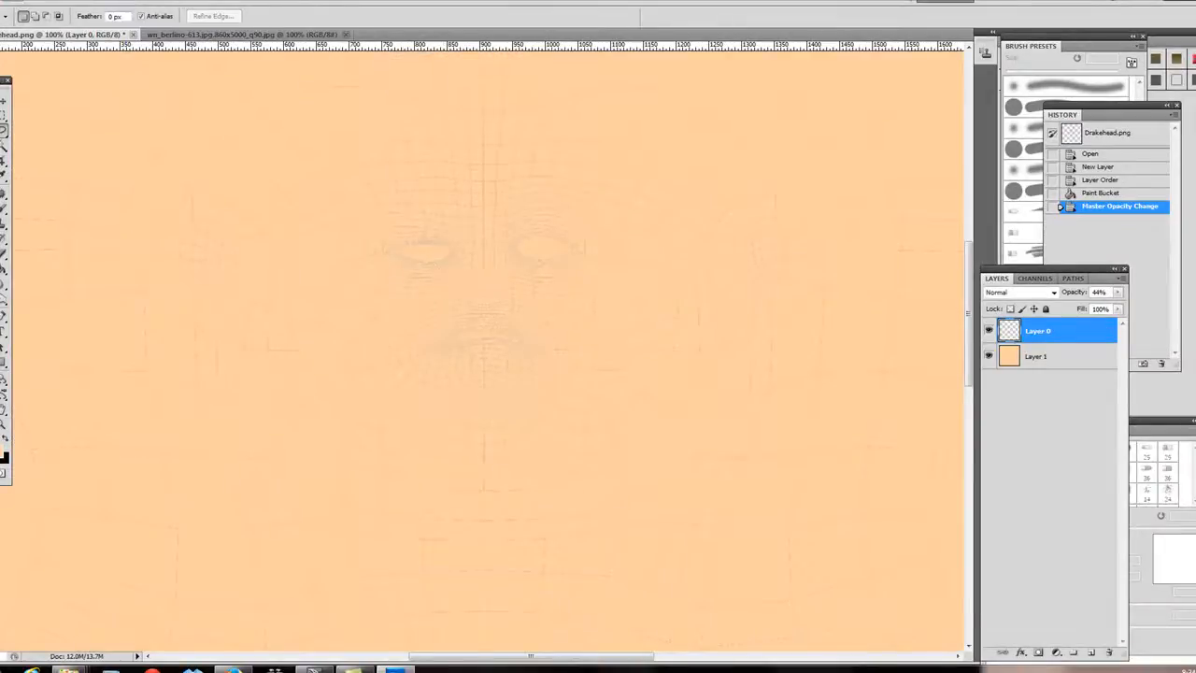
Switch back to the Drakehead texture to paste the copied freckled skin patch
{"action": "left_click", "coordinate": [28, 4]}
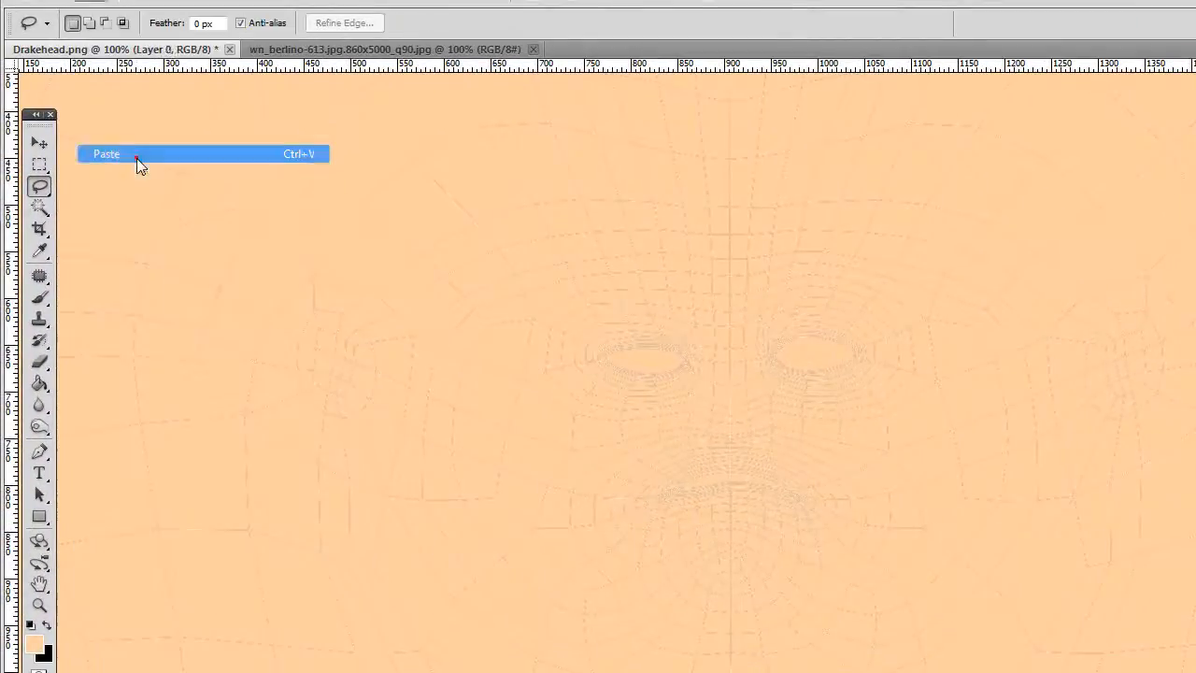
Paste the freckled skin patch and shift it left toward the left cheek
{"action": "left_click", "coordinate": [108, 153]}
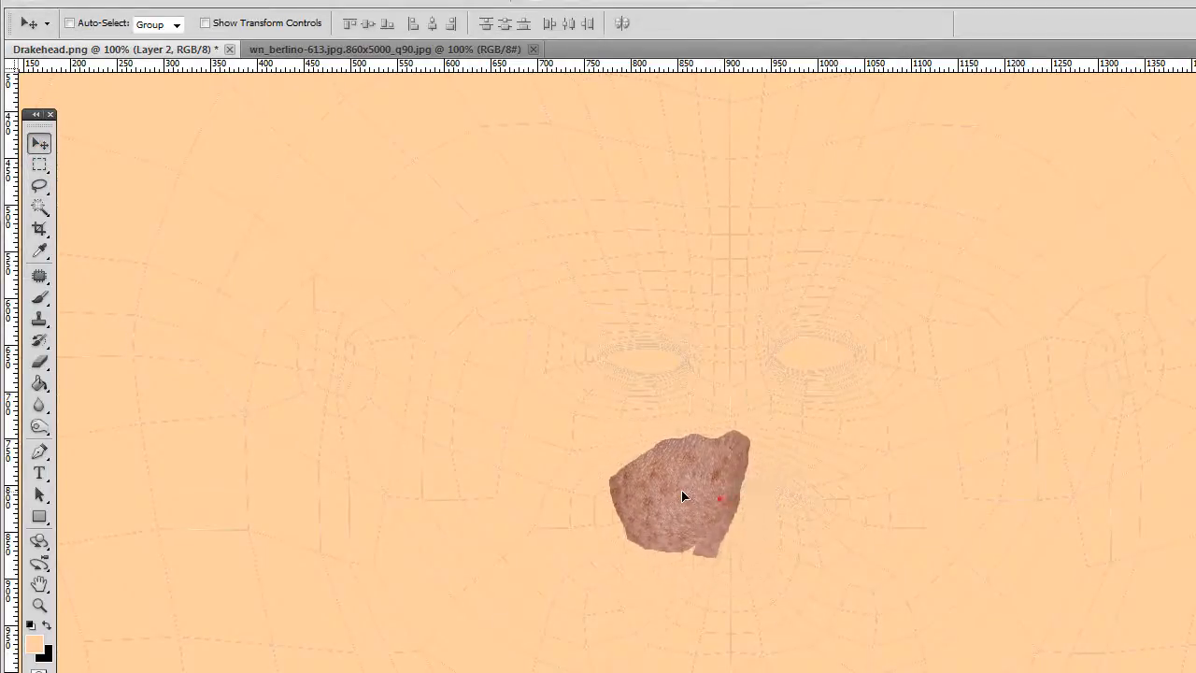
{"action": "left_click_drag", "start_coordinate": [682, 496], "coordinate": [593, 472]}
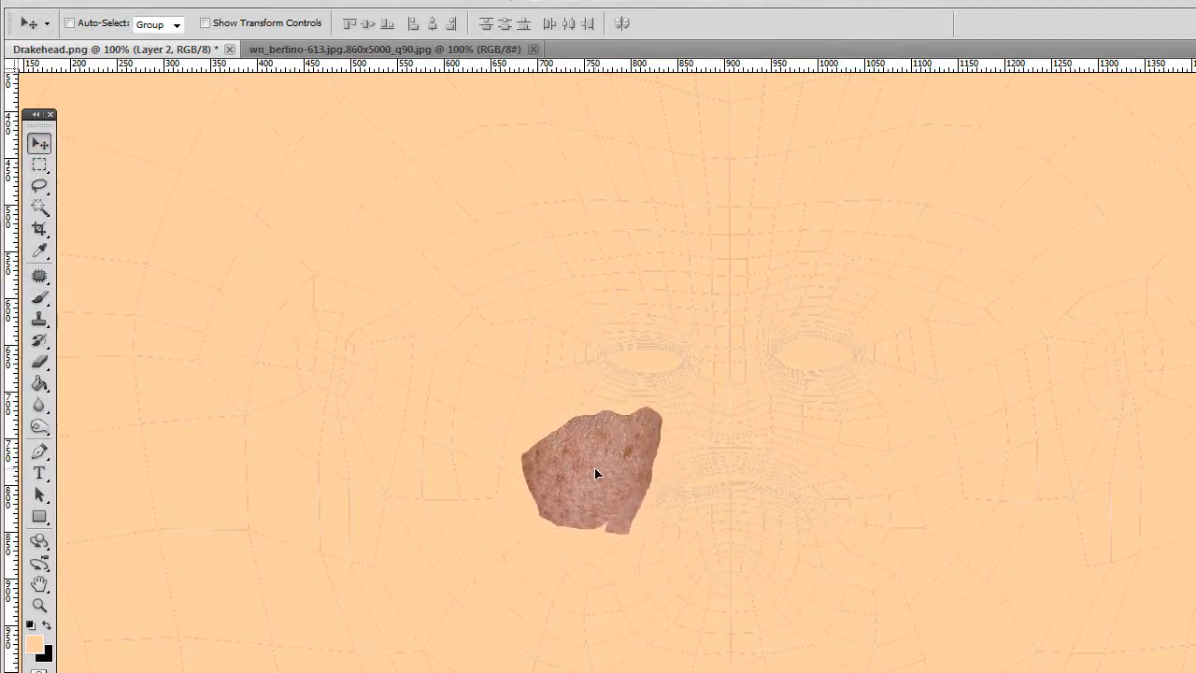
{"action": "left_click_drag", "start_coordinate": [598, 473], "coordinate": [584, 472]}
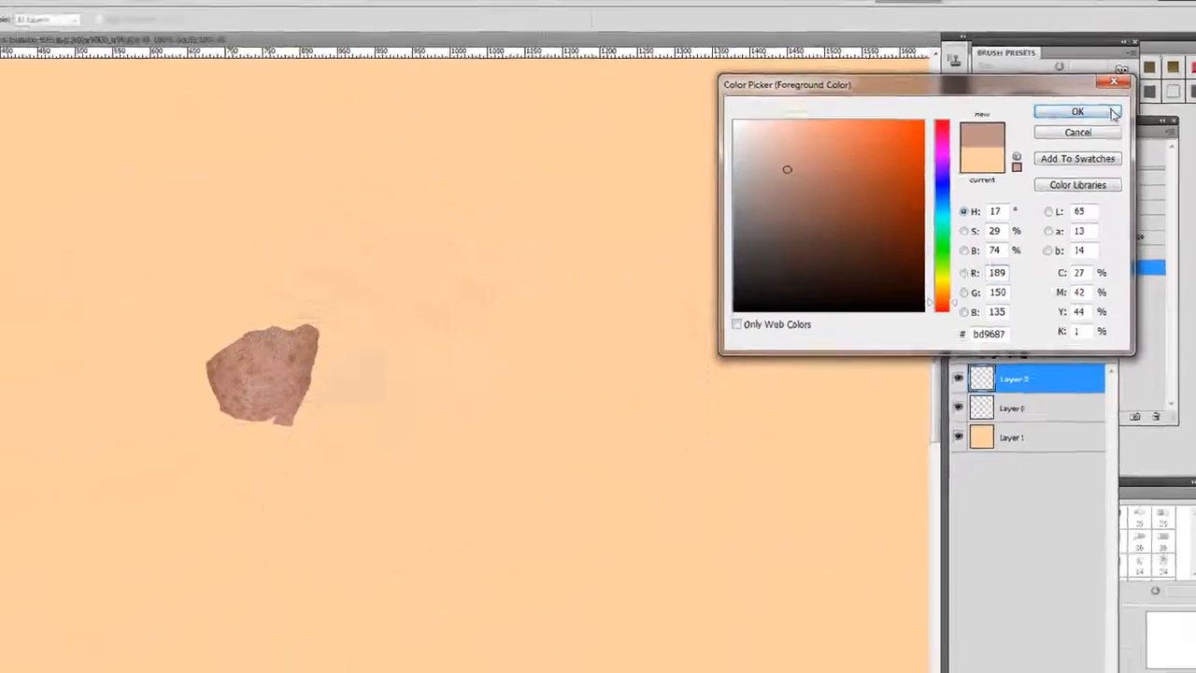
Confirm the sampled tan colour and fill the peach base Layer 1 with it
{"action": "left_click", "coordinate": [1078, 111]}
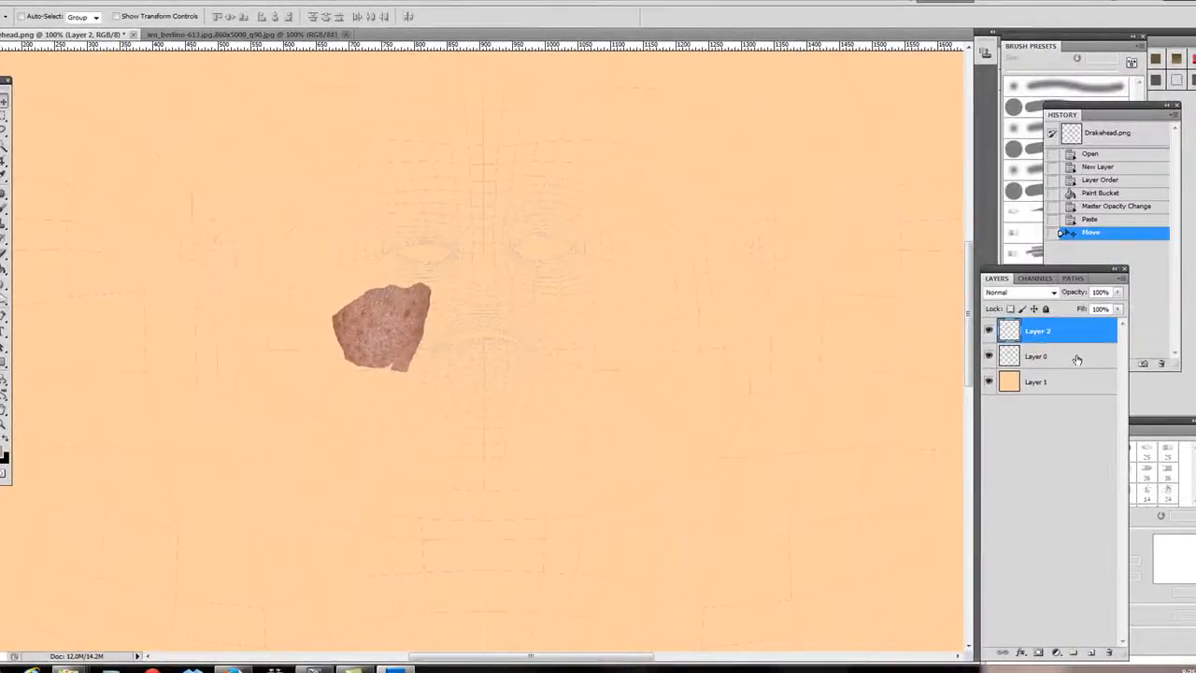
{"action": "left_click", "coordinate": [1056, 356]}
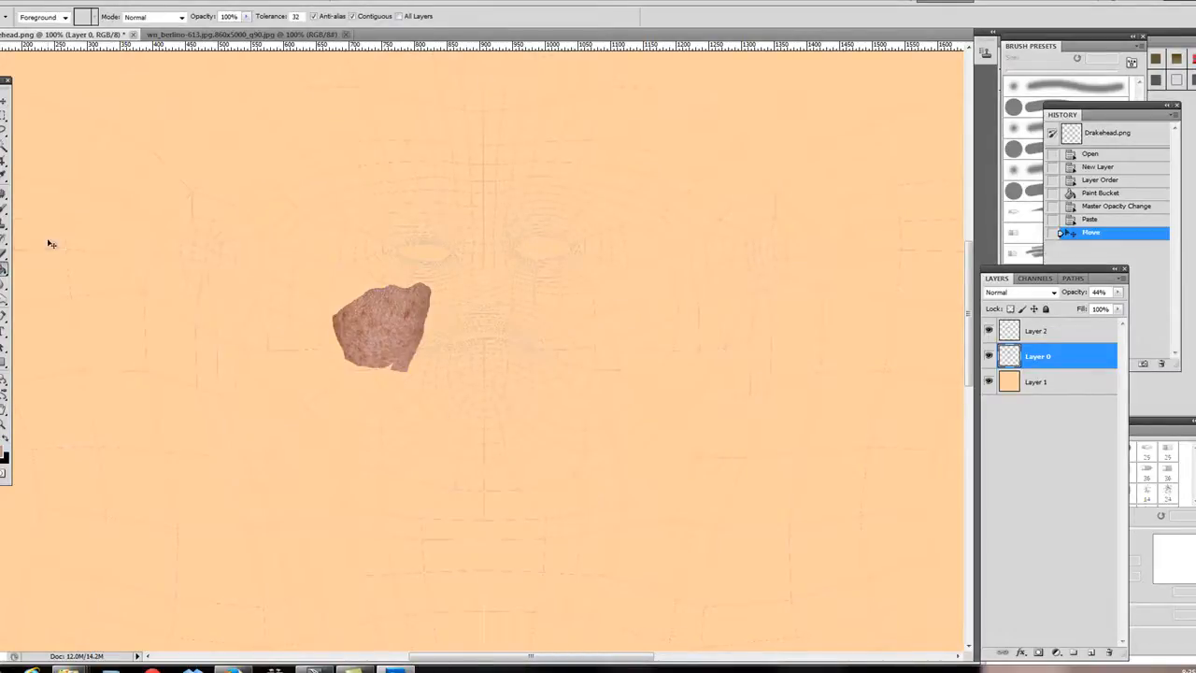
{"action": "left_click", "coordinate": [1038, 331]}
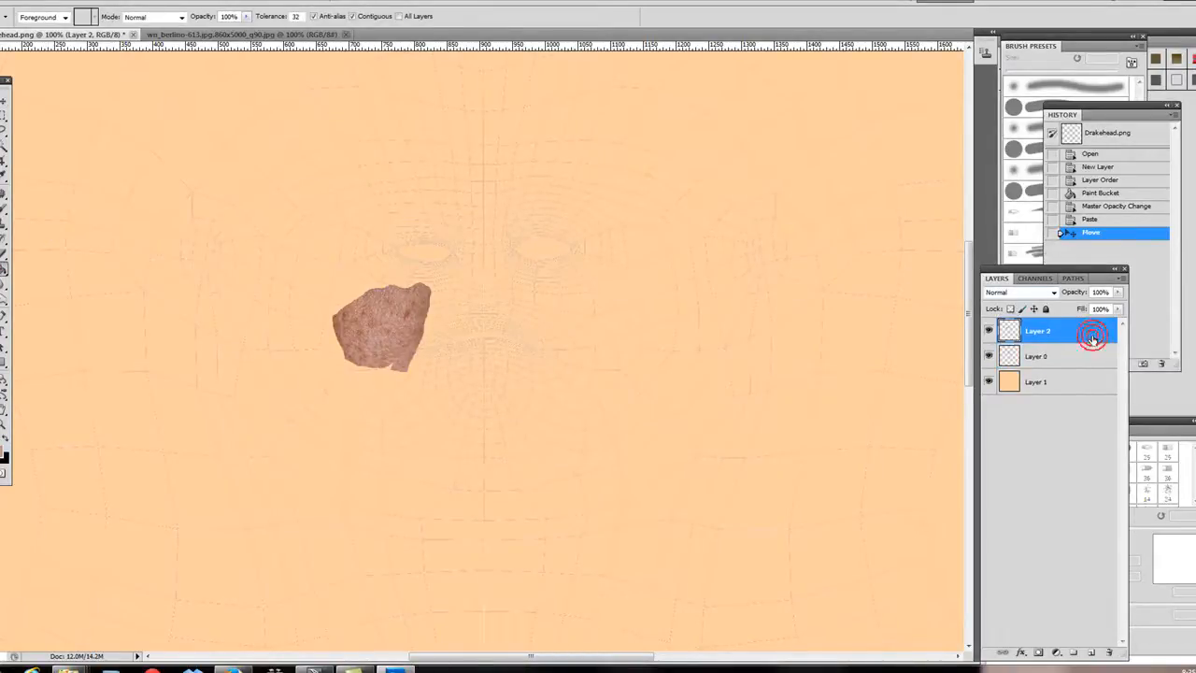
{"action": "left_click", "coordinate": [1051, 381]}
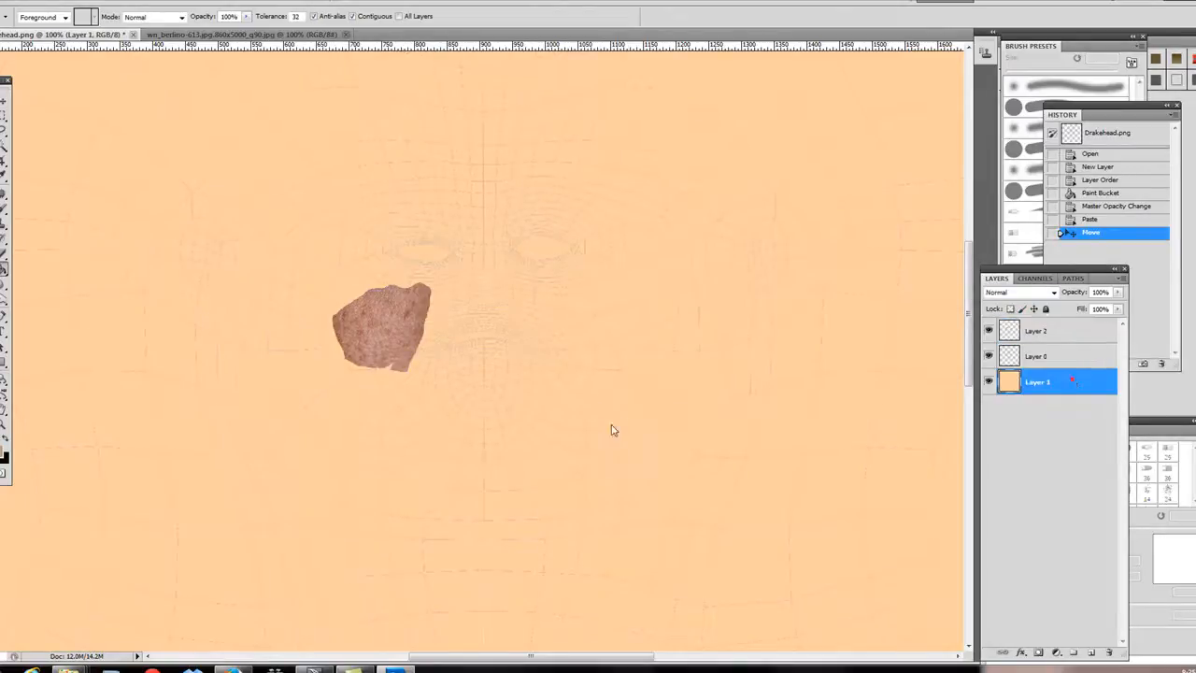
{"action": "left_click", "coordinate": [845, 382]}
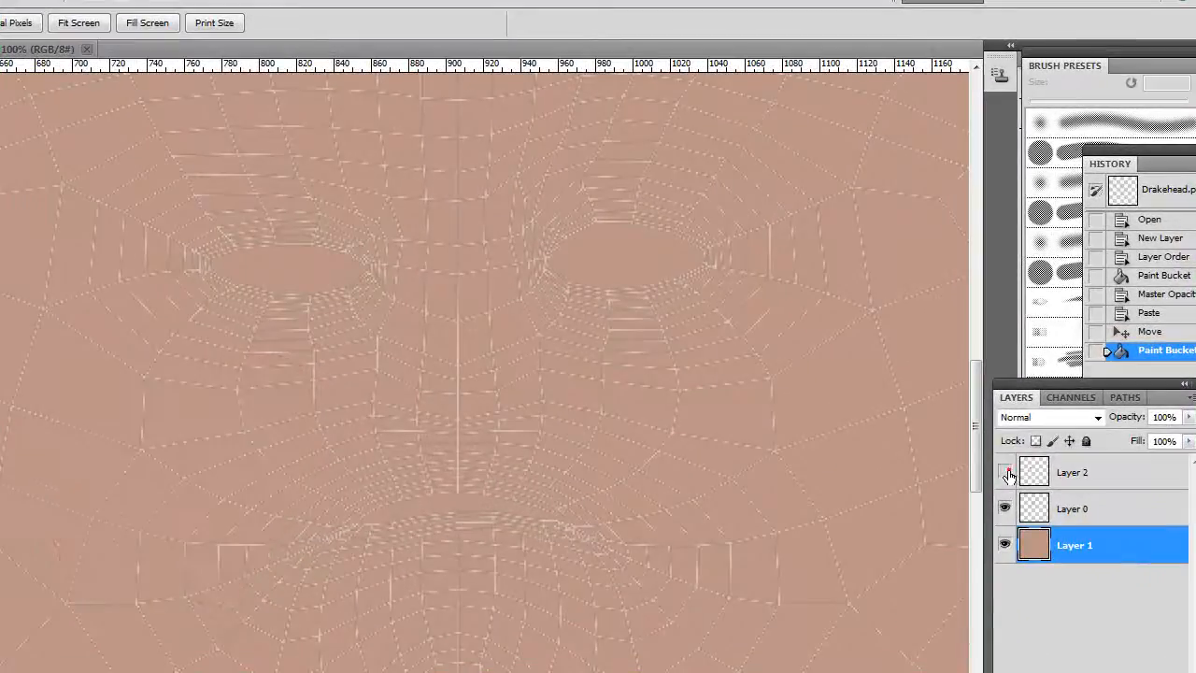
Toggle the skin patch layer's visibility and set default colours for mask painting
{"action": "left_click", "coordinate": [1008, 472]}
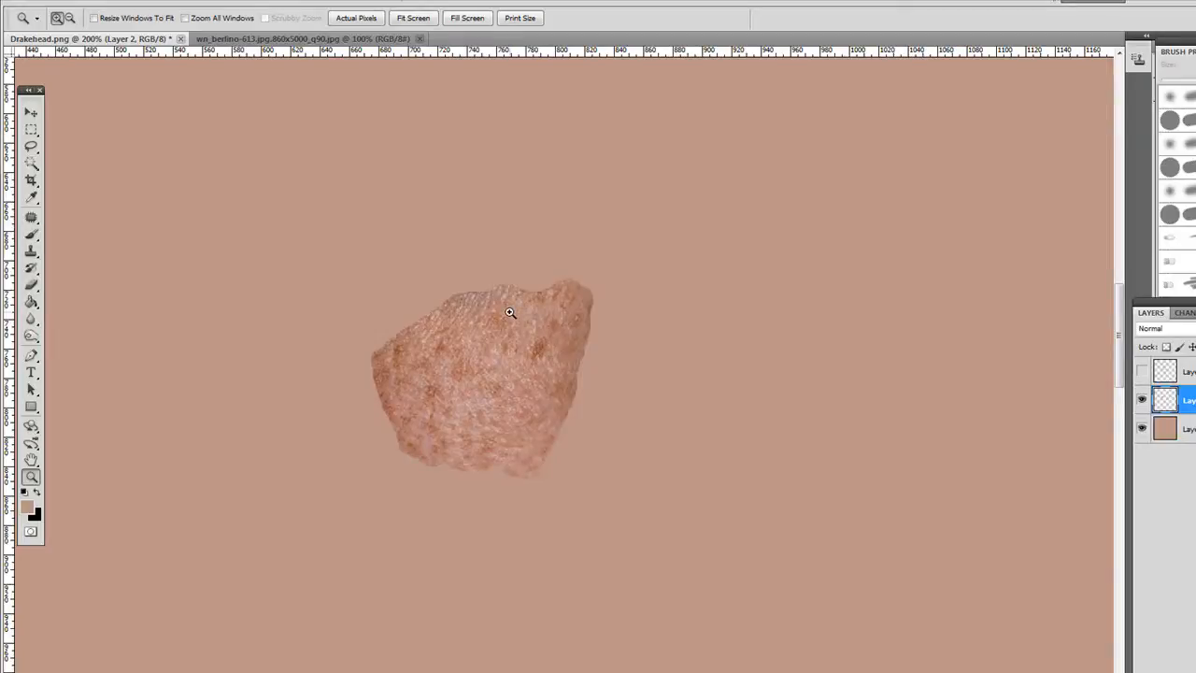
{"action": "mouse_move", "coordinate": [511, 318]}
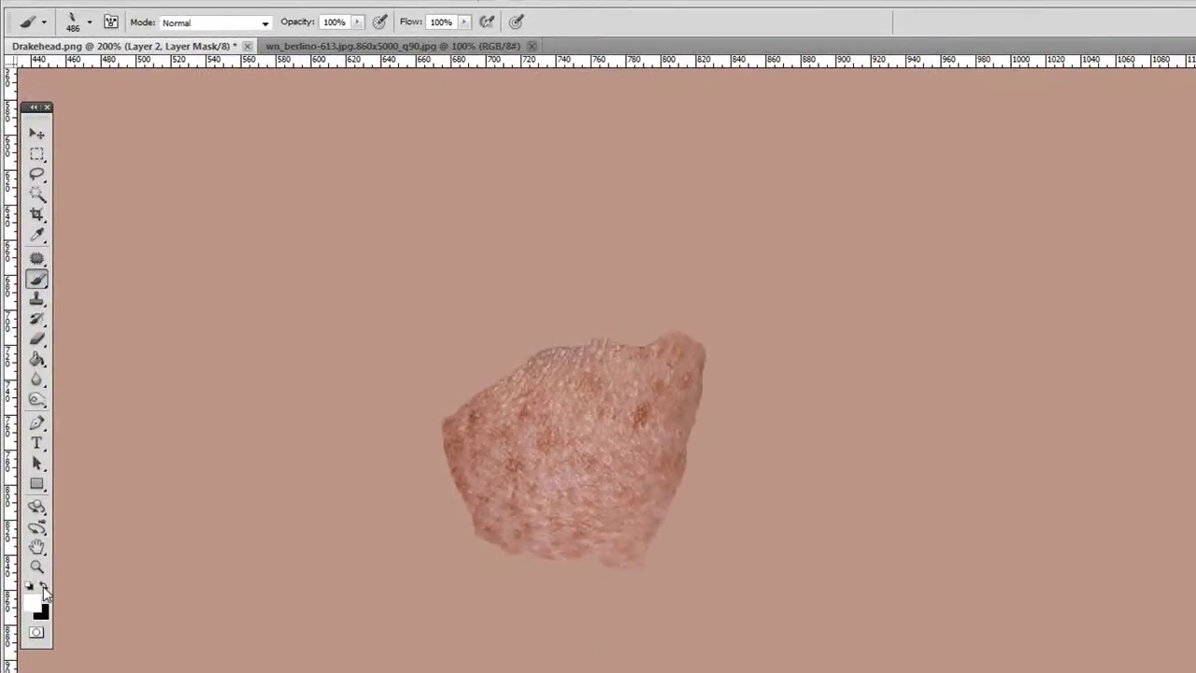
{"action": "left_click", "coordinate": [90, 22]}
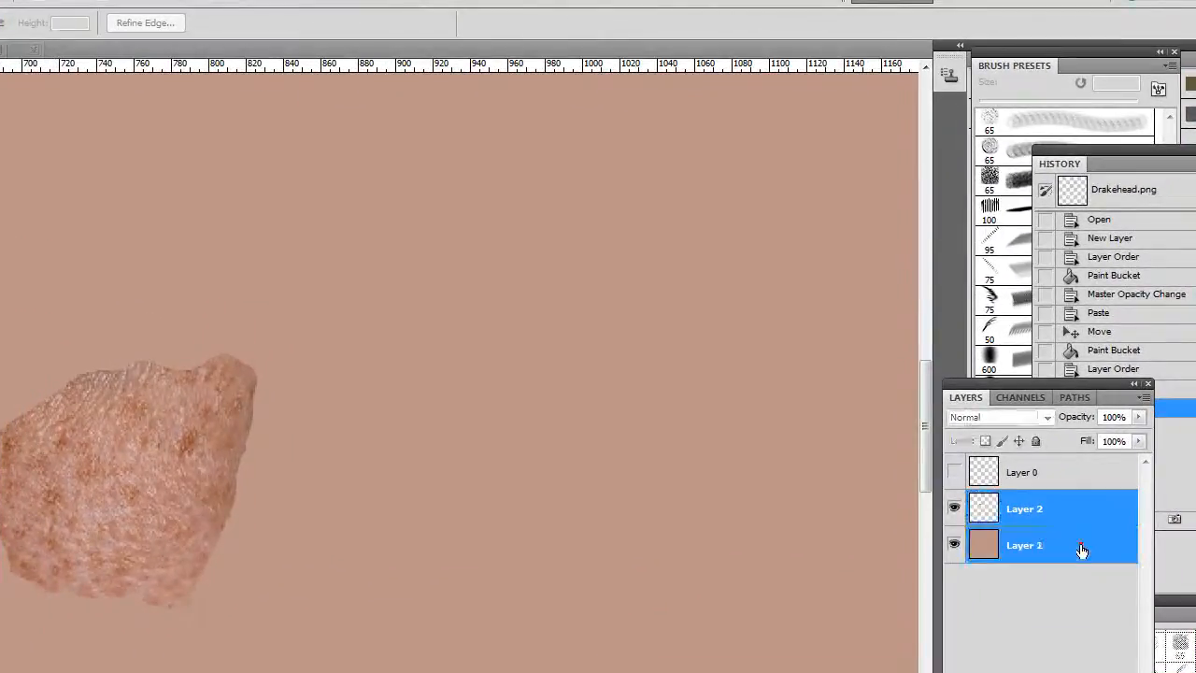
Merge the selected Layer 2 copy and Layer 1 copy into one layer
{"action": "right_click", "coordinate": [1081, 547]}
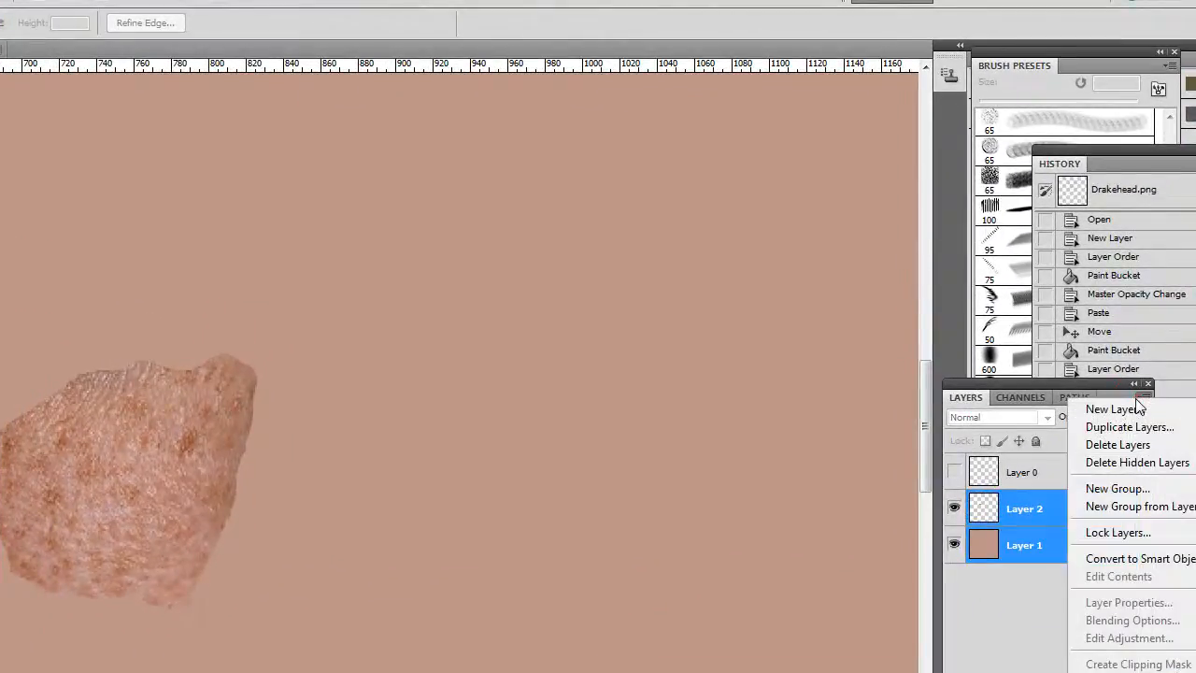
{"action": "left_click", "coordinate": [1133, 427]}
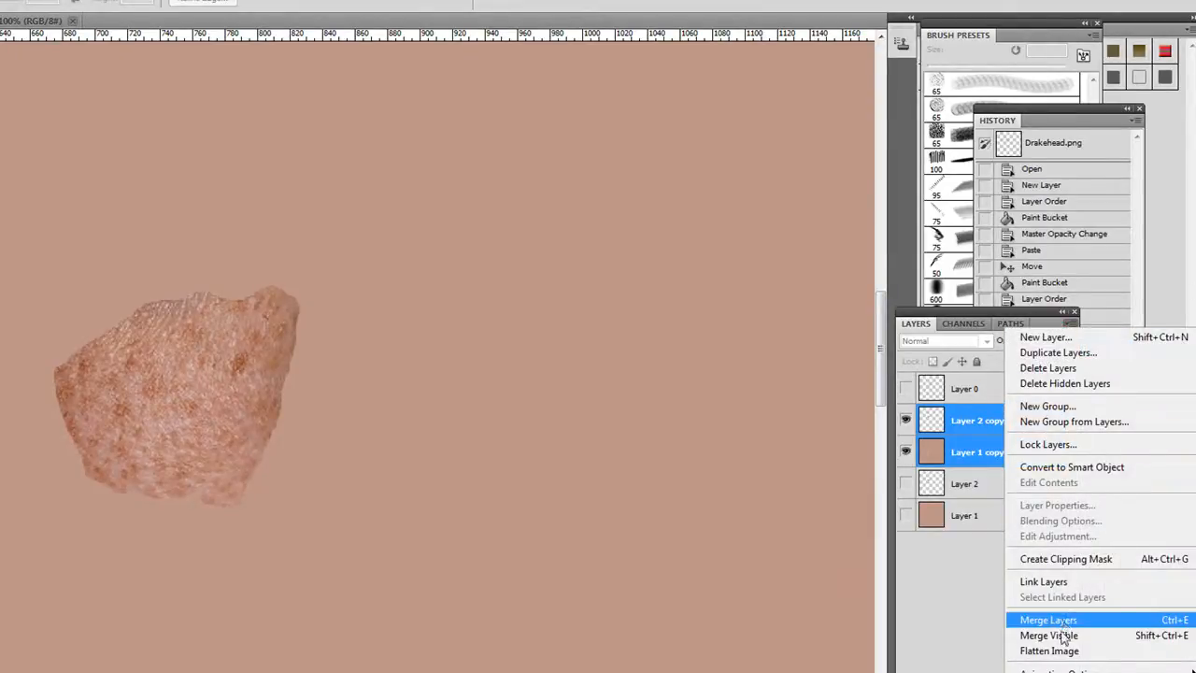
{"action": "left_click", "coordinate": [1045, 620]}
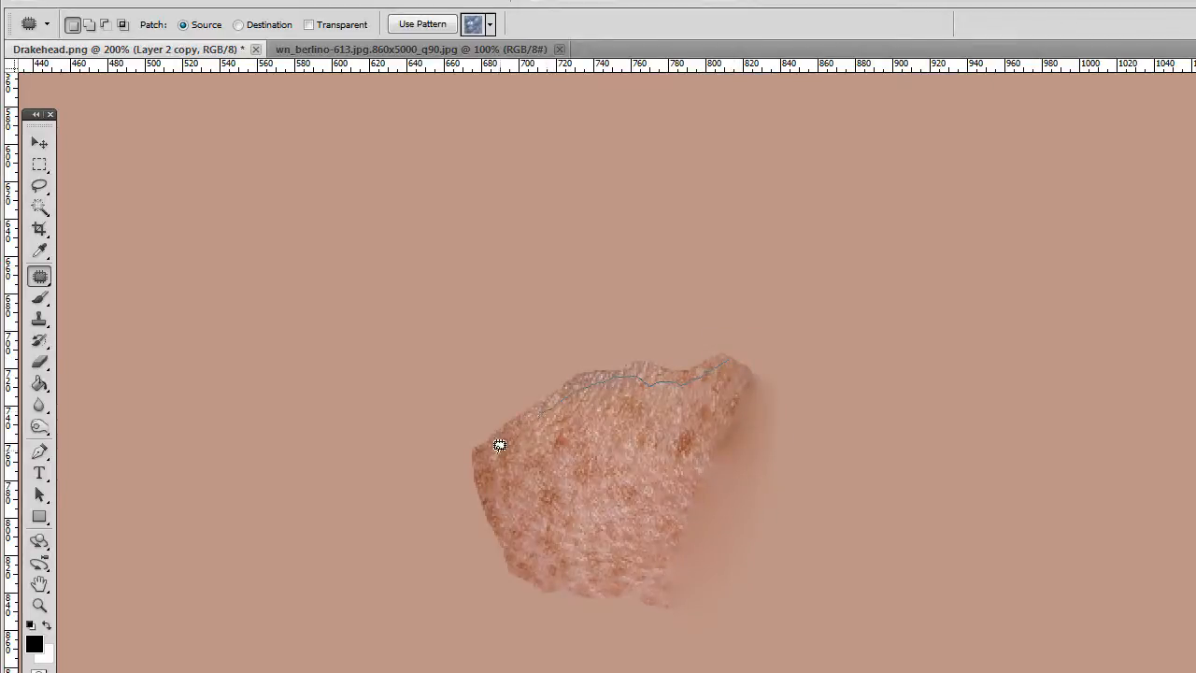
Patch the skin sample's ragged top edge, then revert to an earlier Patch history state
{"action": "left_click_drag", "start_coordinate": [498, 444], "coordinate": [741, 343]}
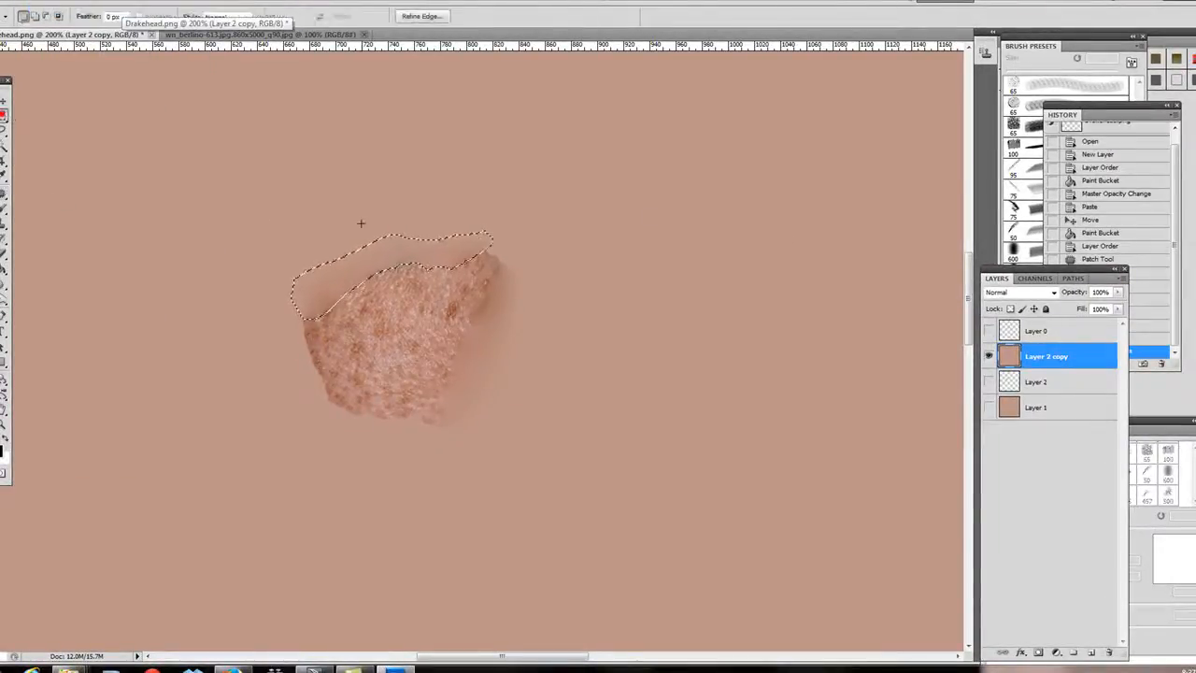
{"action": "key", "text": "Ctrl+D"}
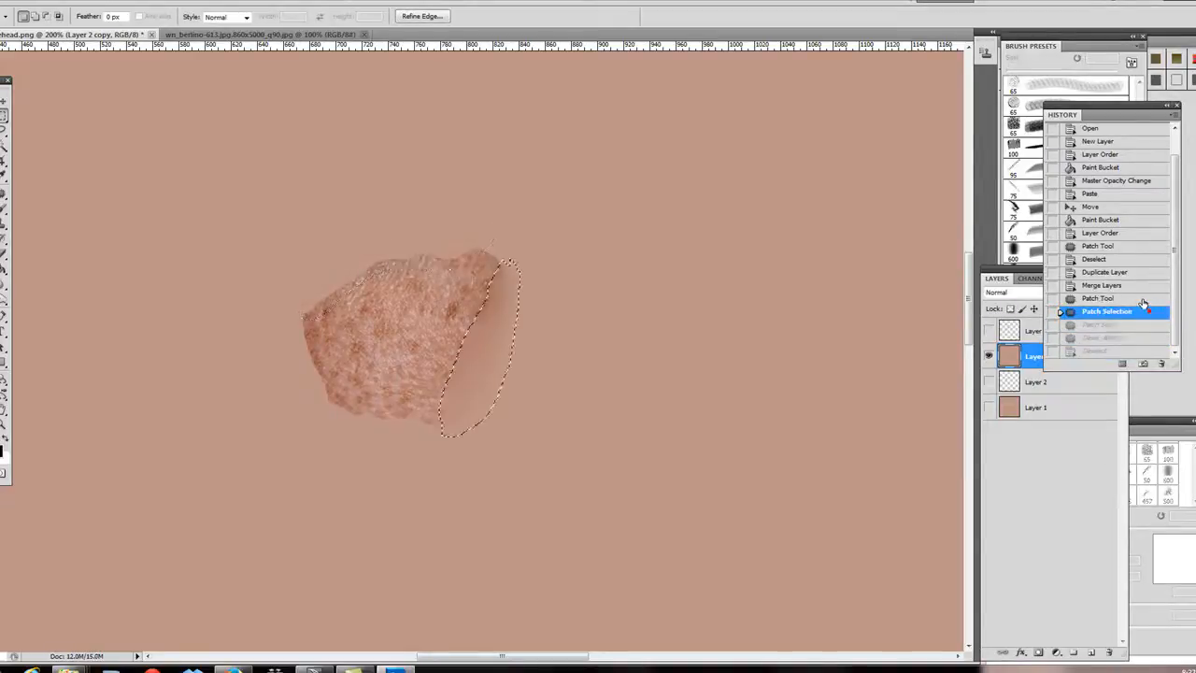
{"action": "left_click", "coordinate": [1103, 285]}
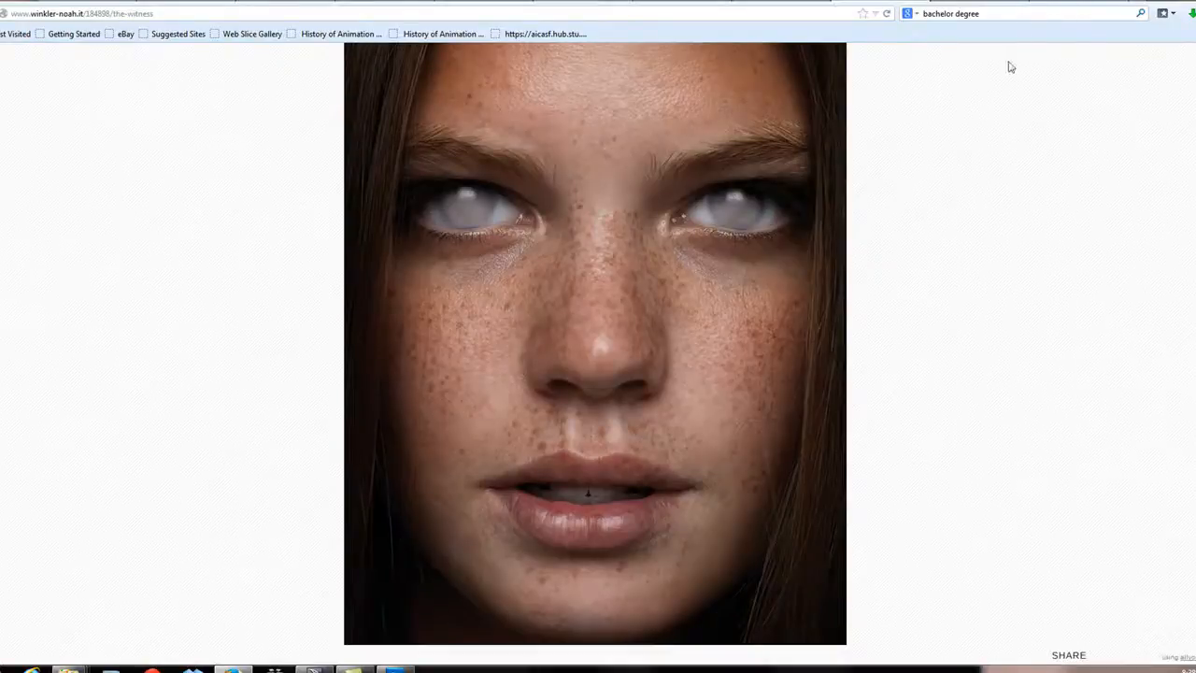
{"action": "mouse_move", "coordinate": [824, 312]}
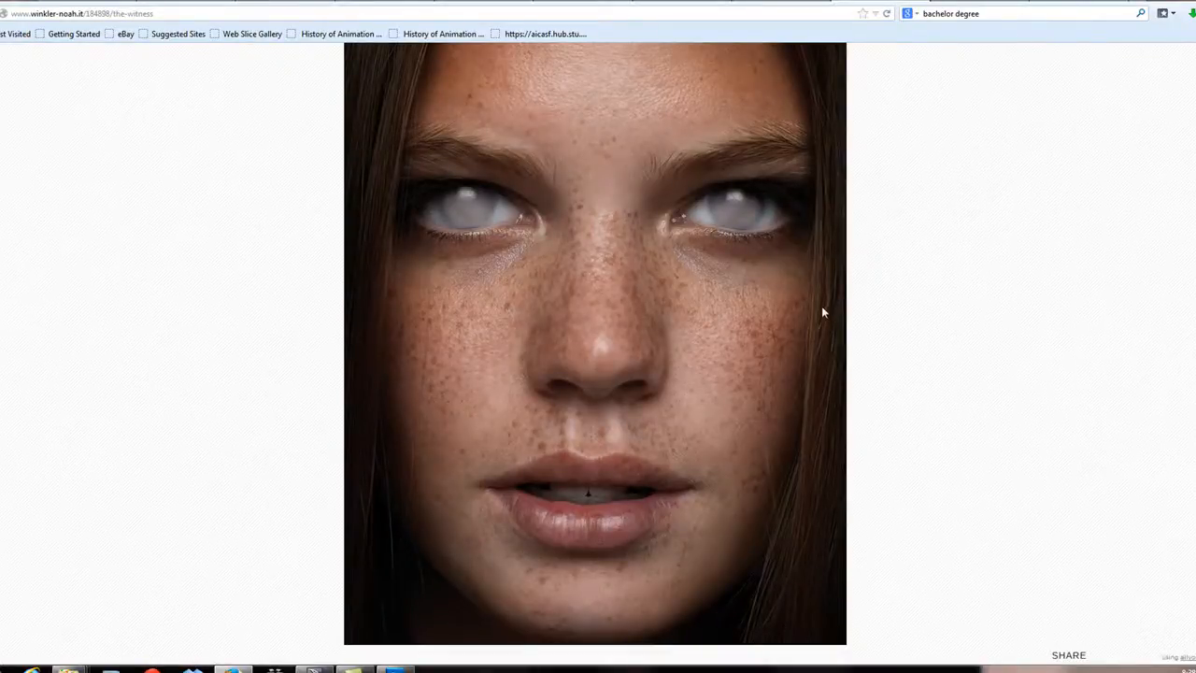
Search Google Images for 'skin texture', browse results and open the More categories menu
{"action": "scroll", "scroll_direction": "down", "scroll_amount": 3}
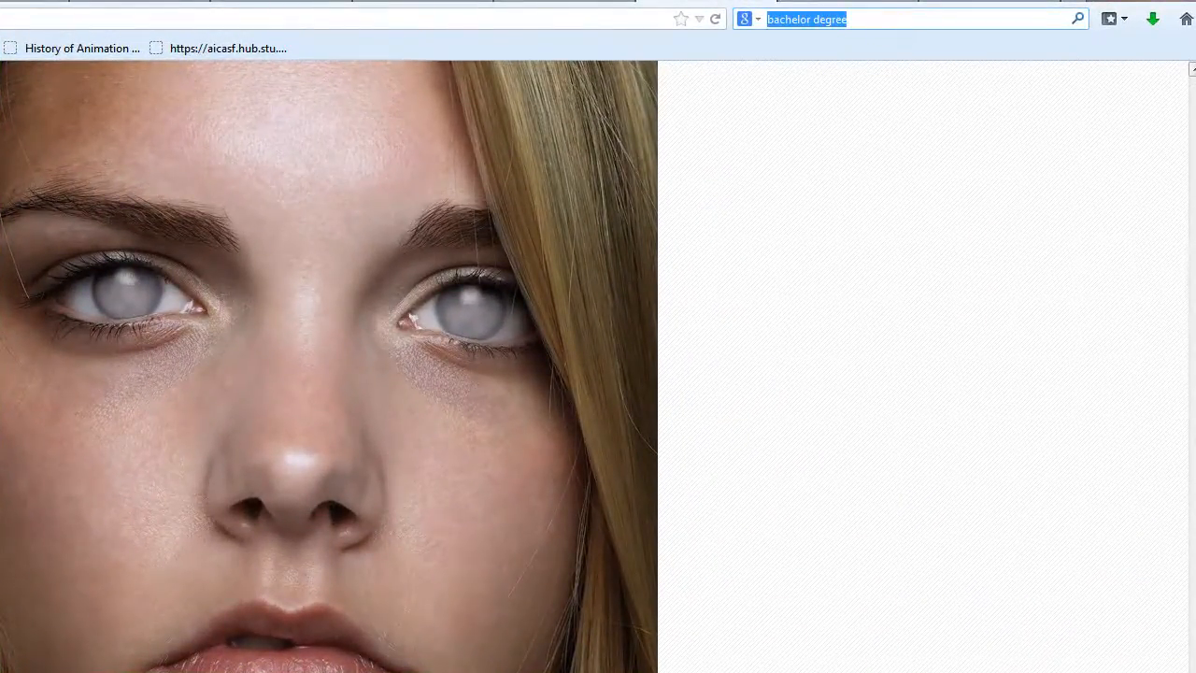
{"action": "type", "text": "skin texture"}
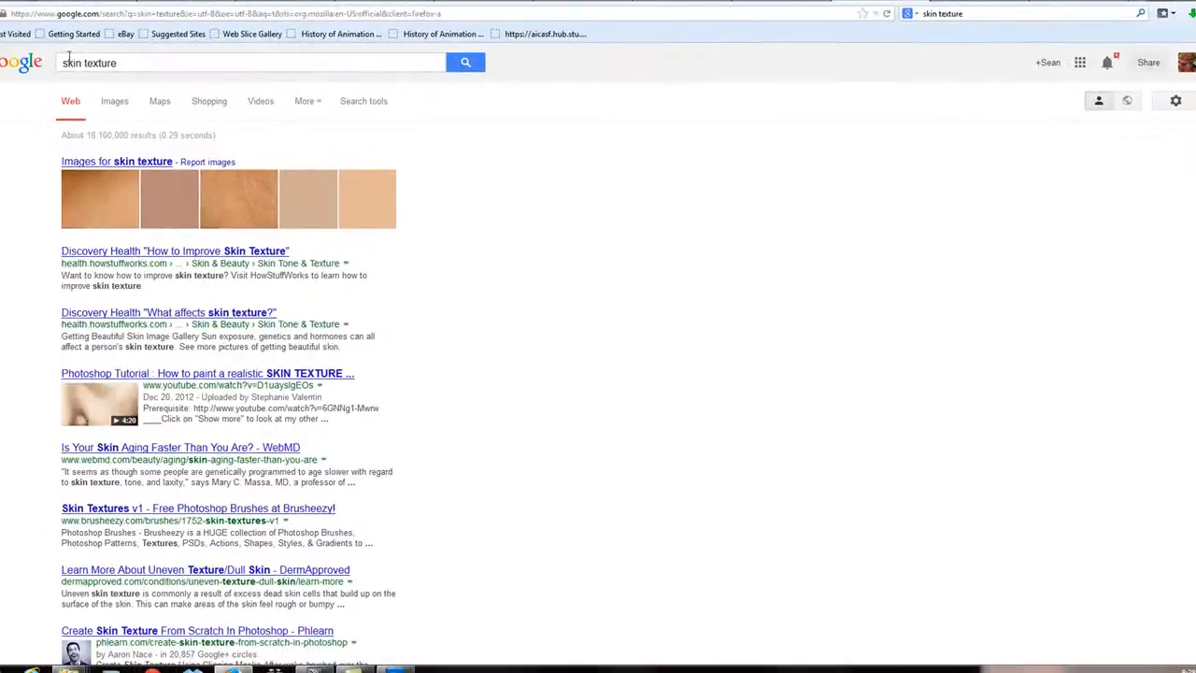
{"action": "left_click", "coordinate": [112, 101]}
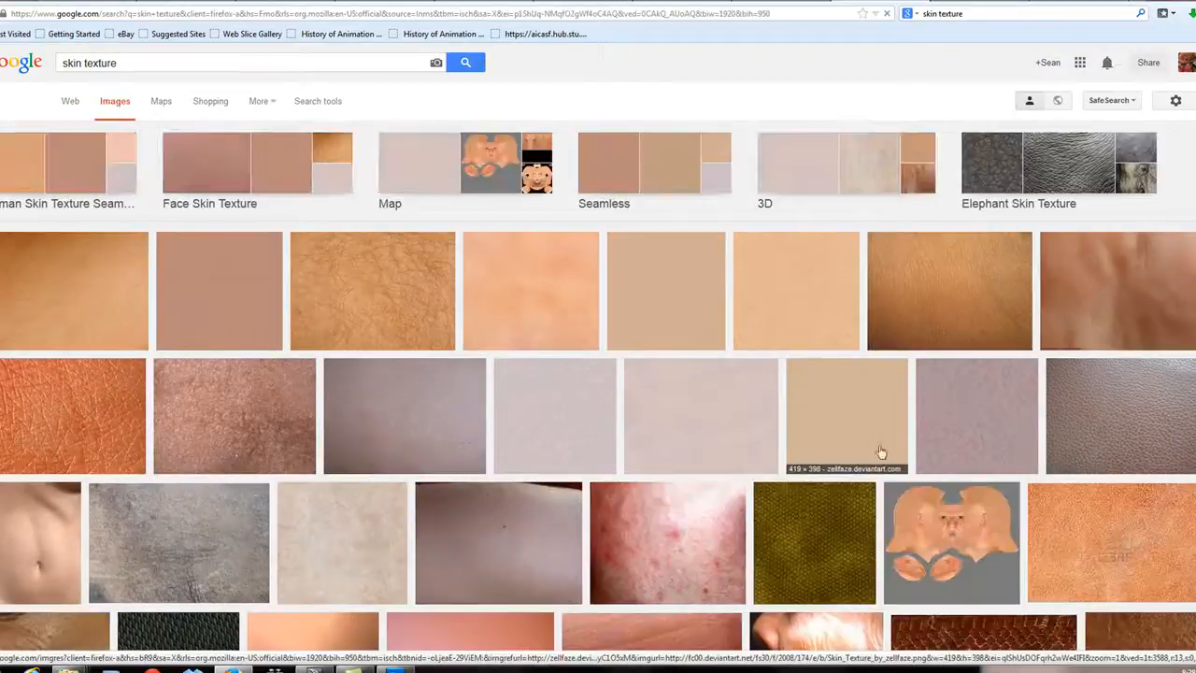
{"action": "scroll", "scroll_direction": "down", "scroll_amount": 3}
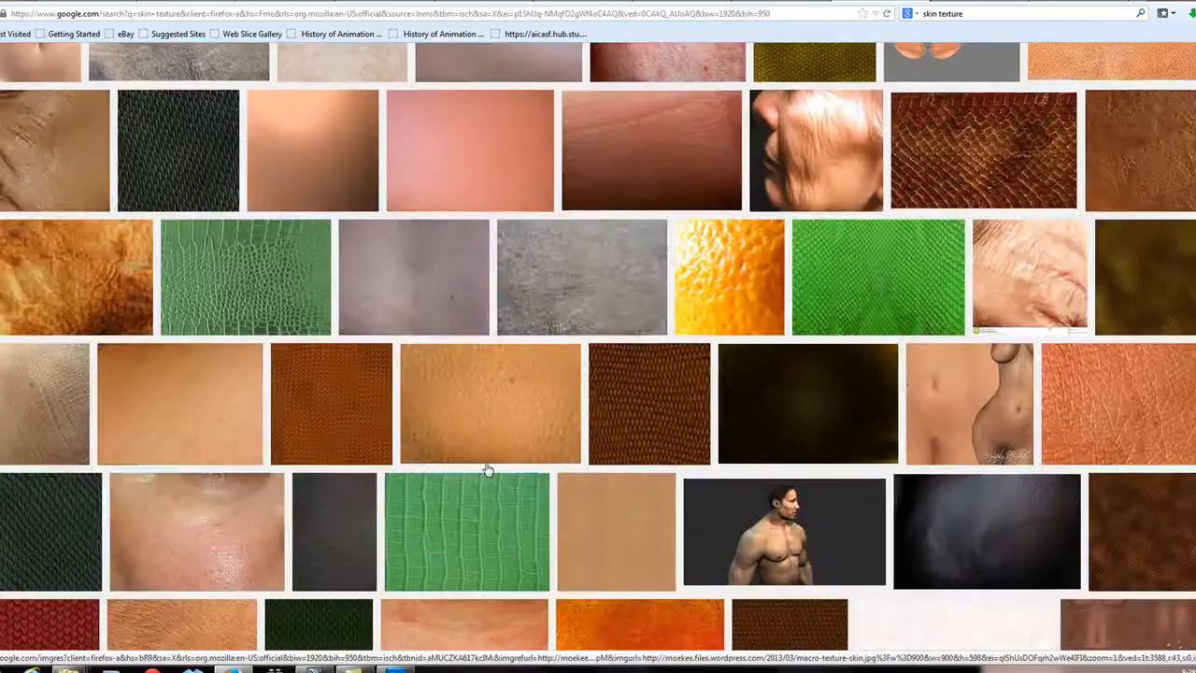
{"action": "scroll", "scroll_direction": "down", "scroll_amount": 3}
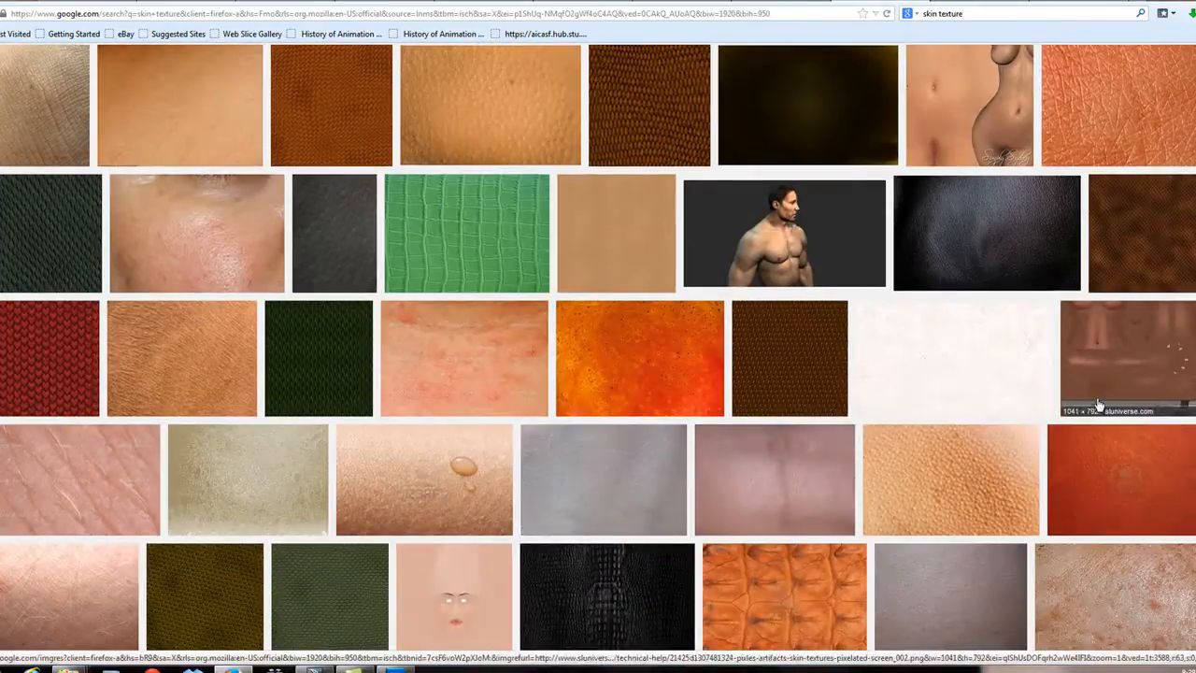
{"action": "mouse_move", "coordinate": [1094, 397]}
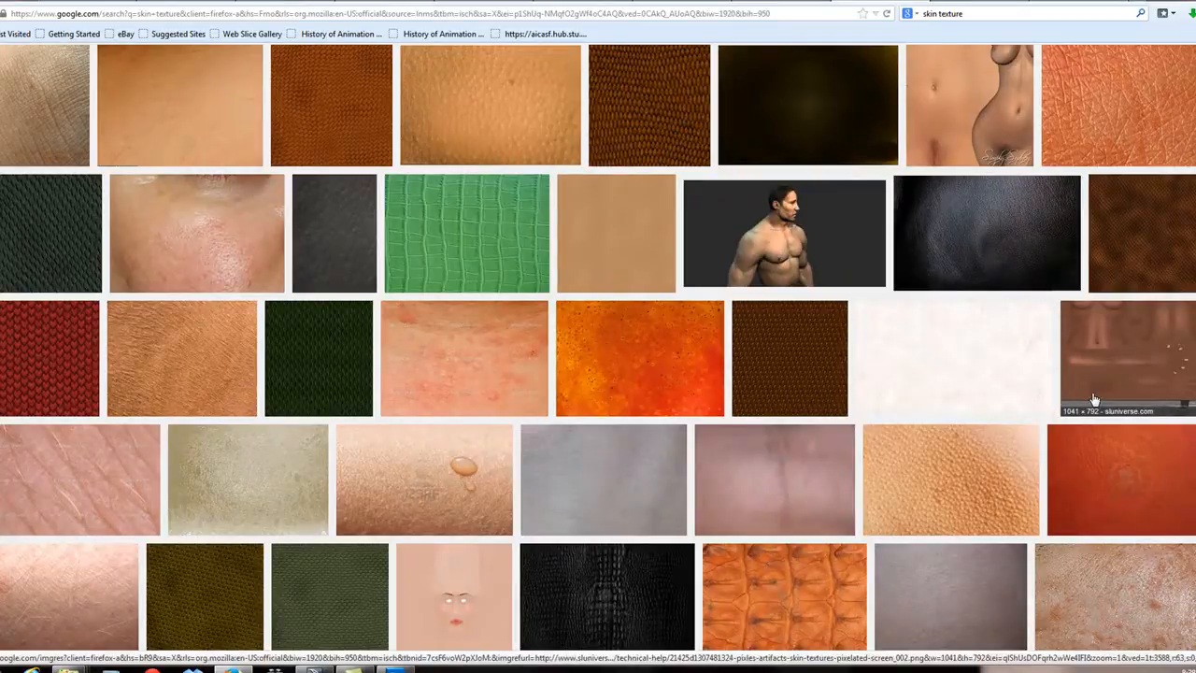
{"action": "scroll", "scroll_direction": "down", "scroll_amount": 3}
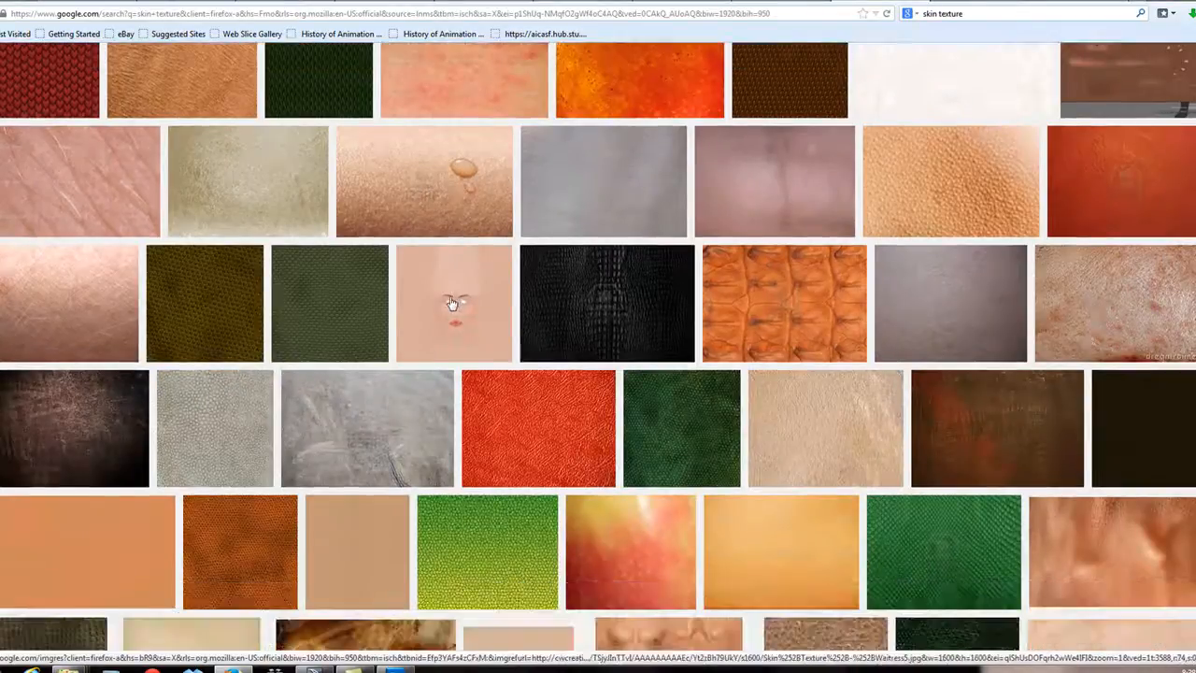
{"action": "mouse_move", "coordinate": [736, 523]}
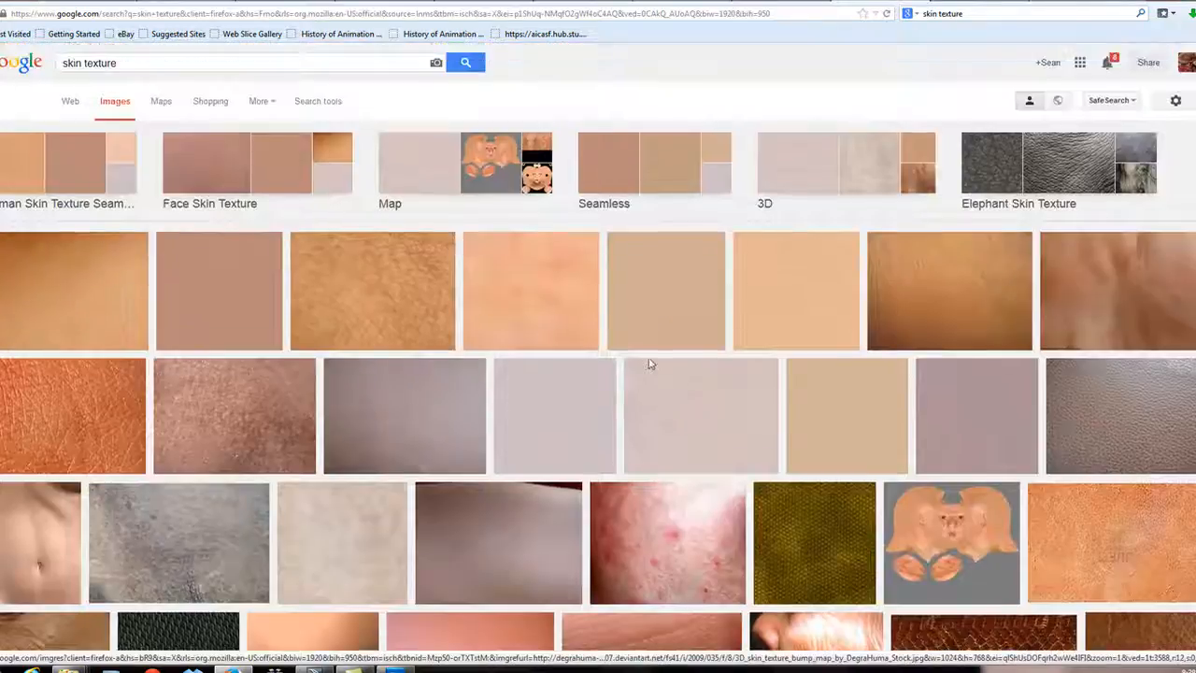
{"action": "mouse_move", "coordinate": [271, 107]}
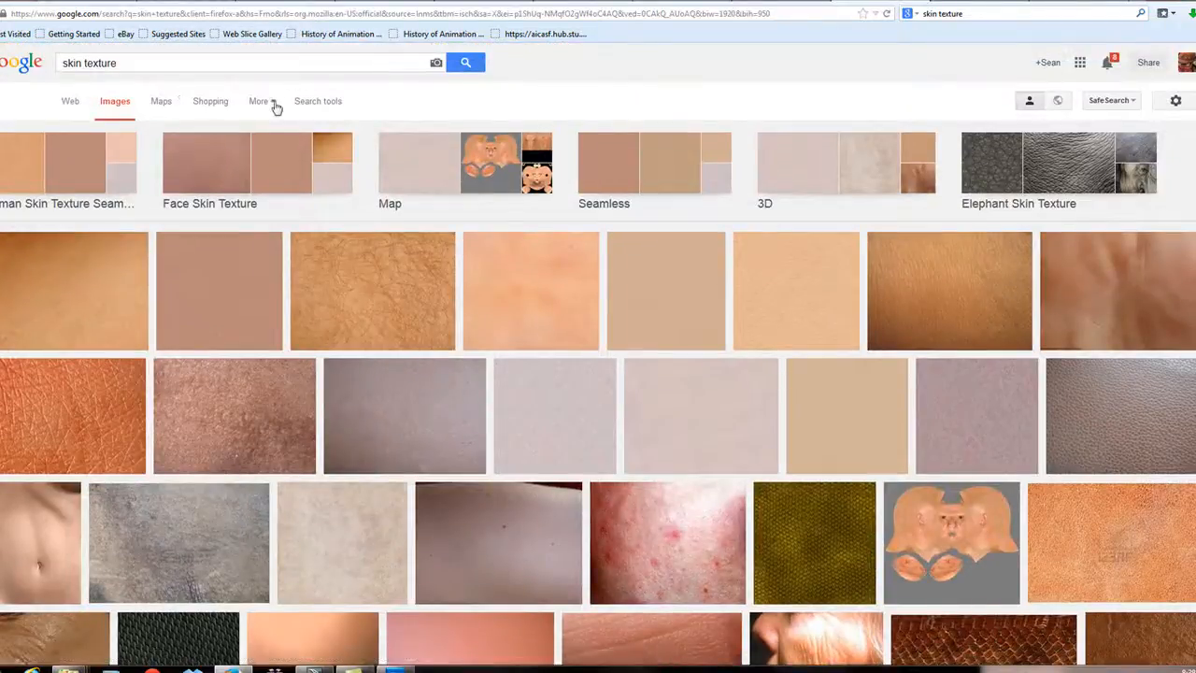
{"action": "left_click", "coordinate": [262, 102]}
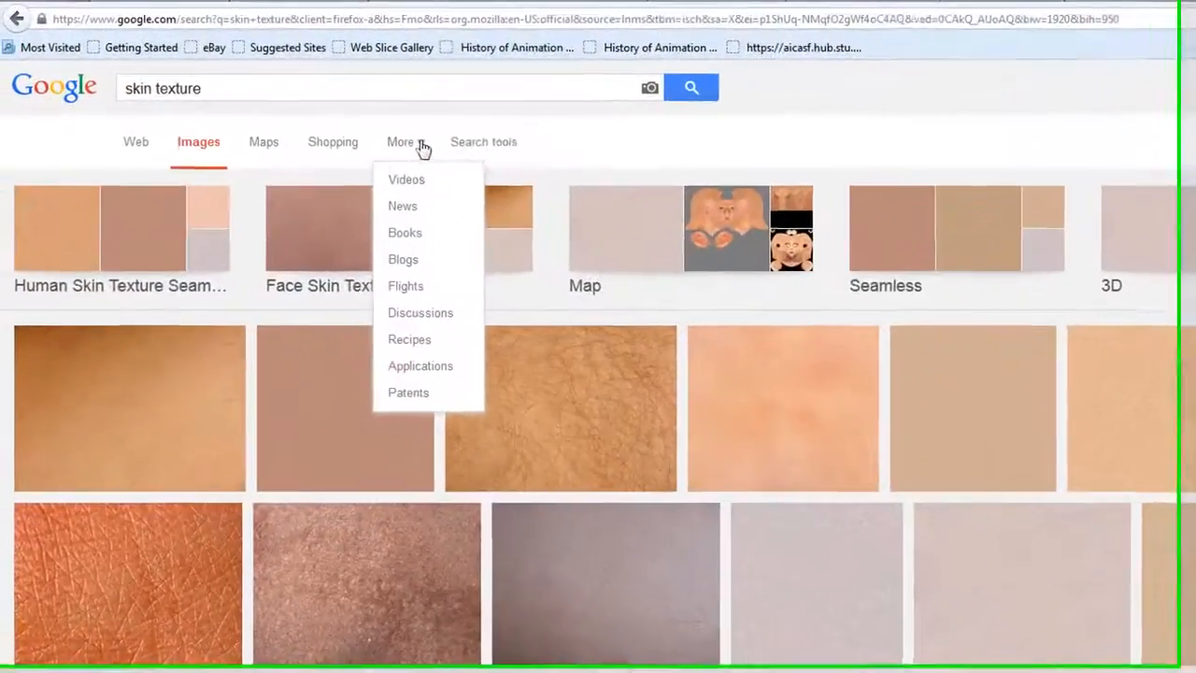
Restrict the skin texture image results to Large size
{"action": "left_click", "coordinate": [483, 141]}
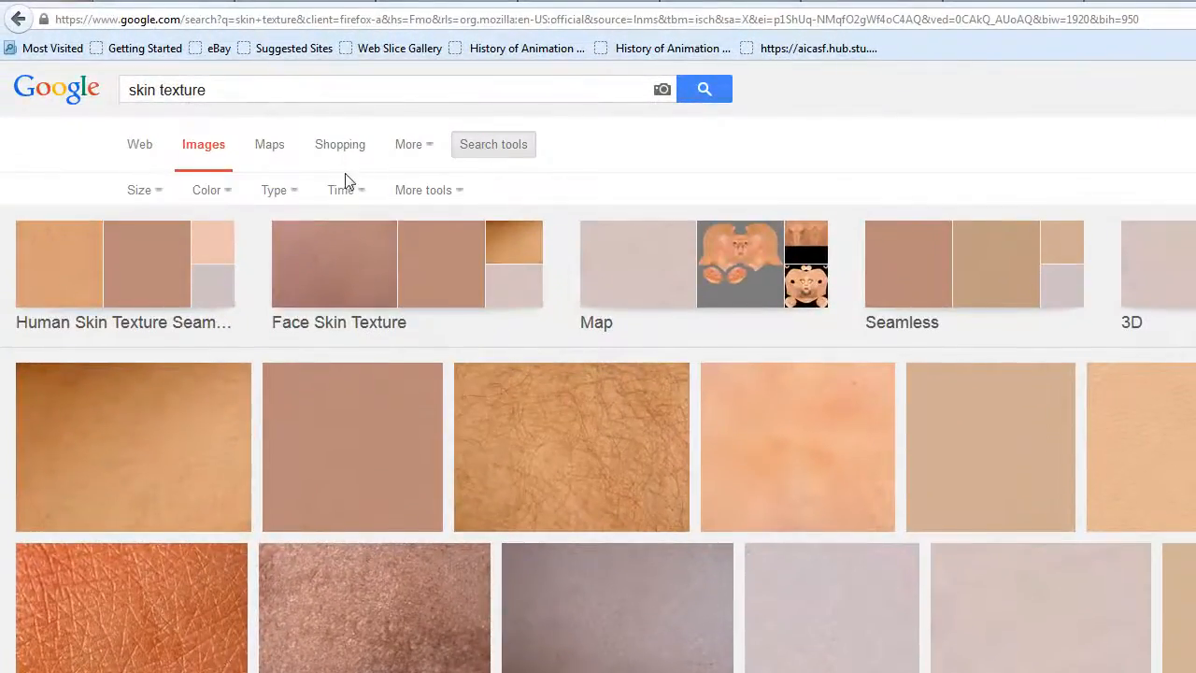
{"action": "mouse_move", "coordinate": [453, 196]}
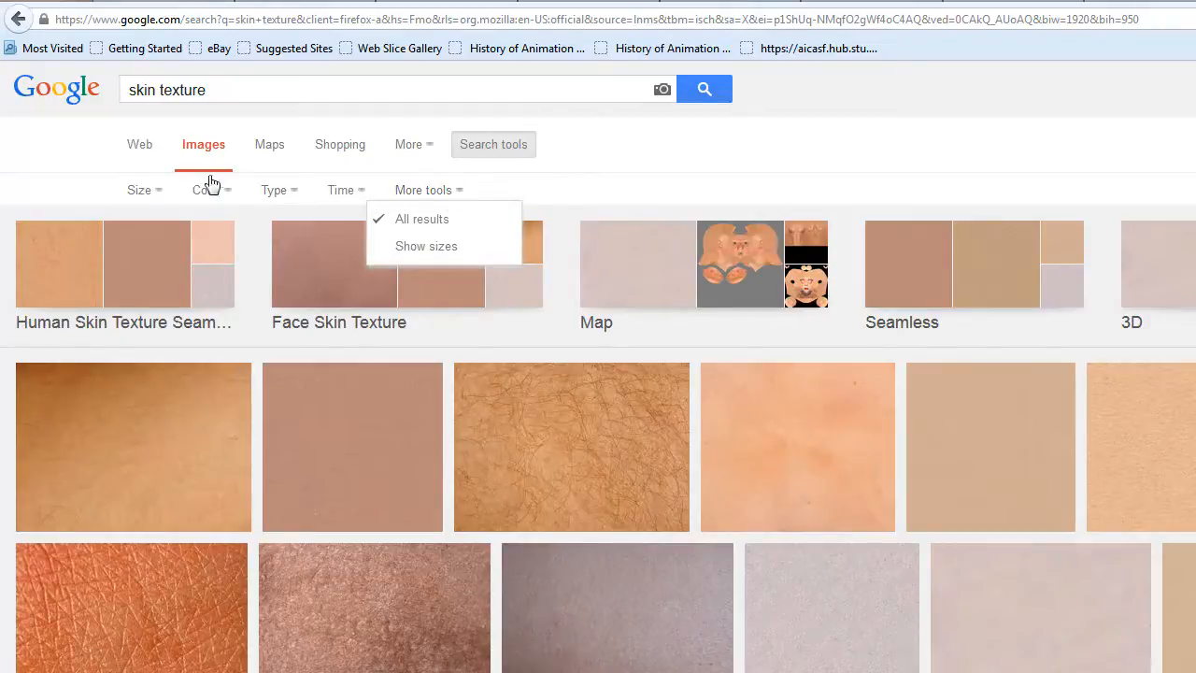
{"action": "left_click", "coordinate": [139, 189]}
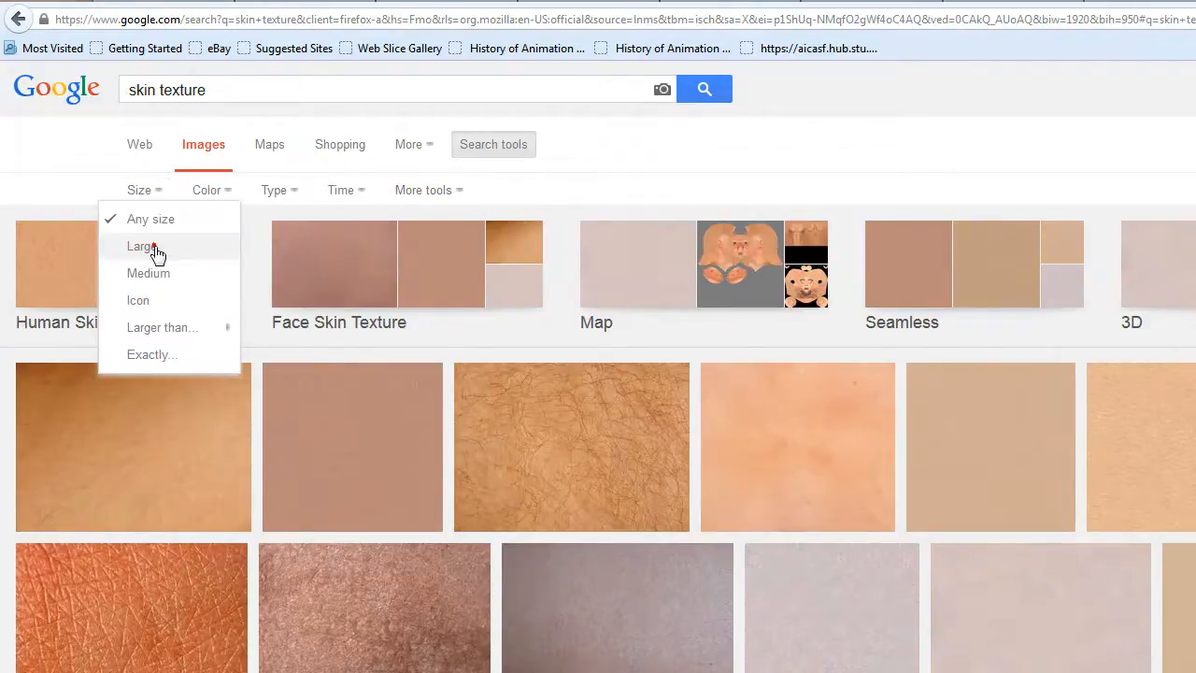
{"action": "left_click", "coordinate": [142, 246]}
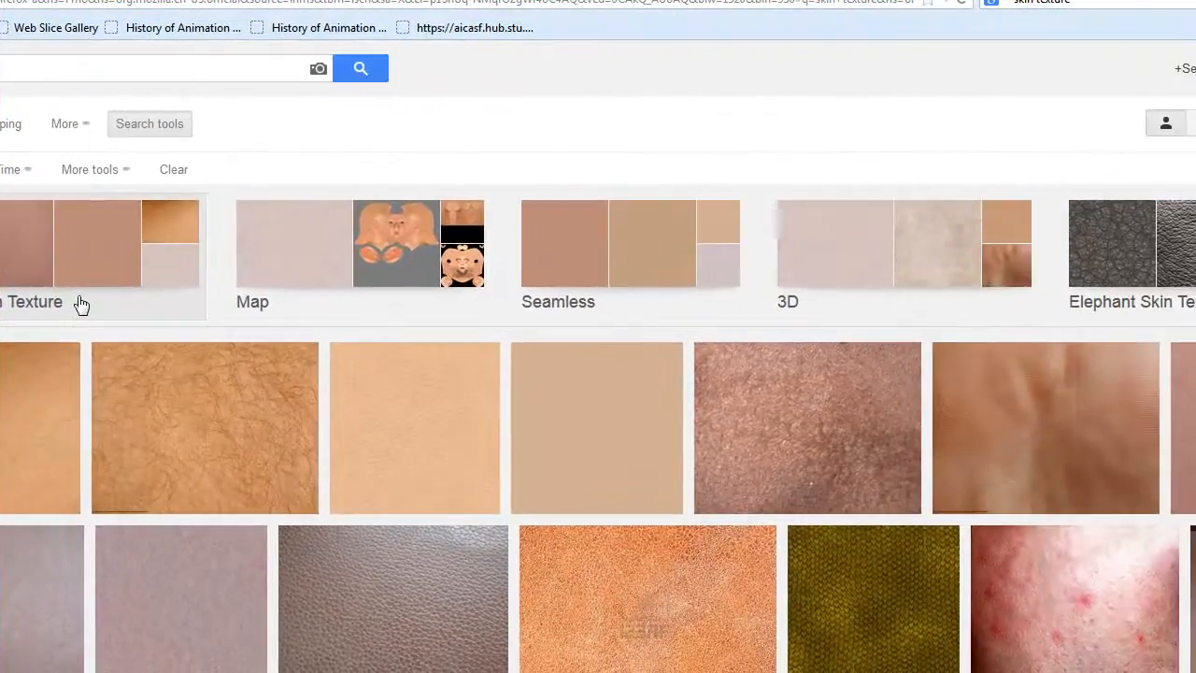
{"action": "mouse_move", "coordinate": [664, 299]}
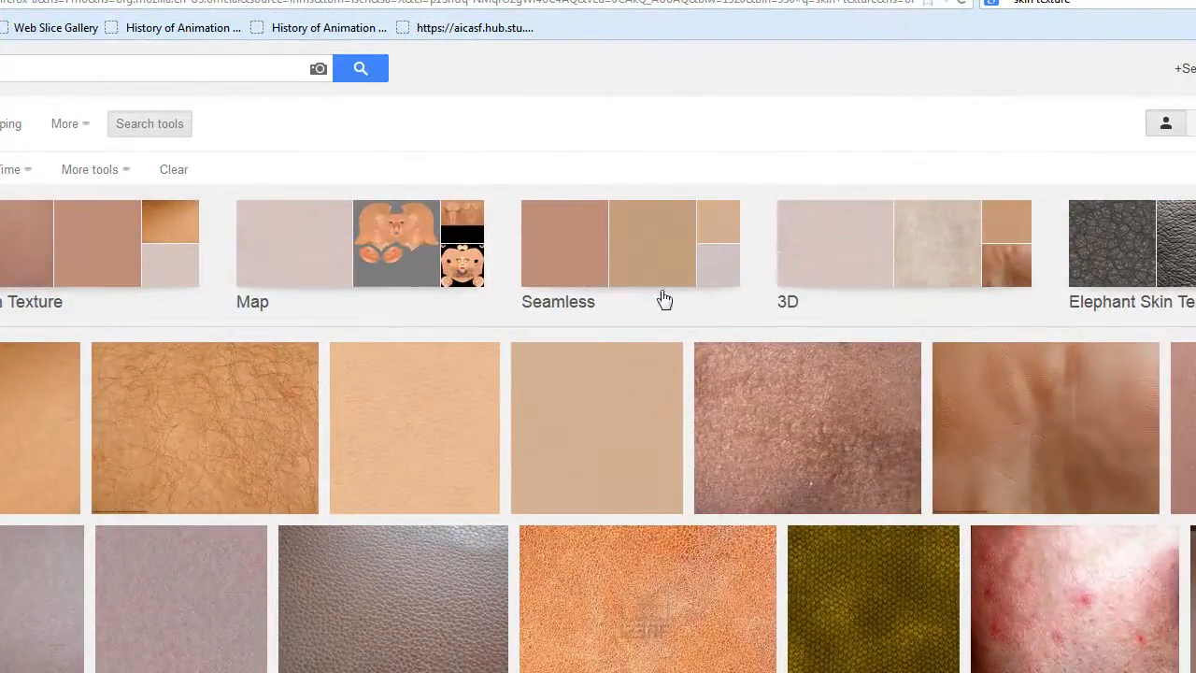
Open the first seamless human skin texture preview from the Seamless suggestions
{"action": "scroll", "scroll_direction": "down", "scroll_amount": 3}
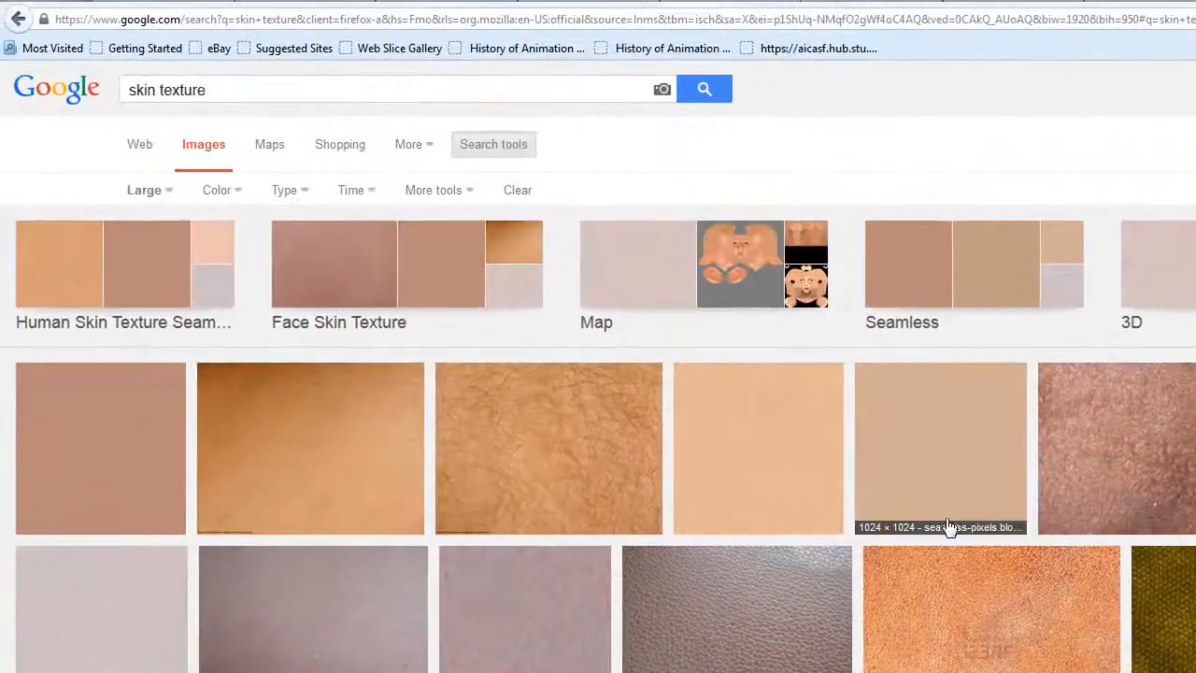
{"action": "left_click", "coordinate": [917, 264]}
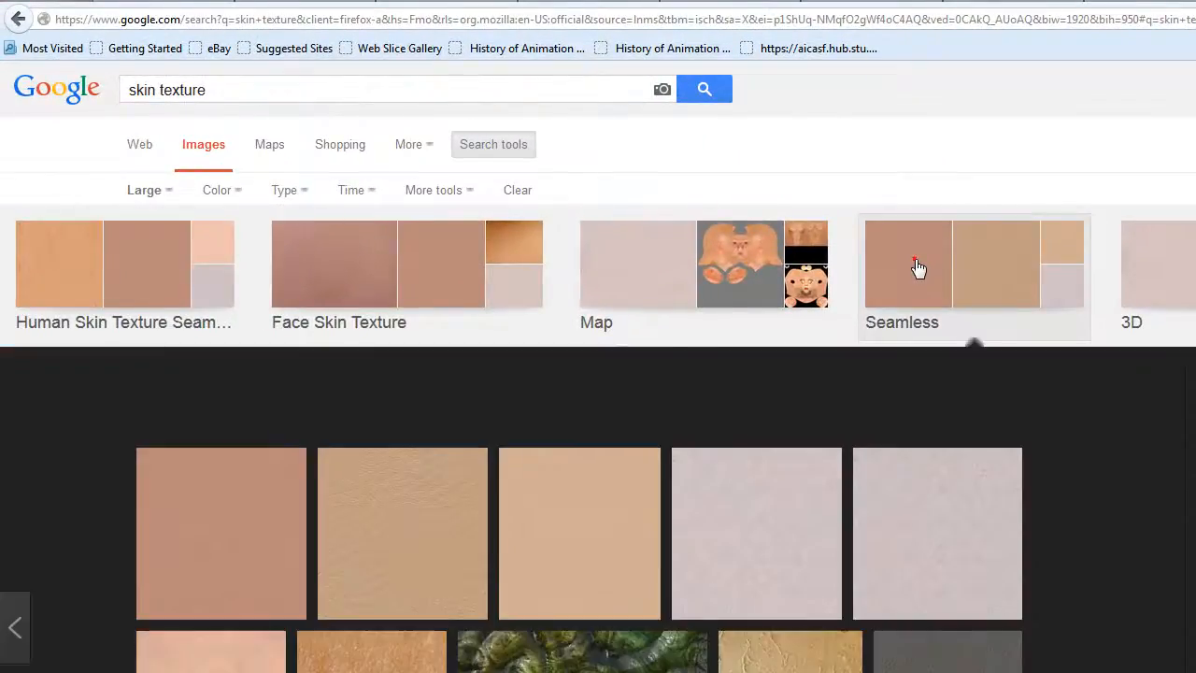
{"action": "mouse_move", "coordinate": [220, 527]}
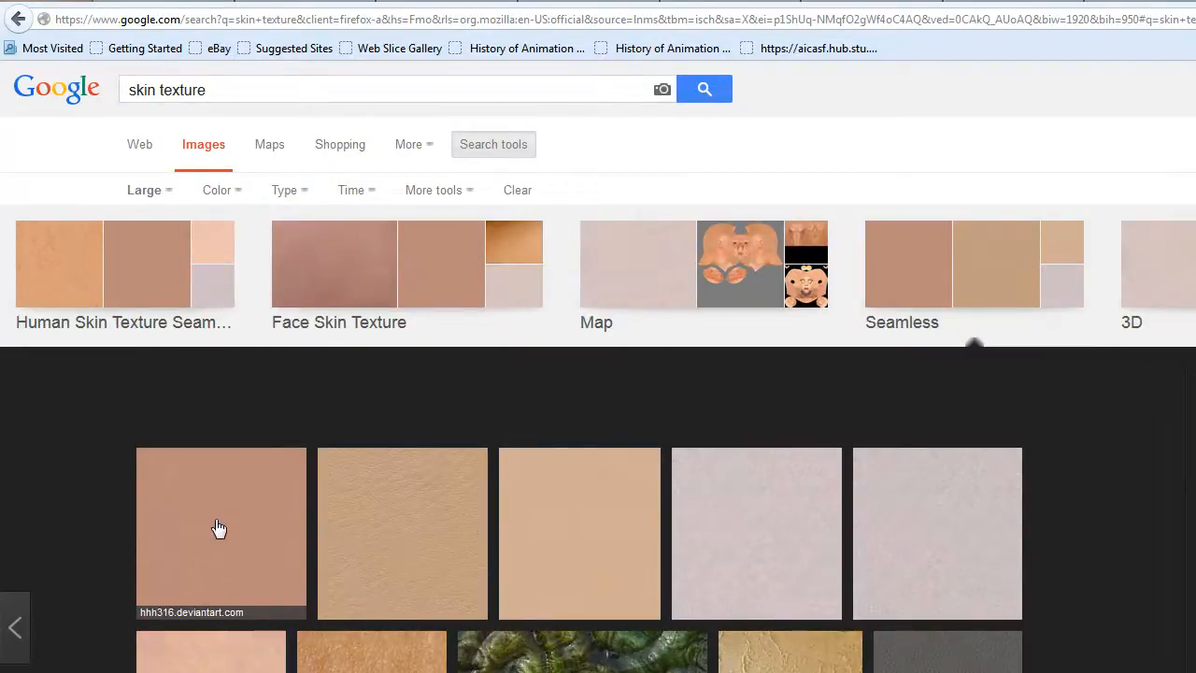
{"action": "scroll", "scroll_direction": "down", "scroll_amount": 3}
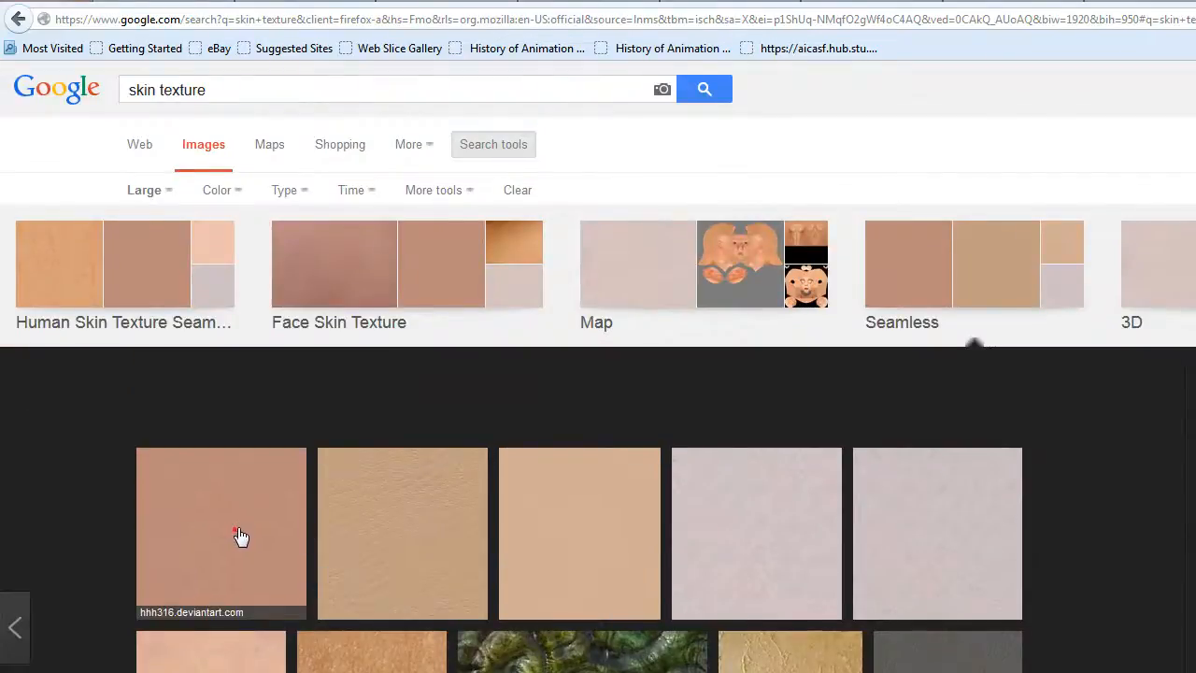
{"action": "left_click", "coordinate": [234, 532]}
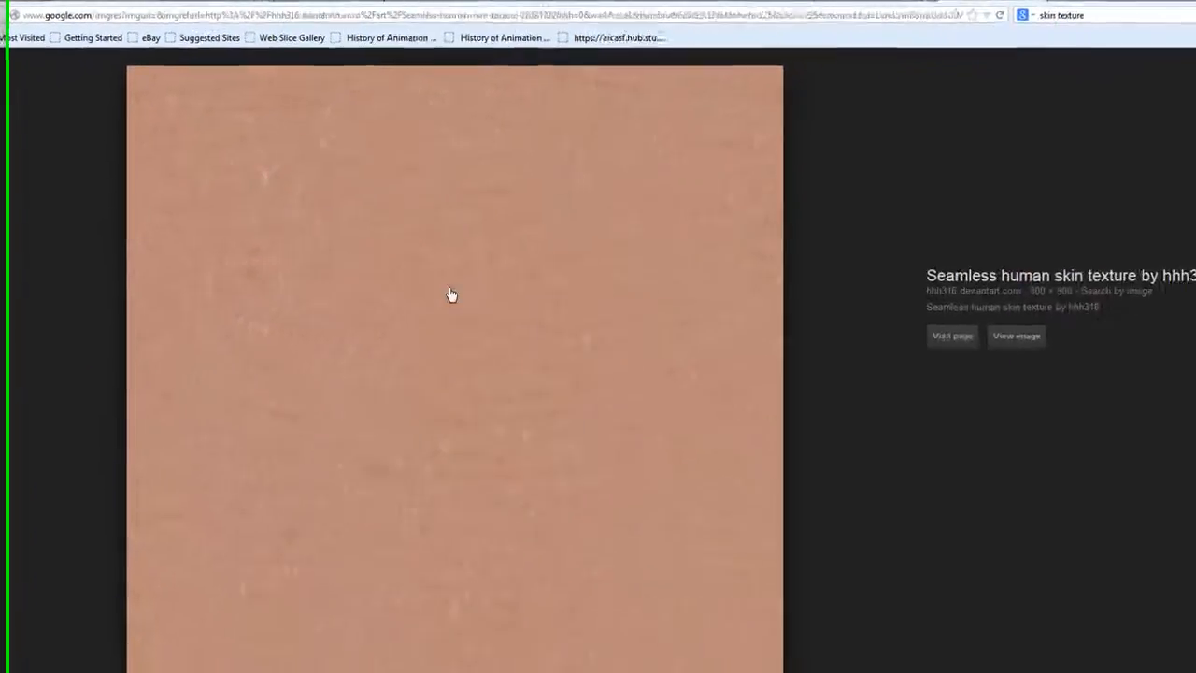
Save the seamless skin texture image to the Desktop with Save Image As
{"action": "right_click", "coordinate": [451, 294]}
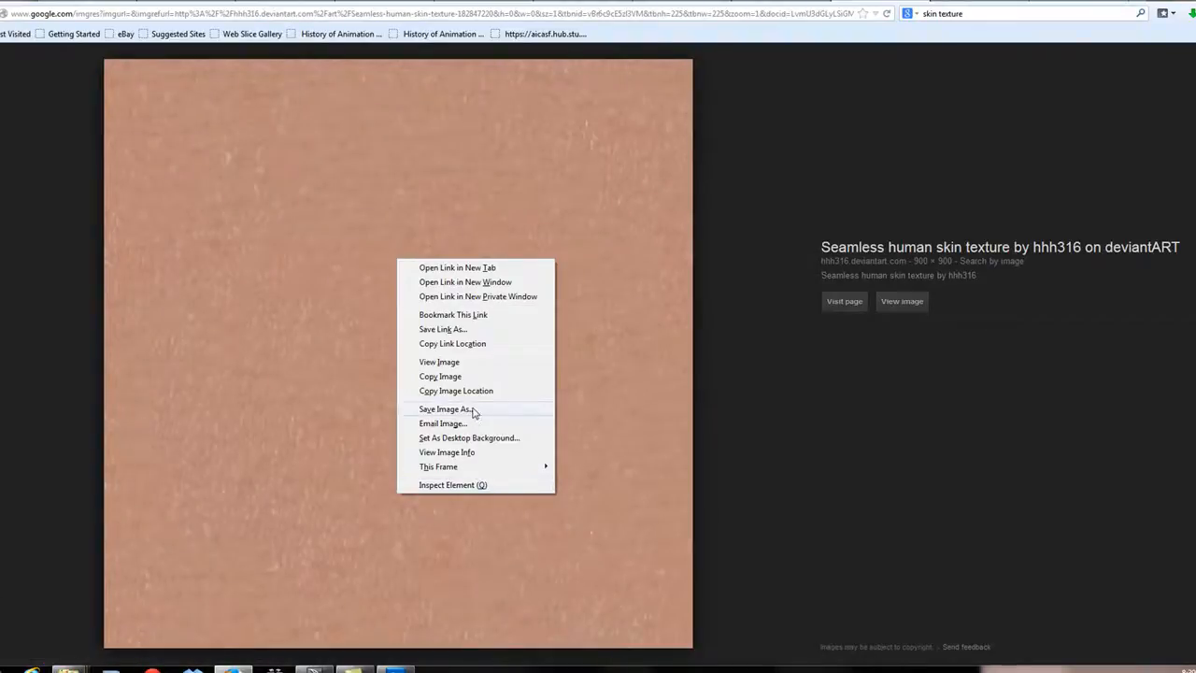
{"action": "left_click", "coordinate": [442, 409]}
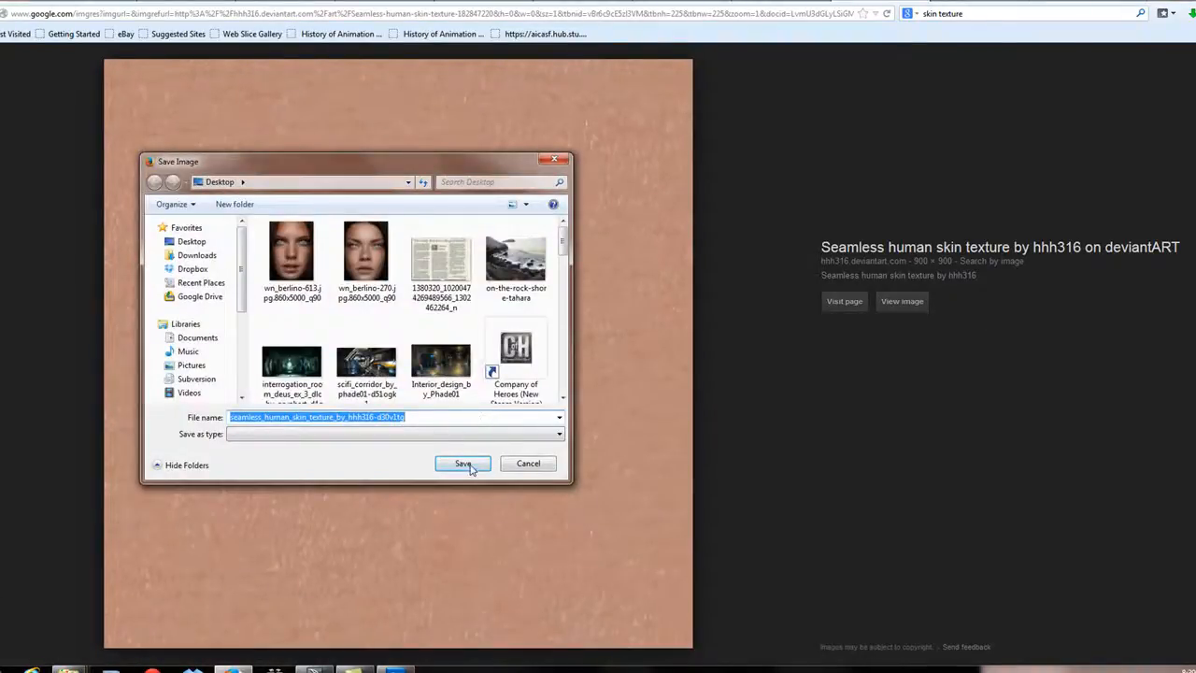
{"action": "left_click", "coordinate": [462, 464]}
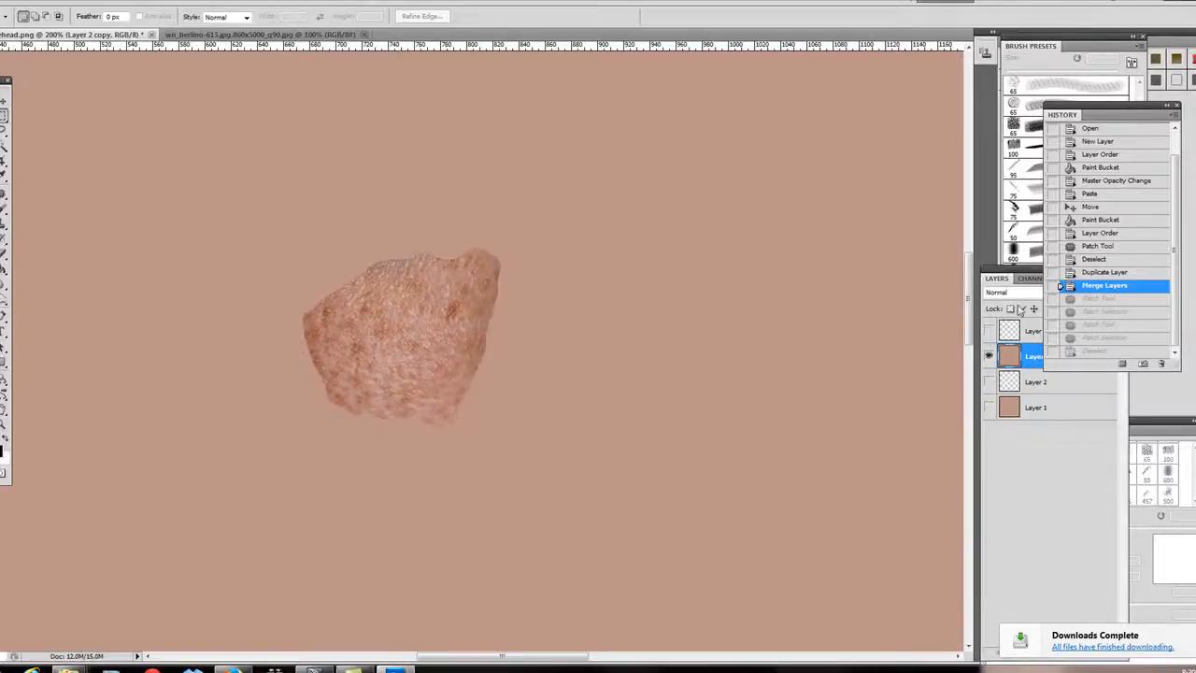
Open the seamless_human_skin_texture JPG from the Desktop in Photoshop
{"action": "left_click", "coordinate": [18, 5]}
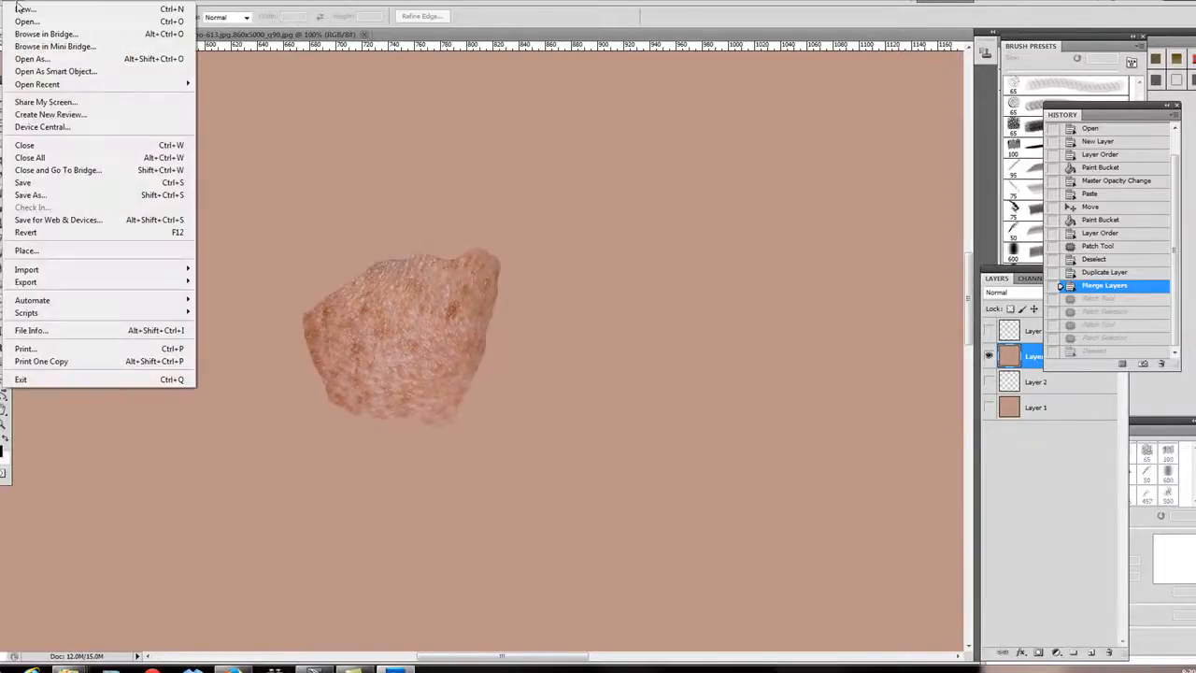
{"action": "left_click", "coordinate": [28, 39]}
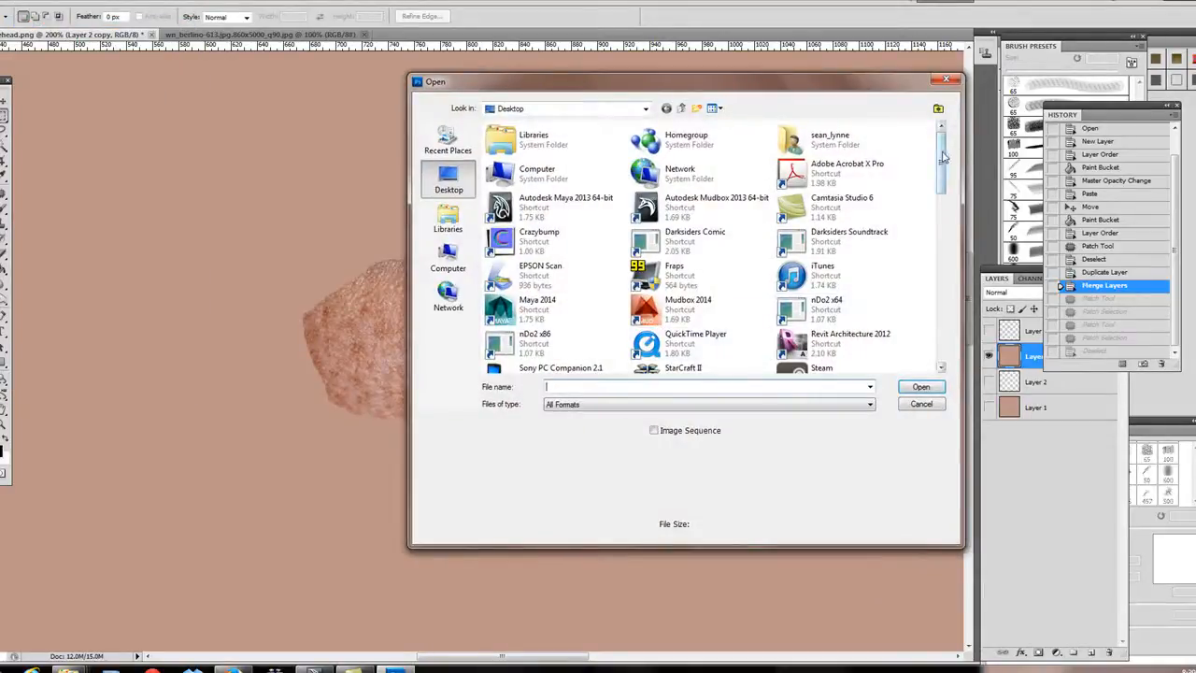
{"action": "scroll", "scroll_direction": "down", "scroll_amount": 3}
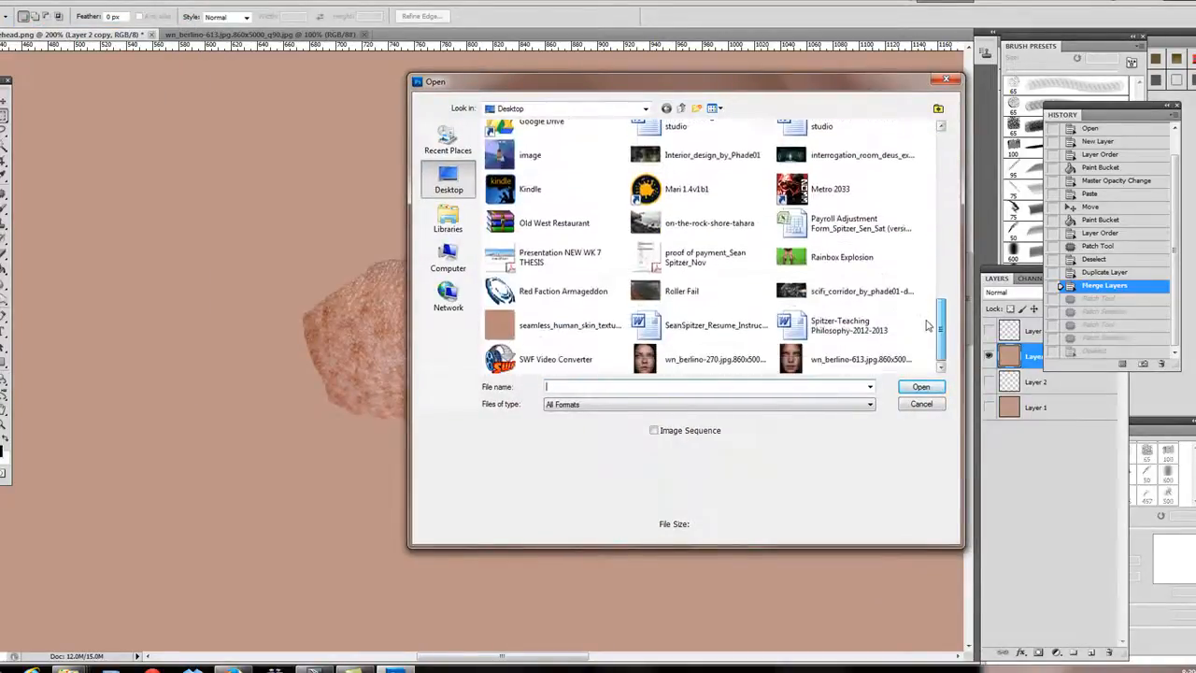
{"action": "left_click", "coordinate": [570, 317]}
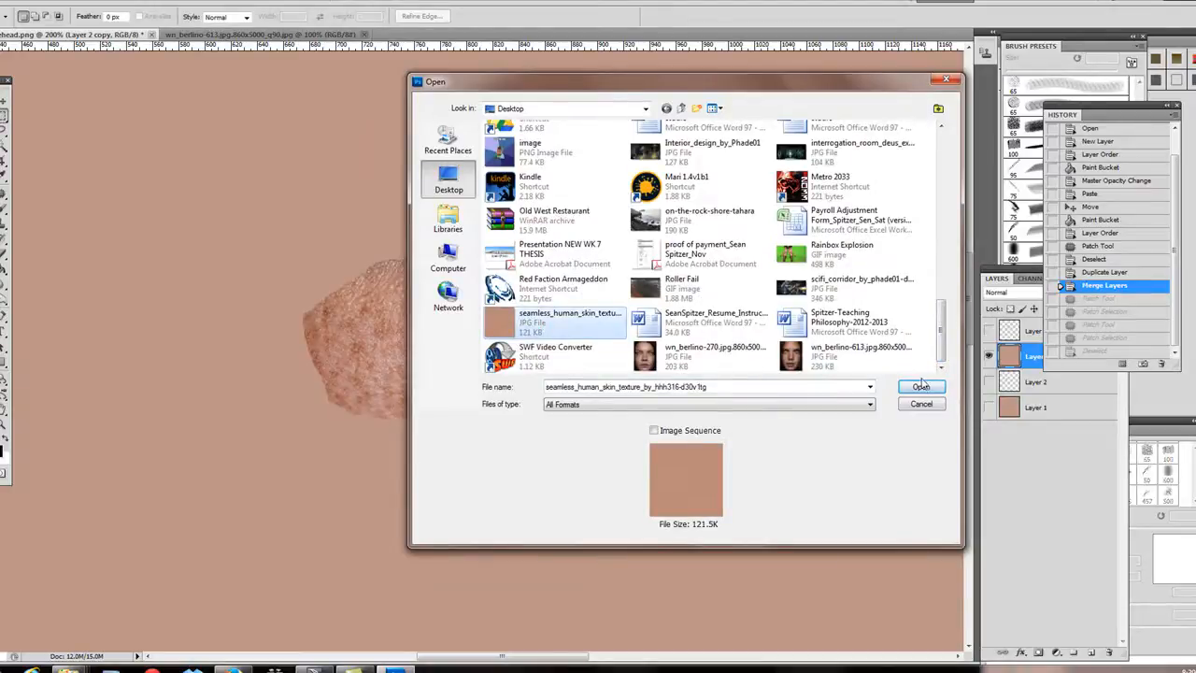
{"action": "left_click", "coordinate": [920, 387]}
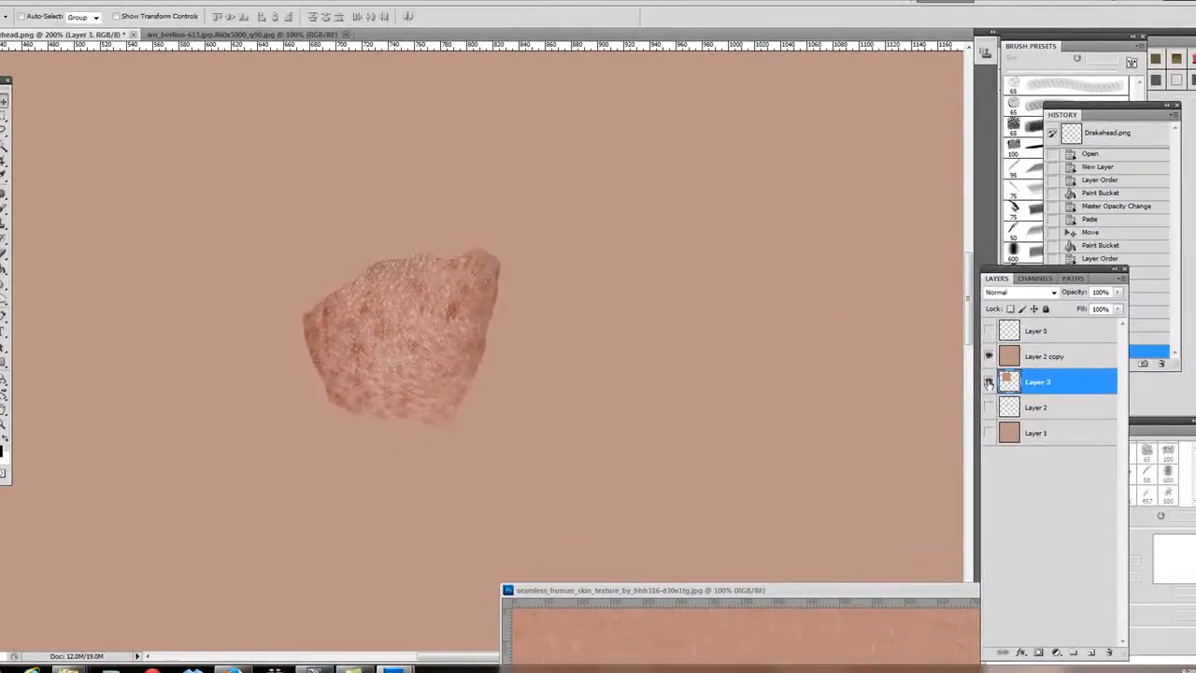
Show Layer 3, duplicate Layers 3 and 4, and merge them into Layer 4 copy
{"action": "left_click", "coordinate": [986, 357]}
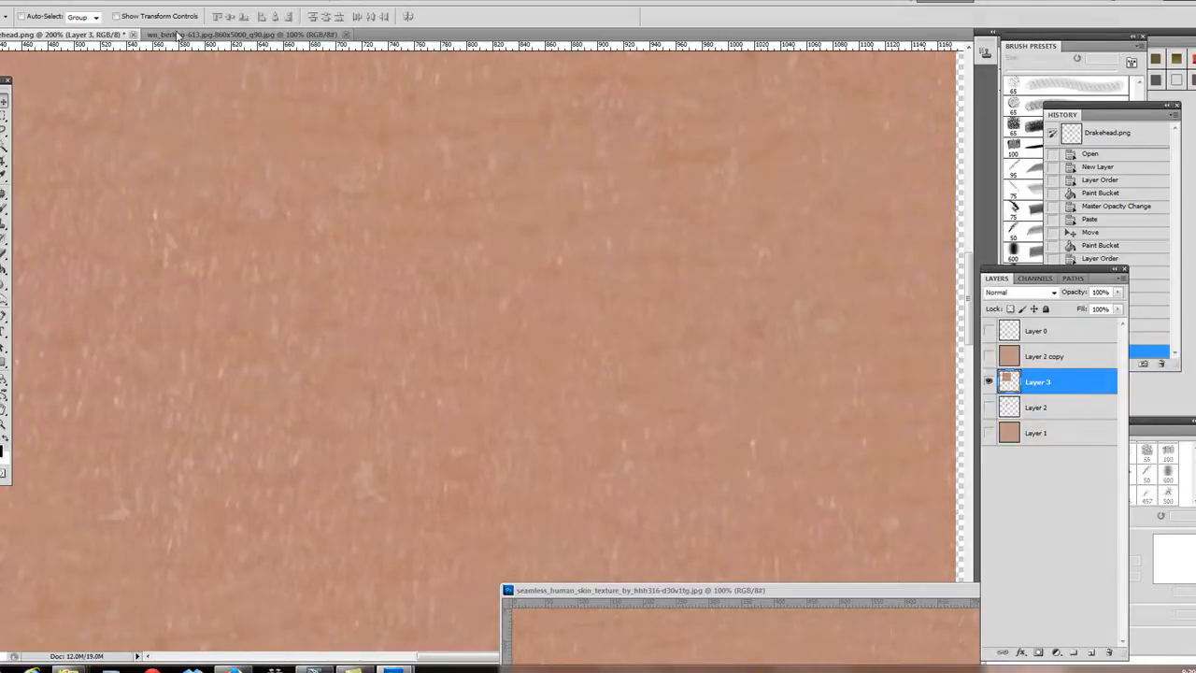
{"action": "left_click", "coordinate": [23, 8]}
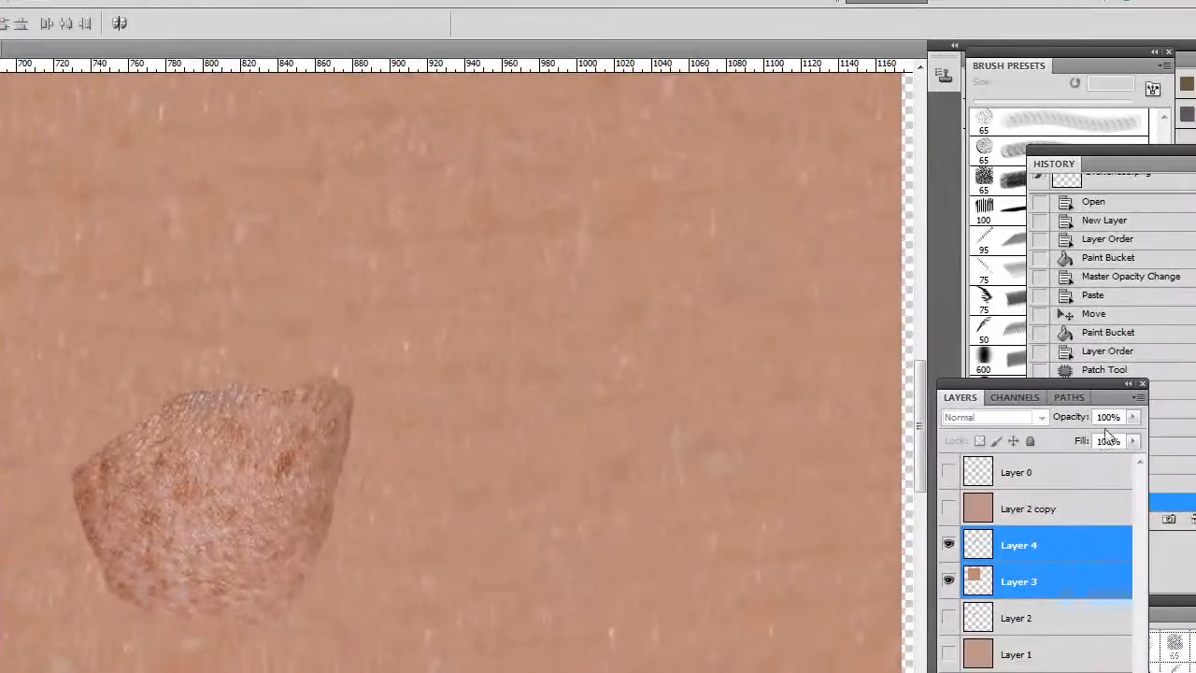
{"action": "left_click", "coordinate": [1132, 396]}
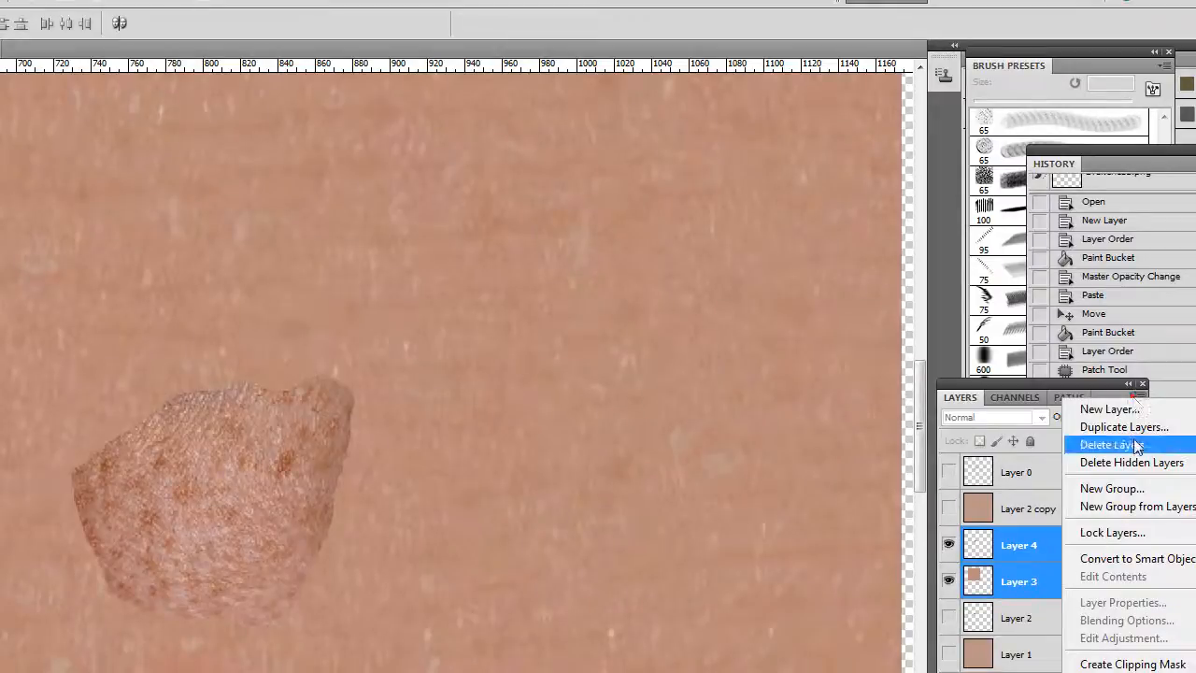
{"action": "left_click", "coordinate": [1124, 427]}
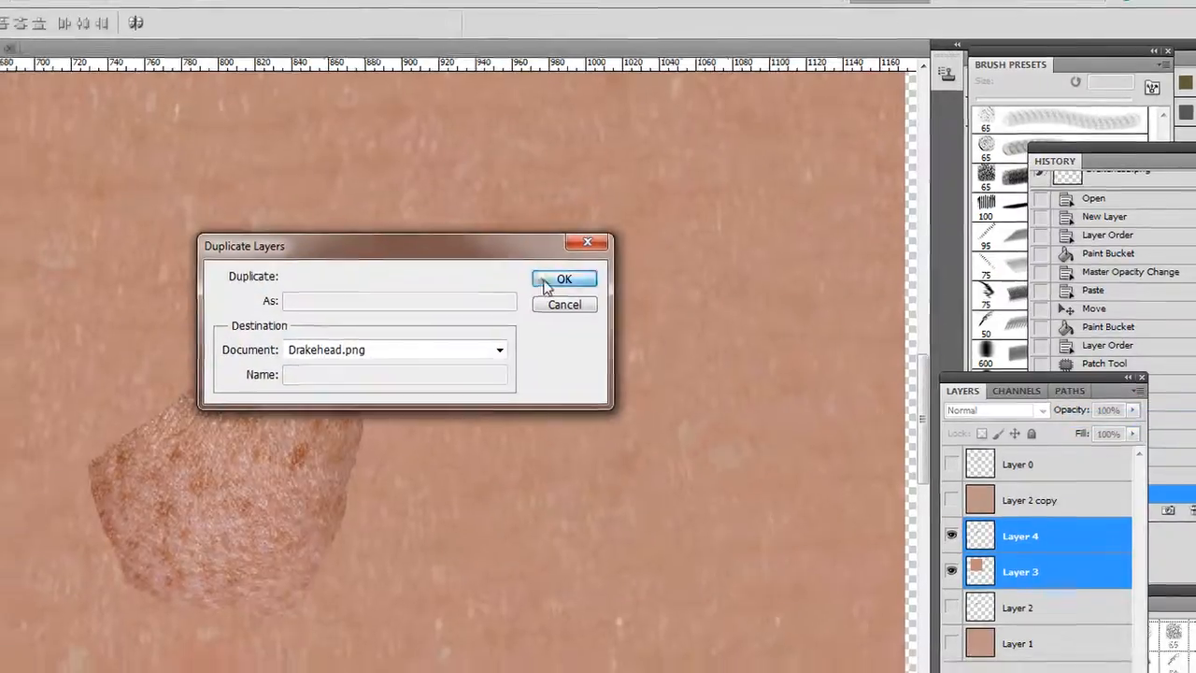
{"action": "left_click", "coordinate": [563, 278]}
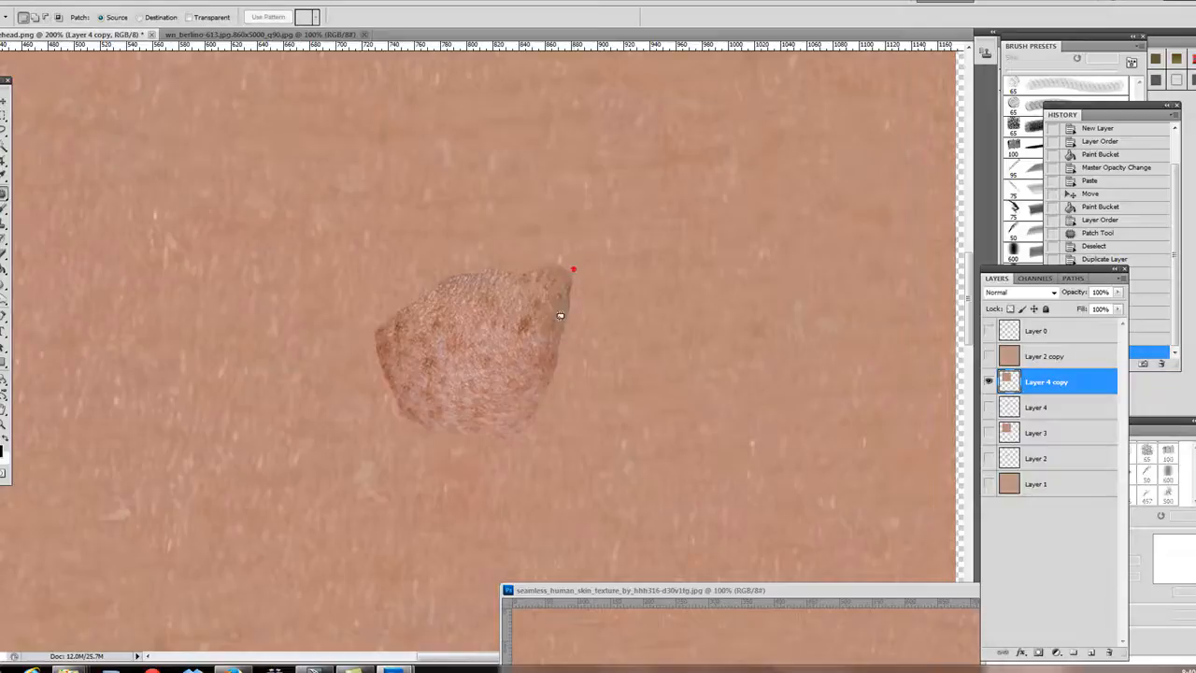
Patch the mole's upper-right, lower-left, left and top edges with nearby clean skin
{"action": "left_click_drag", "start_coordinate": [574, 271], "coordinate": [583, 261]}
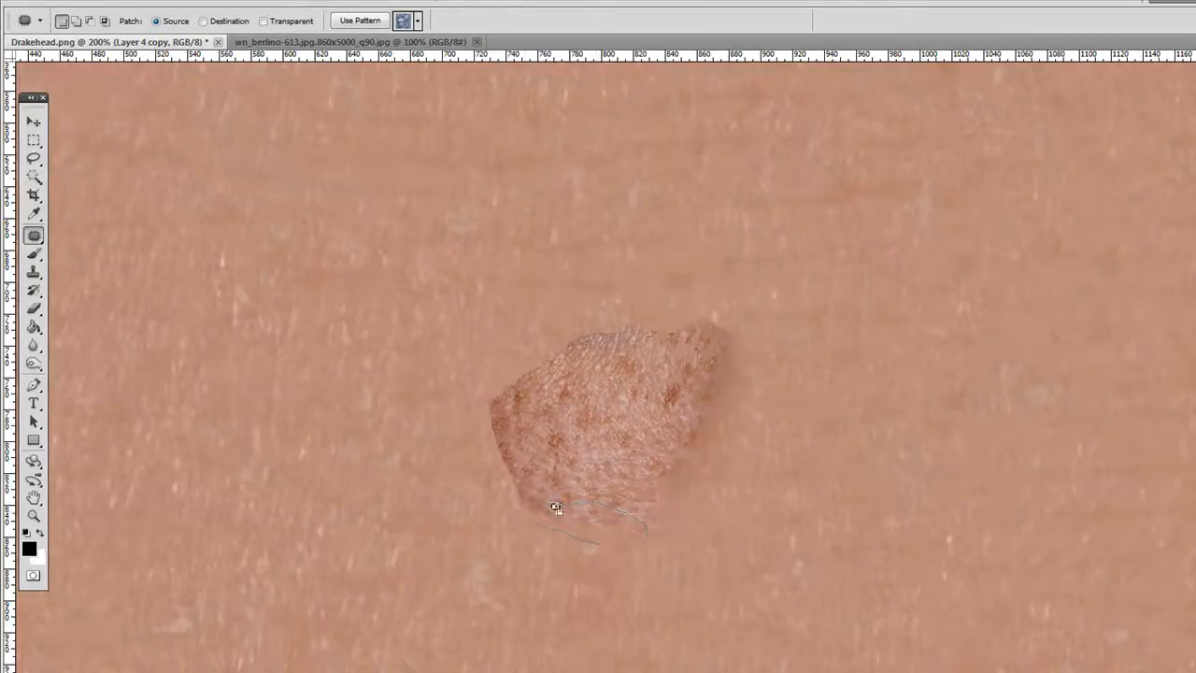
{"action": "left_click_drag", "start_coordinate": [556, 508], "coordinate": [495, 390]}
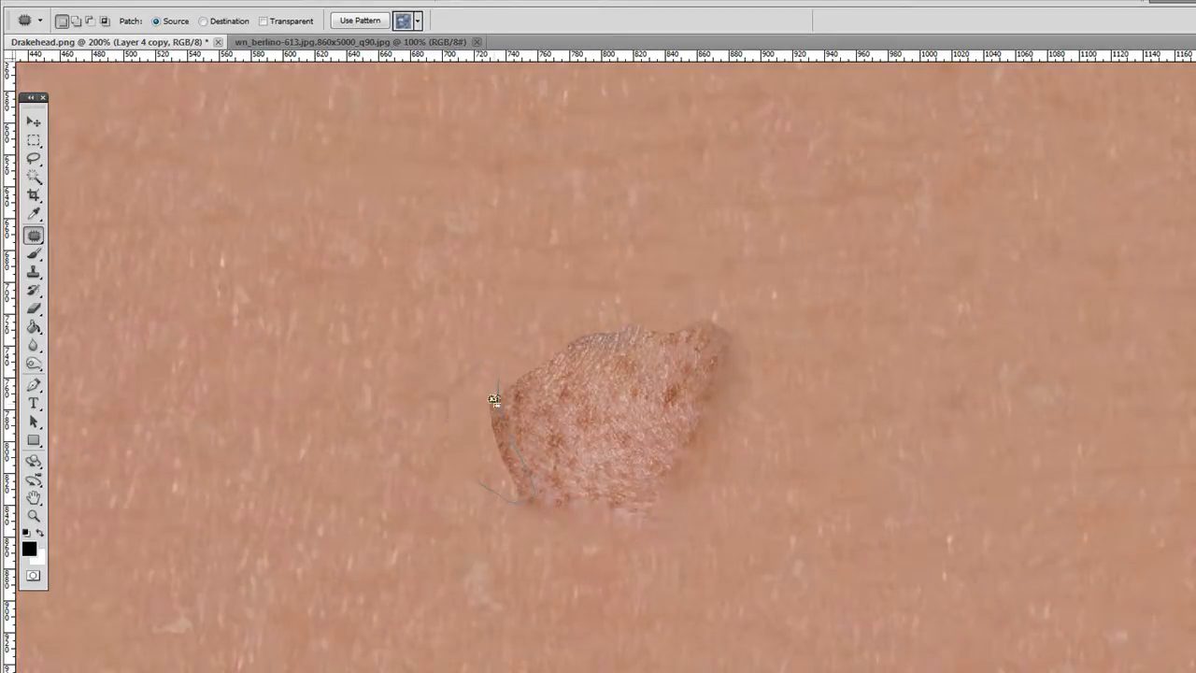
{"action": "left_click_drag", "start_coordinate": [495, 397], "coordinate": [556, 346]}
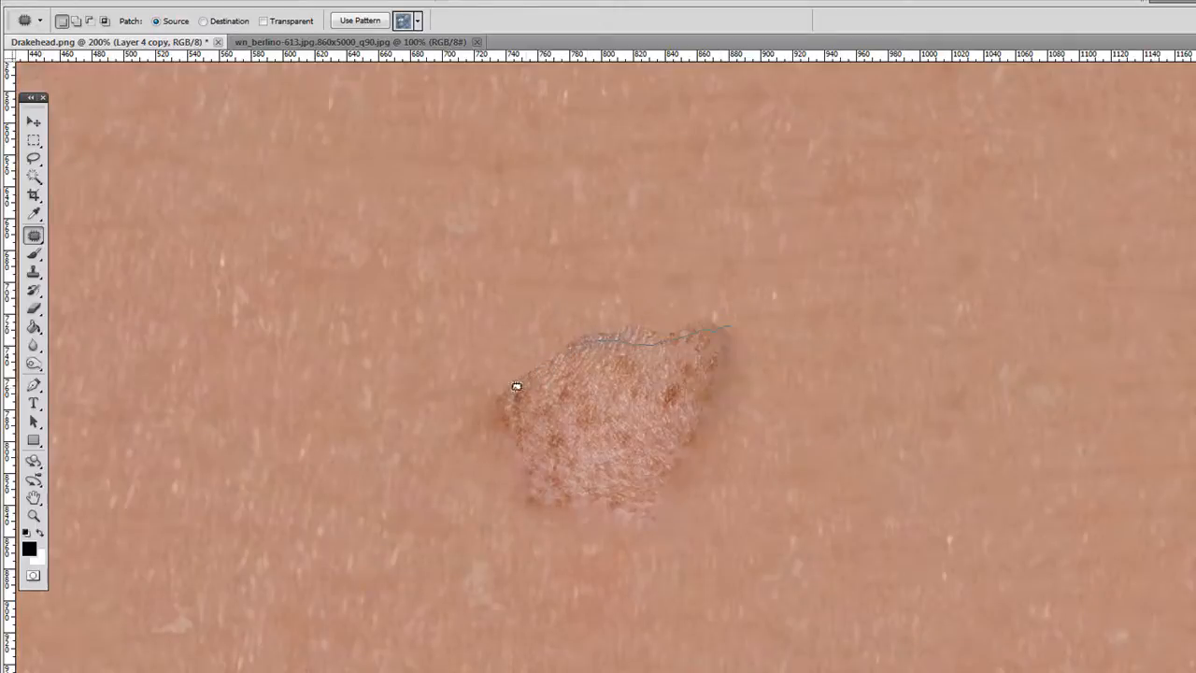
{"action": "left_click_drag", "start_coordinate": [515, 386], "coordinate": [707, 298]}
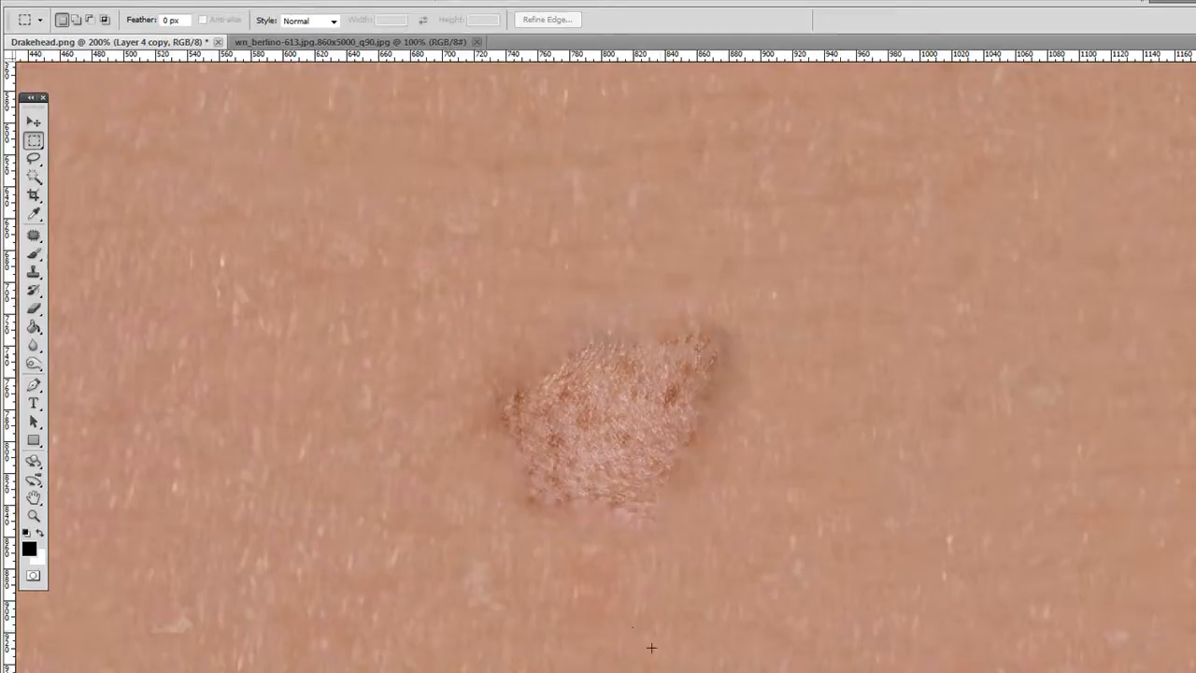
{"action": "mouse_move", "coordinate": [496, 341]}
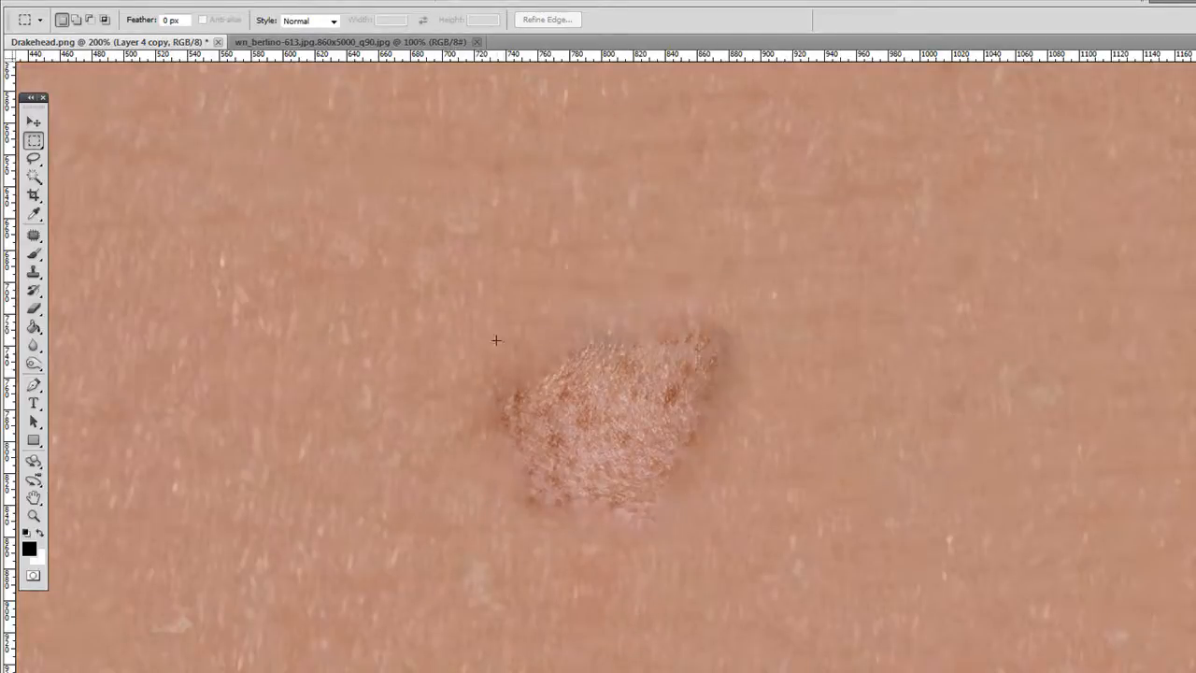
Deselect the patch and clone plain skin across the area above the mole
{"action": "left_click", "coordinate": [36, 272]}
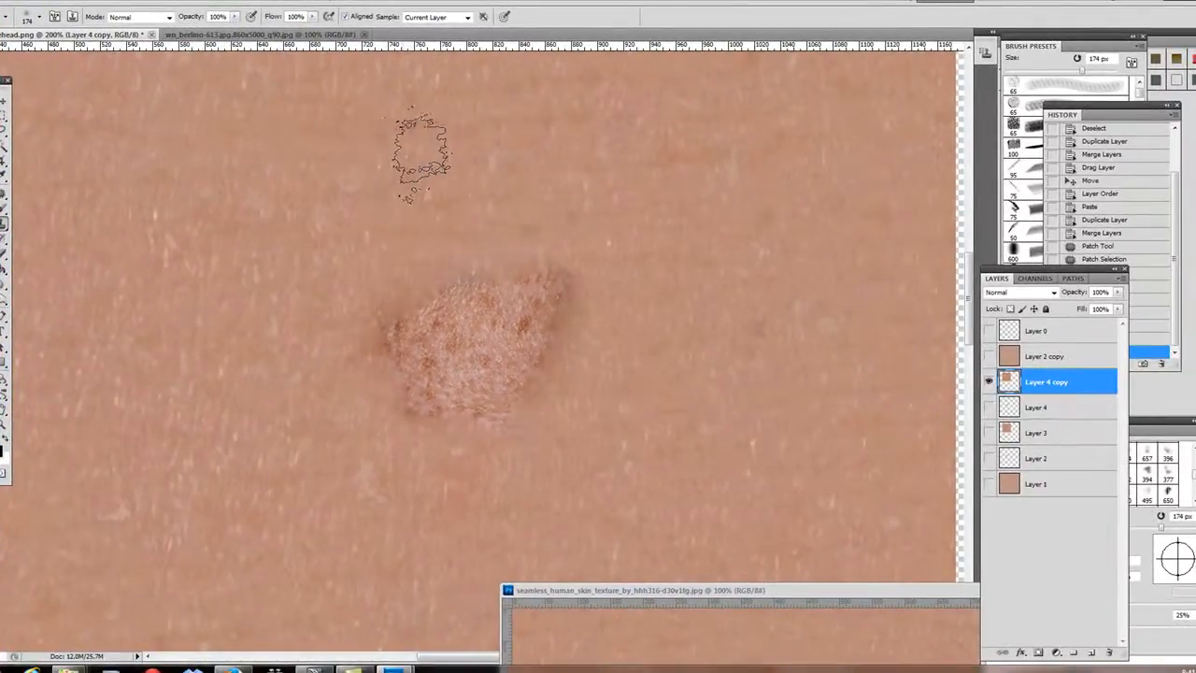
{"action": "left_click_drag", "start_coordinate": [420, 154], "coordinate": [218, 149]}
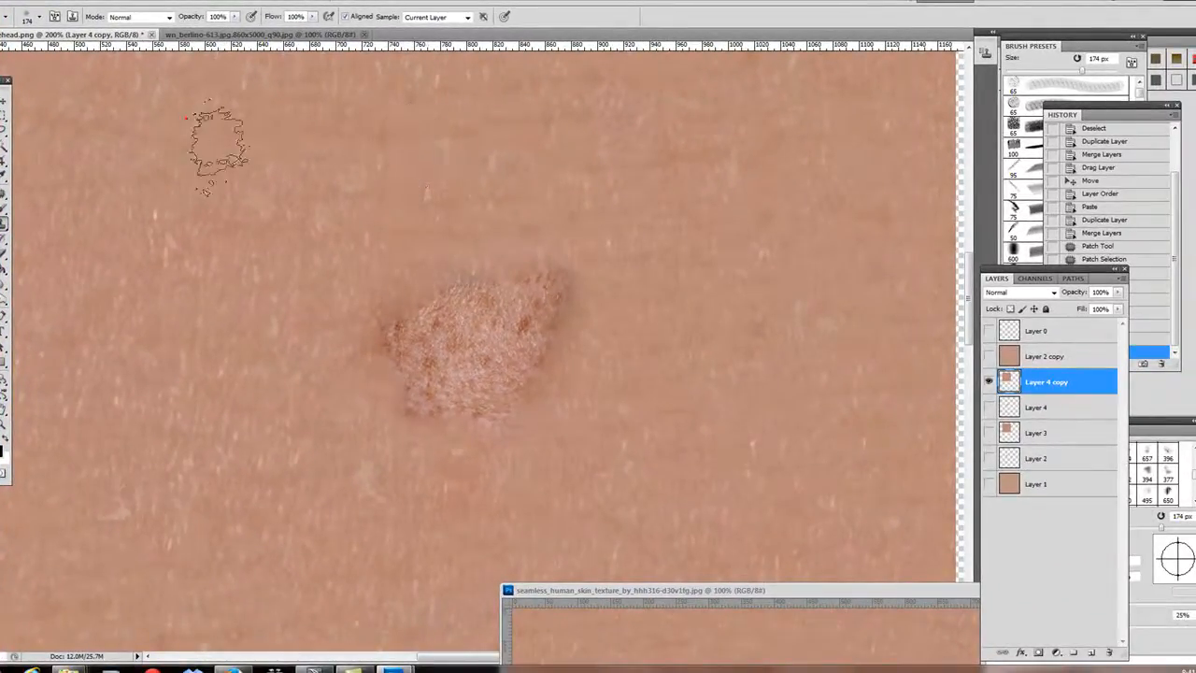
{"action": "left_click_drag", "start_coordinate": [217, 149], "coordinate": [493, 266]}
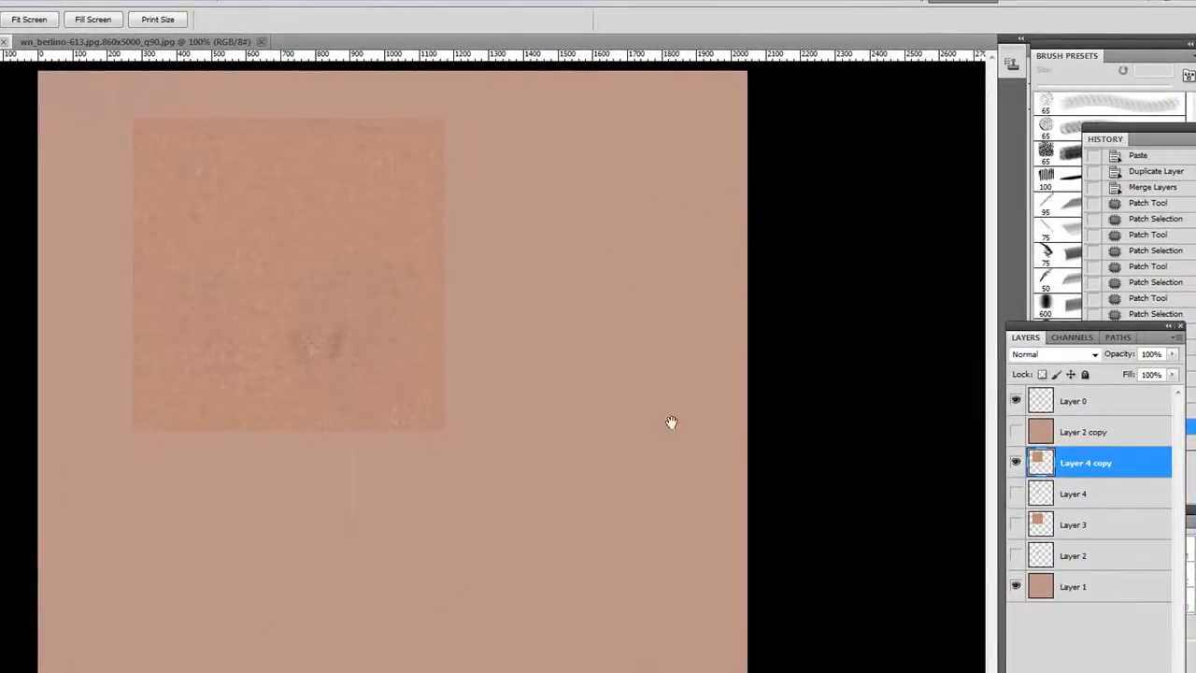
{"action": "mouse_move", "coordinate": [310, 166]}
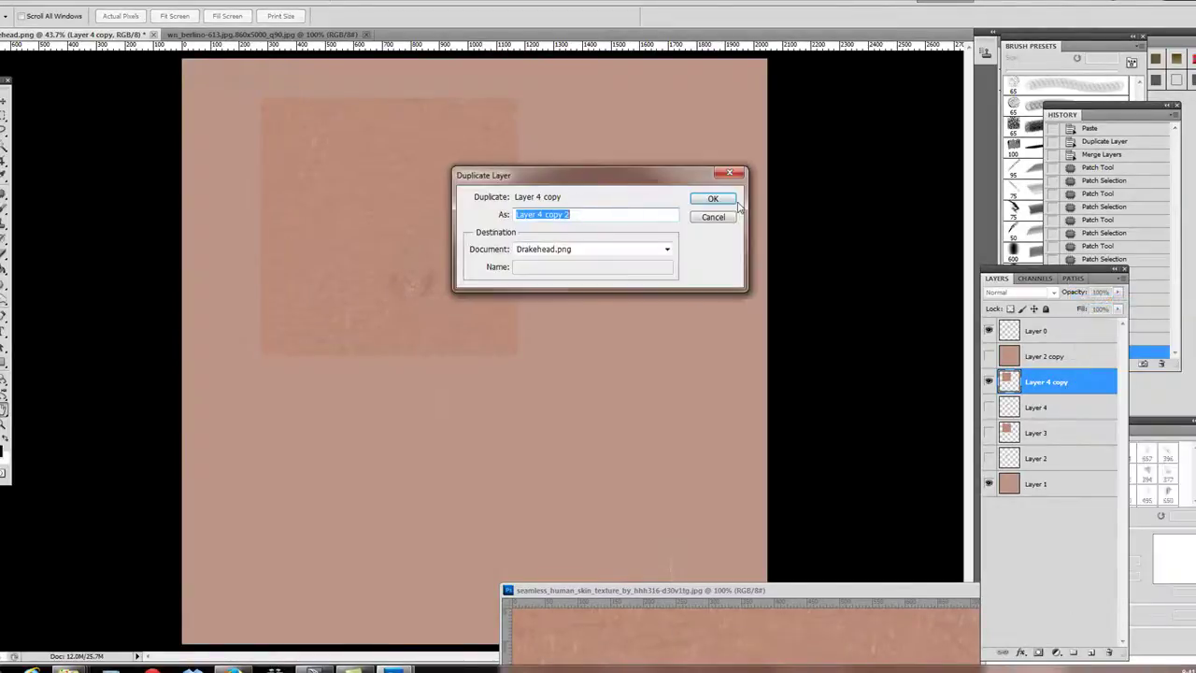
Duplicate the skin patch layer repeatedly, up to Layer 4 copy 6, to tile the canvas
{"action": "left_click", "coordinate": [713, 198]}
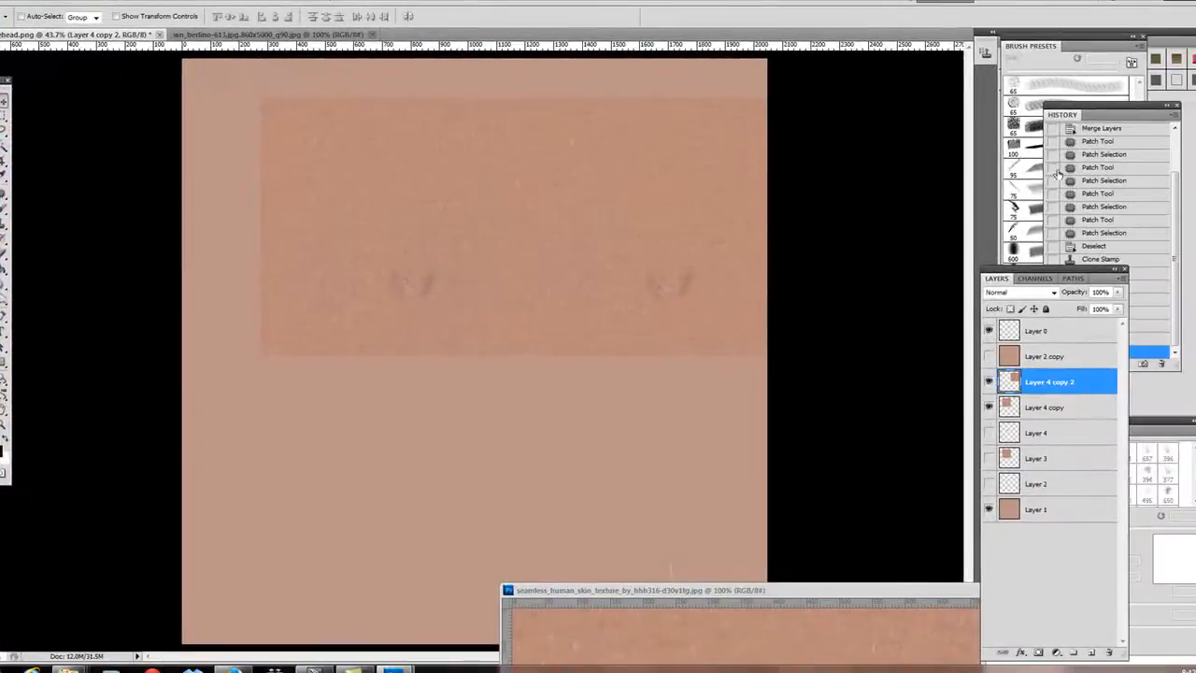
{"action": "left_click", "coordinate": [1121, 276]}
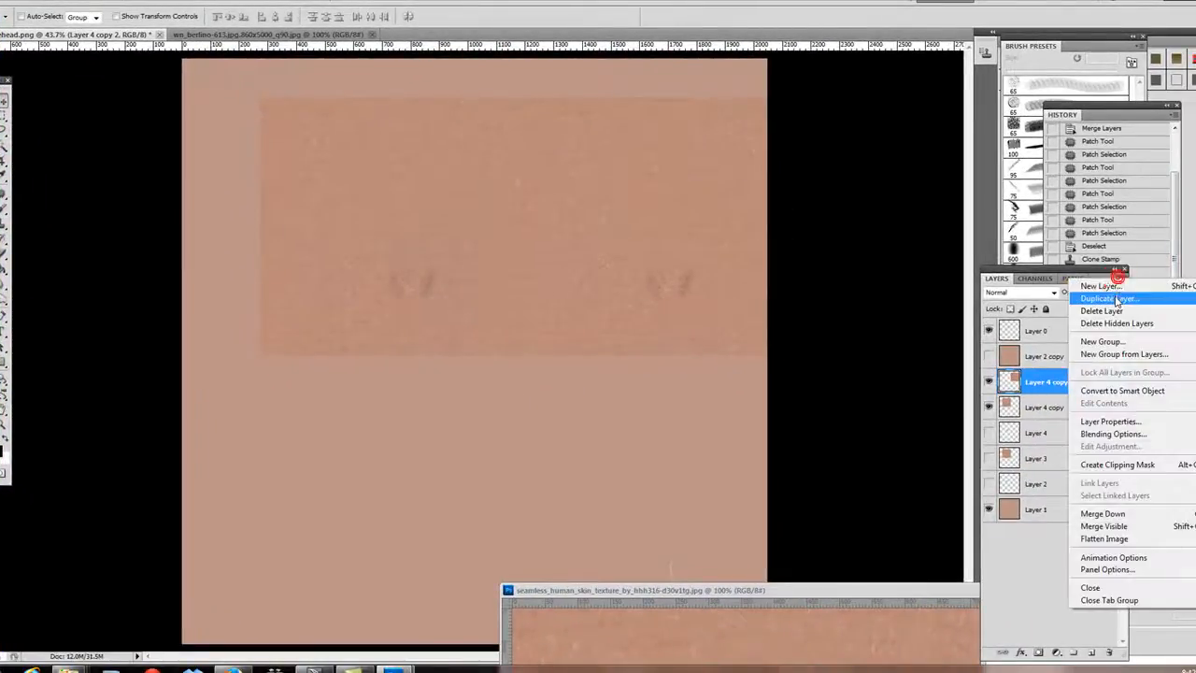
{"action": "left_click", "coordinate": [1109, 298]}
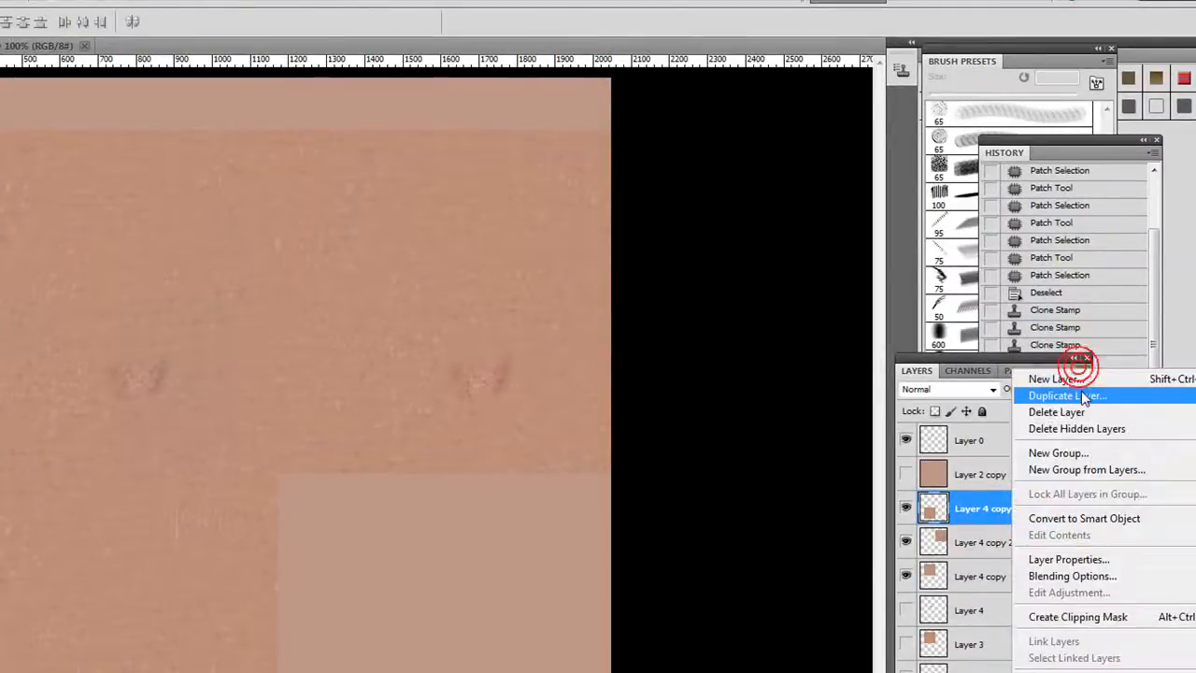
{"action": "left_click", "coordinate": [1060, 395]}
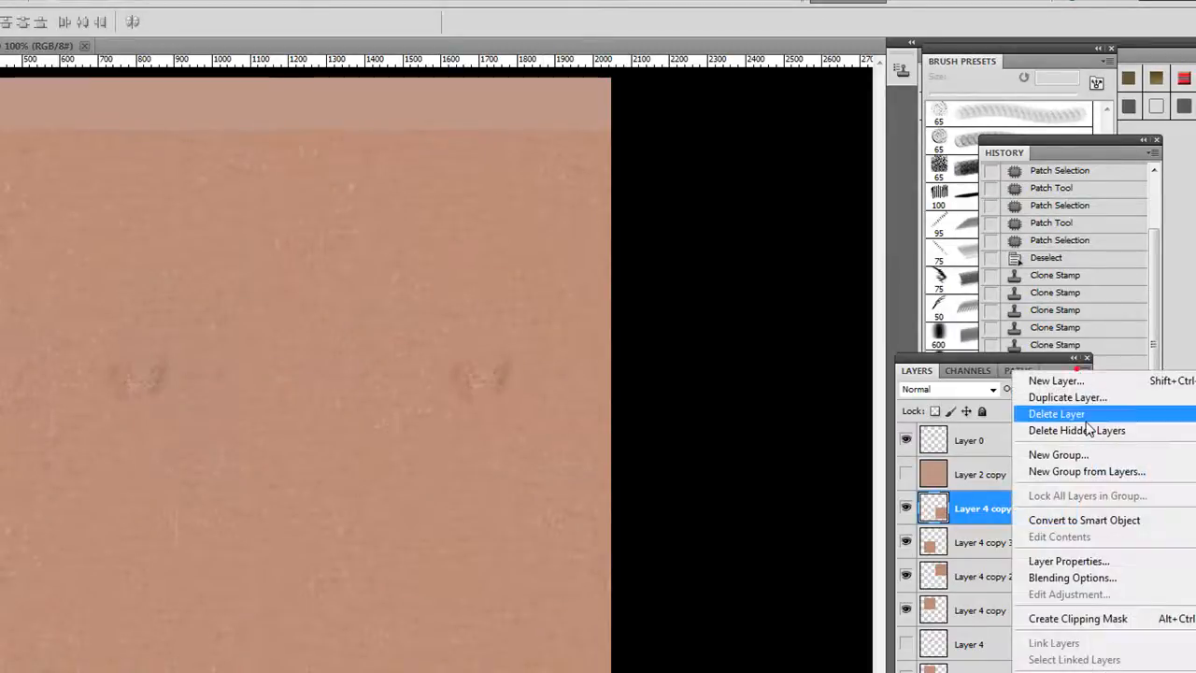
{"action": "left_click", "coordinate": [1067, 397]}
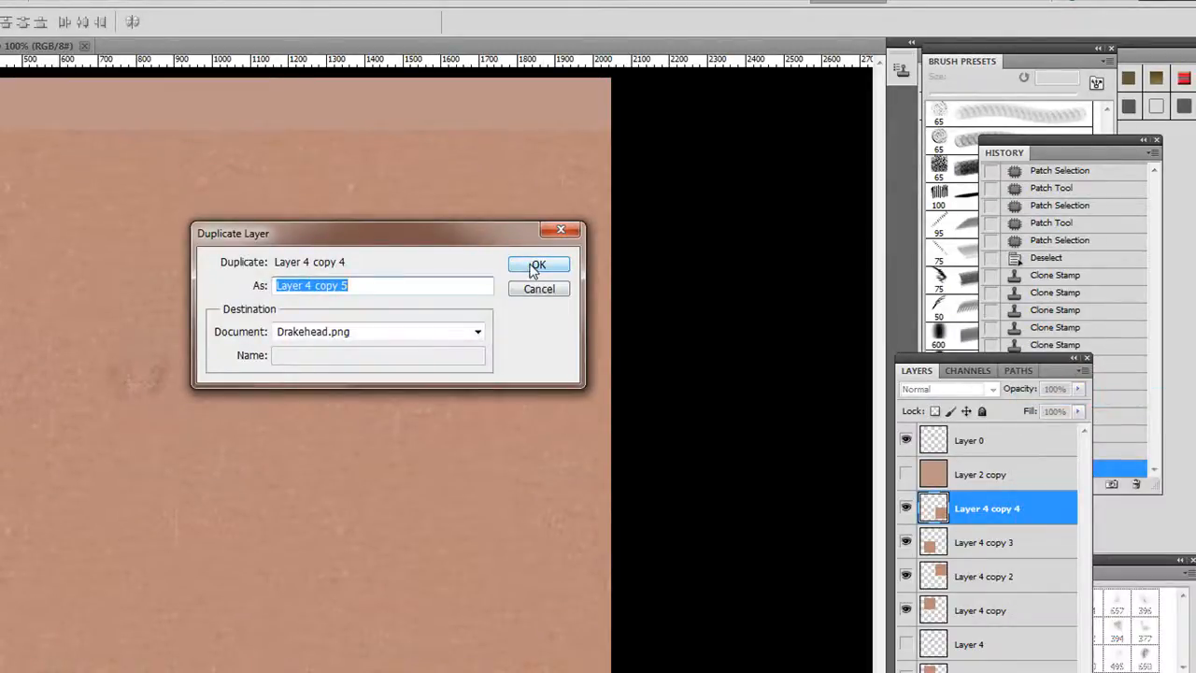
{"action": "left_click", "coordinate": [537, 265]}
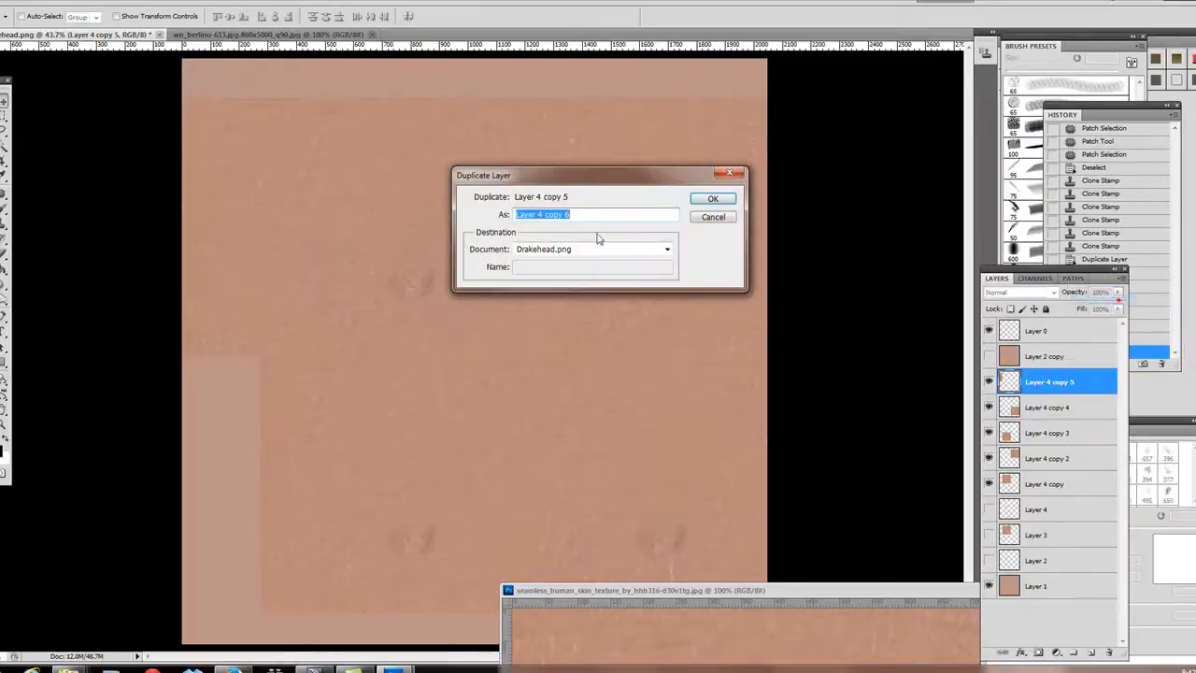
{"action": "left_click", "coordinate": [713, 197]}
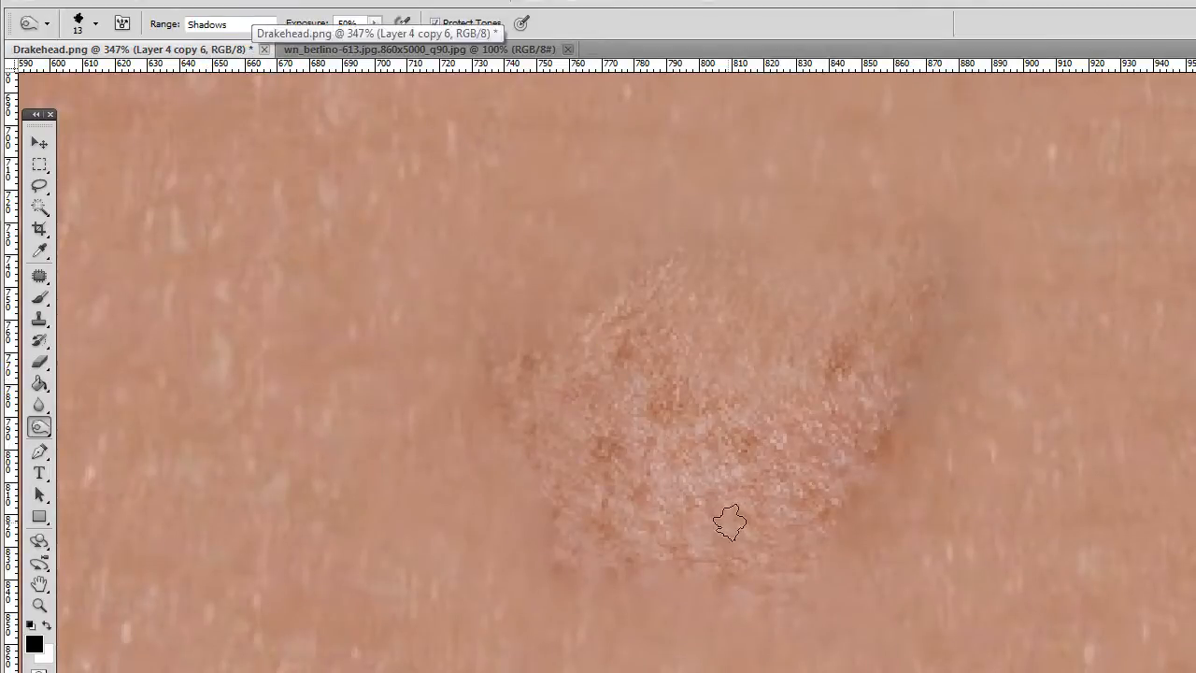
{"action": "mouse_move", "coordinate": [620, 422]}
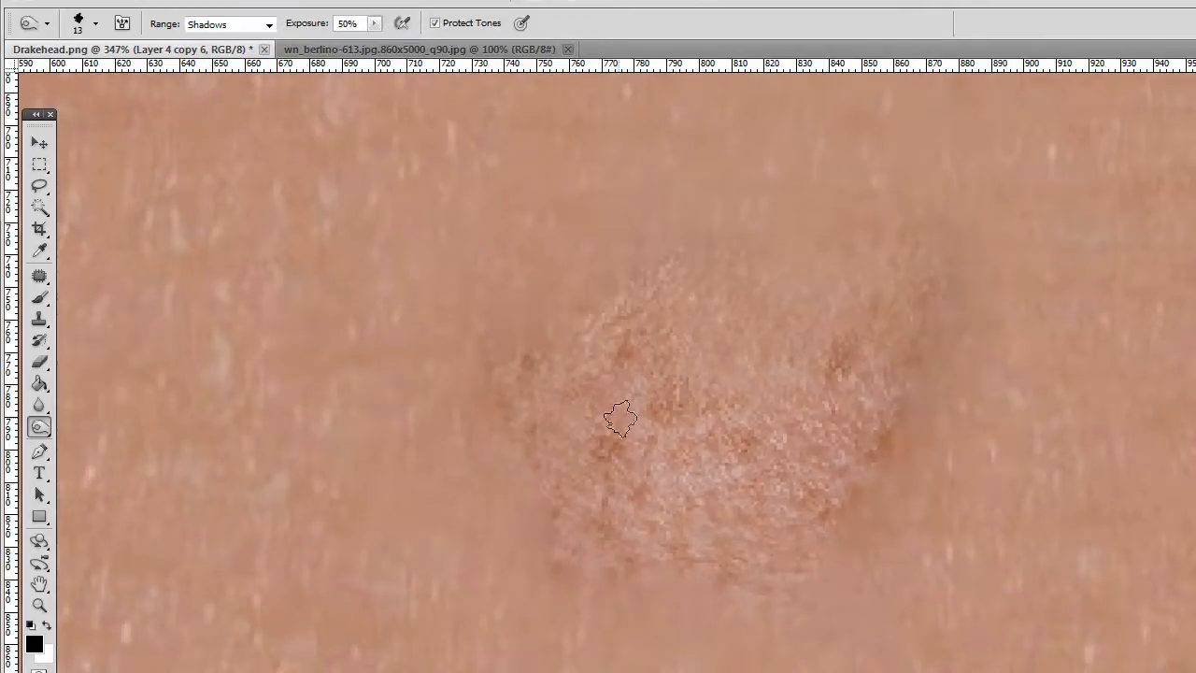
Burn the mole's inner spot and right edge into reddish-brown freckles, Shadows range
{"action": "left_click", "coordinate": [39, 142]}
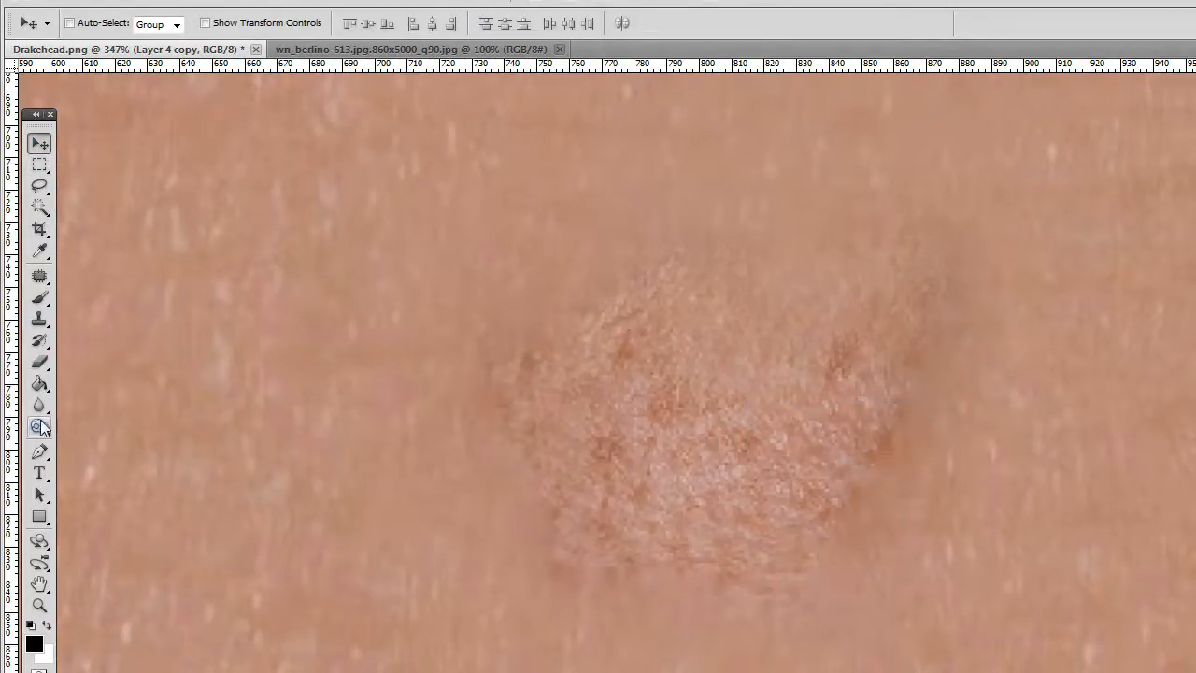
{"action": "left_click", "coordinate": [39, 426]}
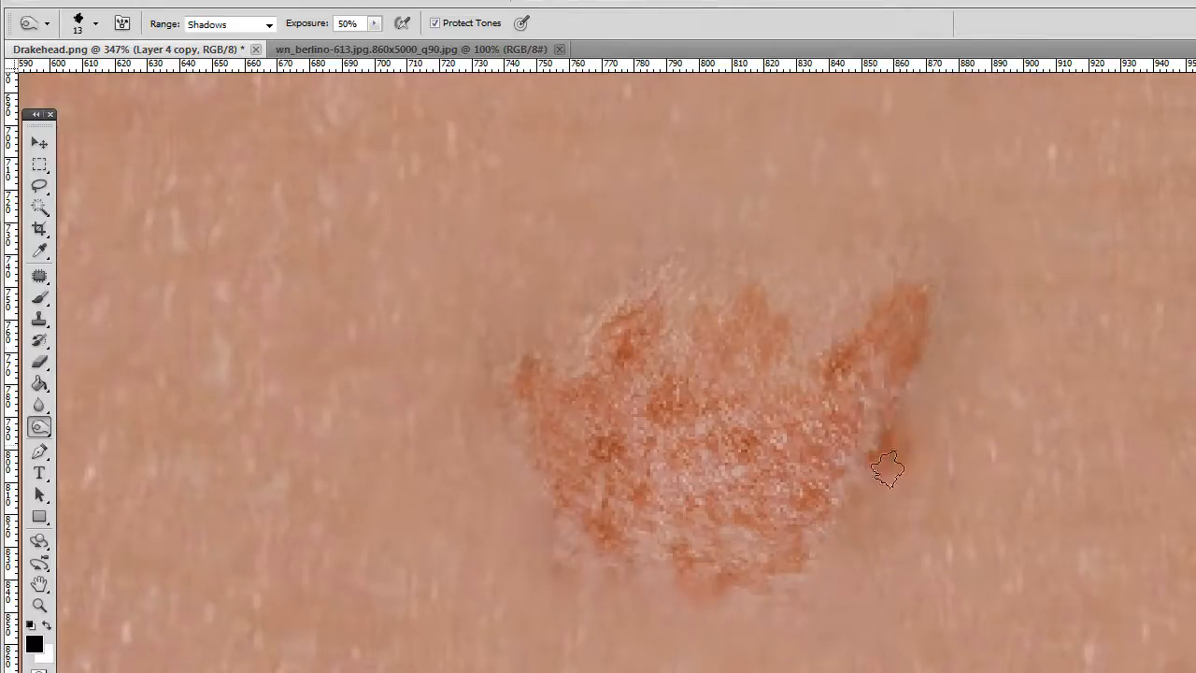
{"action": "left_click_drag", "start_coordinate": [887, 470], "coordinate": [721, 370]}
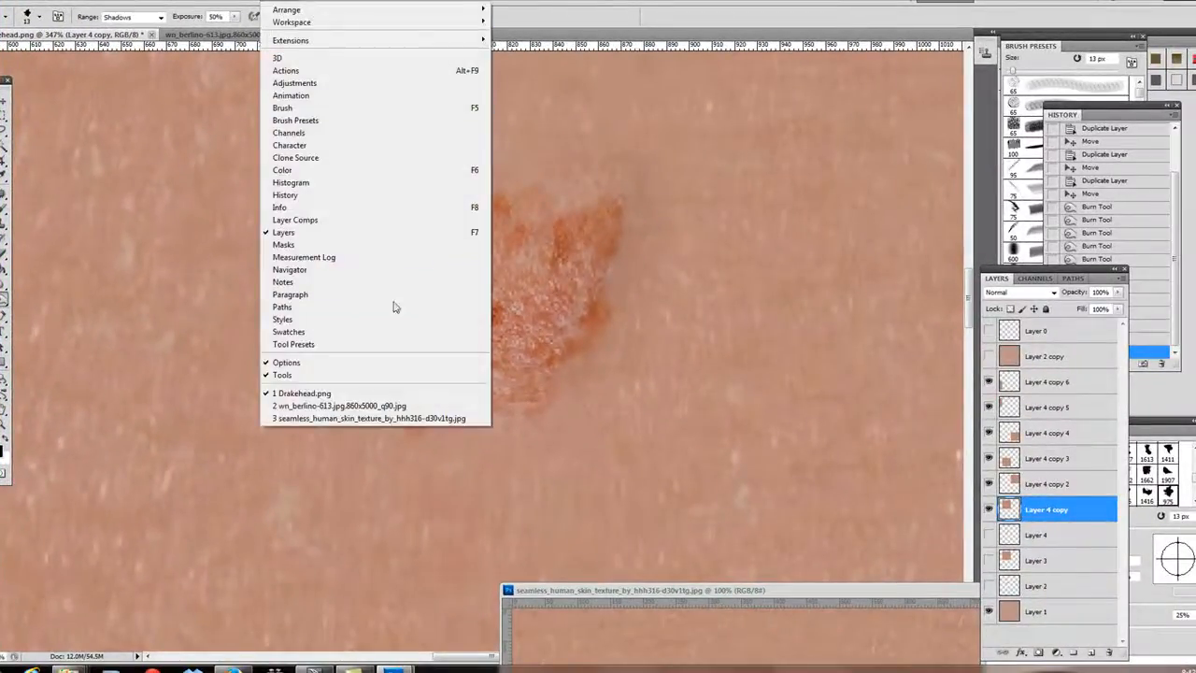
{"action": "mouse_move", "coordinate": [317, 157]}
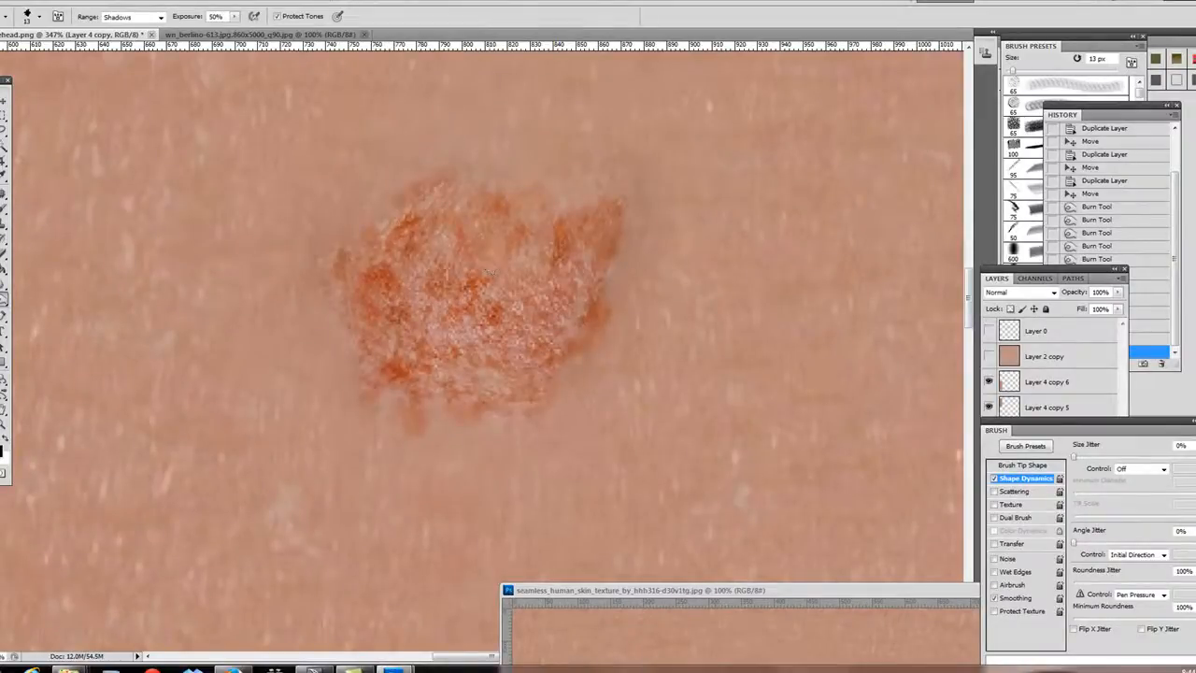
Flatten all layers into a single background layer and save the freckle texture
{"action": "left_click", "coordinate": [9, 10]}
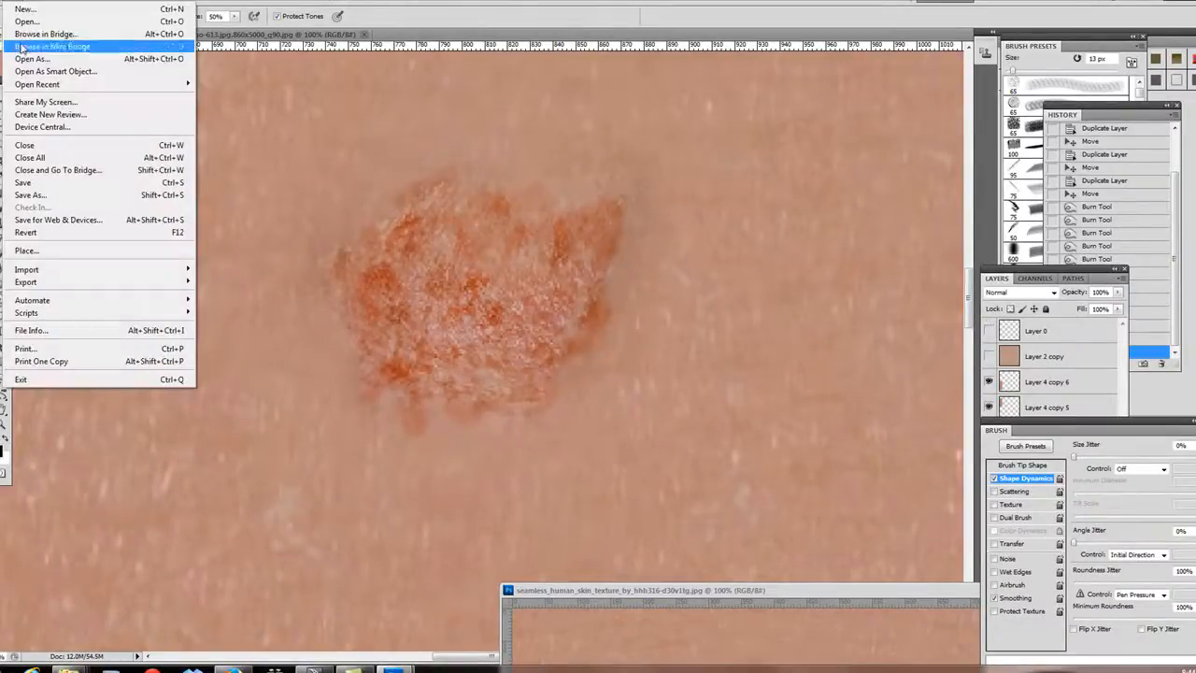
{"action": "mouse_move", "coordinate": [23, 183]}
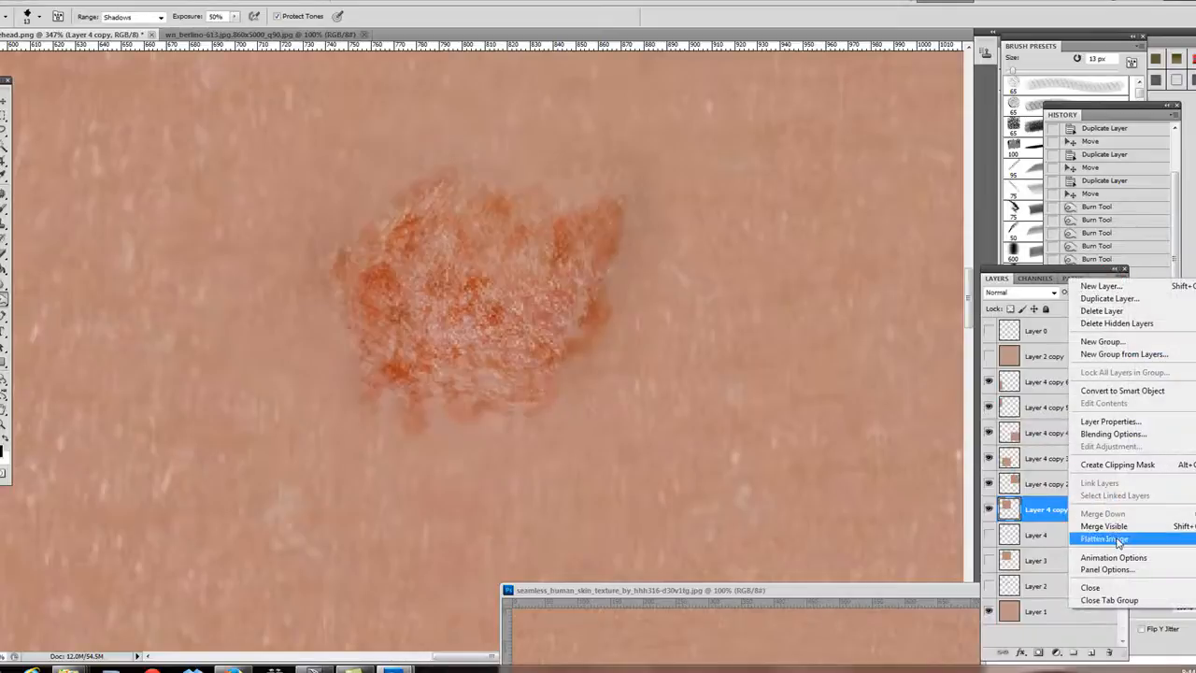
{"action": "left_click", "coordinate": [1109, 538]}
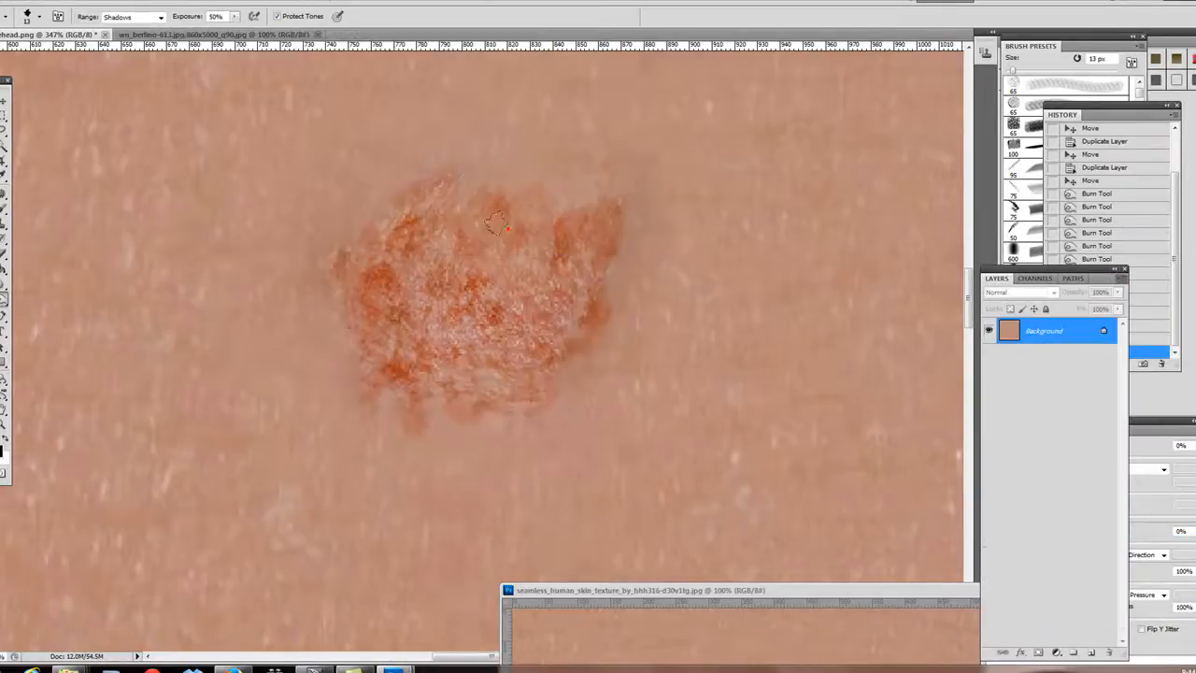
{"action": "left_click", "coordinate": [10, 9]}
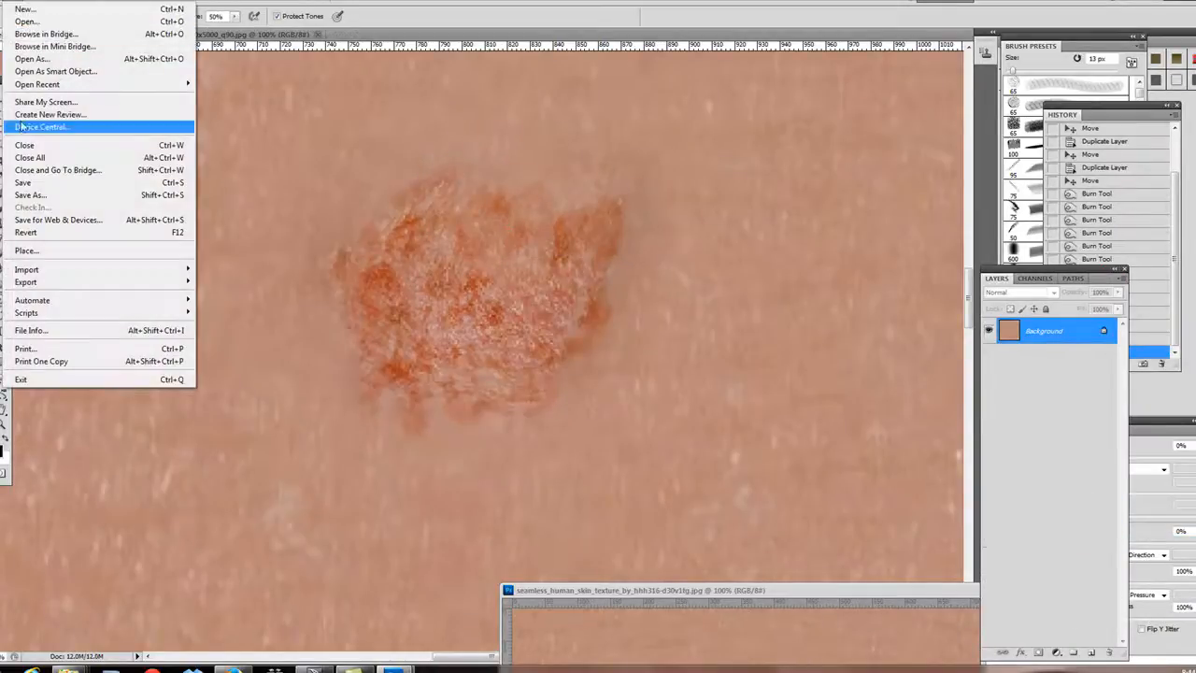
{"action": "key", "text": "Escape"}
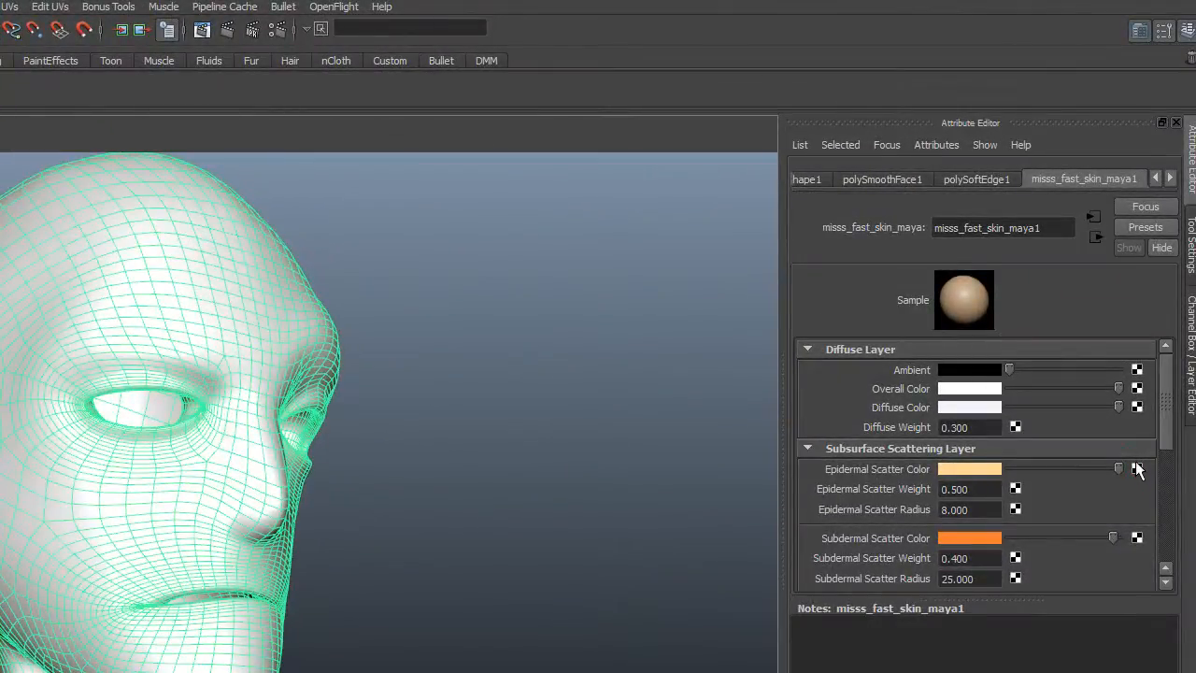
Connect a File texture loaded with the Drakehead image to Epidermal Scatter Color
{"action": "left_click", "coordinate": [1136, 468]}
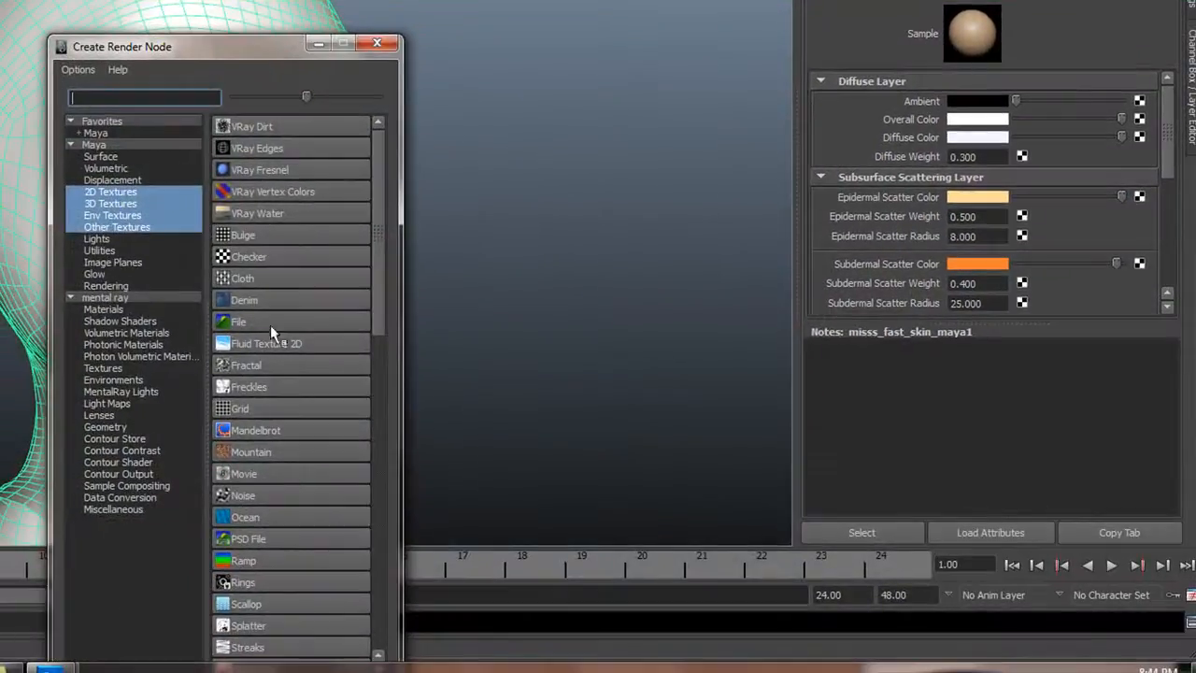
{"action": "left_click", "coordinate": [239, 321]}
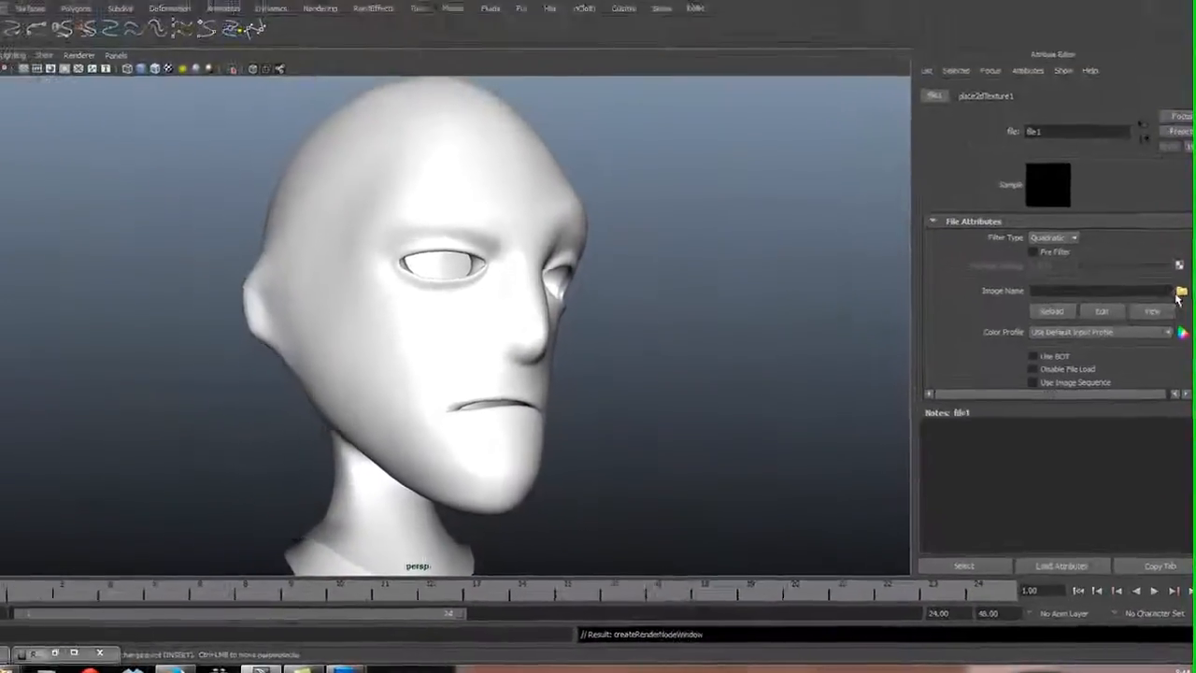
{"action": "left_click", "coordinate": [1181, 291]}
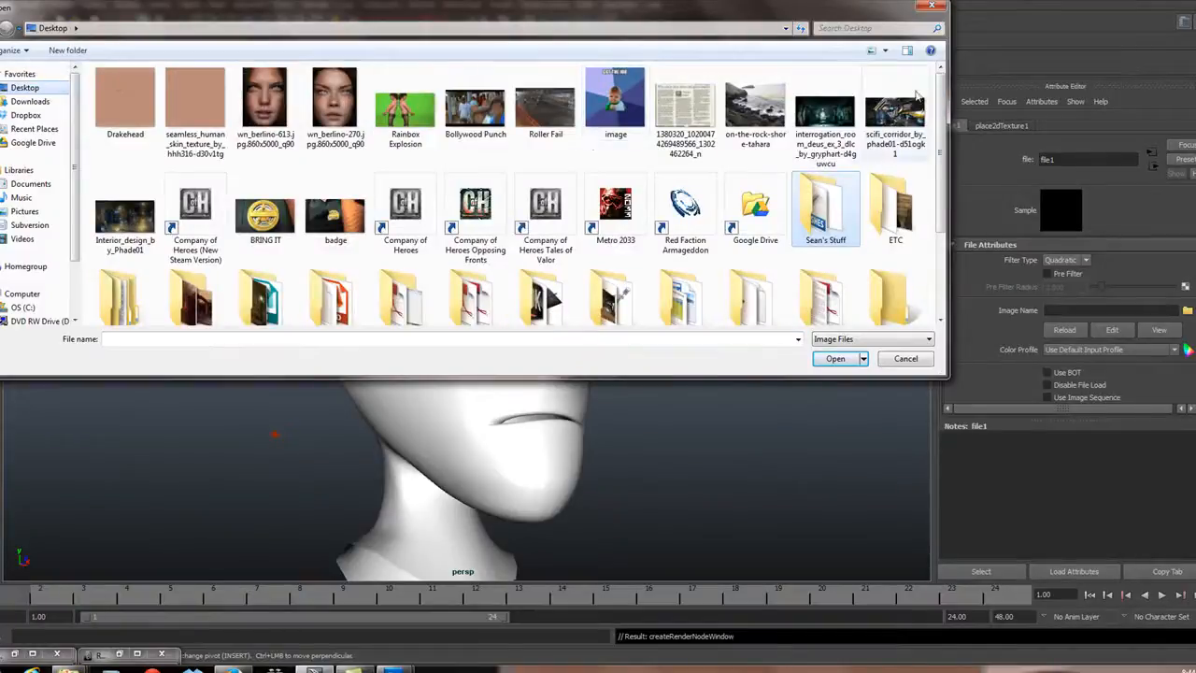
{"action": "left_click", "coordinate": [134, 101]}
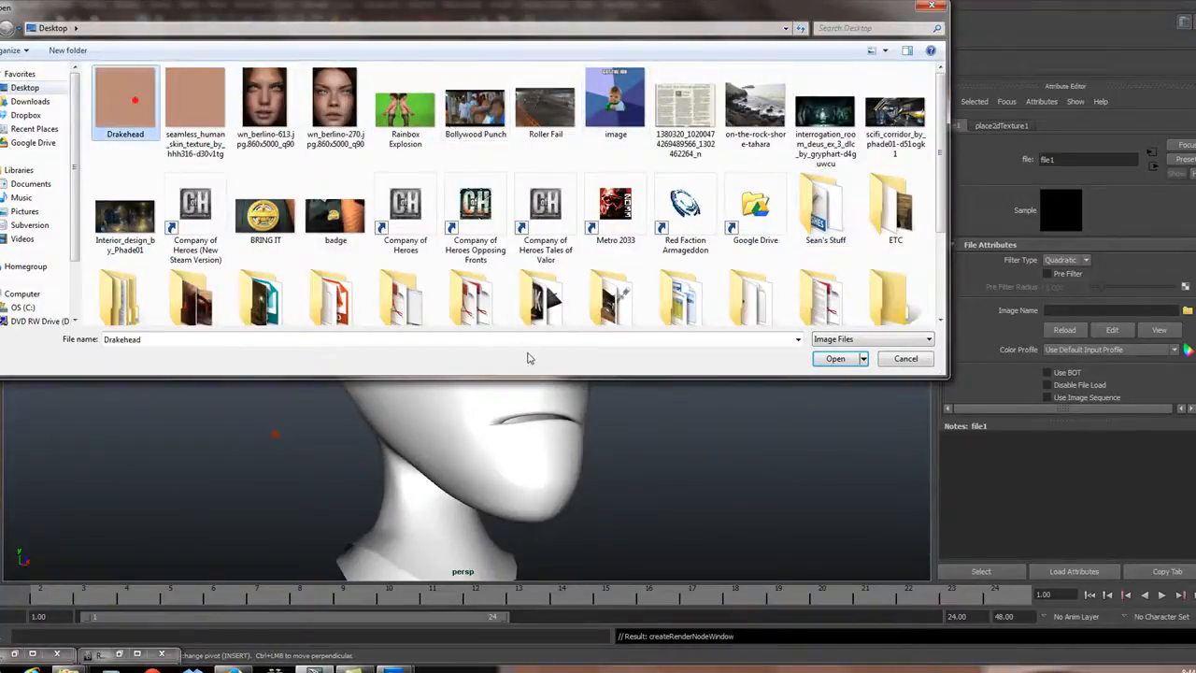
{"action": "left_click", "coordinate": [834, 358]}
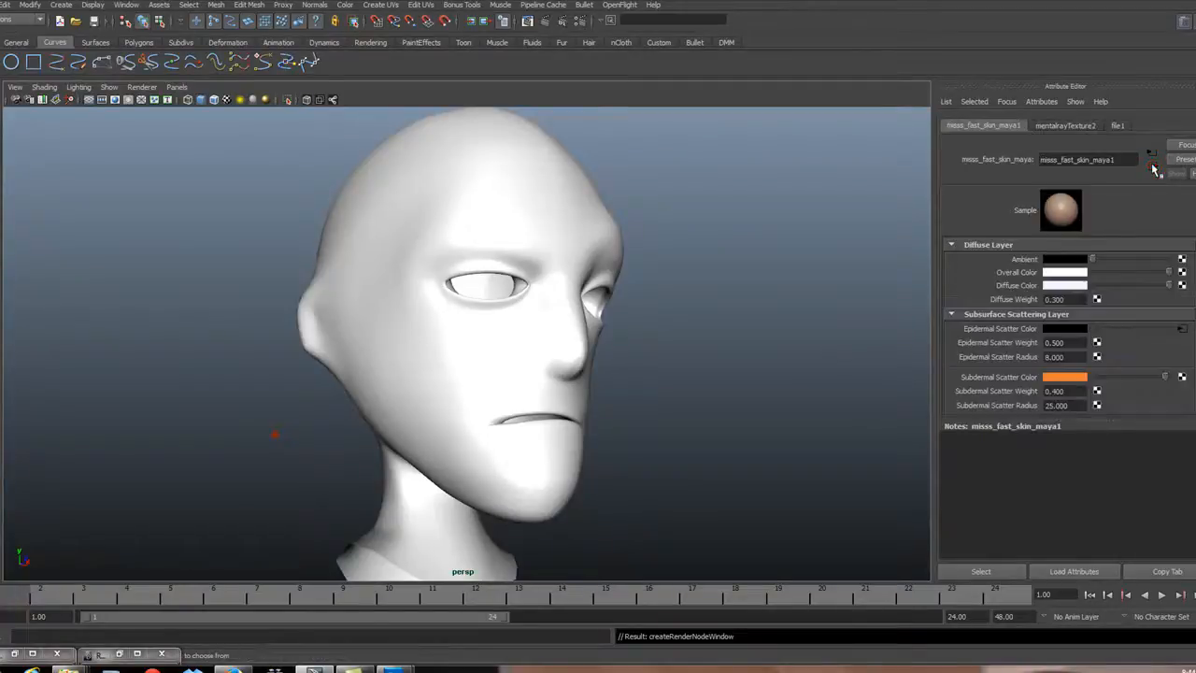
{"action": "mouse_move", "coordinate": [332, 274]}
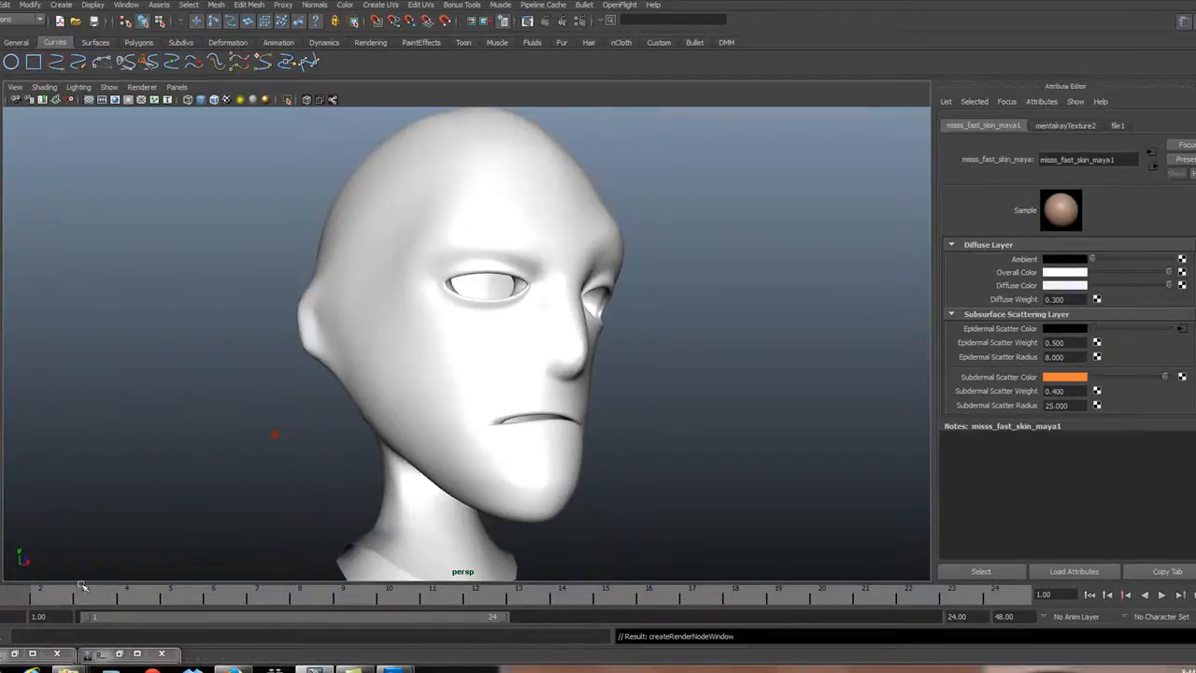
Assign misss_fast_skin_maya1 to the head via Hypershade, then close Hypershade
{"action": "left_click", "coordinate": [126, 6]}
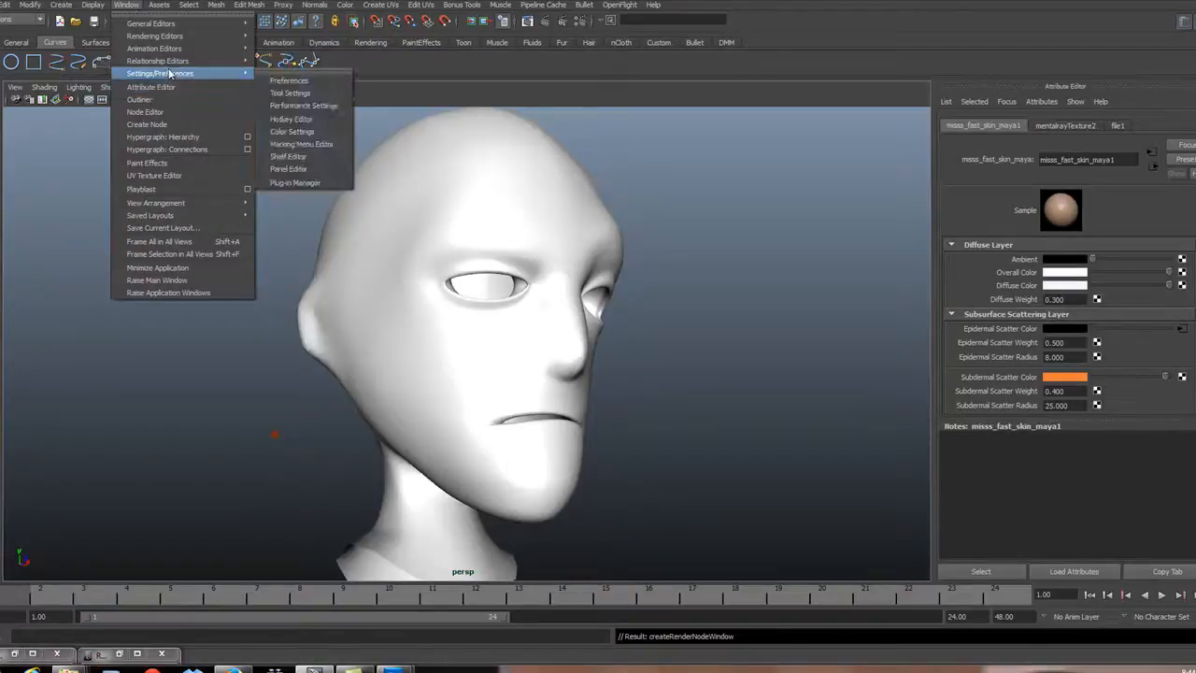
{"action": "mouse_move", "coordinate": [292, 93]}
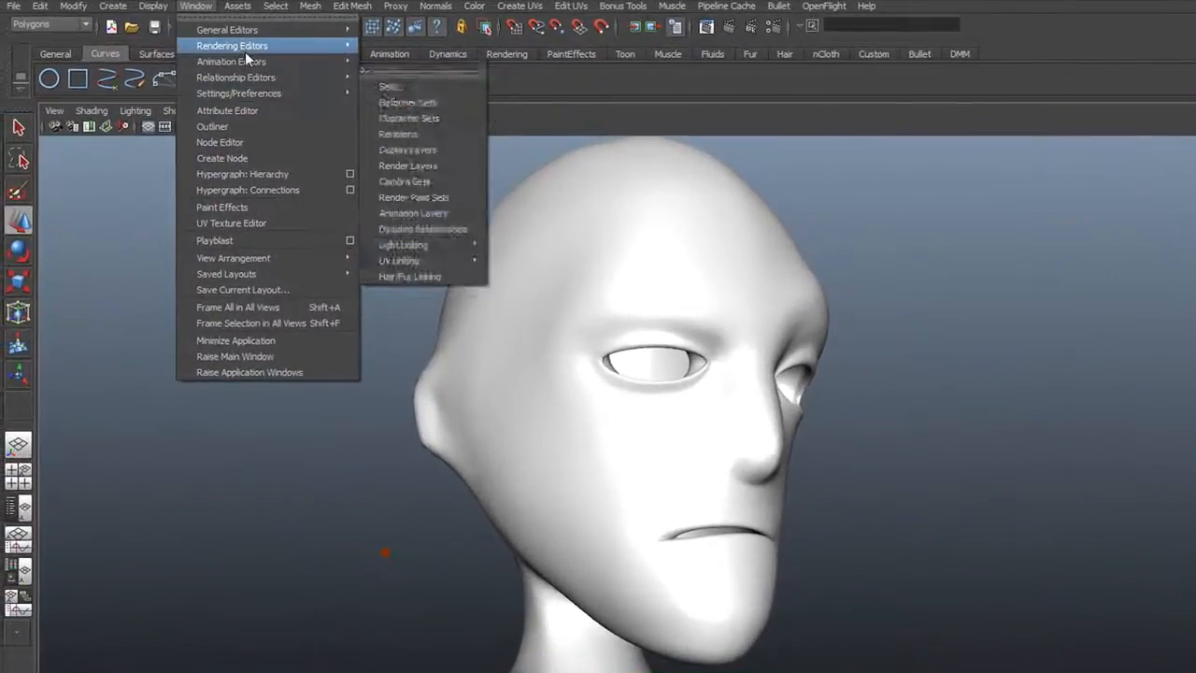
{"action": "mouse_move", "coordinate": [403, 86]}
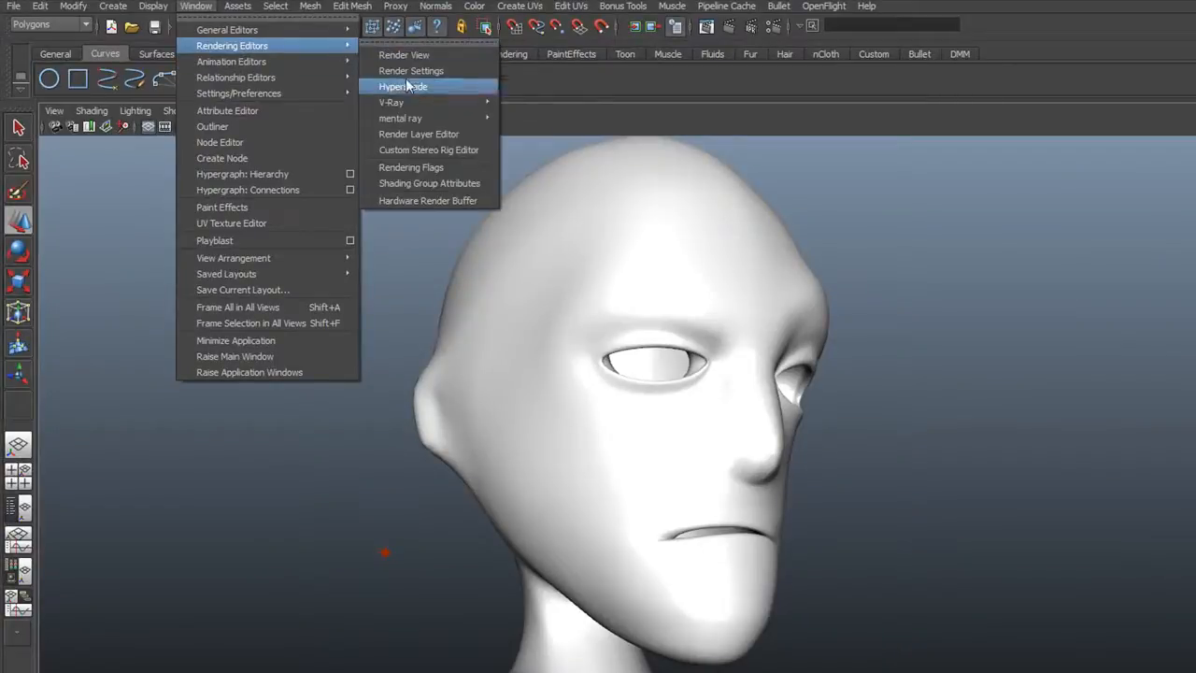
{"action": "left_click", "coordinate": [402, 86]}
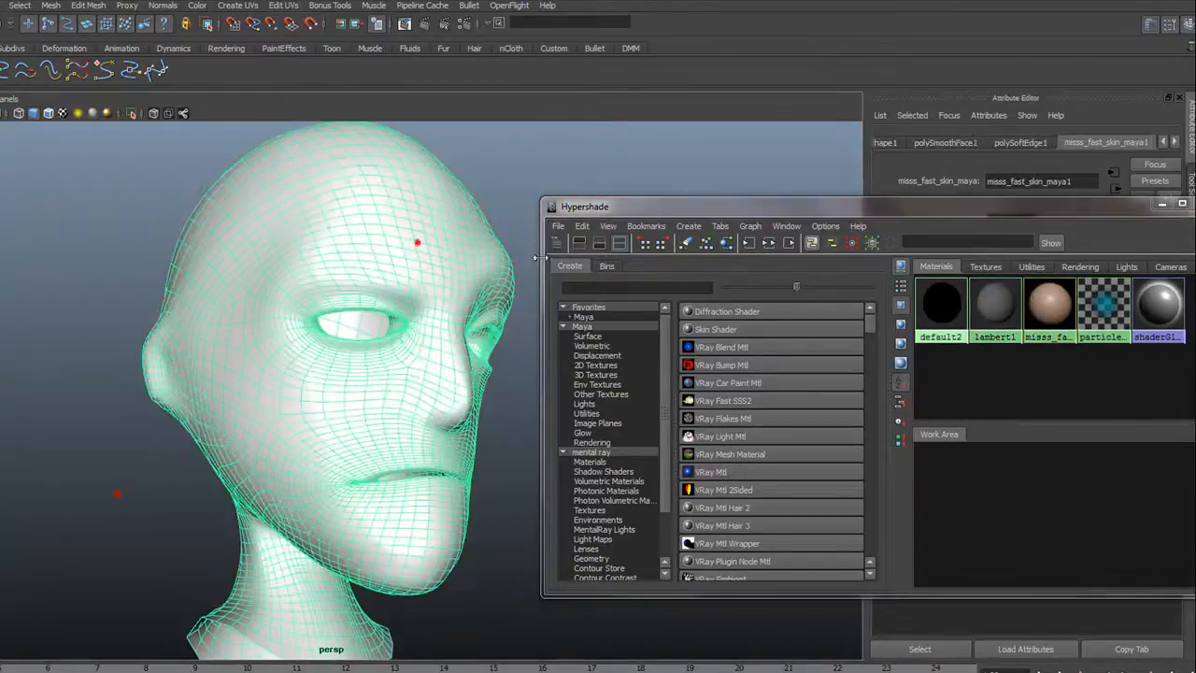
{"action": "right_click", "coordinate": [1049, 306]}
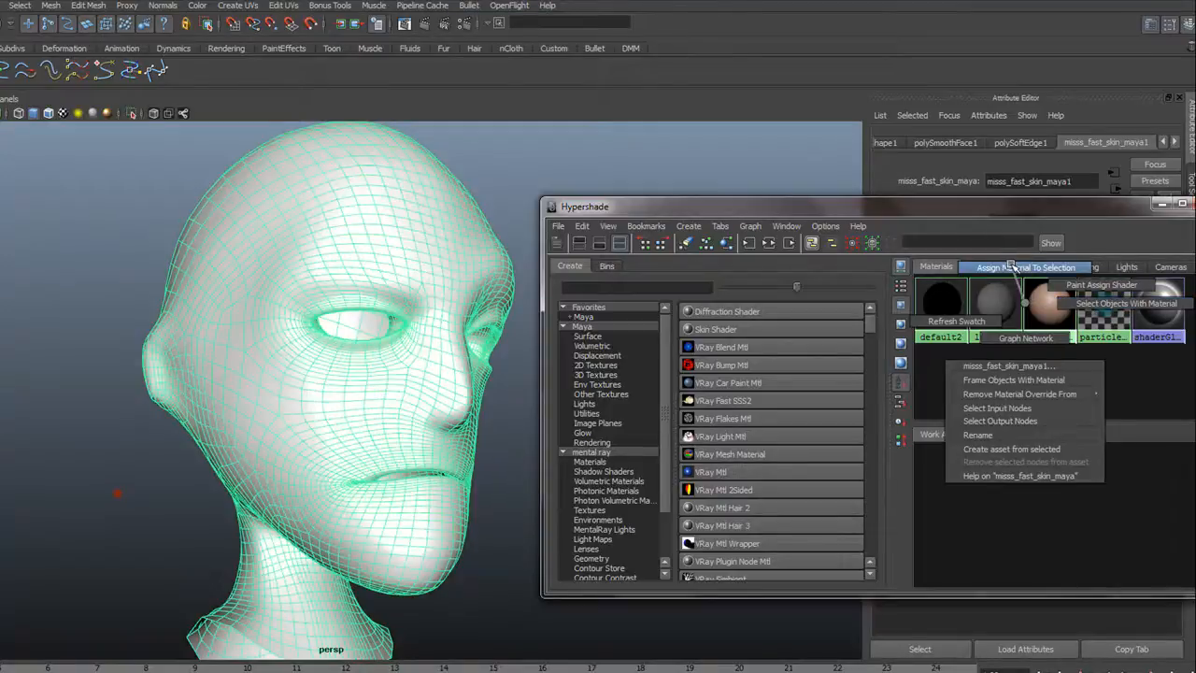
{"action": "left_click", "coordinate": [1160, 207]}
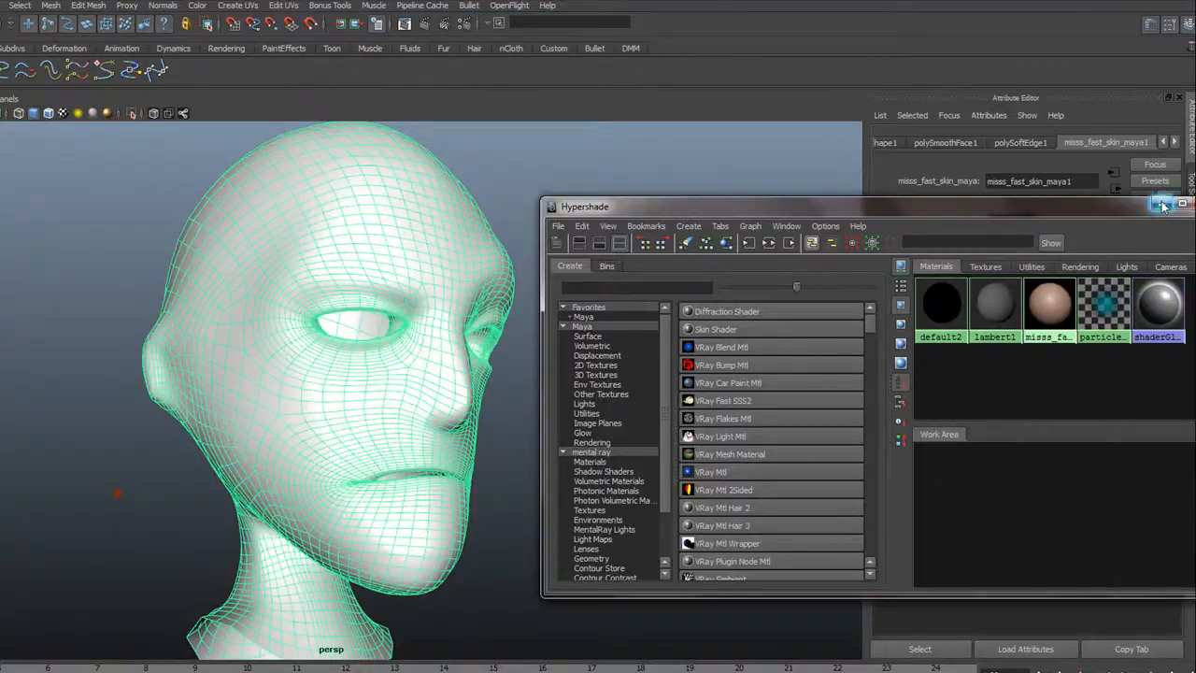
{"action": "left_click", "coordinate": [1162, 205]}
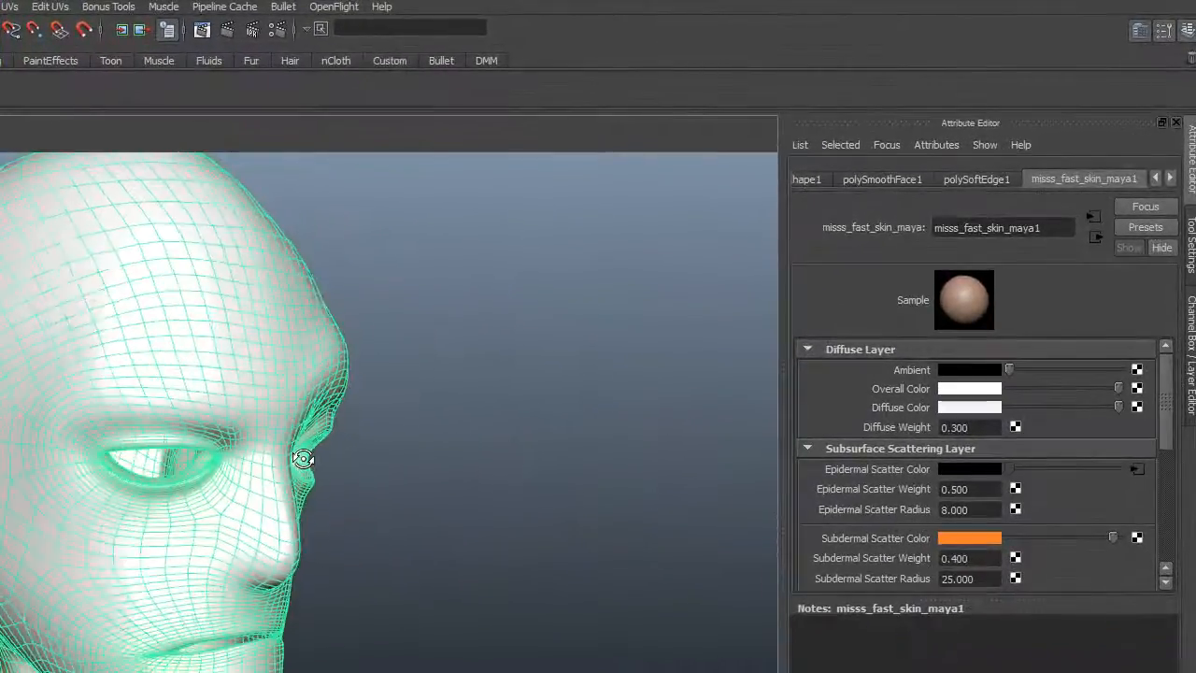
Render the skin-shaded head with mental ray, then close the Render View
{"action": "left_click_drag", "start_coordinate": [304, 459], "coordinate": [266, 449]}
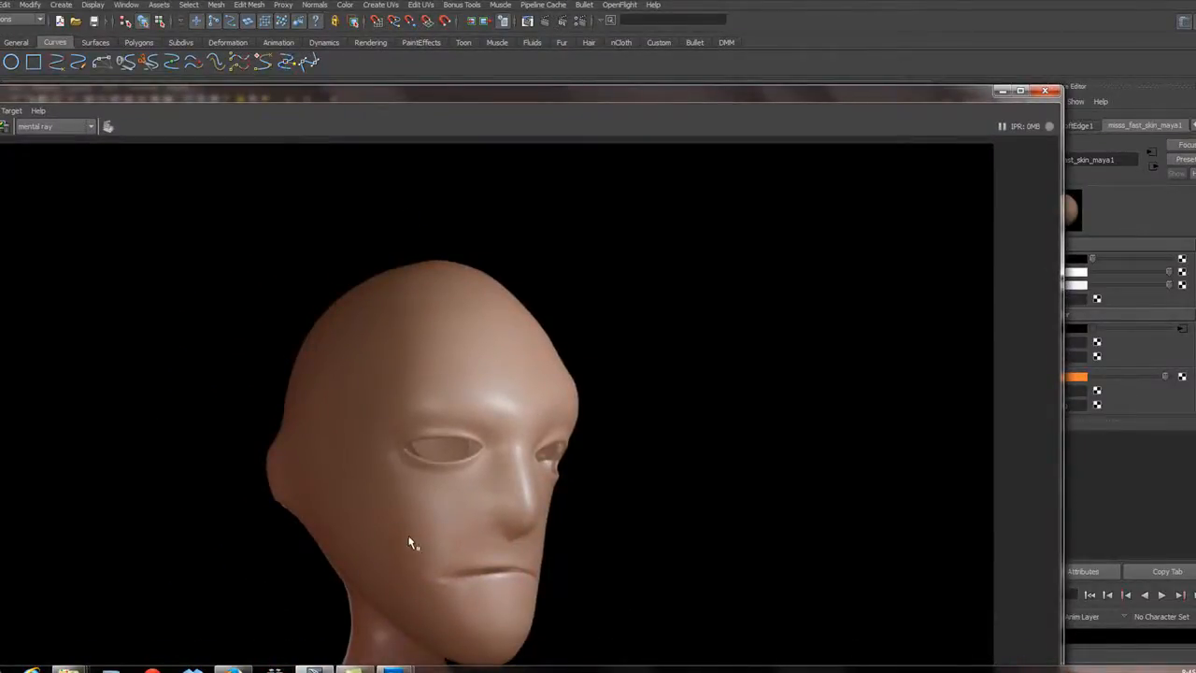
{"action": "mouse_move", "coordinate": [400, 580]}
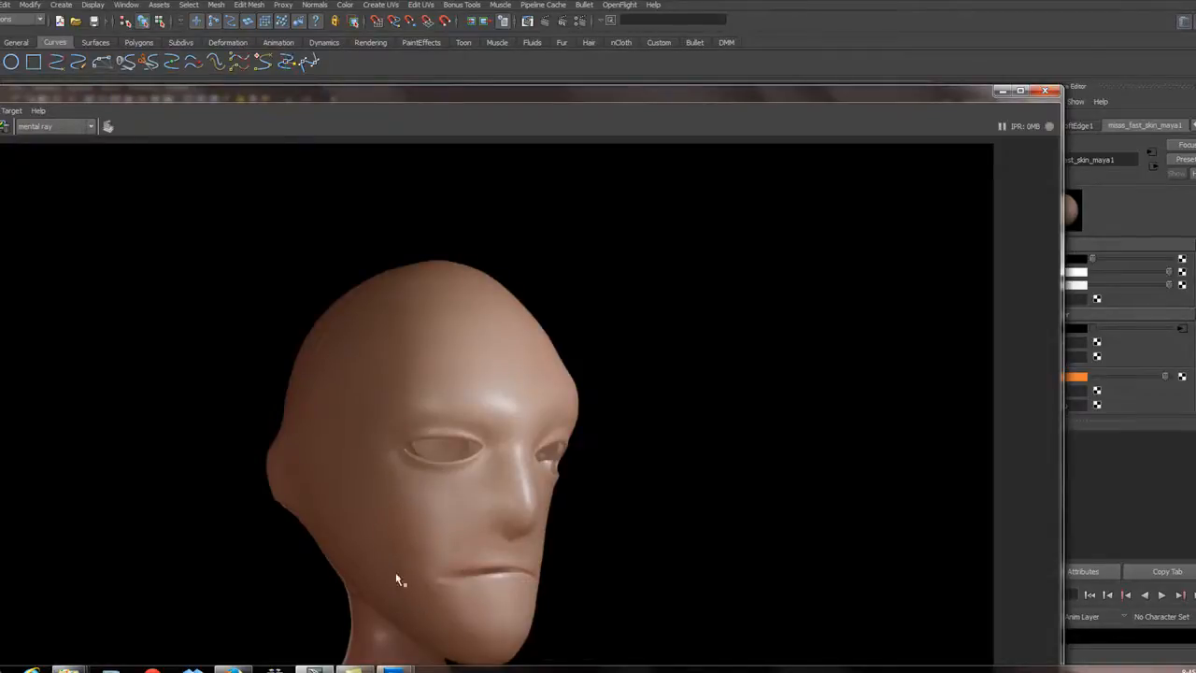
{"action": "mouse_move", "coordinate": [416, 597]}
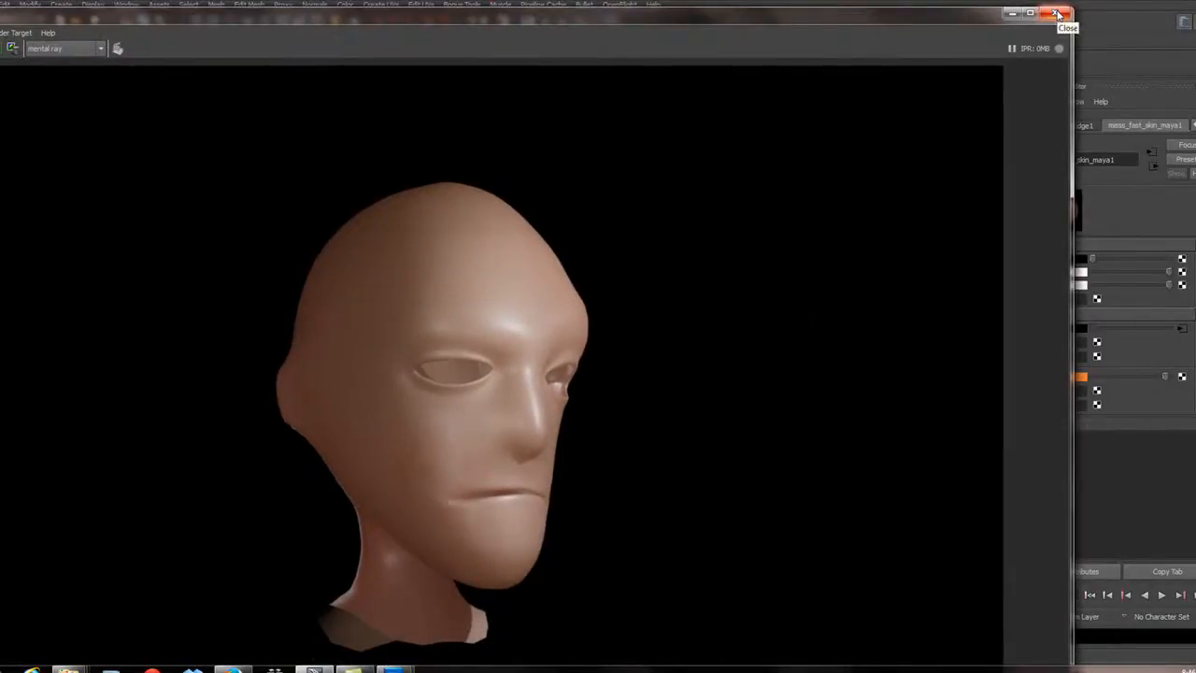
{"action": "left_click", "coordinate": [1058, 12]}
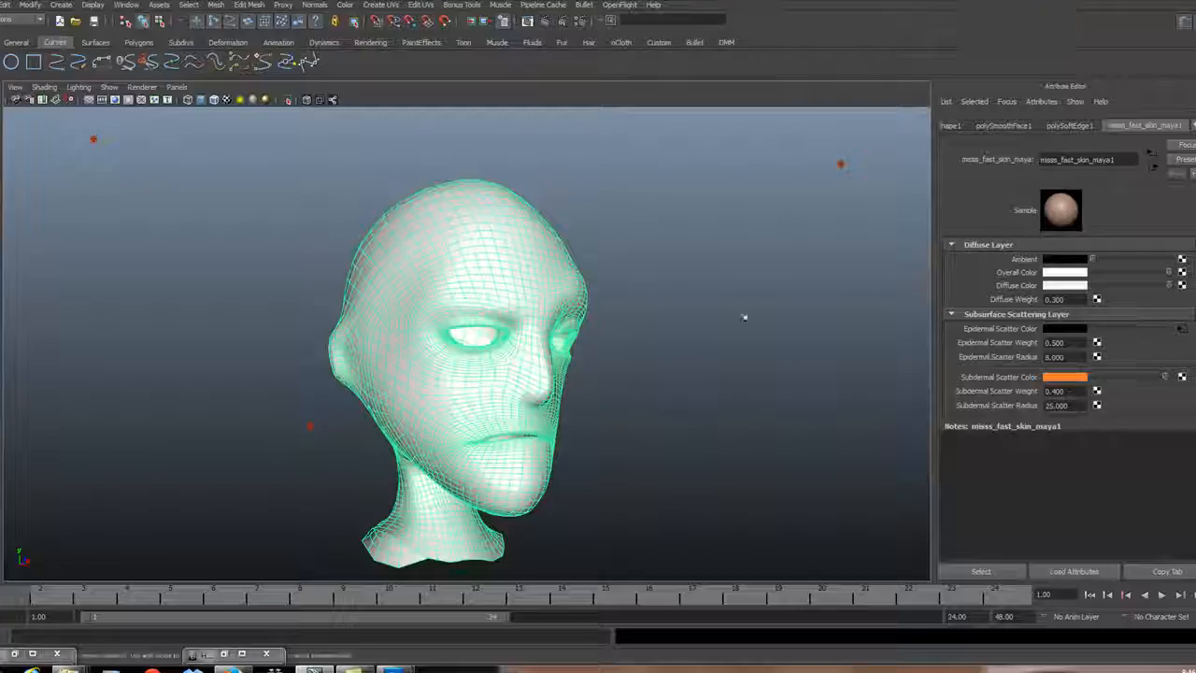
{"action": "scroll", "scroll_direction": "down", "scroll_amount": 3}
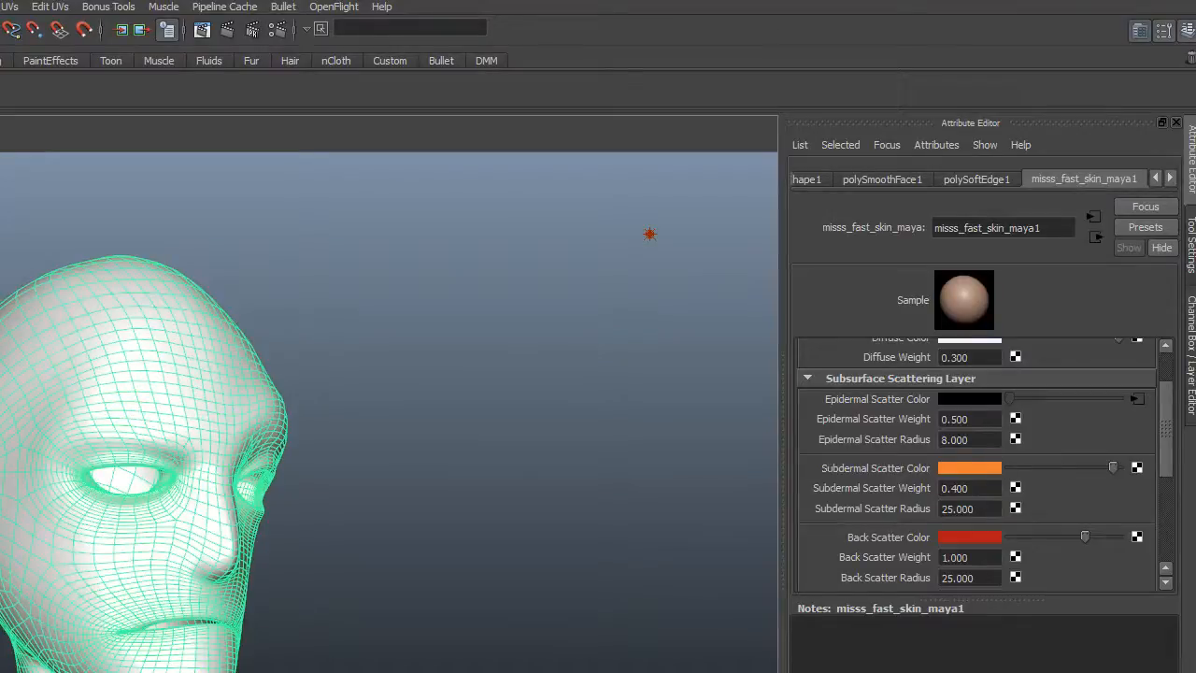
{"action": "scroll", "scroll_direction": "down", "scroll_amount": 3}
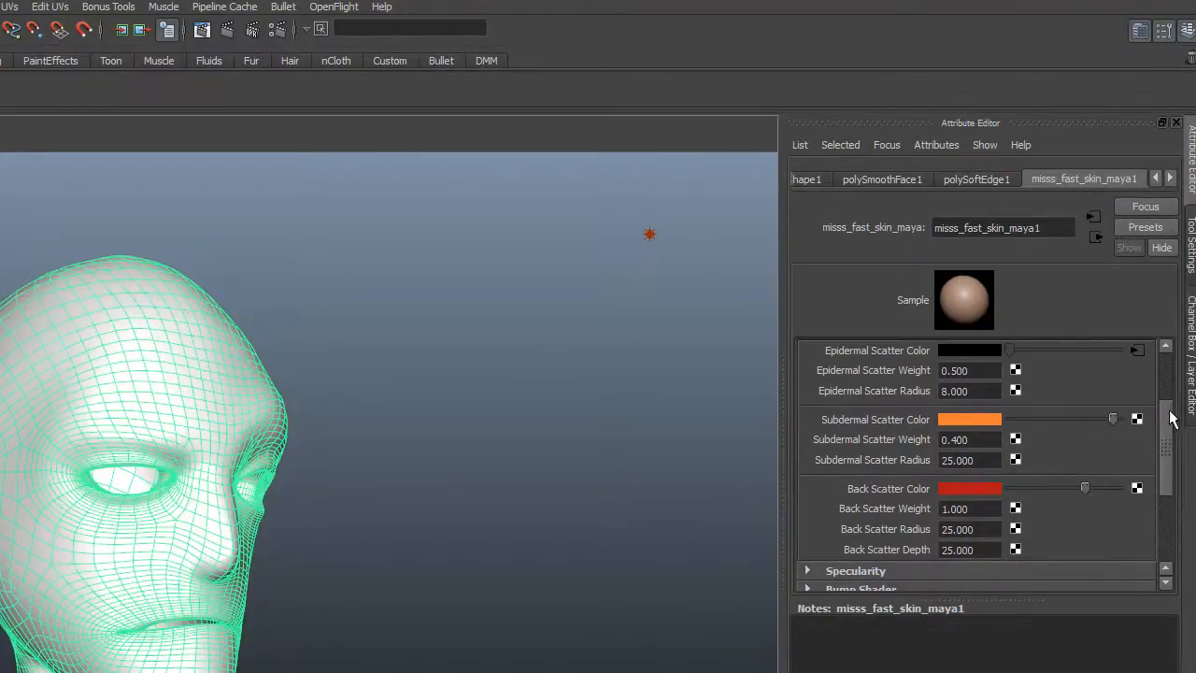
{"action": "scroll", "scroll_direction": "down", "scroll_amount": 3}
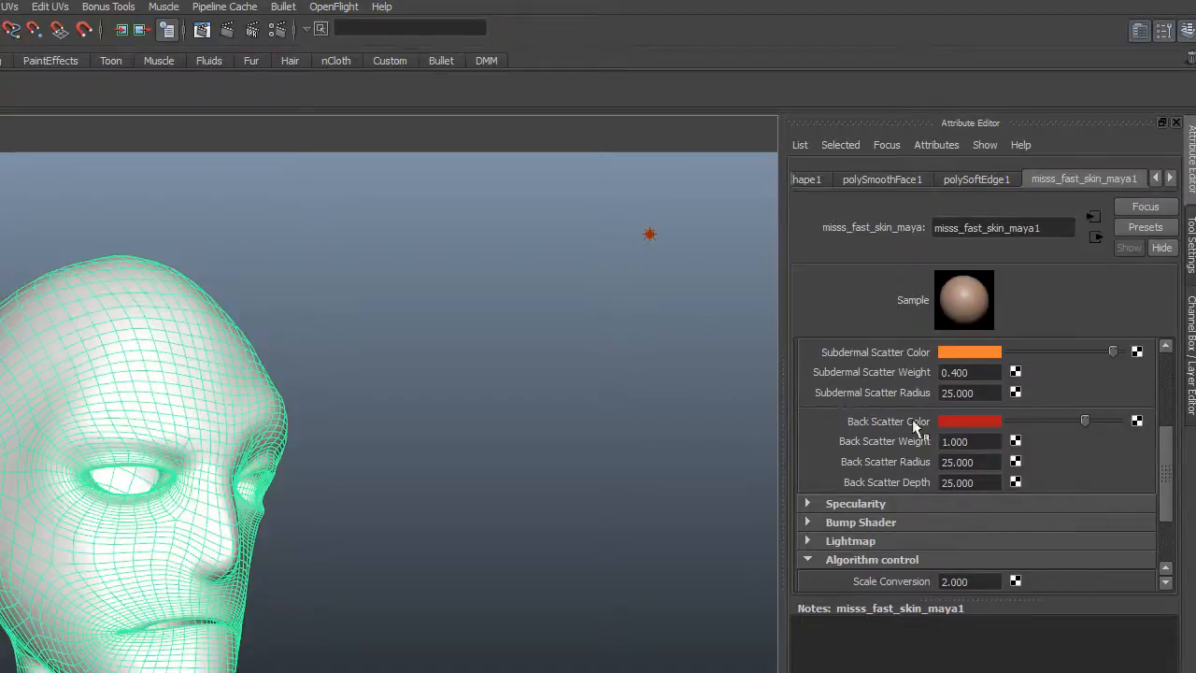
{"action": "mouse_move", "coordinate": [972, 426]}
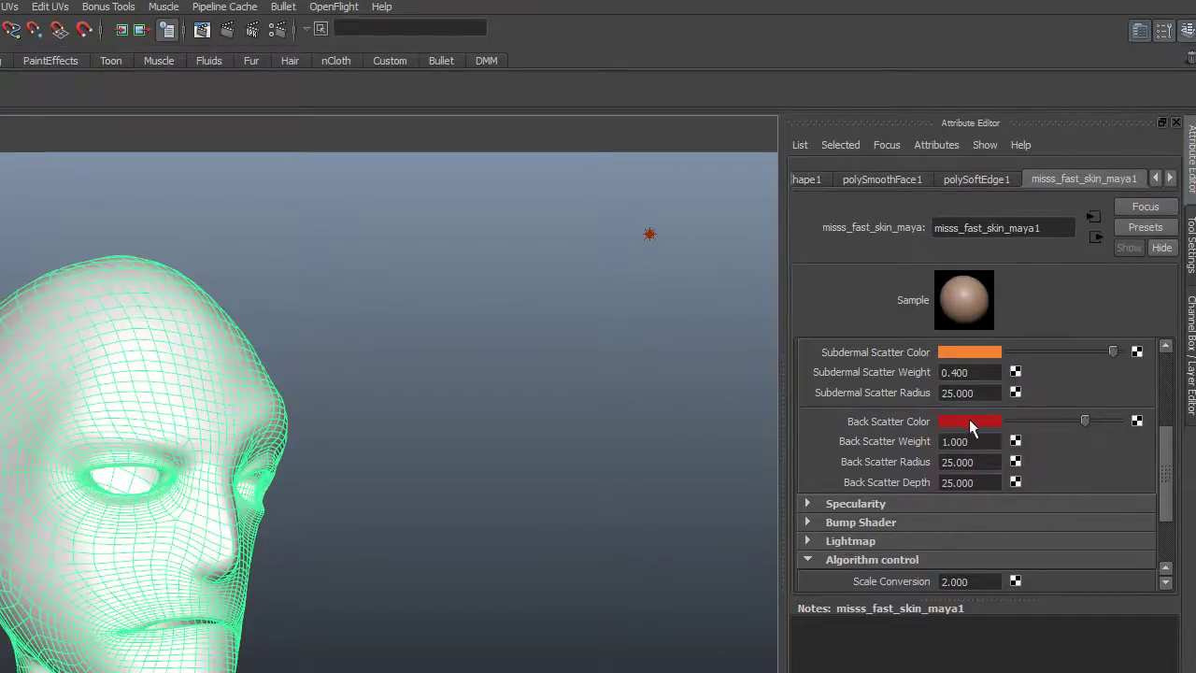
{"action": "scroll", "scroll_direction": "down", "scroll_amount": 3}
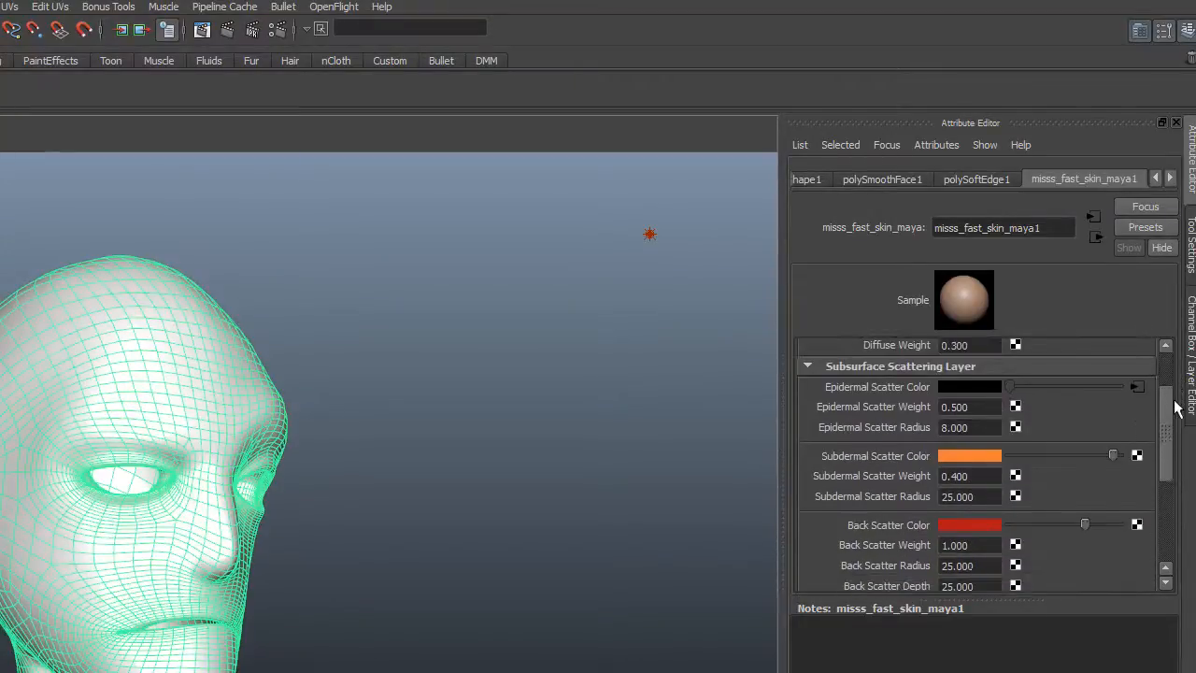
{"action": "scroll", "scroll_direction": "down", "scroll_amount": 3}
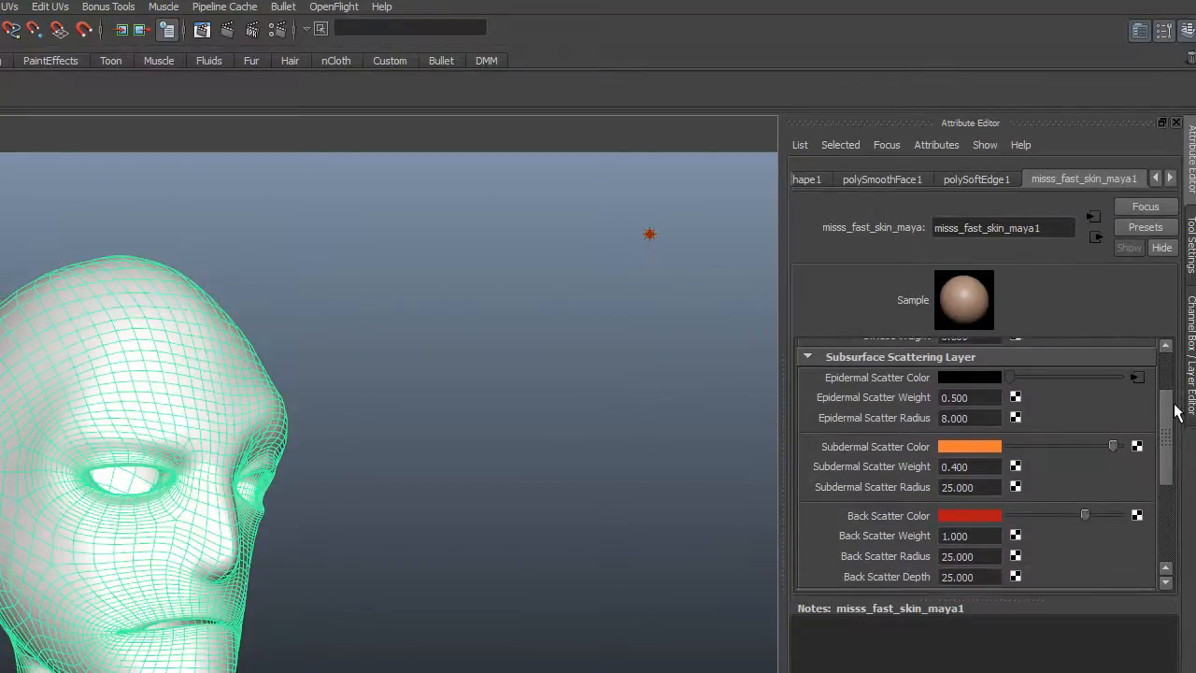